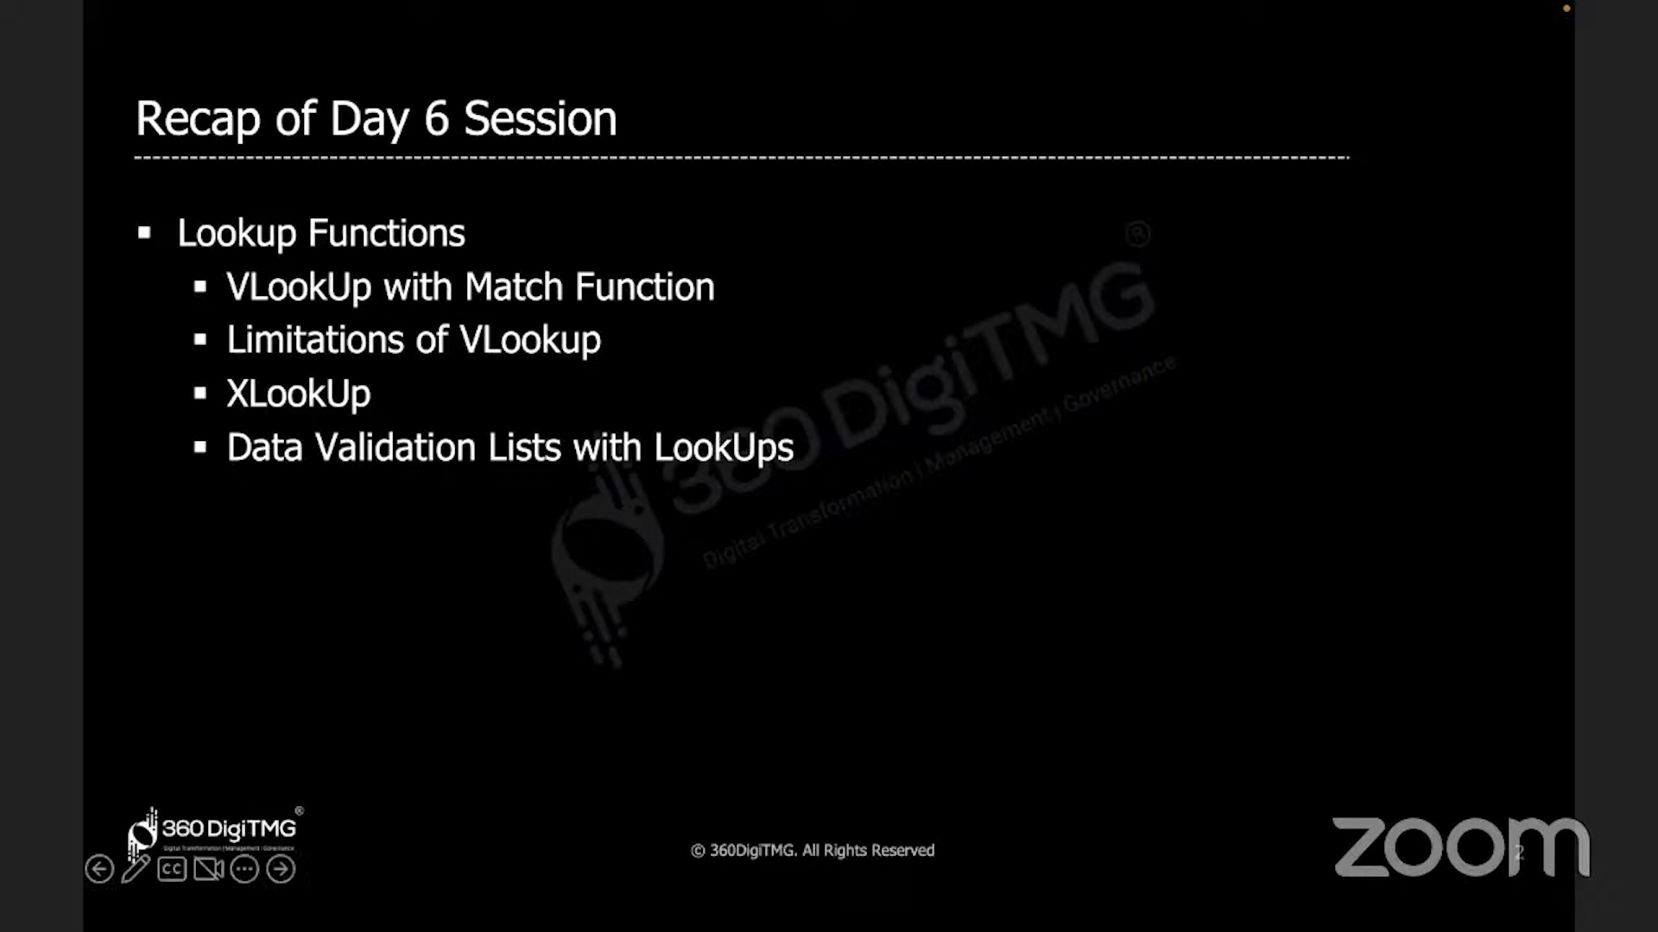
# - Open the INDEX And MATCH.xlsx workbook from the Excel Material - 360DigiTMG folder
pyautogui.click(280, 868)
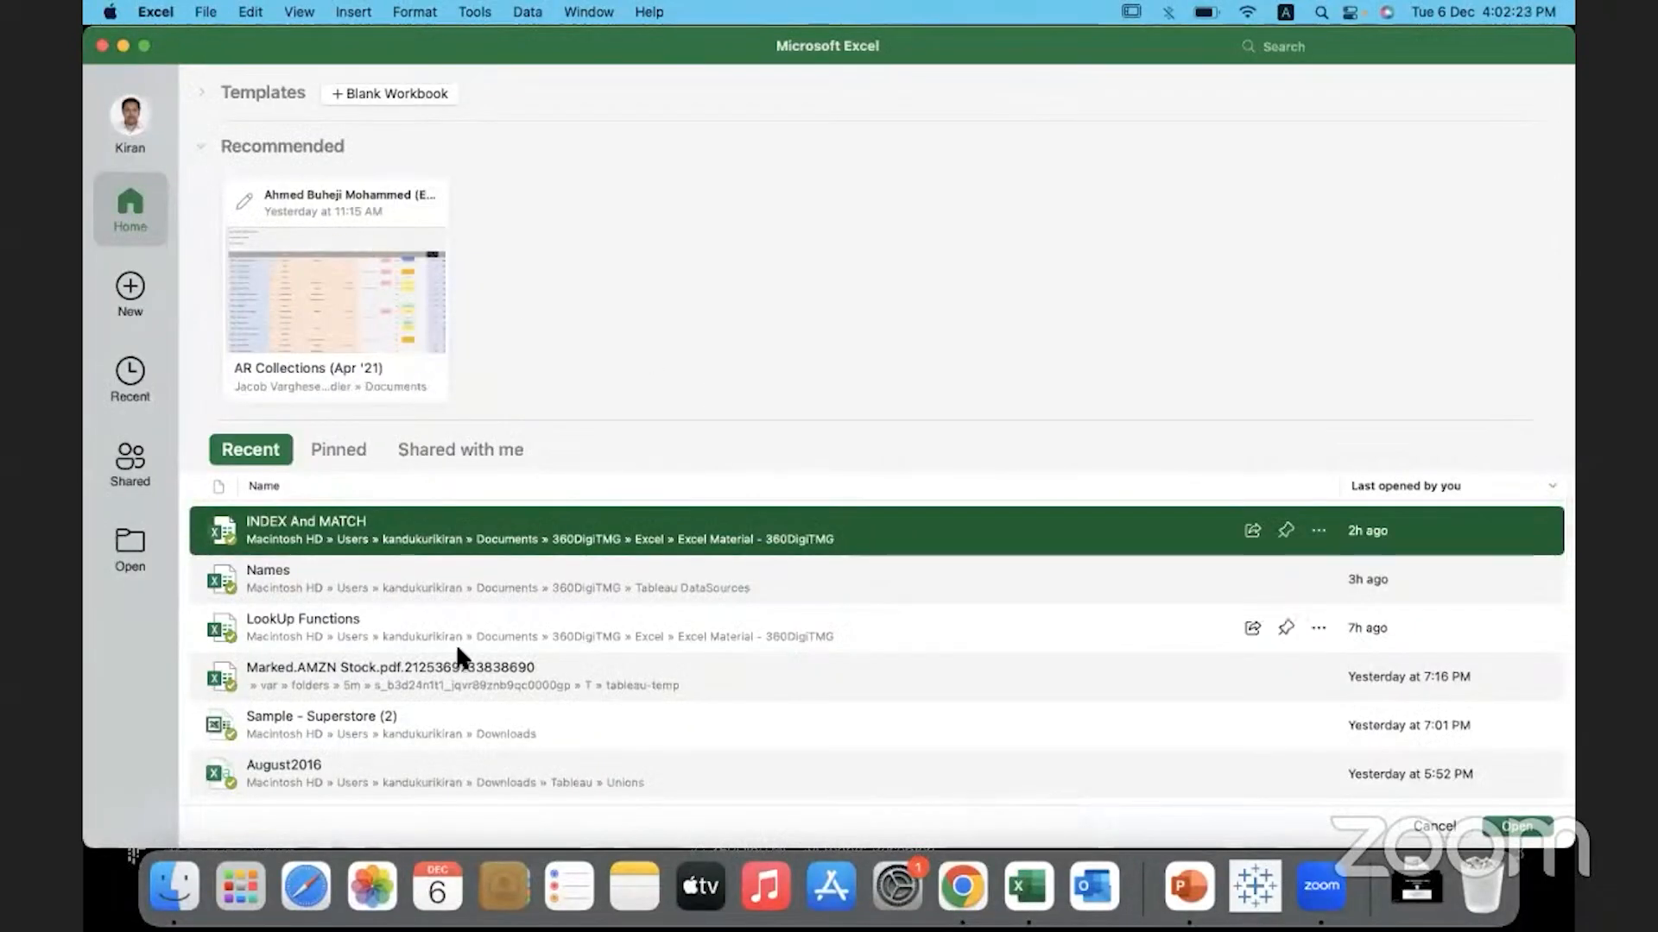
pyautogui.moveTo(174, 886)
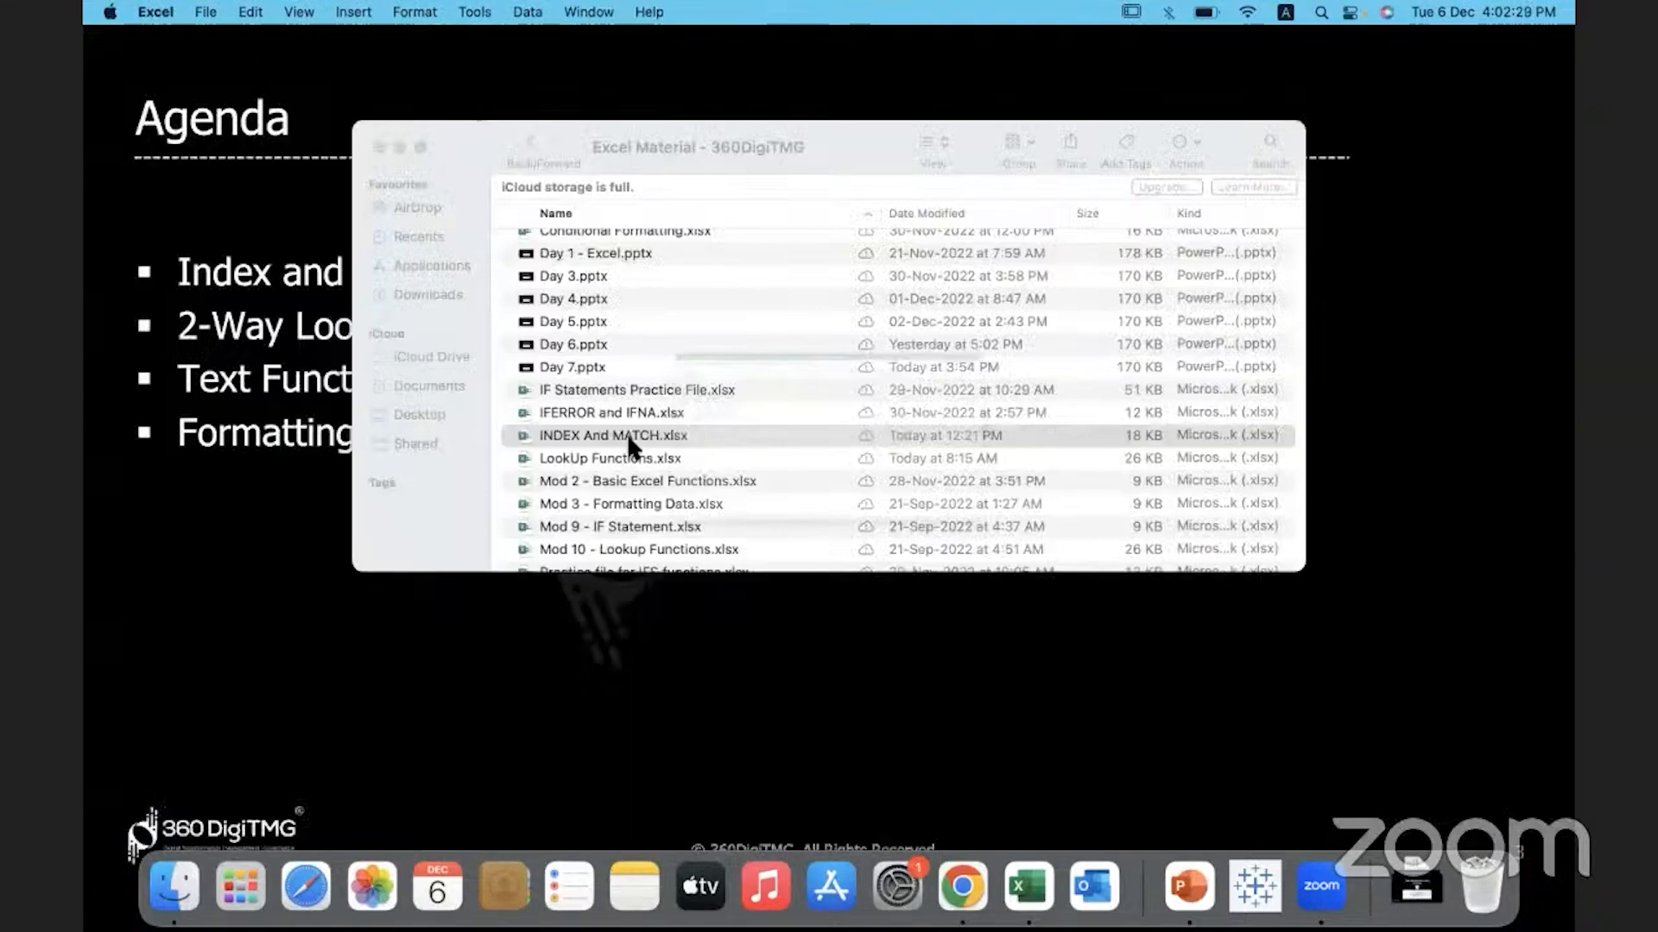
pyautogui.doubleClick(613, 435)
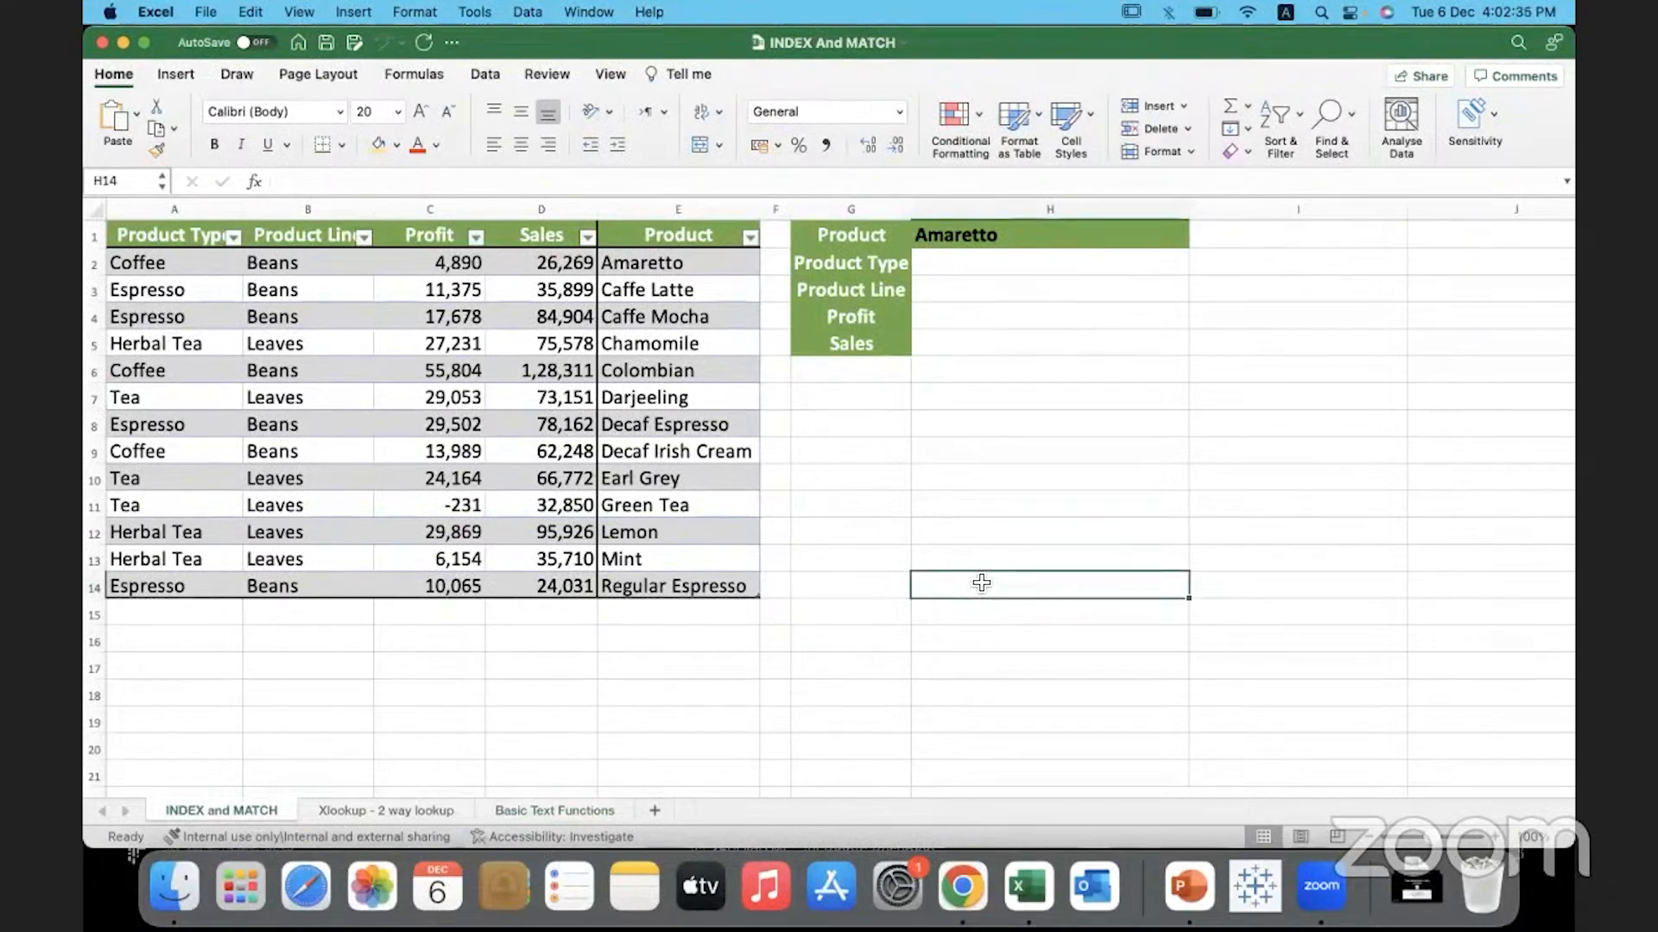
pyautogui.click(677, 208)
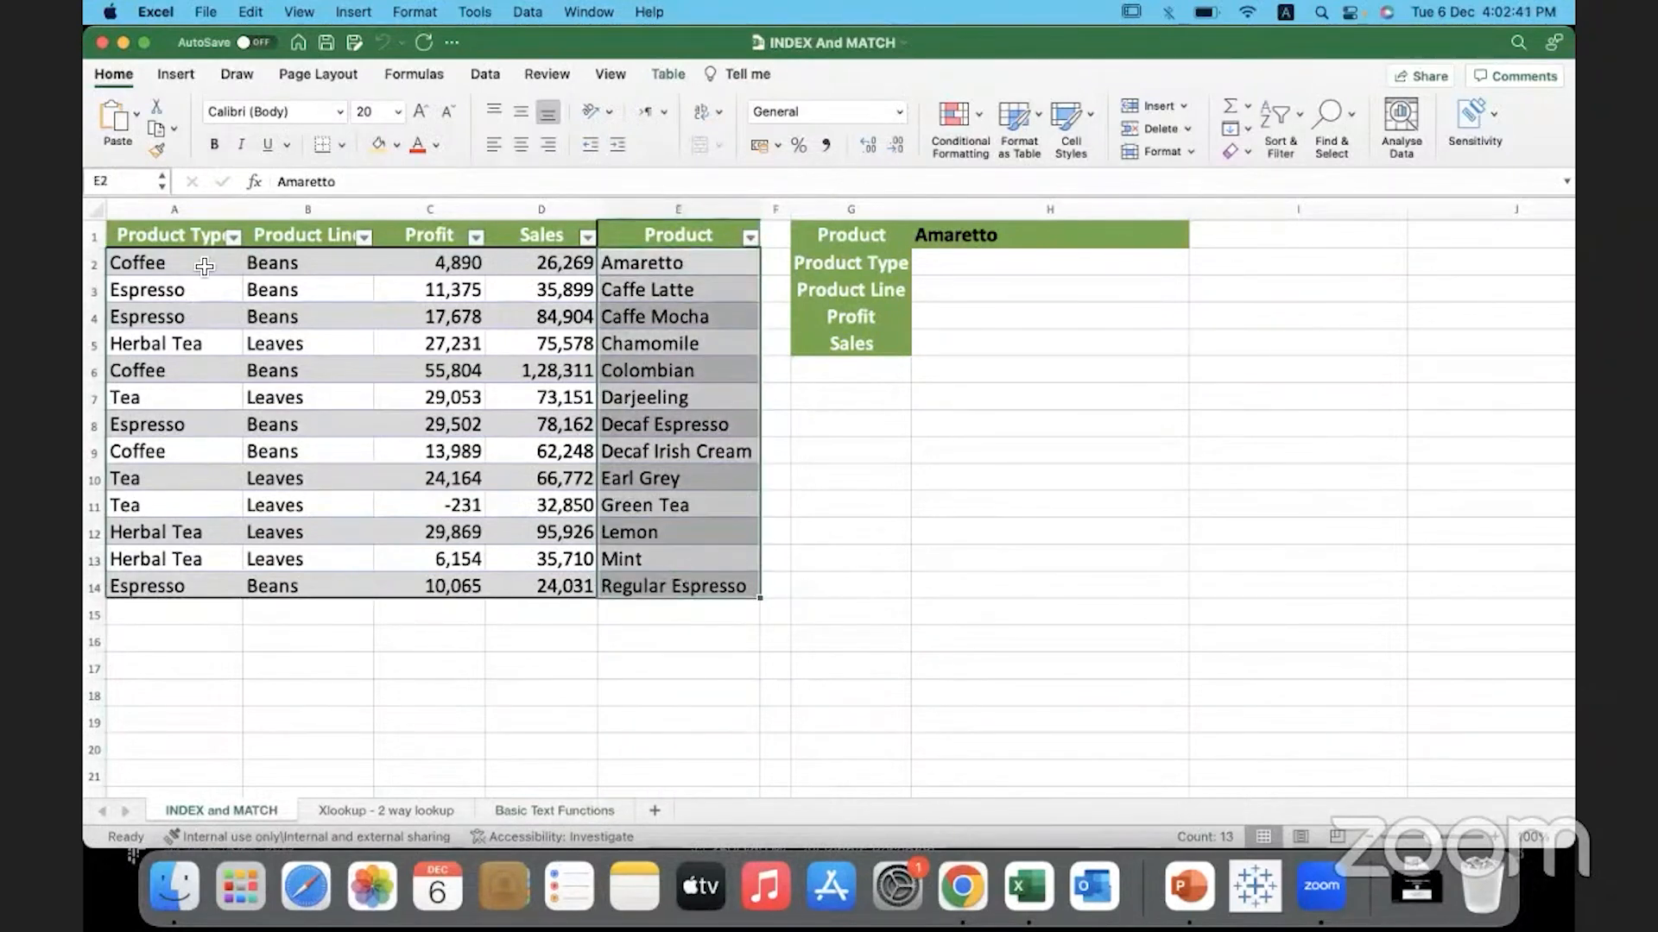
pyautogui.click(172, 290)
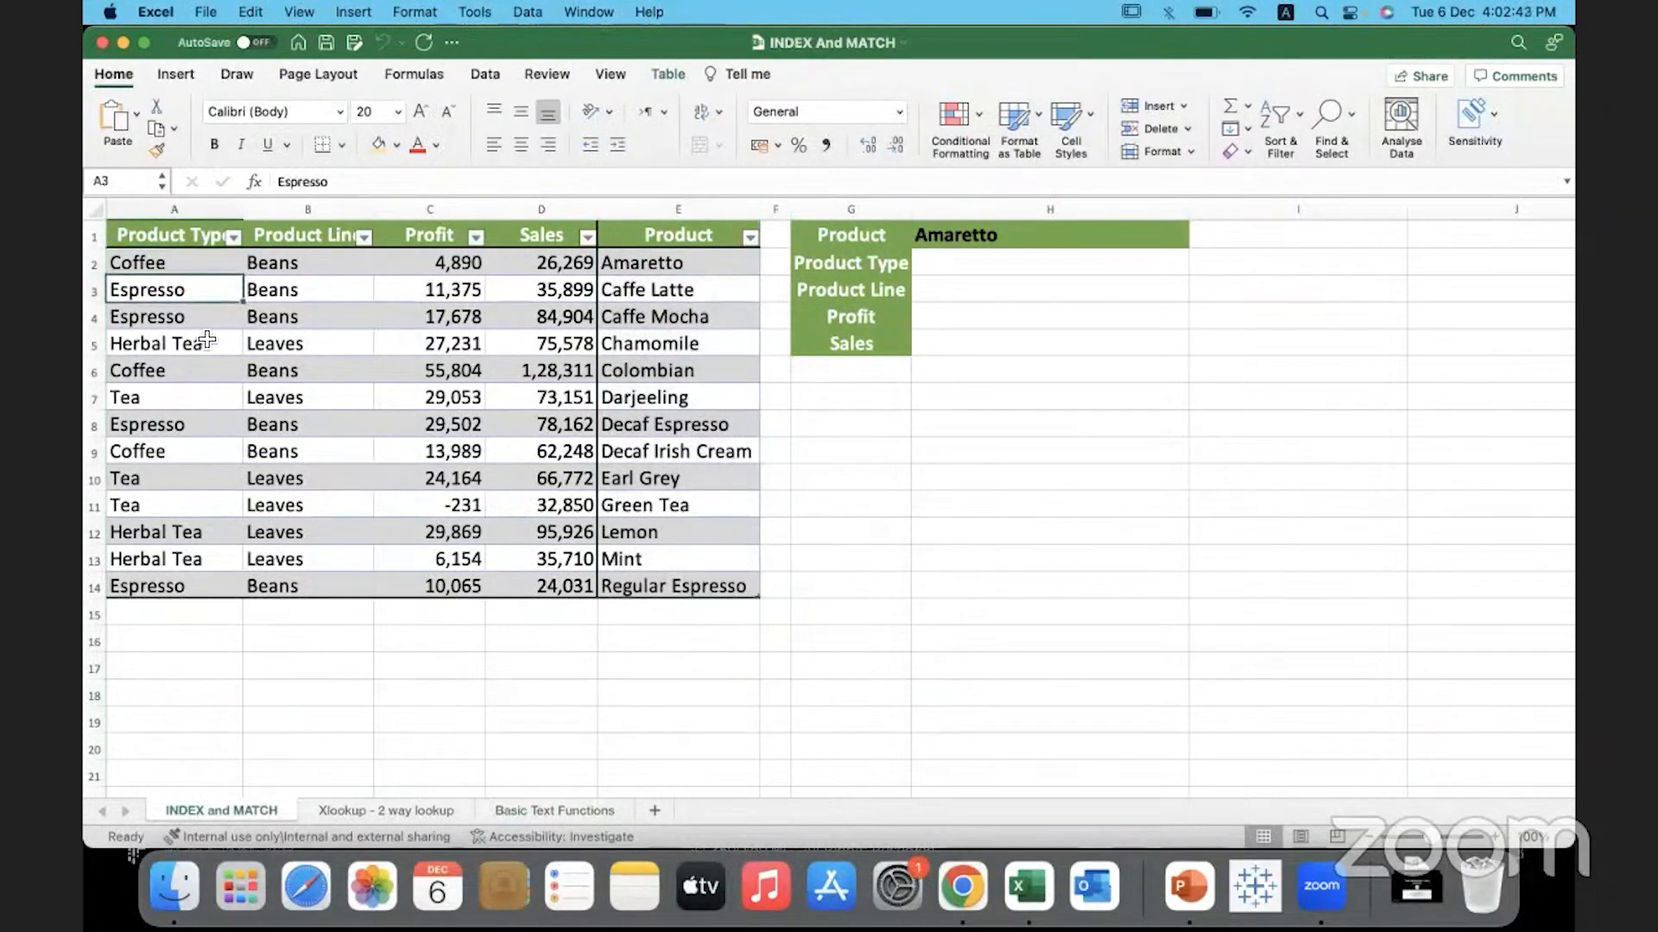
pyautogui.click(157, 342)
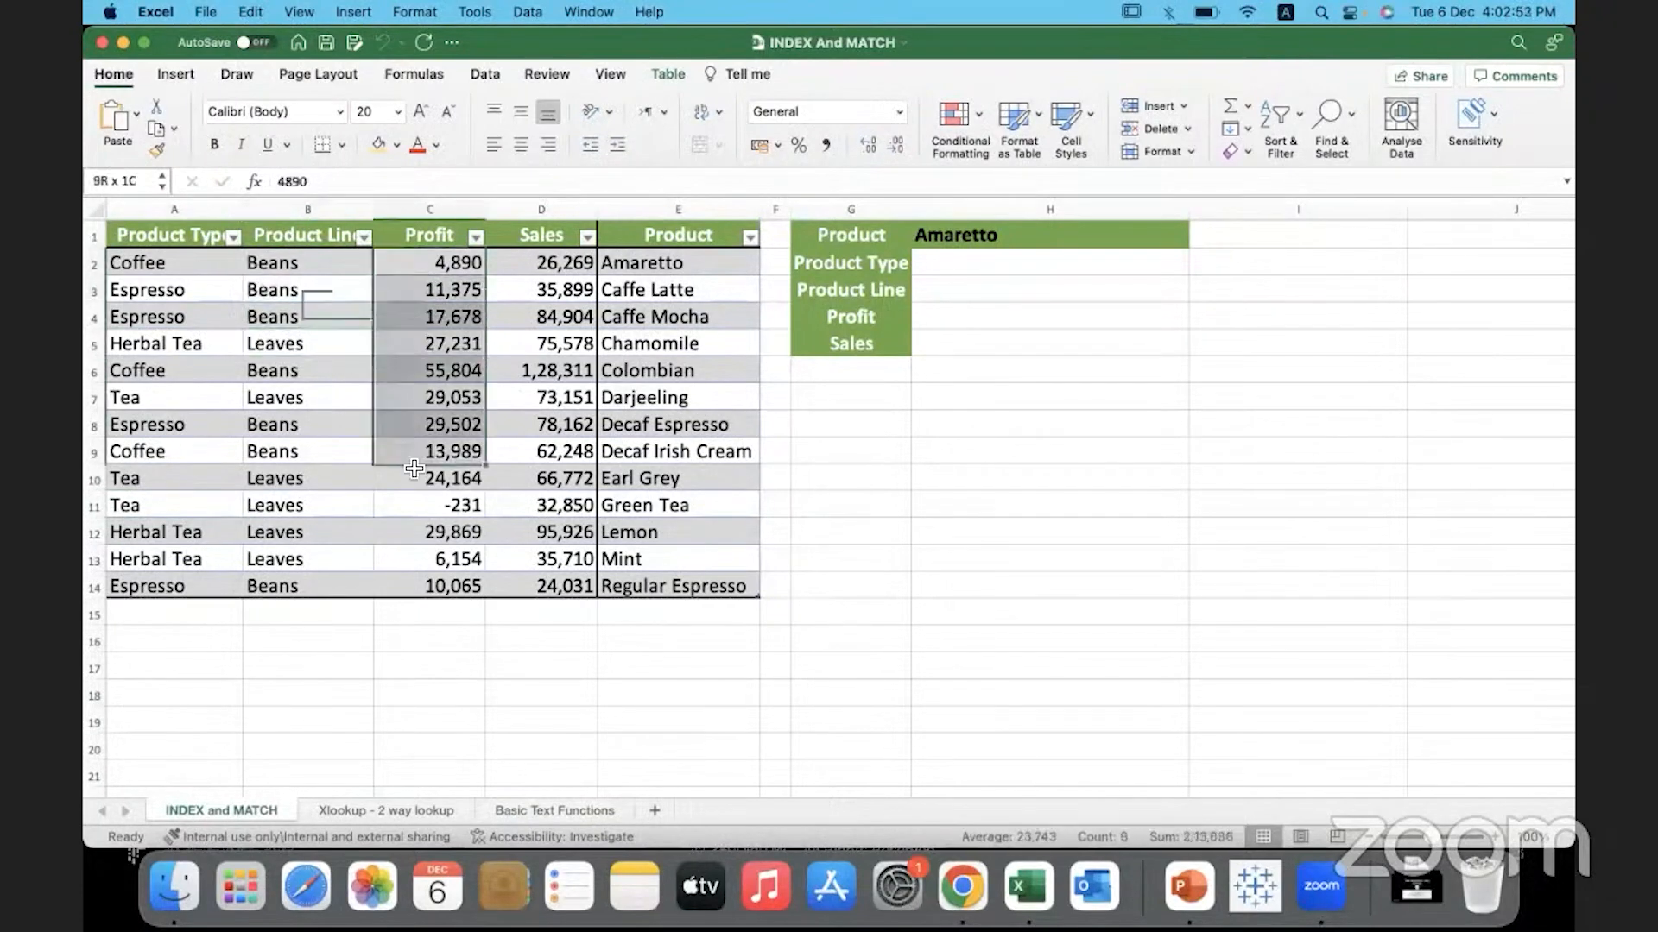
pyautogui.click(677, 342)
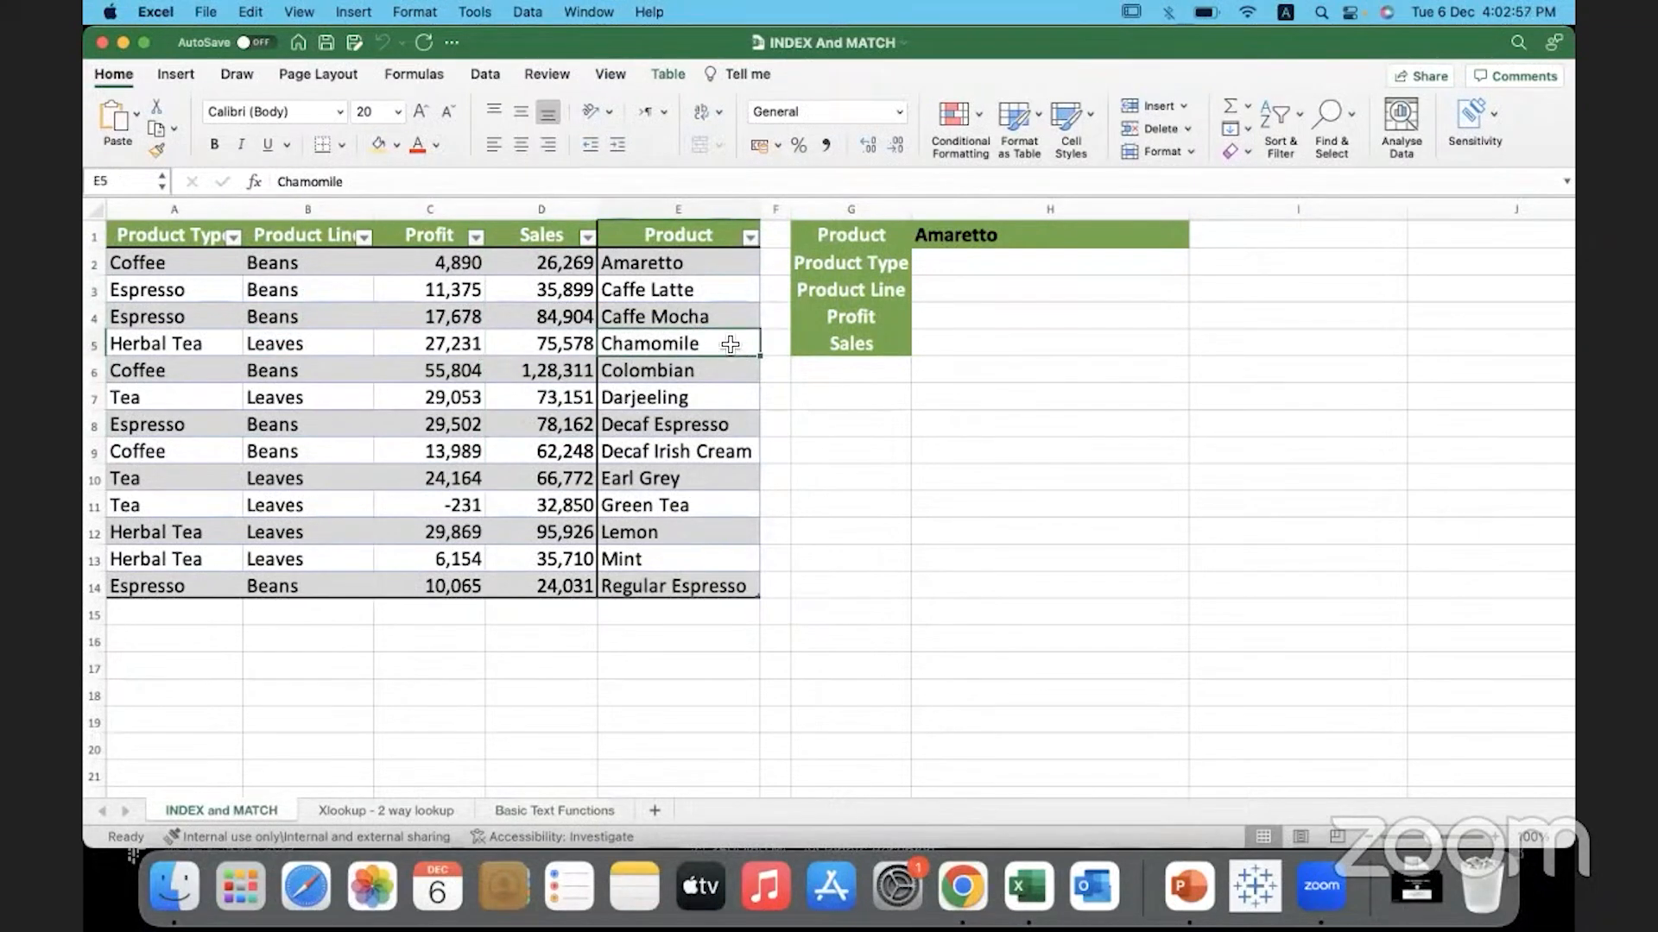
pyautogui.click(677, 209)
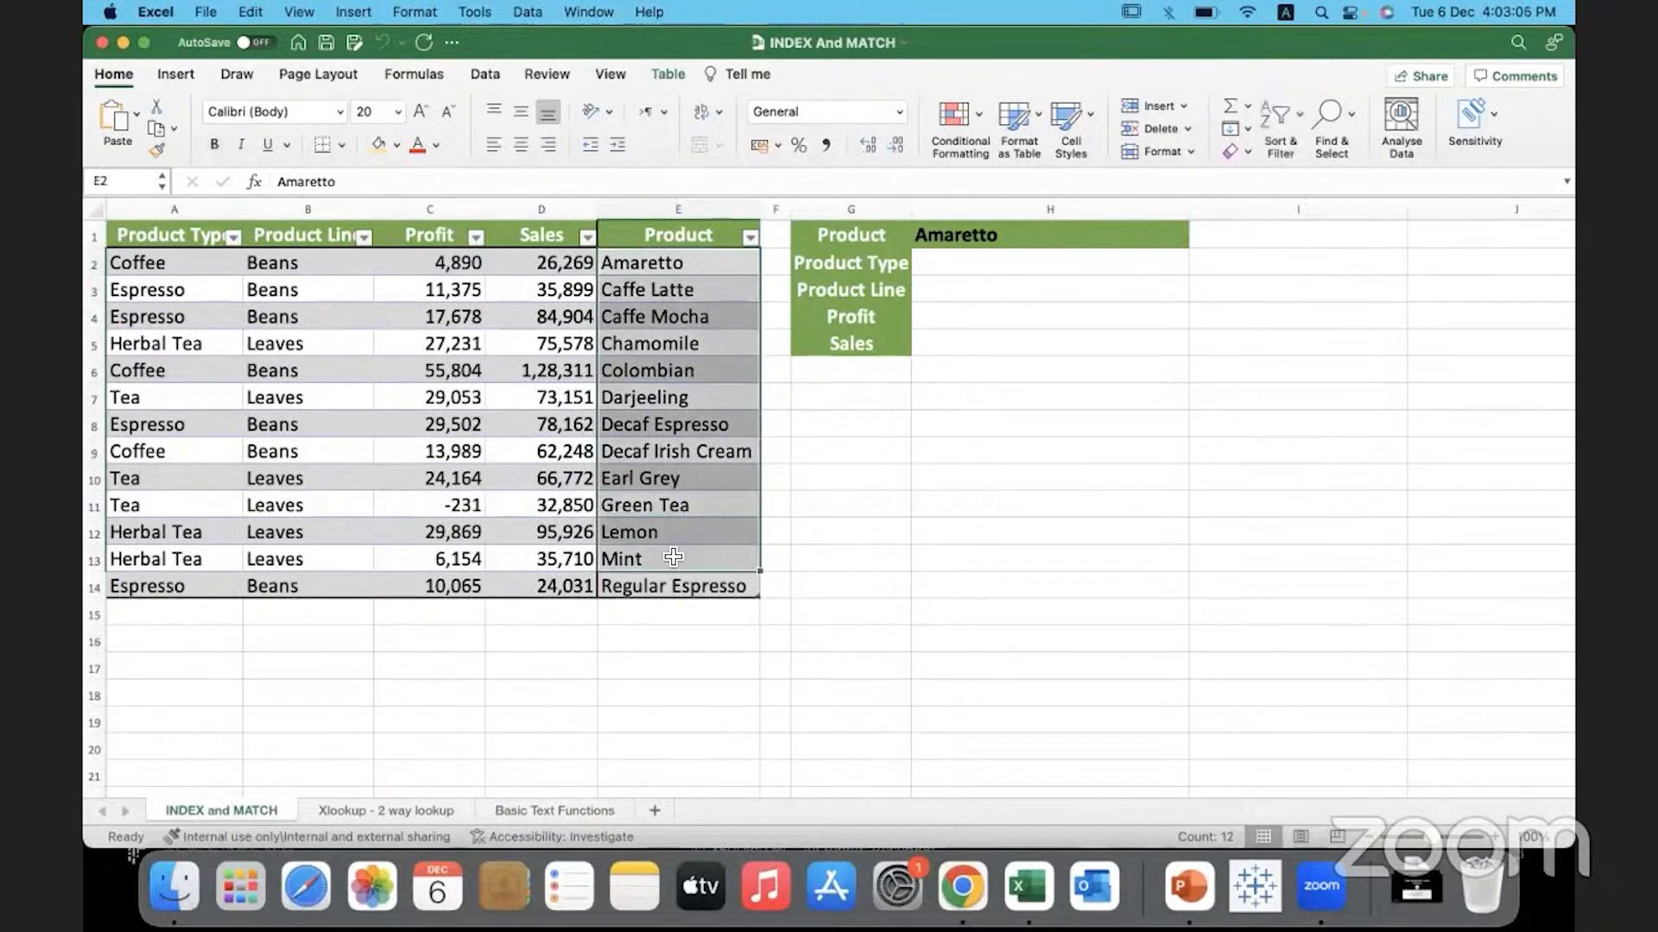
pyautogui.click(675, 558)
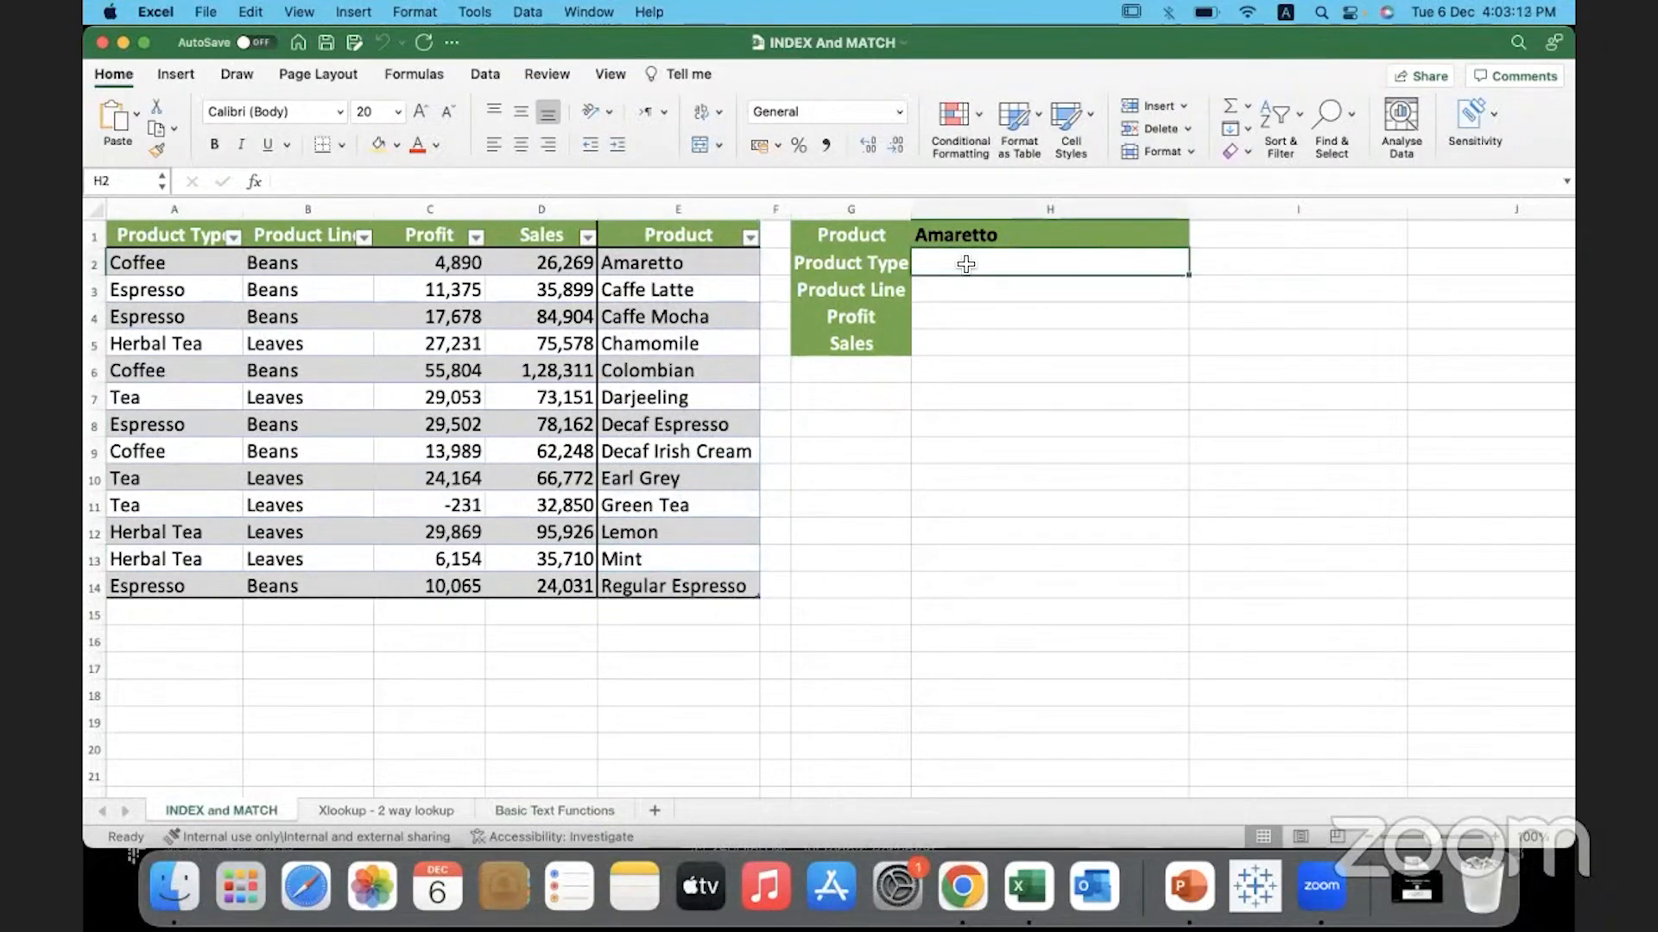
pyautogui.write('=')
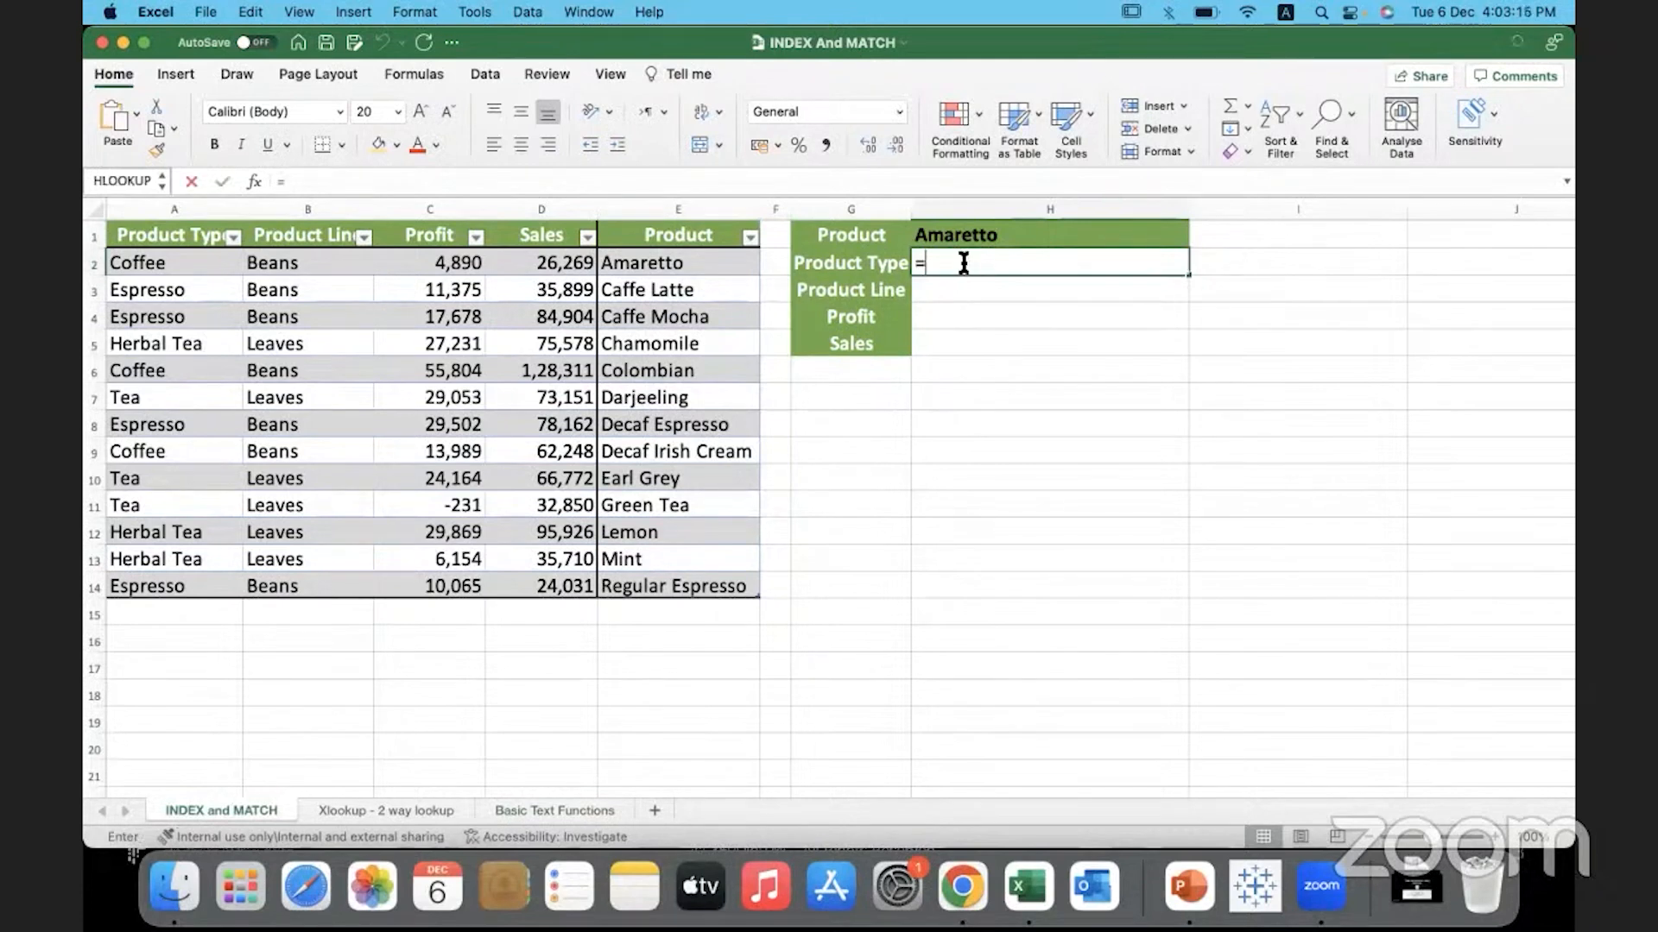
pyautogui.write('=xlooku')
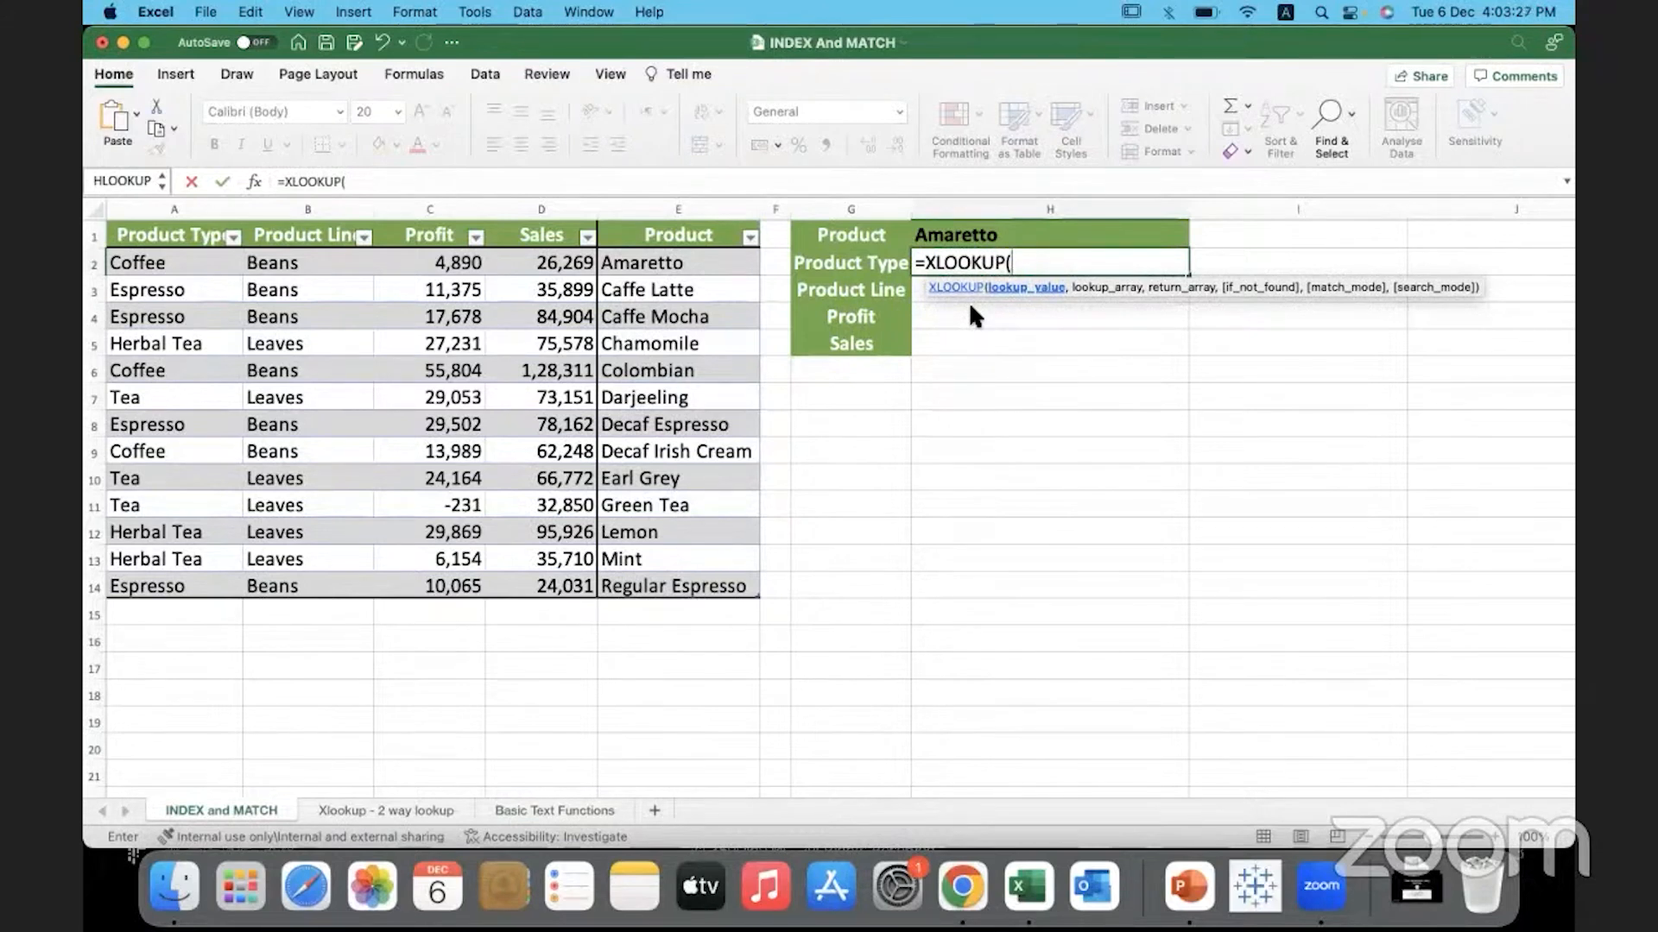
pyautogui.moveTo(1015, 244)
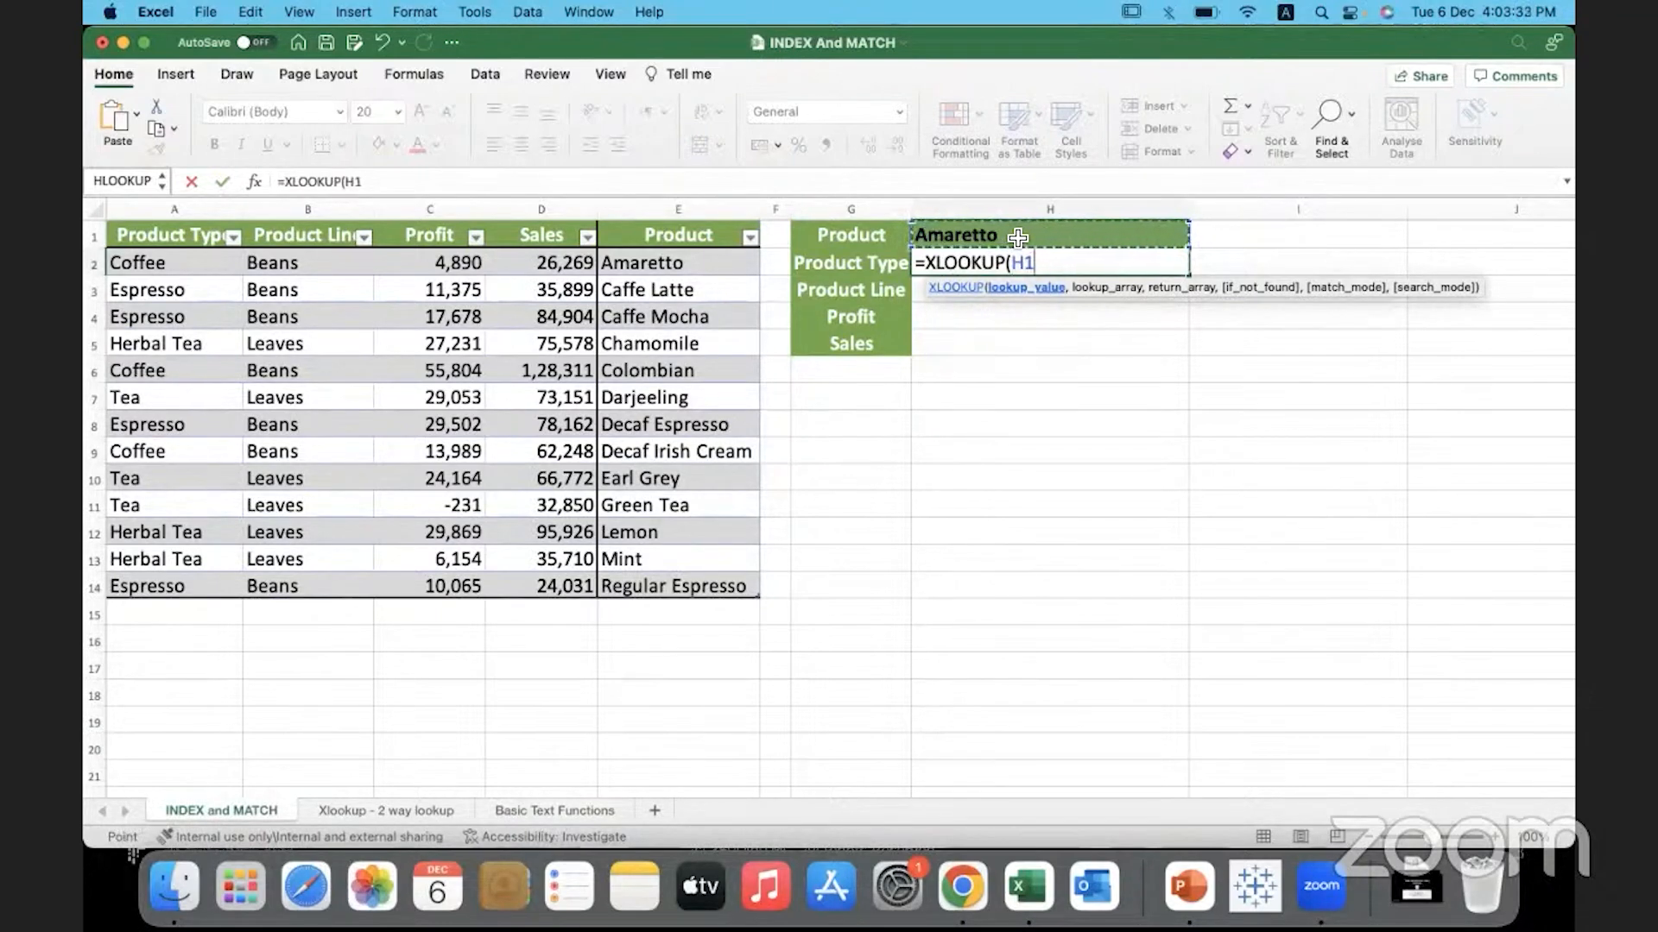
pyautogui.write(',')
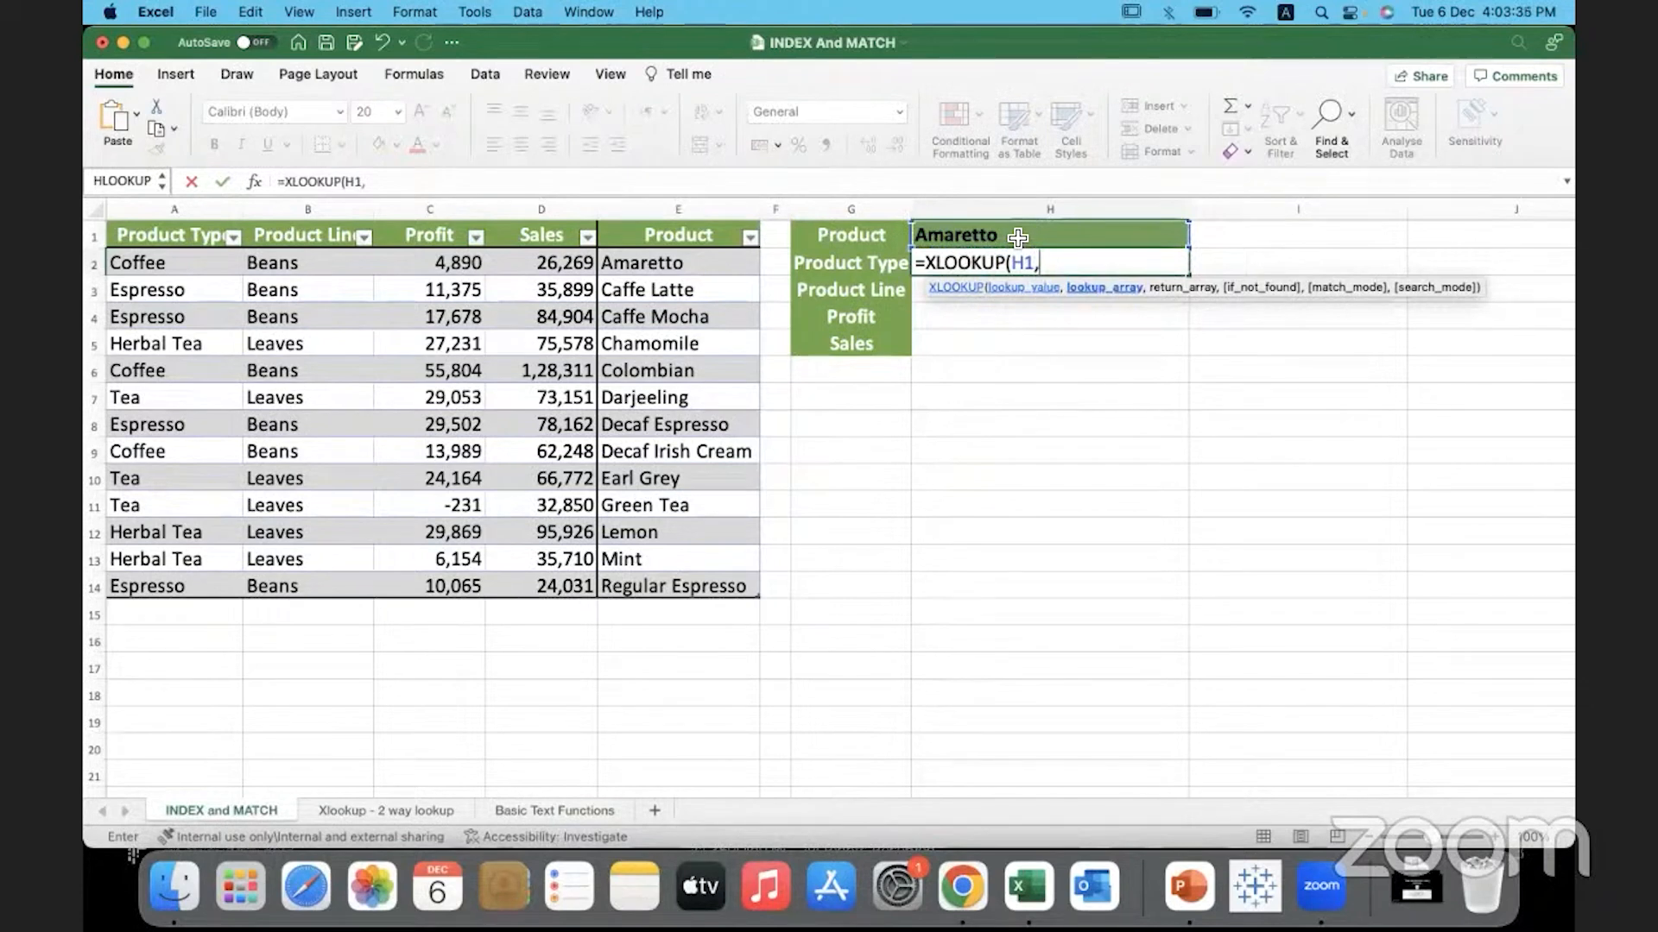
pyautogui.moveTo(724, 268)
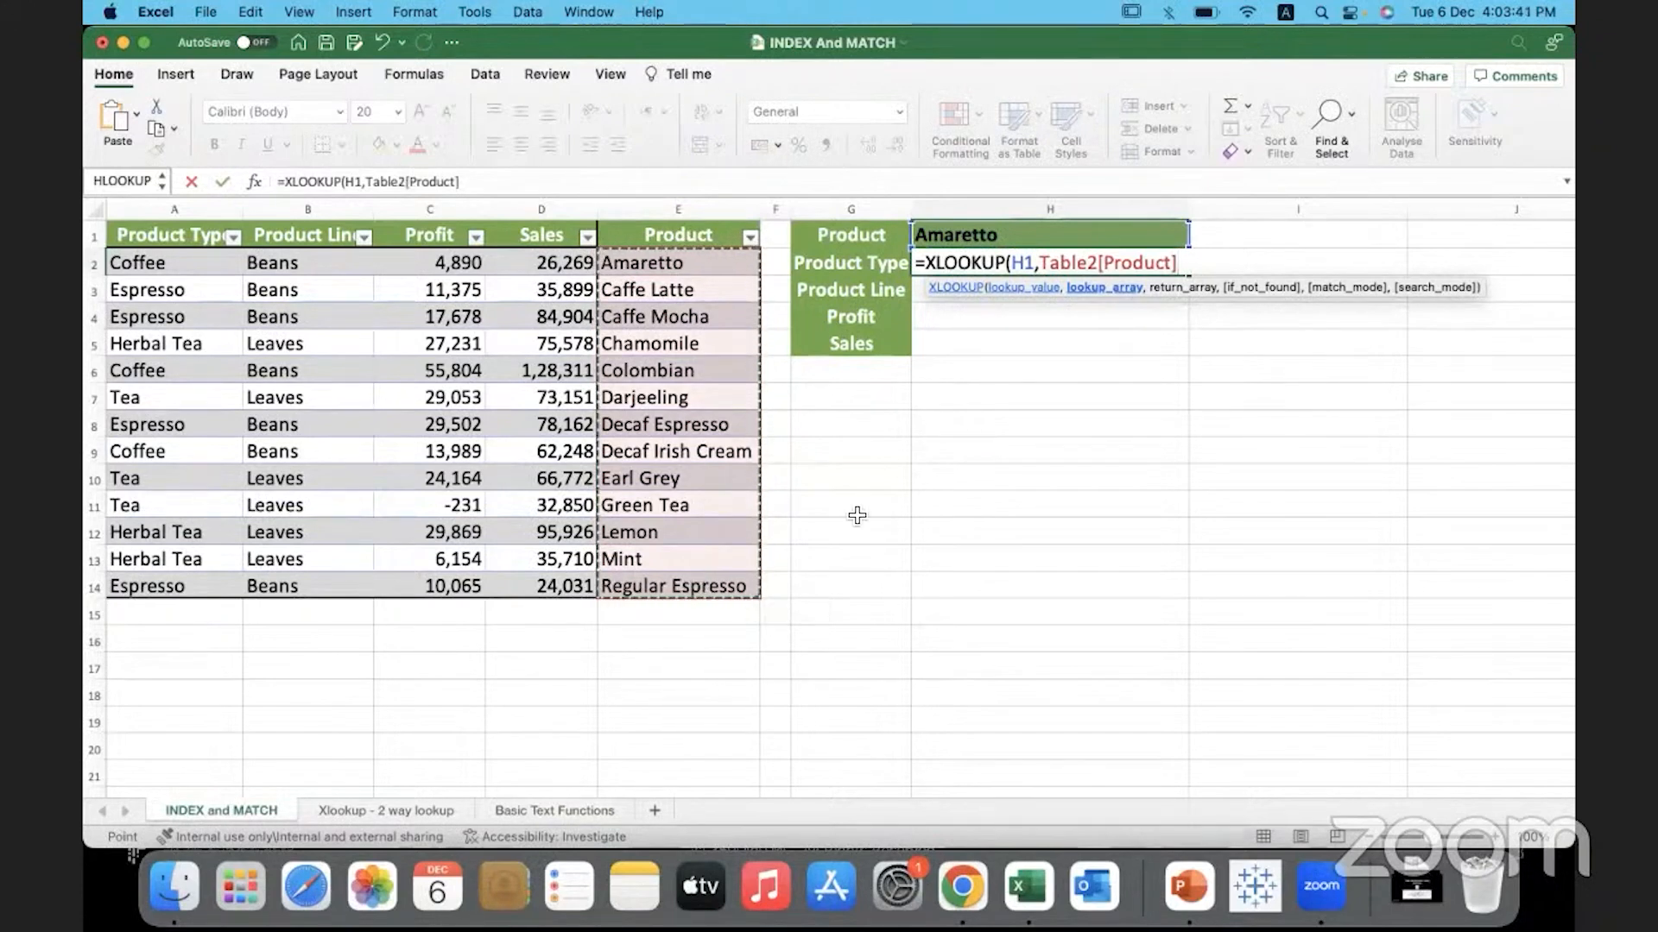
pyautogui.press('Escape')
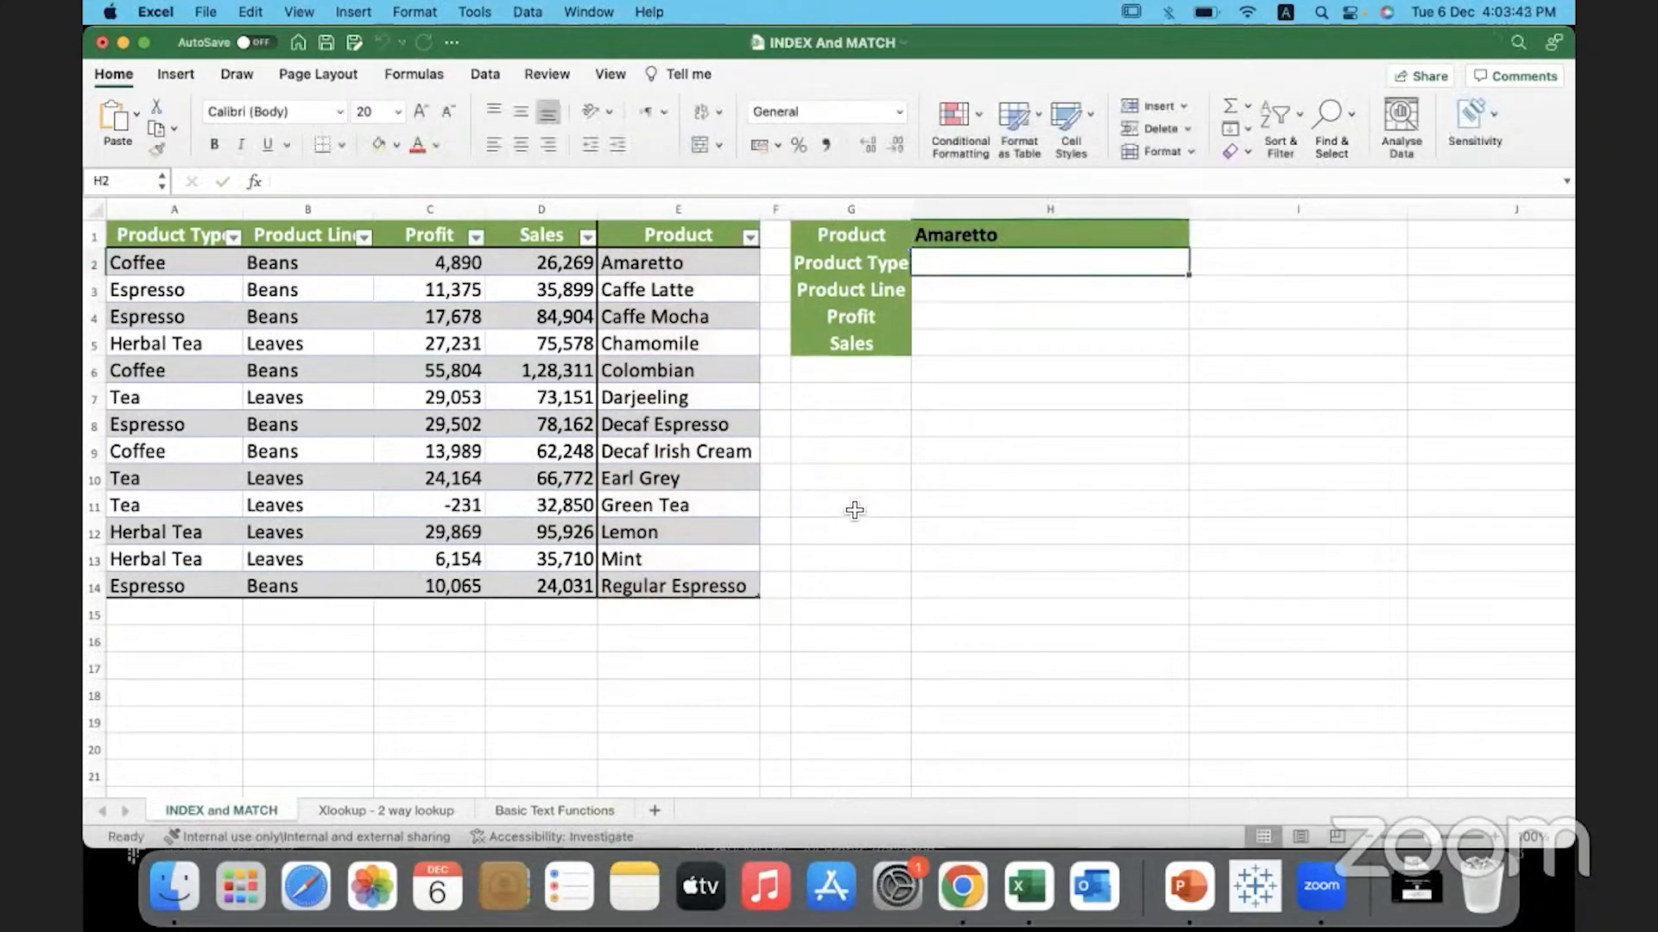
pyautogui.moveTo(724, 392)
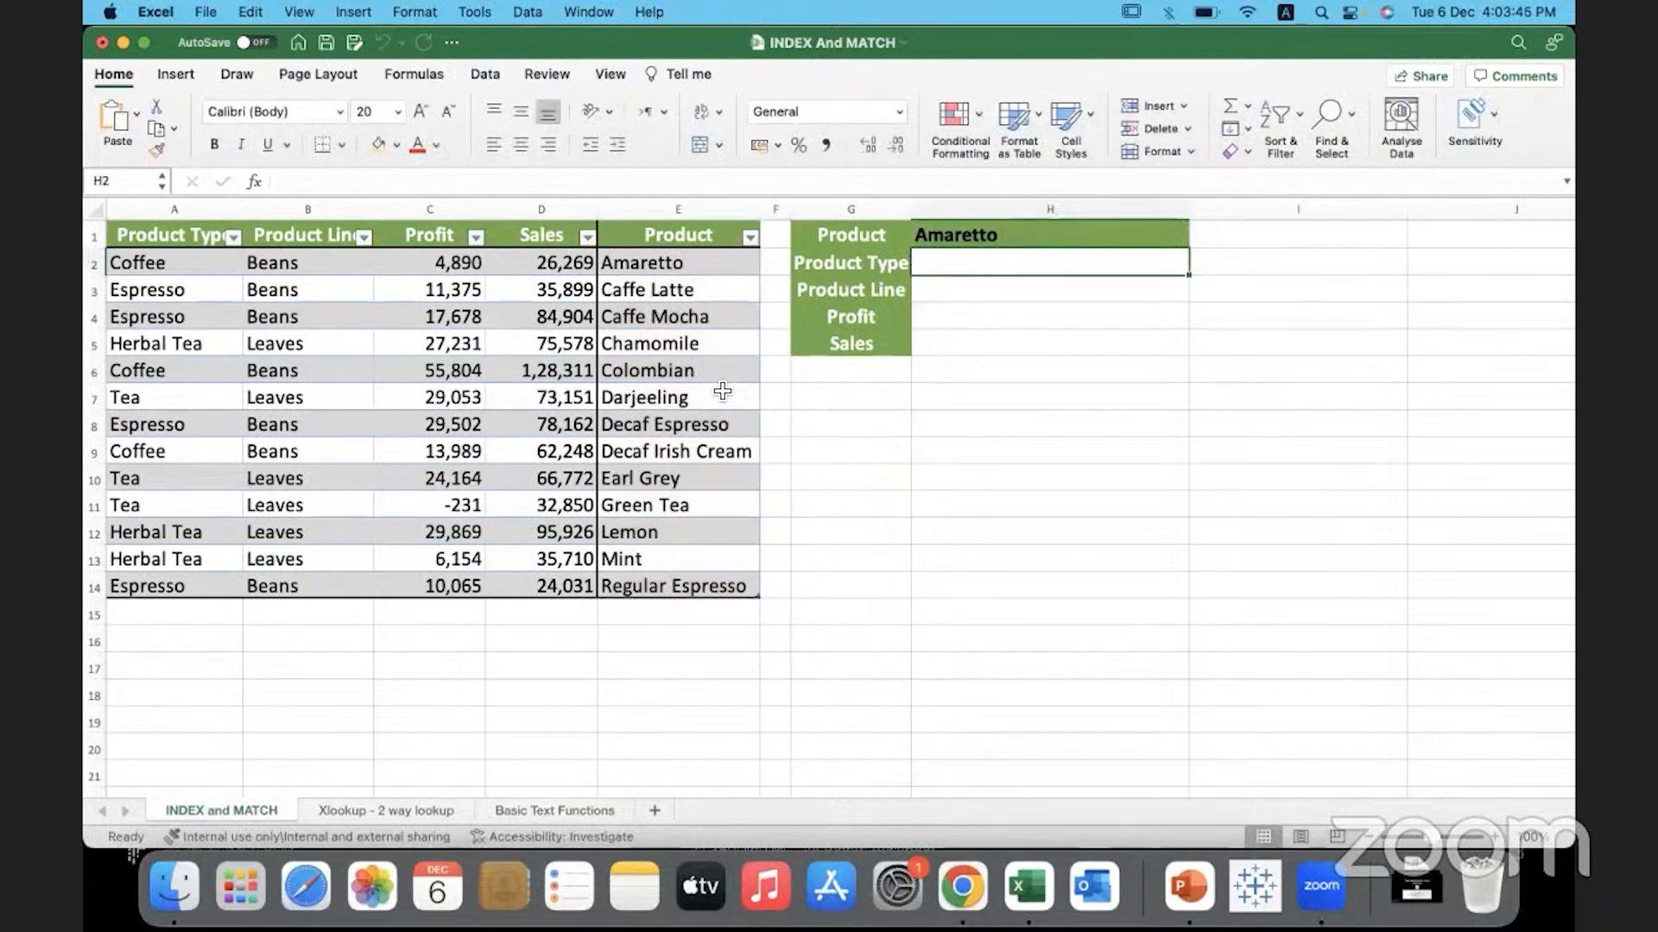
# - Convert the product table back into a normal cell range
pyautogui.click(643, 397)
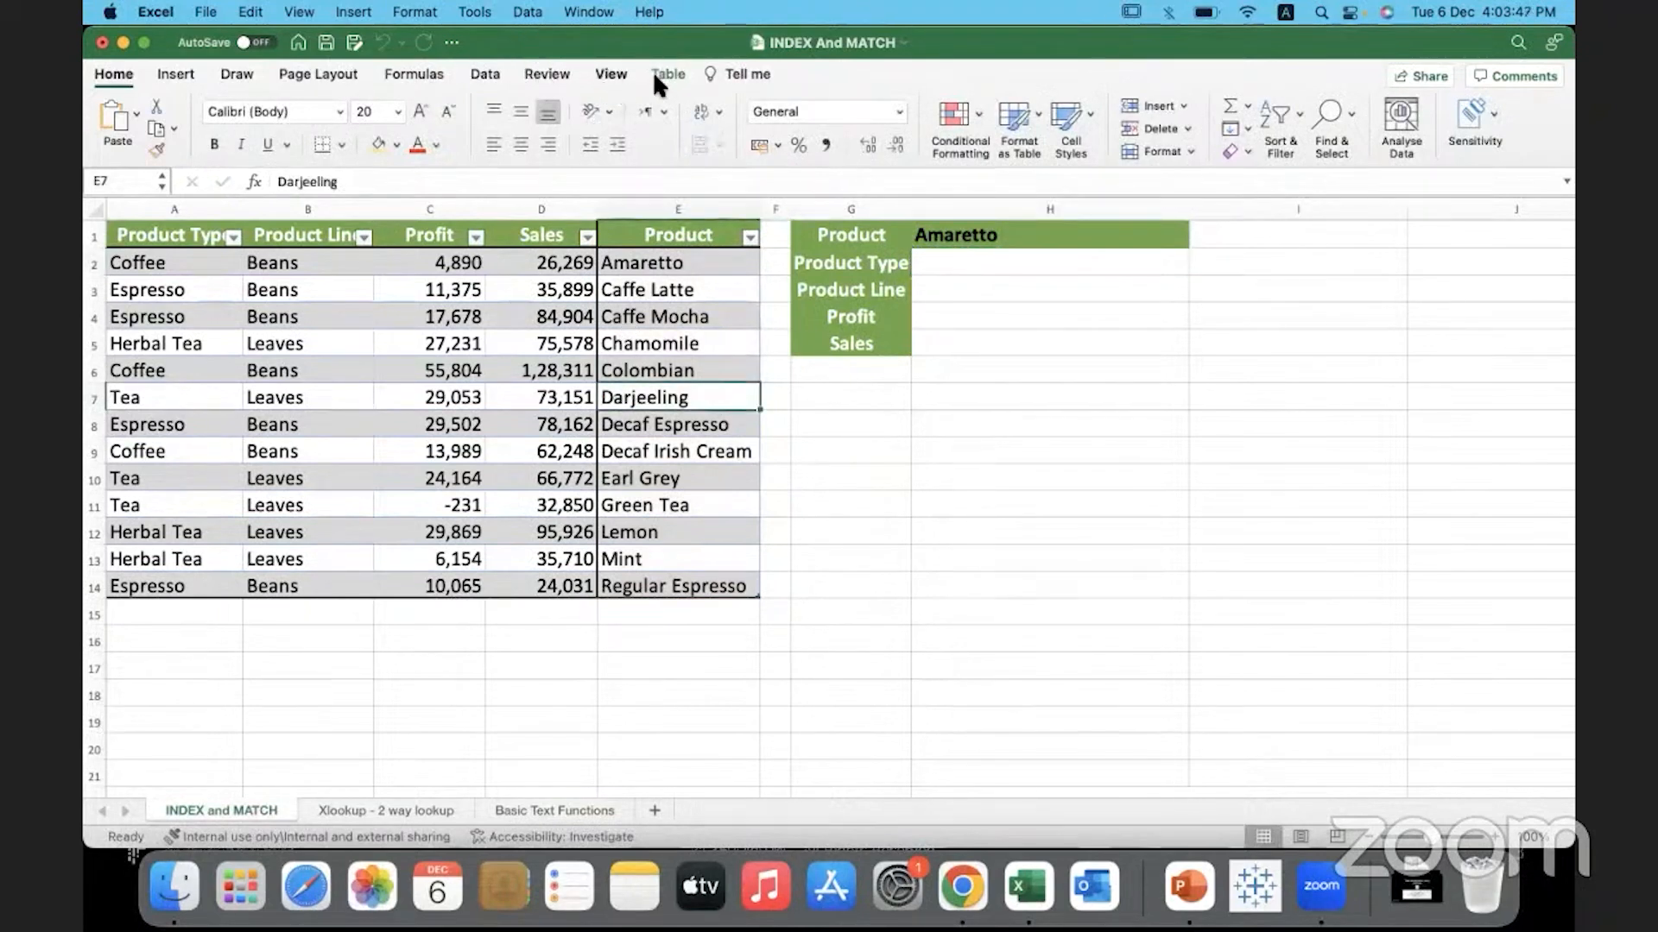
pyautogui.click(281, 152)
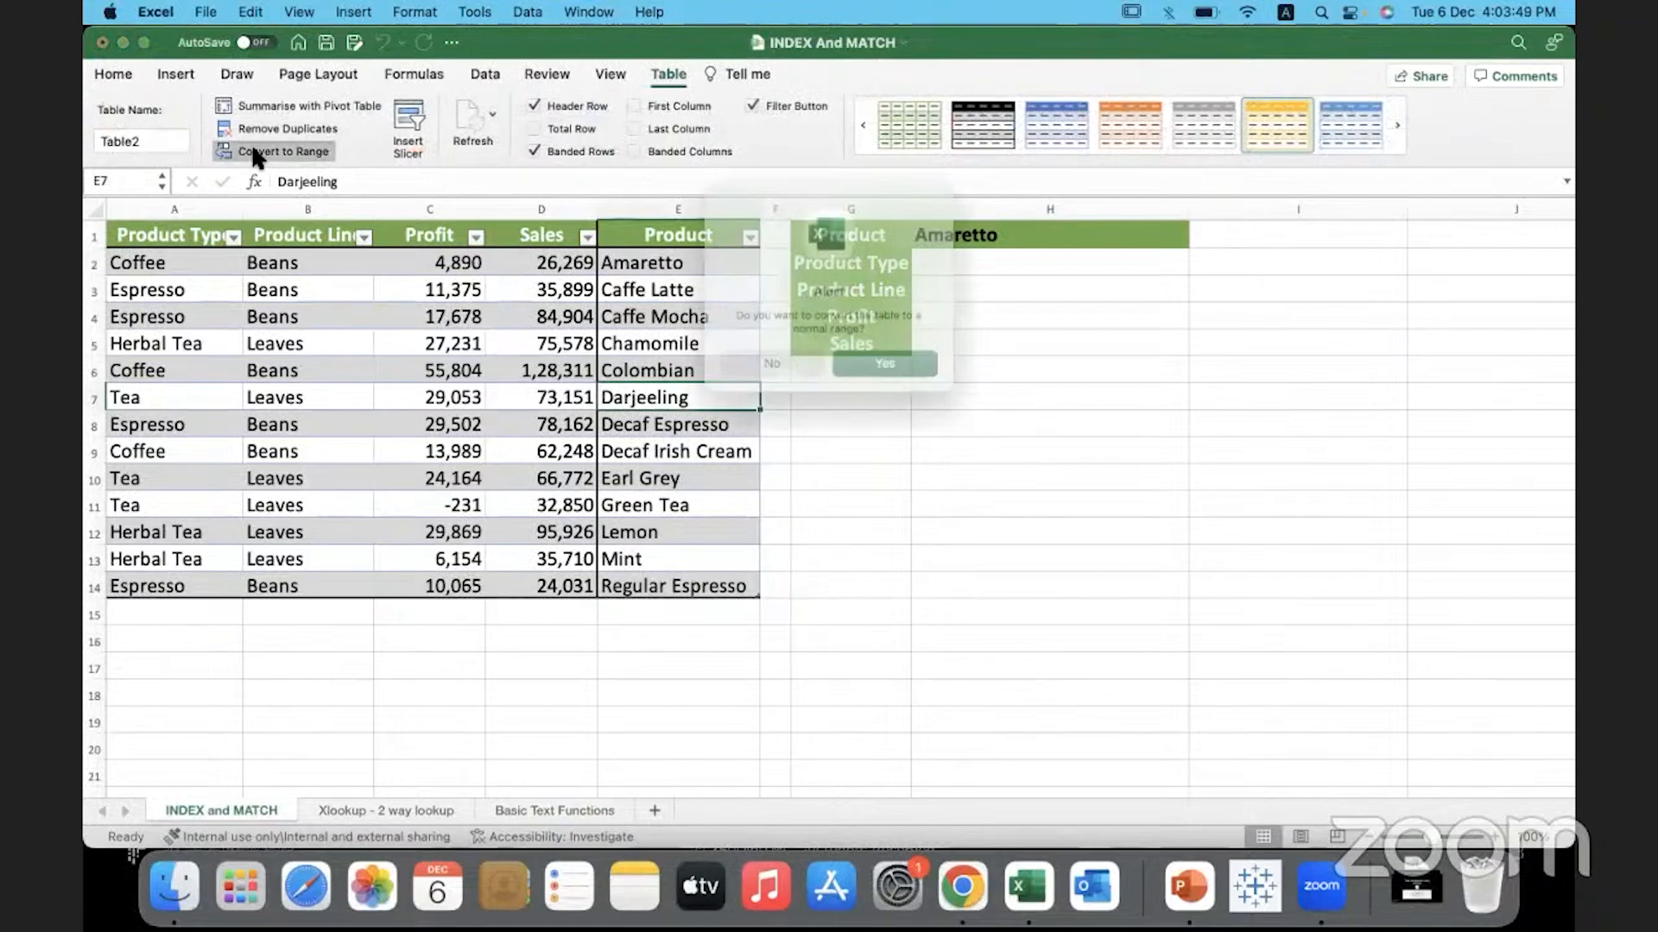
pyautogui.click(882, 364)
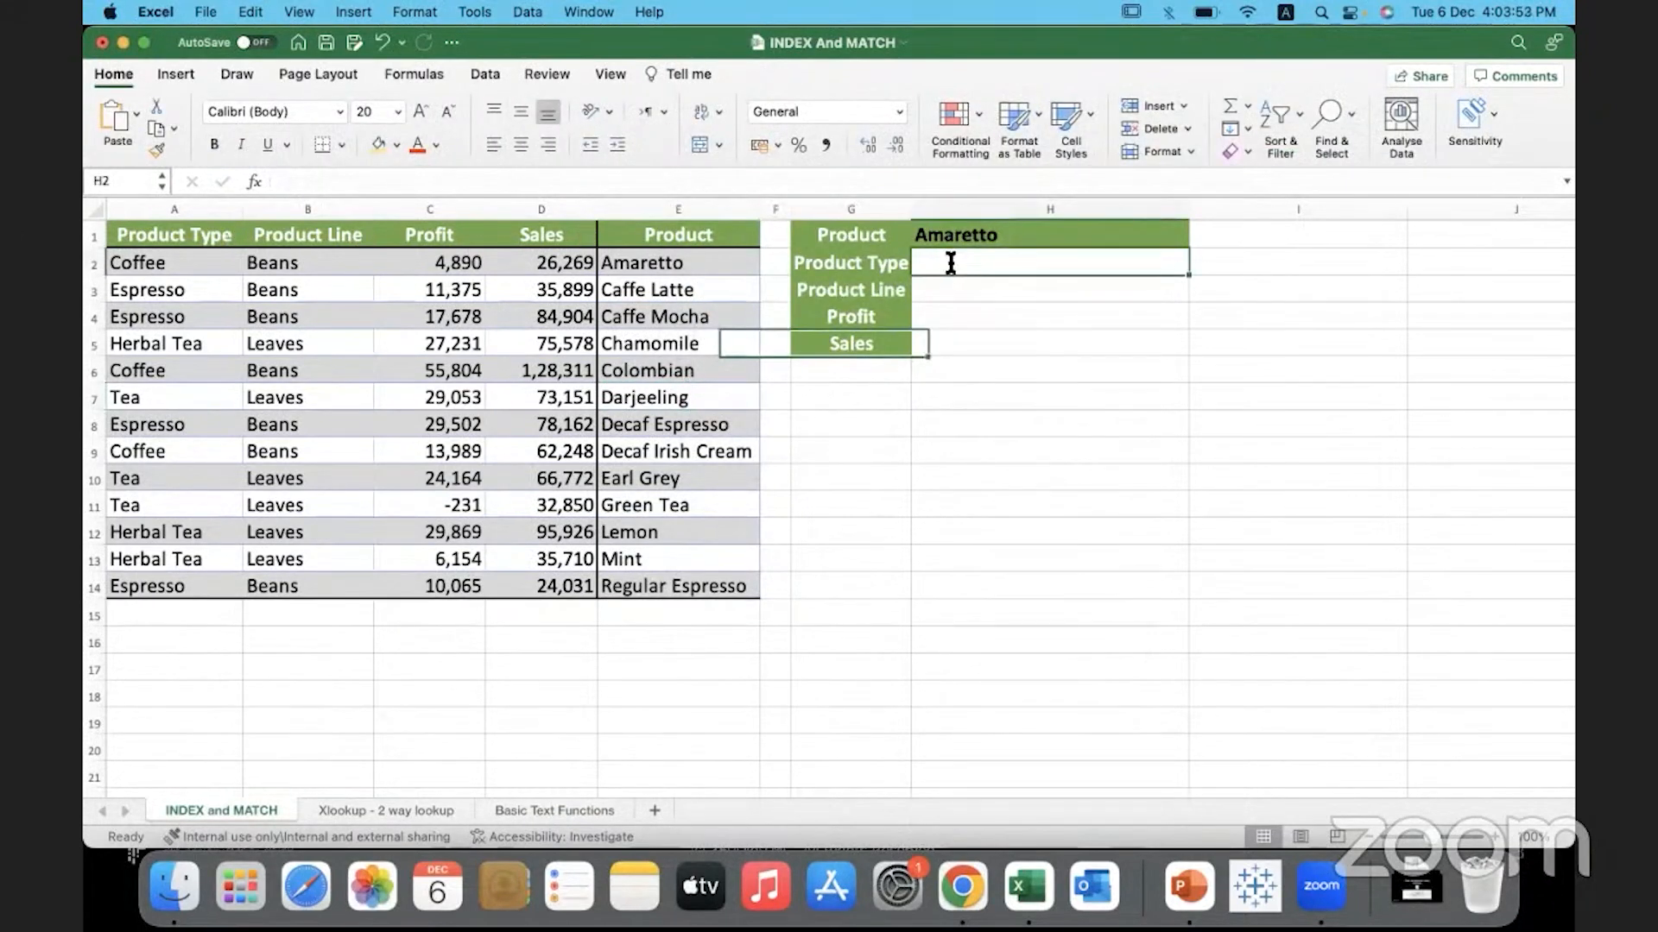
# - Enter =XLOOKUP(H1,E2:E14,A2:A14) in H2 so Amaretto's Product Type shows Coffee
pyautogui.write('=xlookup(H1')
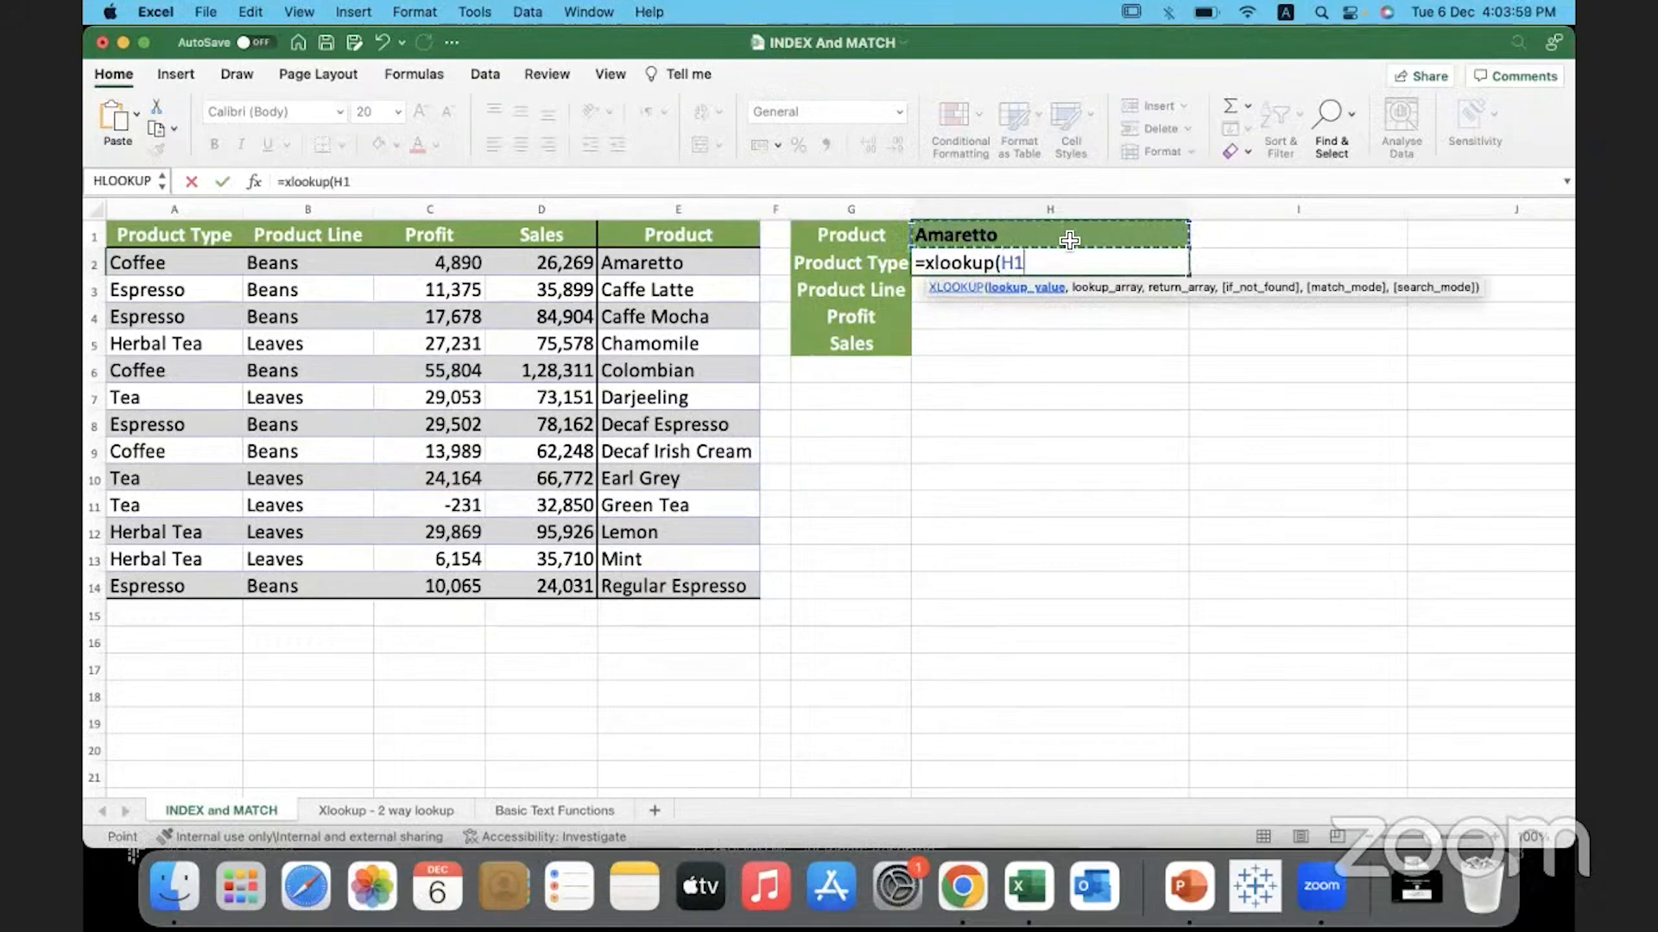
pyautogui.write(',')
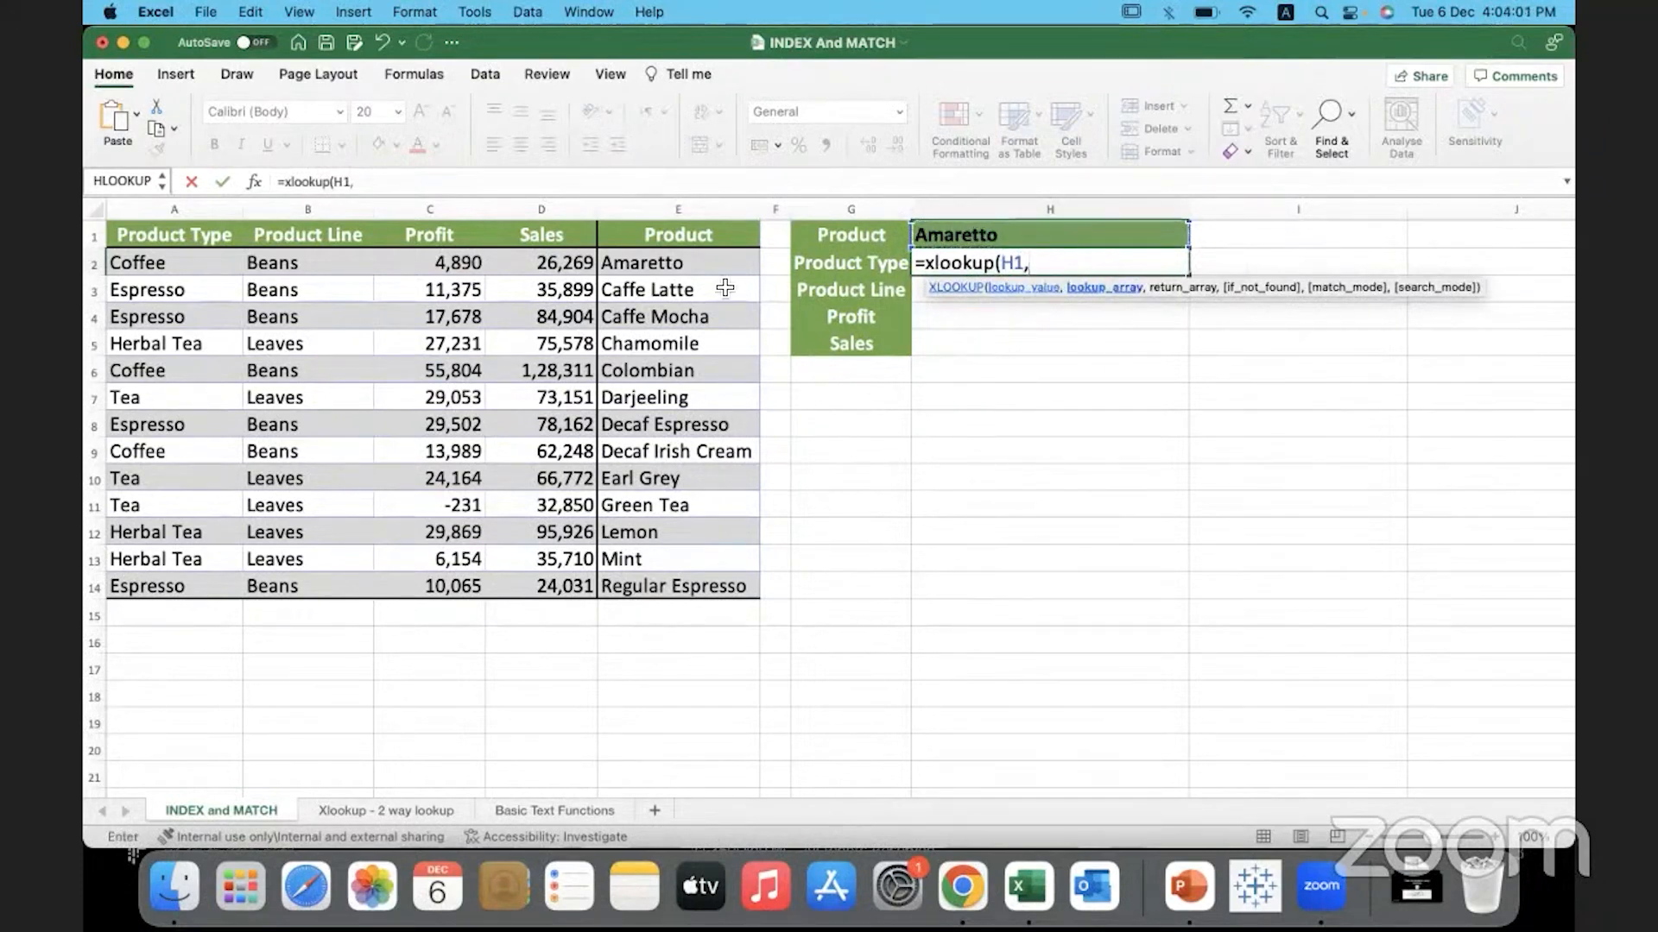
pyautogui.moveTo(677, 262); pyautogui.dragTo(677, 561)
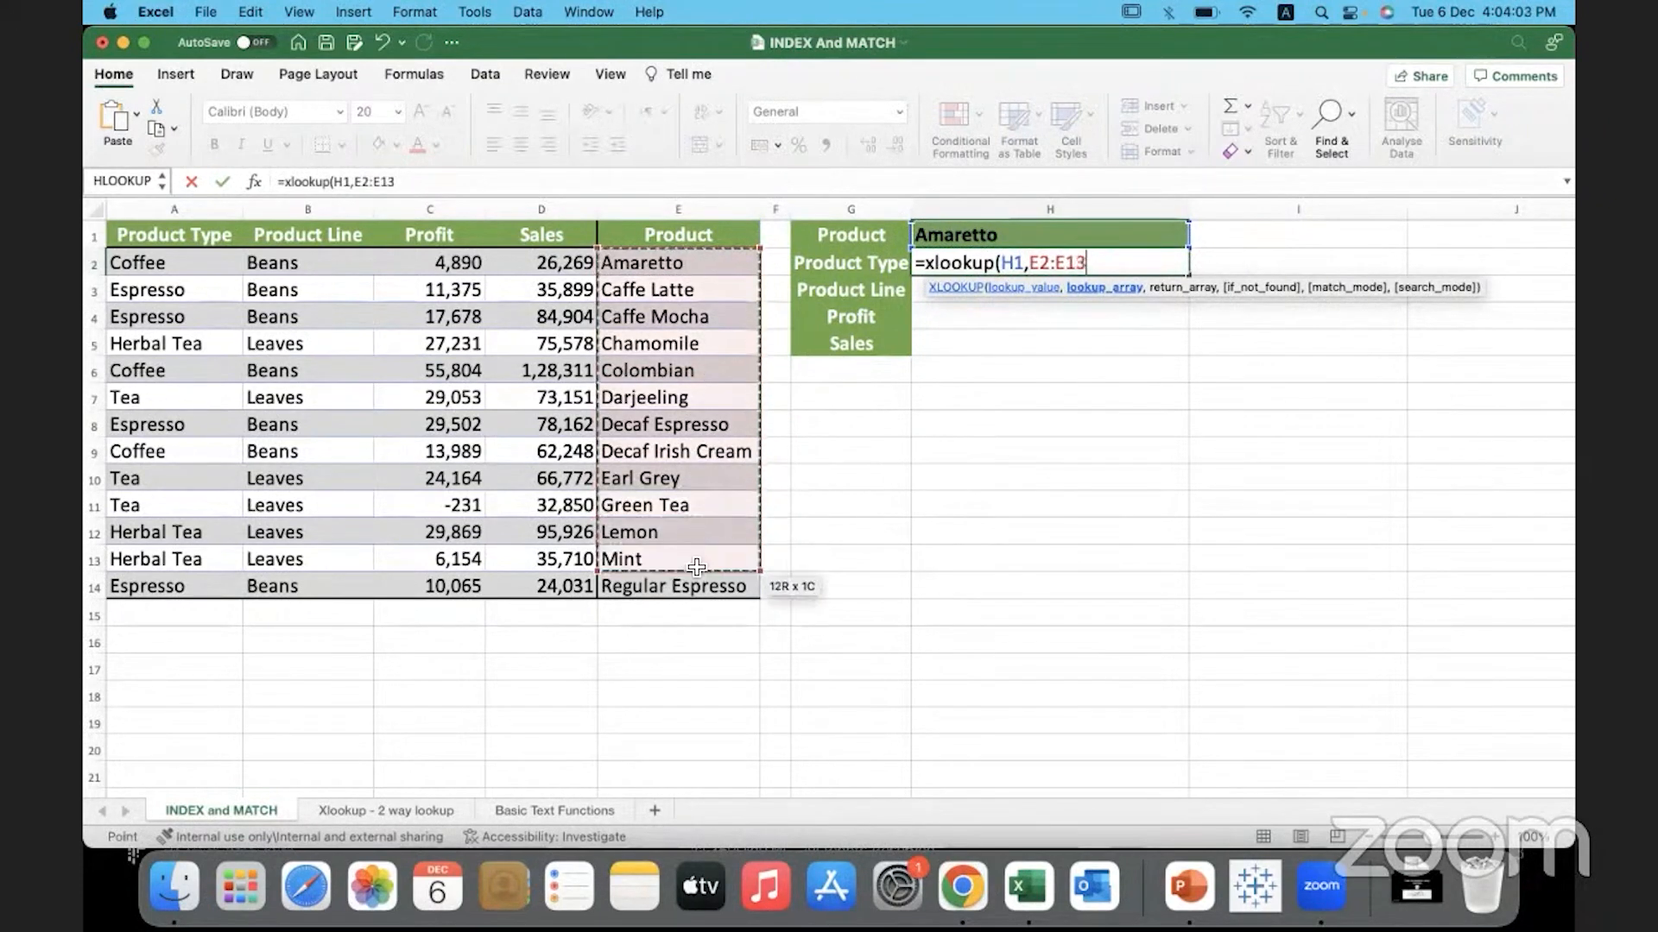
pyautogui.moveTo(677, 559); pyautogui.dragTo(696, 586)
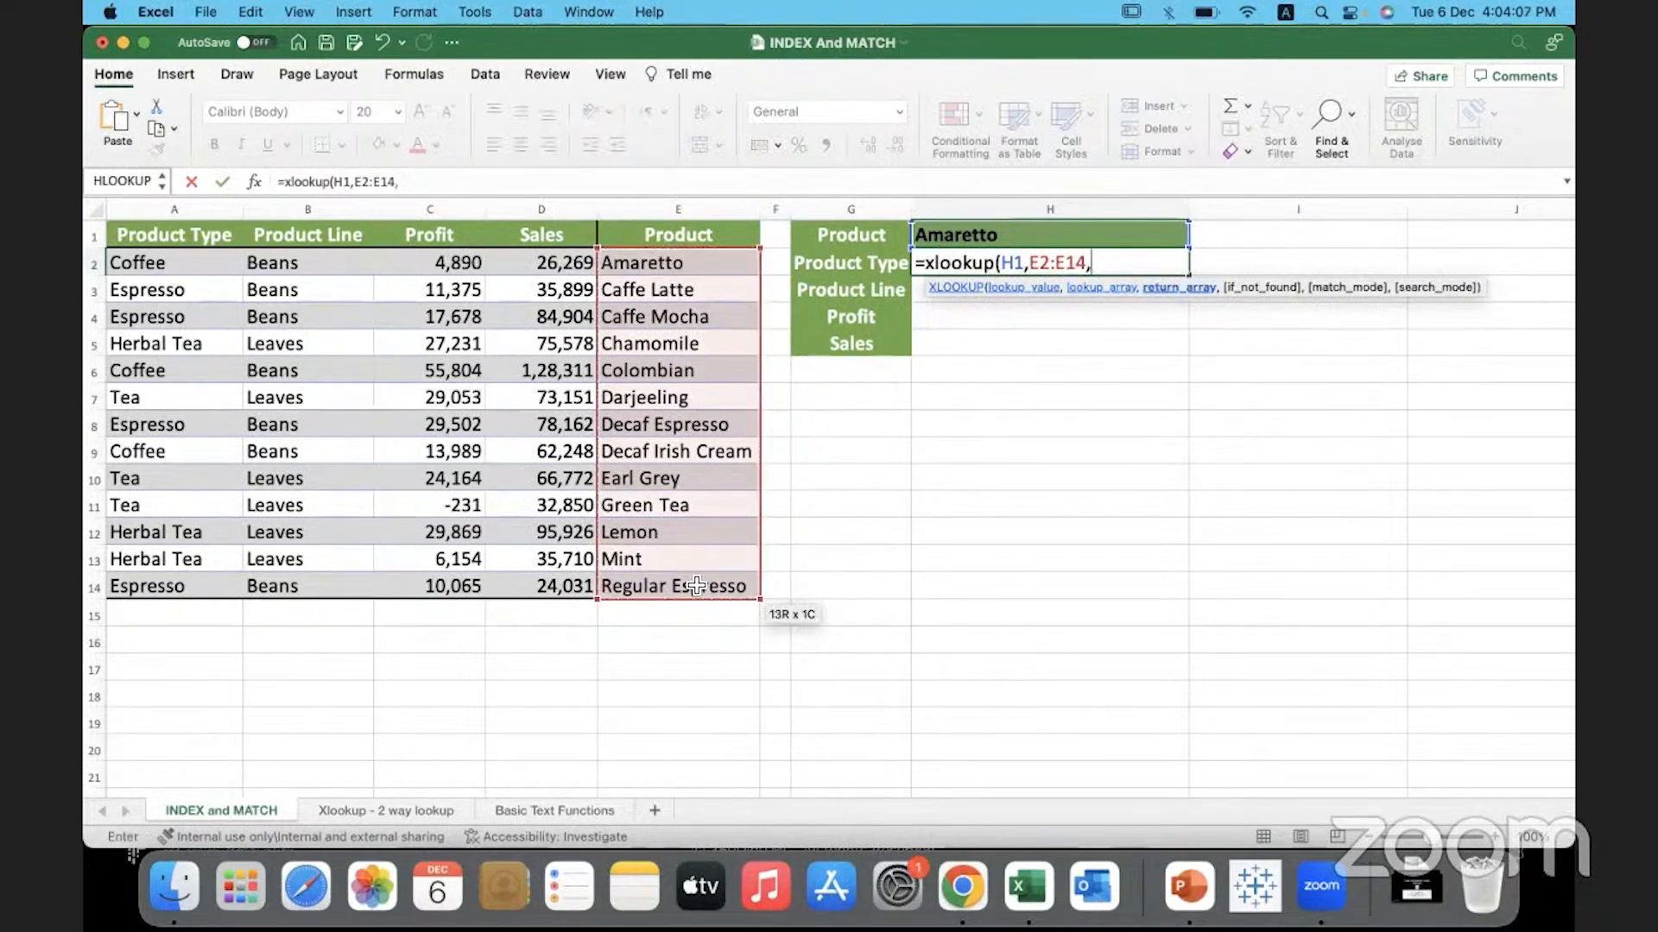
pyautogui.moveTo(173, 235); pyautogui.dragTo(173, 397)
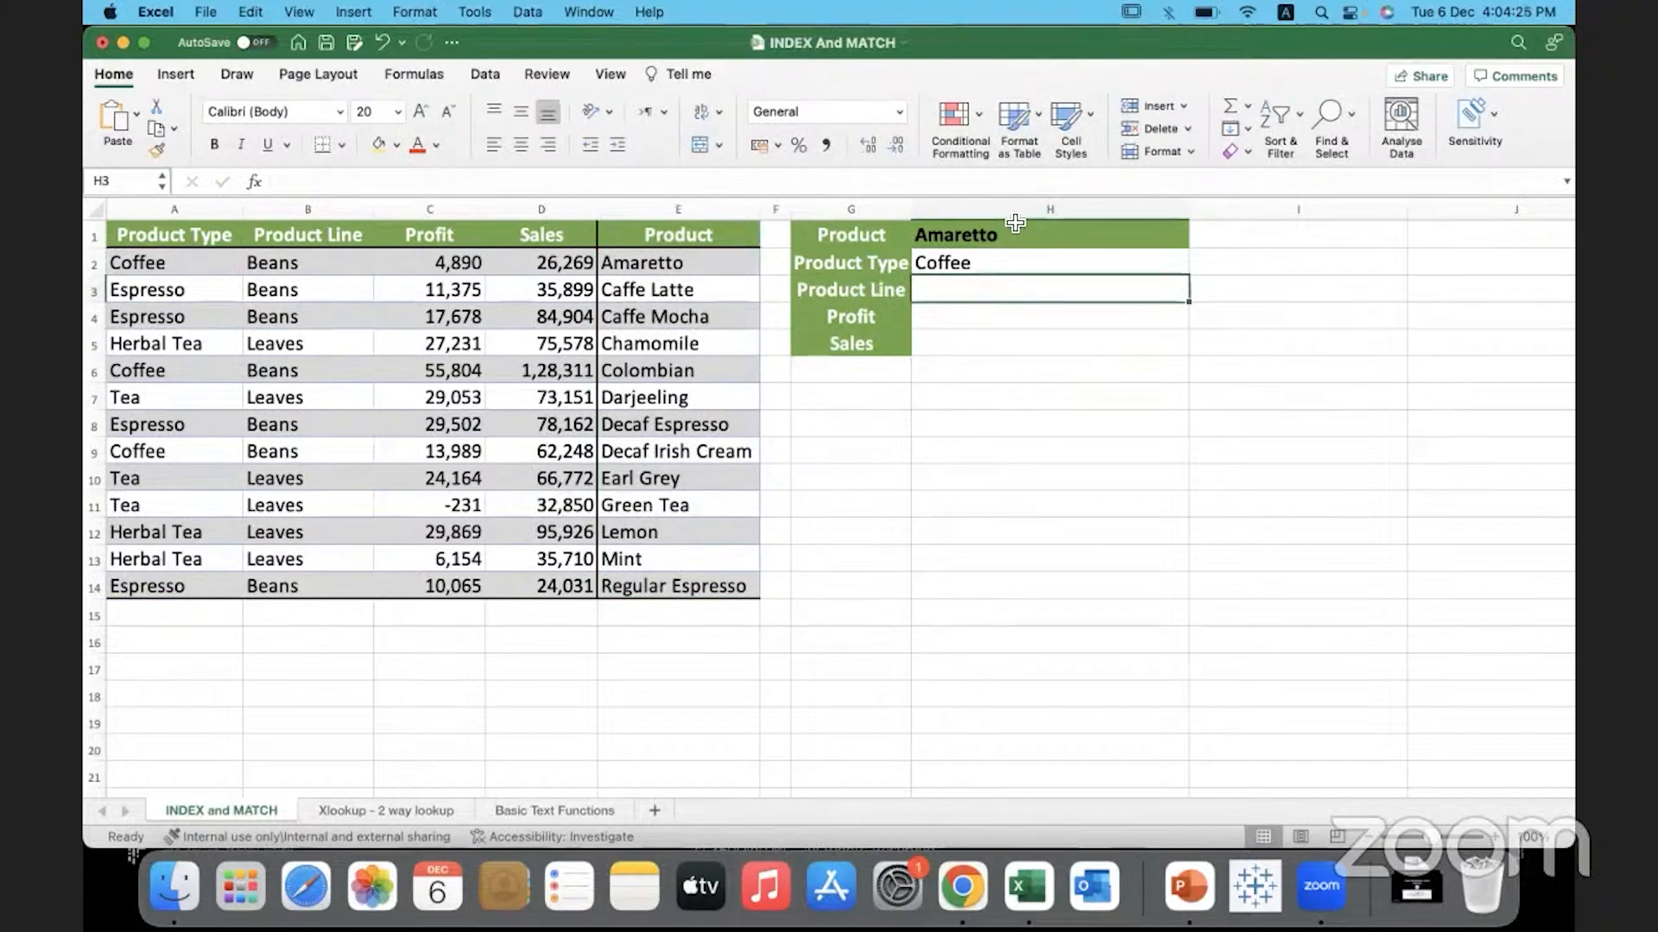
# - Review the Amaretto lookup cells and browse the Data and Formulas ribbons
pyautogui.click(1050, 235)
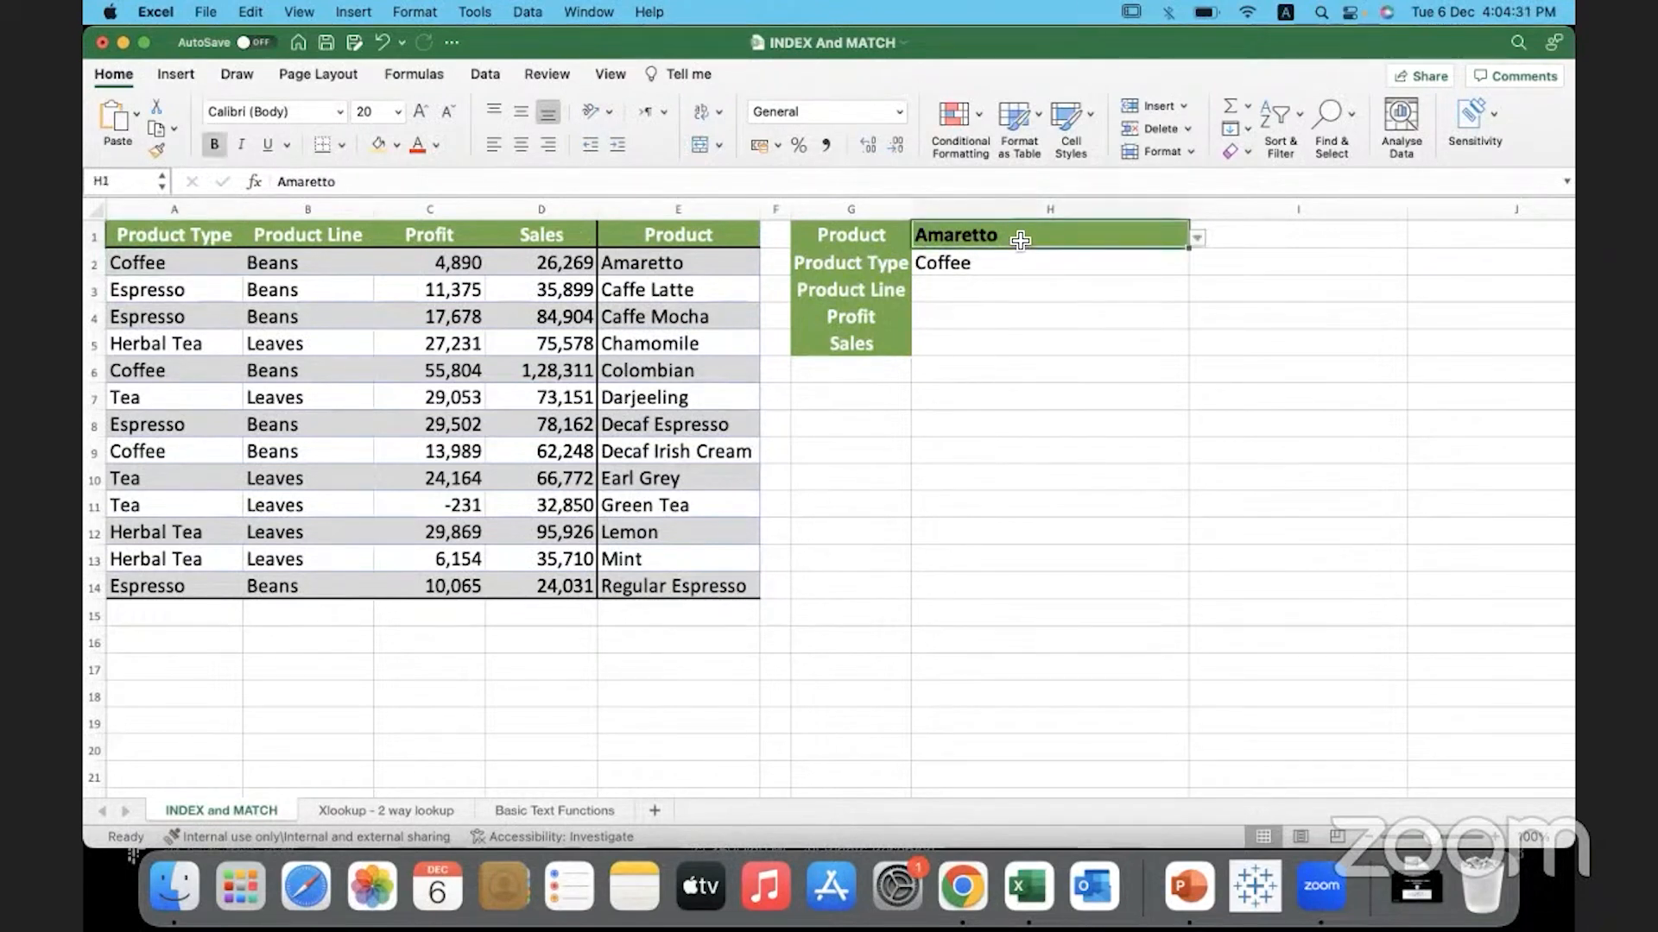
pyautogui.click(1195, 236)
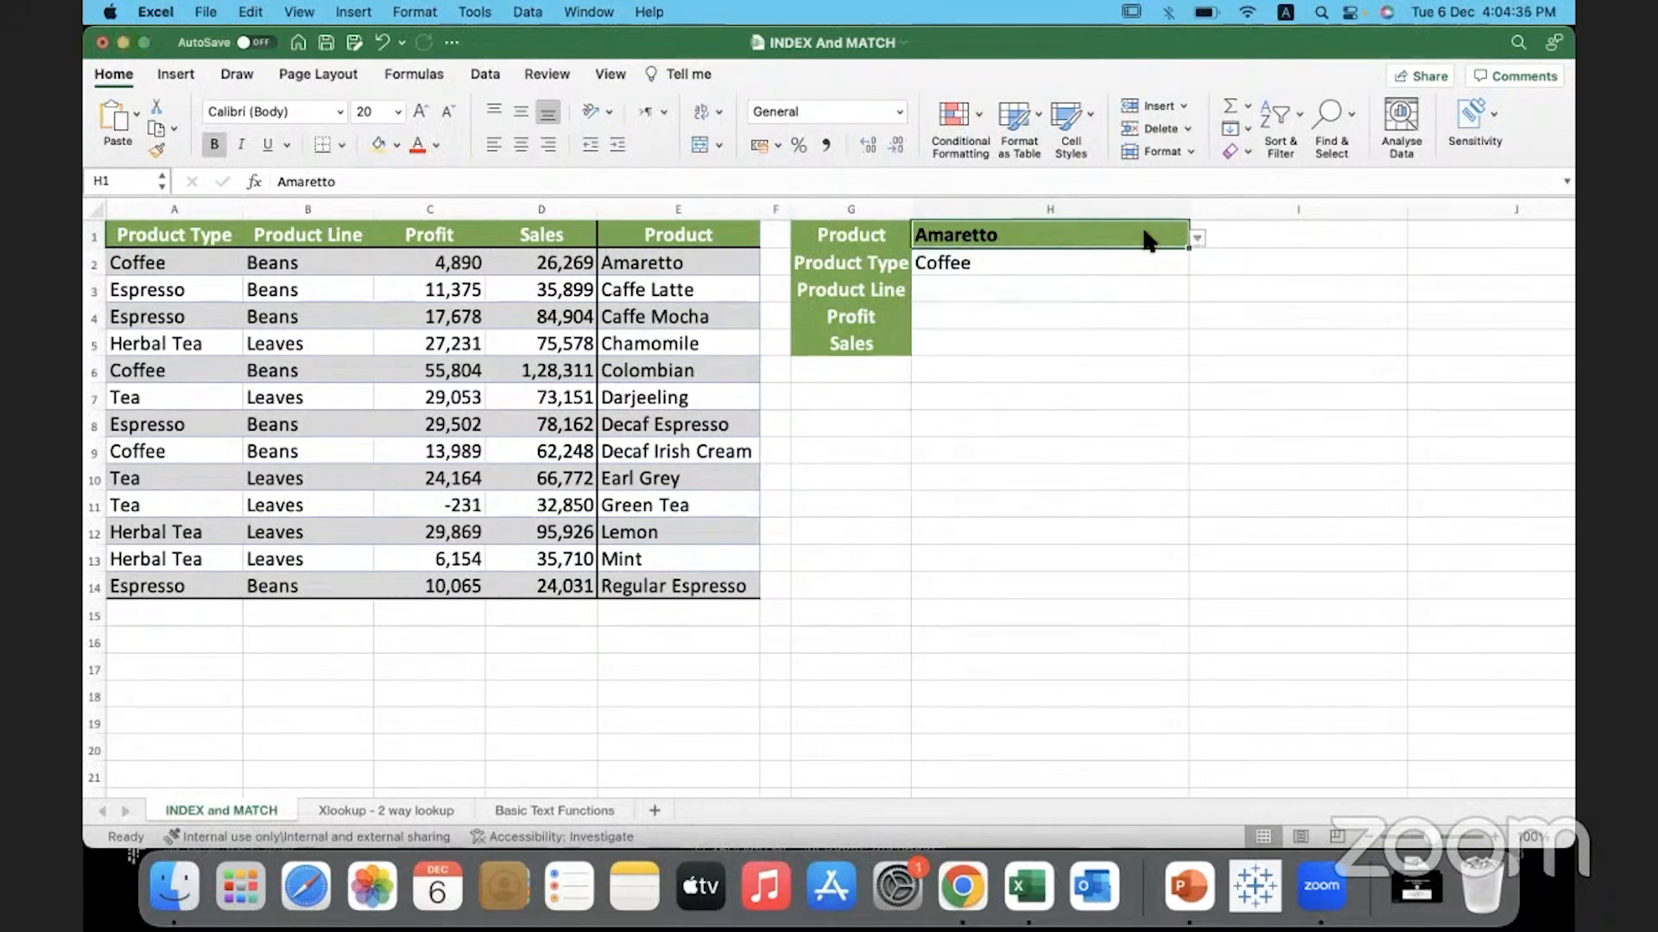
pyautogui.moveTo(746, 176)
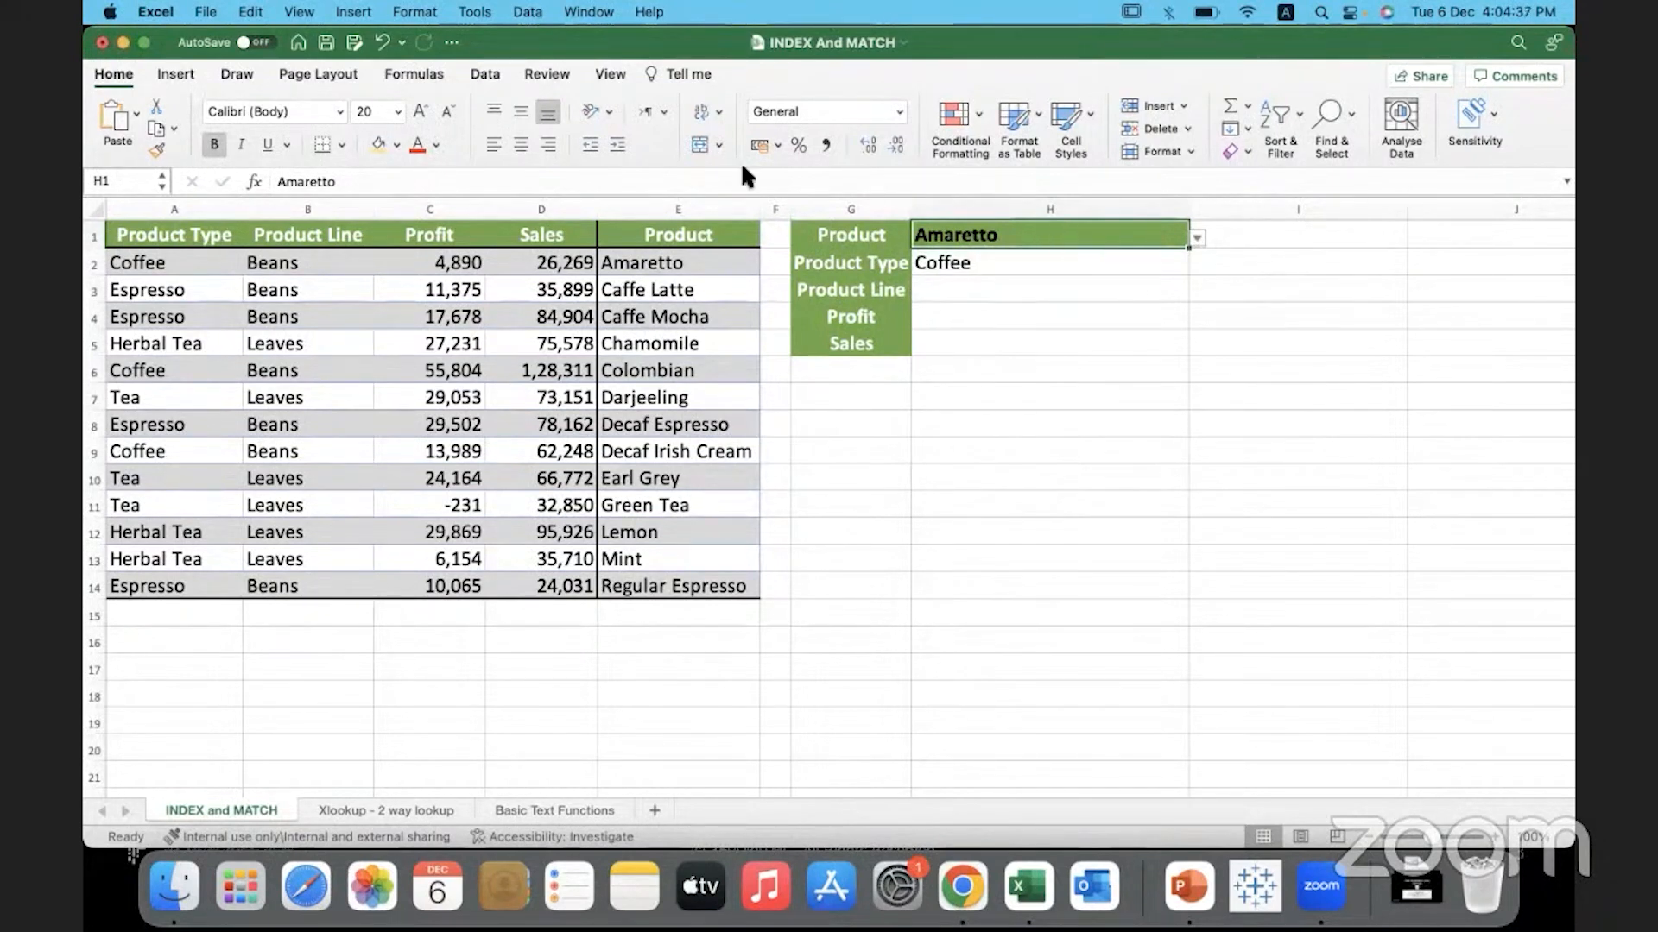
pyautogui.click(484, 74)
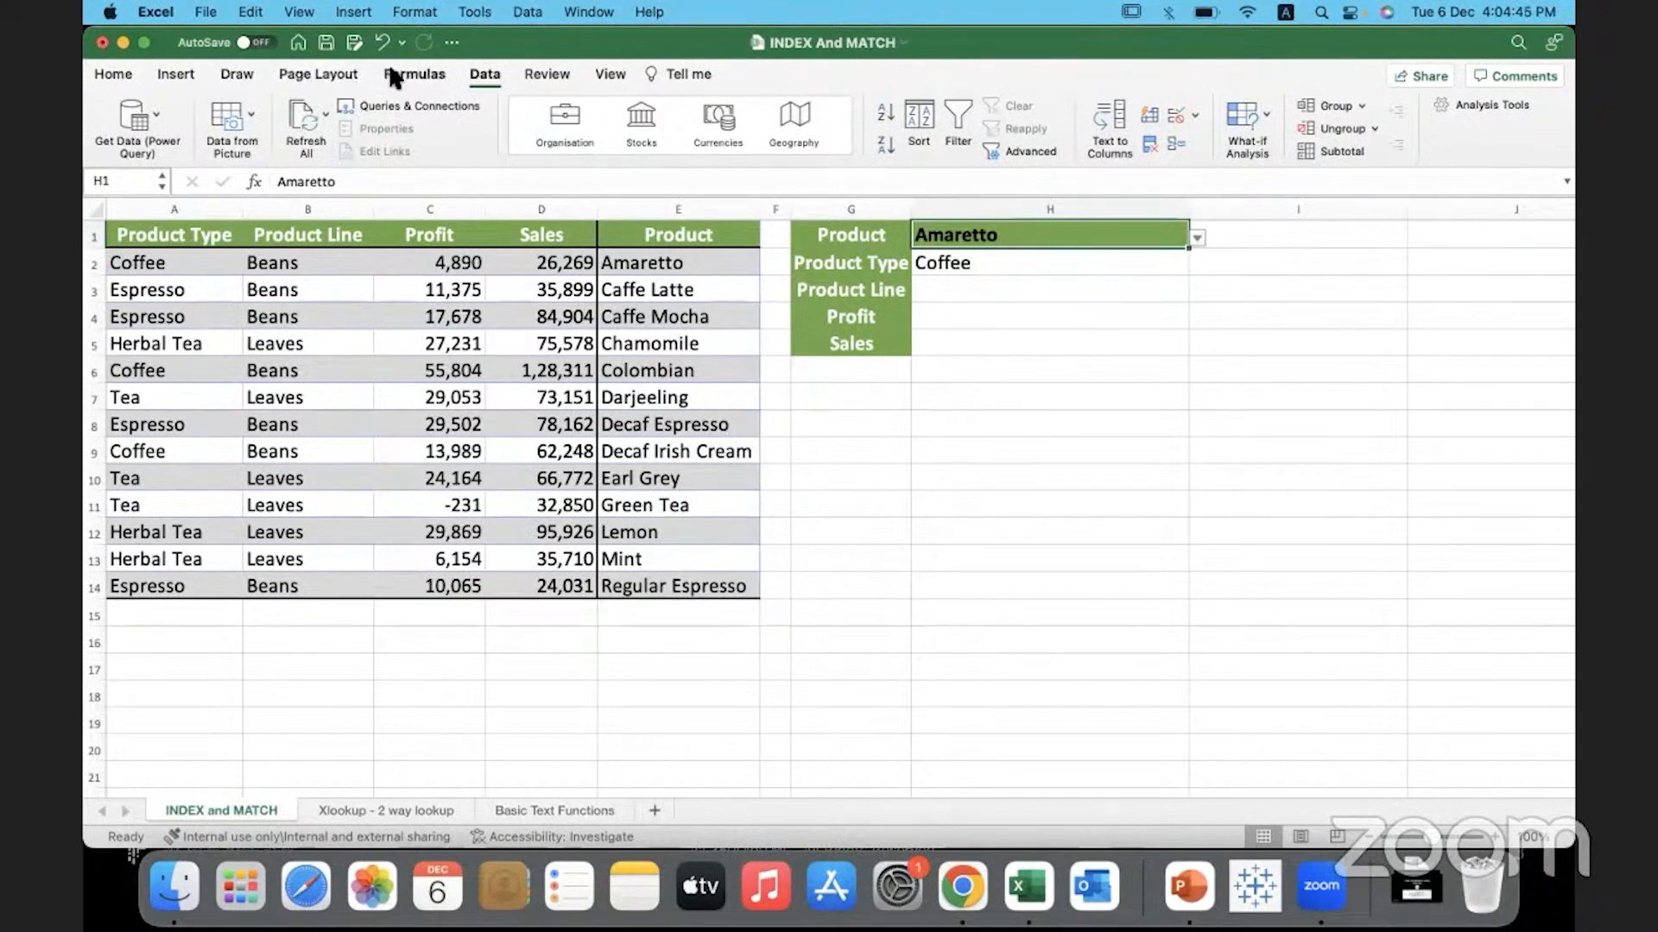
pyautogui.click(415, 74)
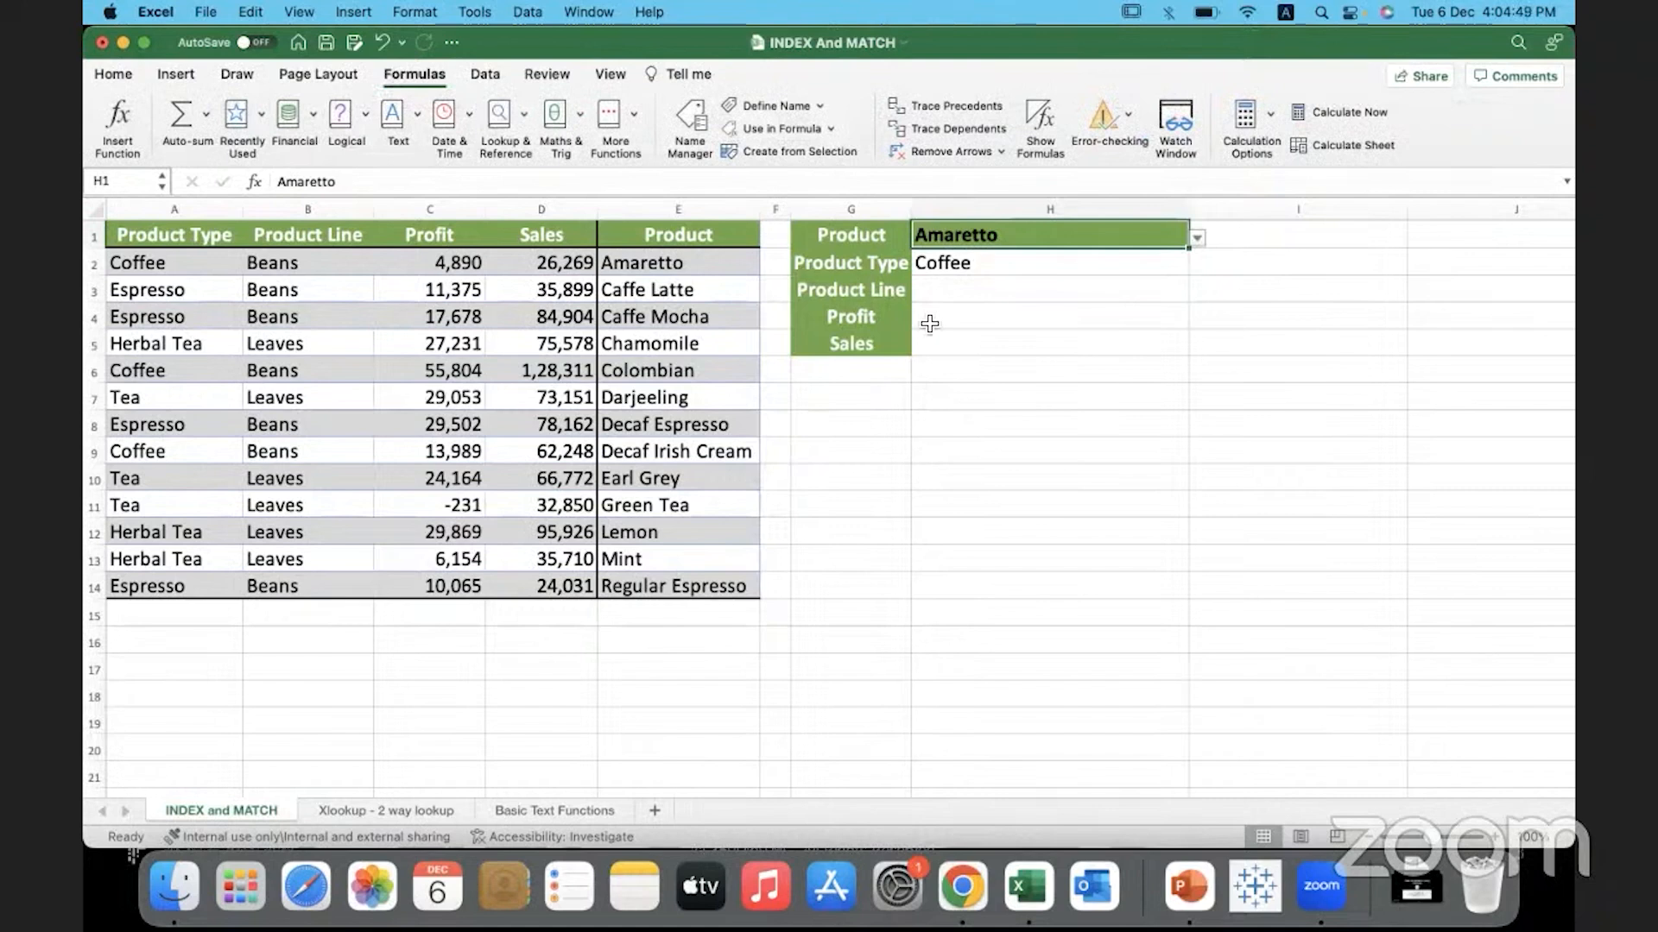
pyautogui.moveTo(1034, 309)
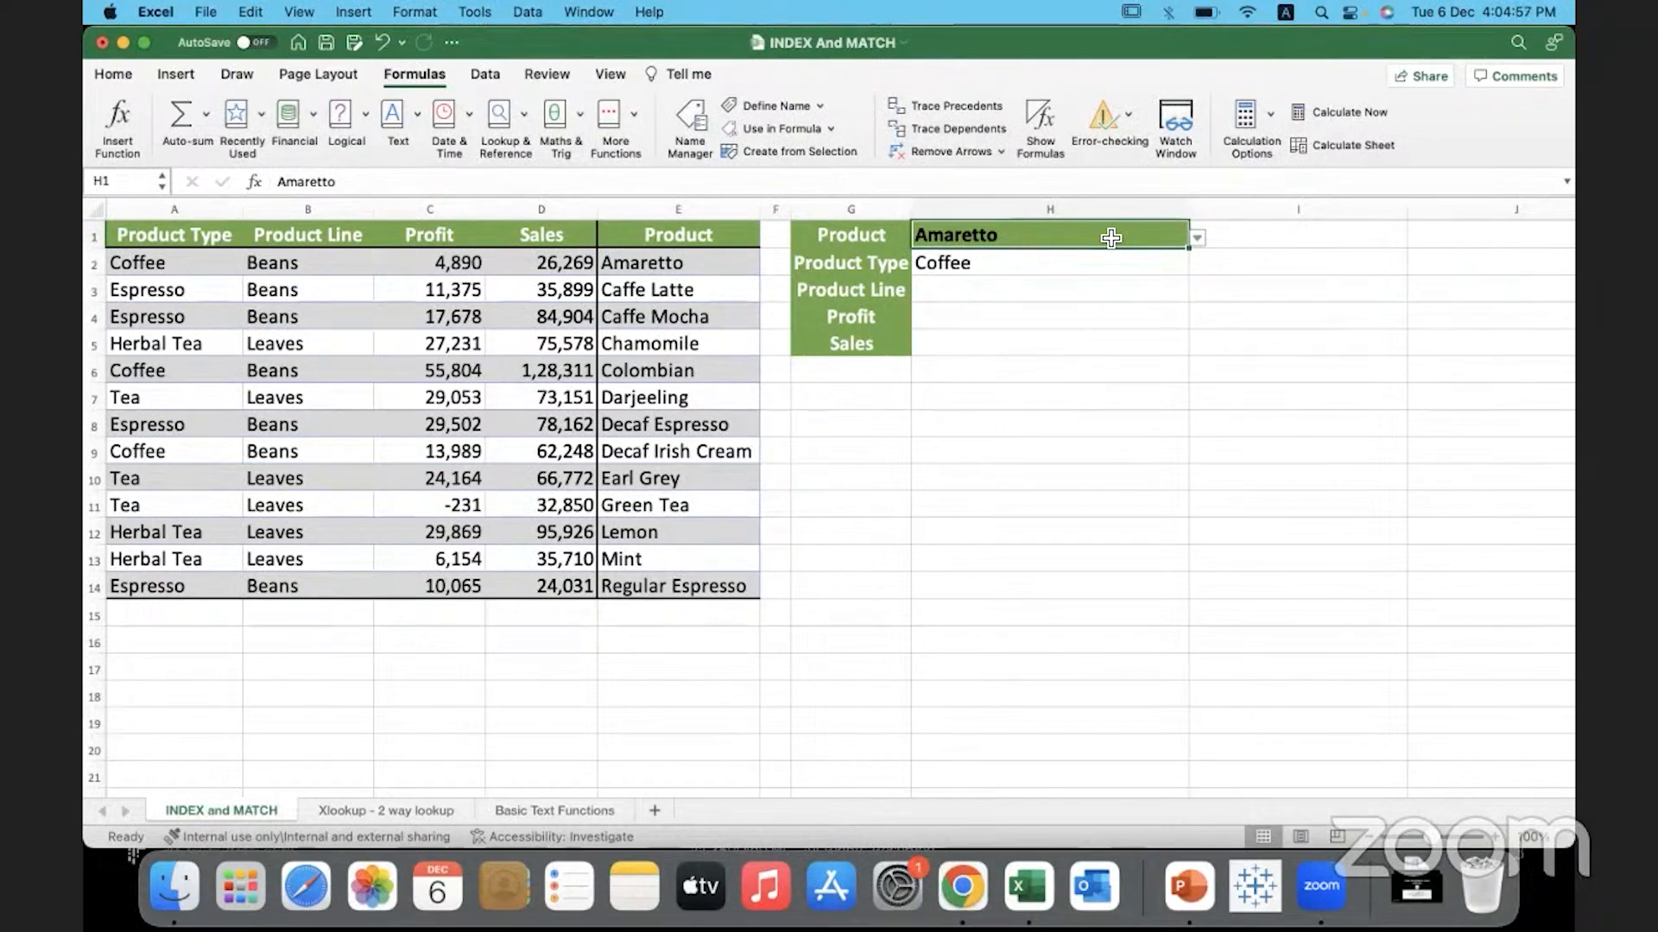
pyautogui.moveTo(1048, 271)
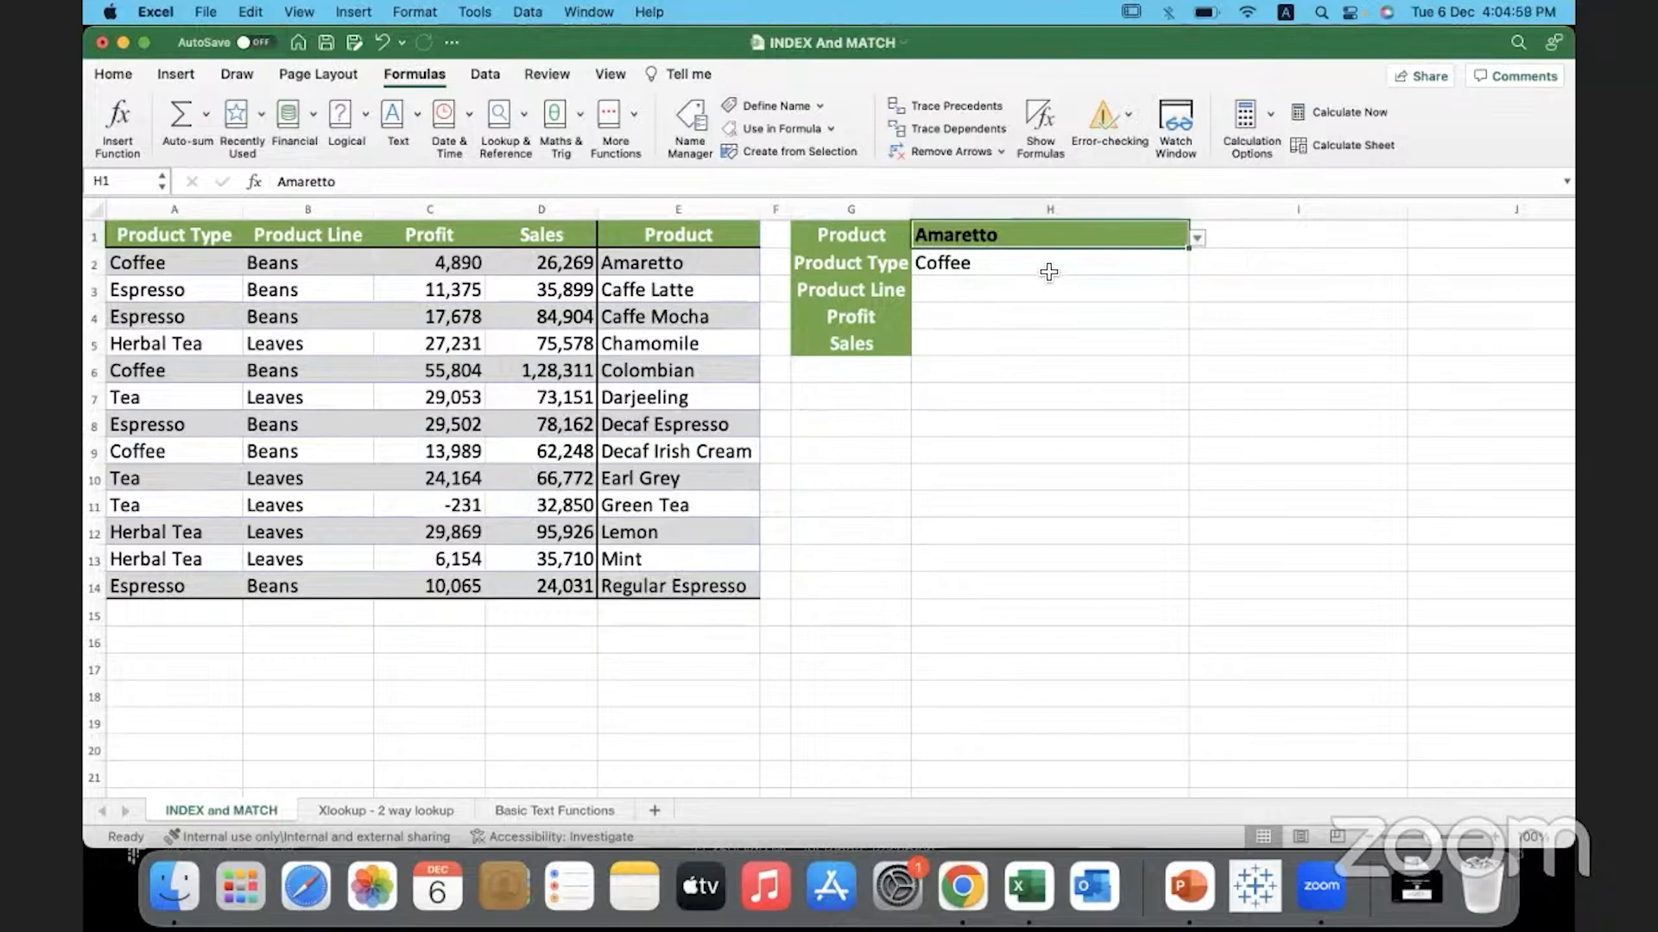
# - Inspect the Coffee formula in H2, move to H3 and select the Product Type column
pyautogui.click(1048, 262)
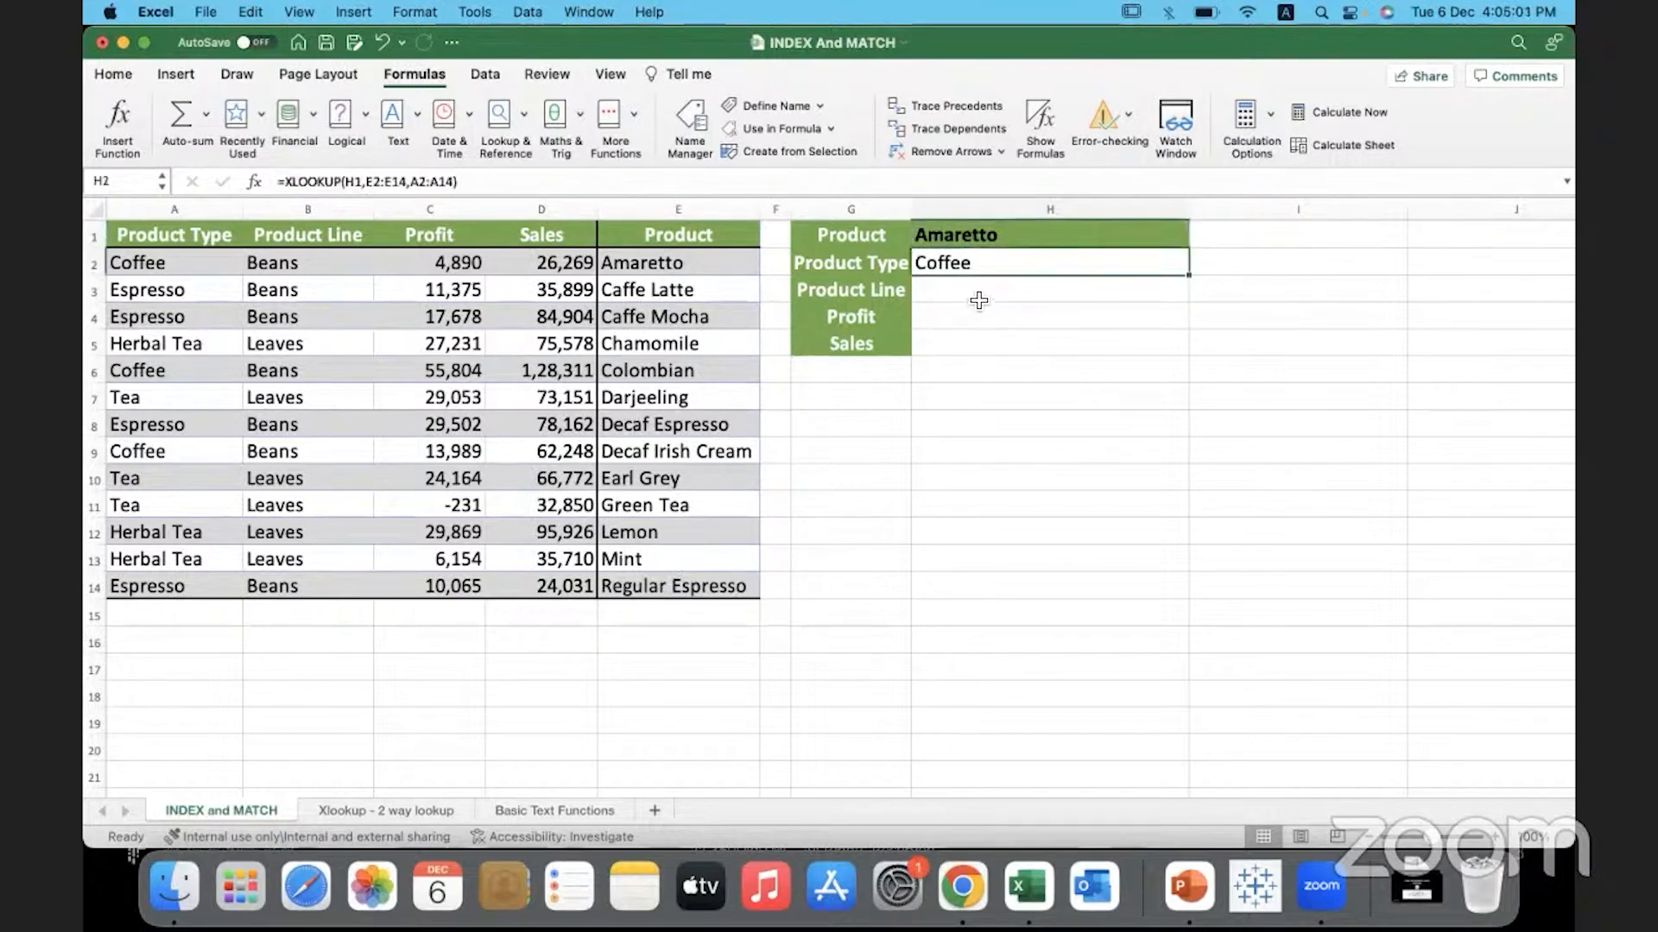
pyautogui.click(1048, 290)
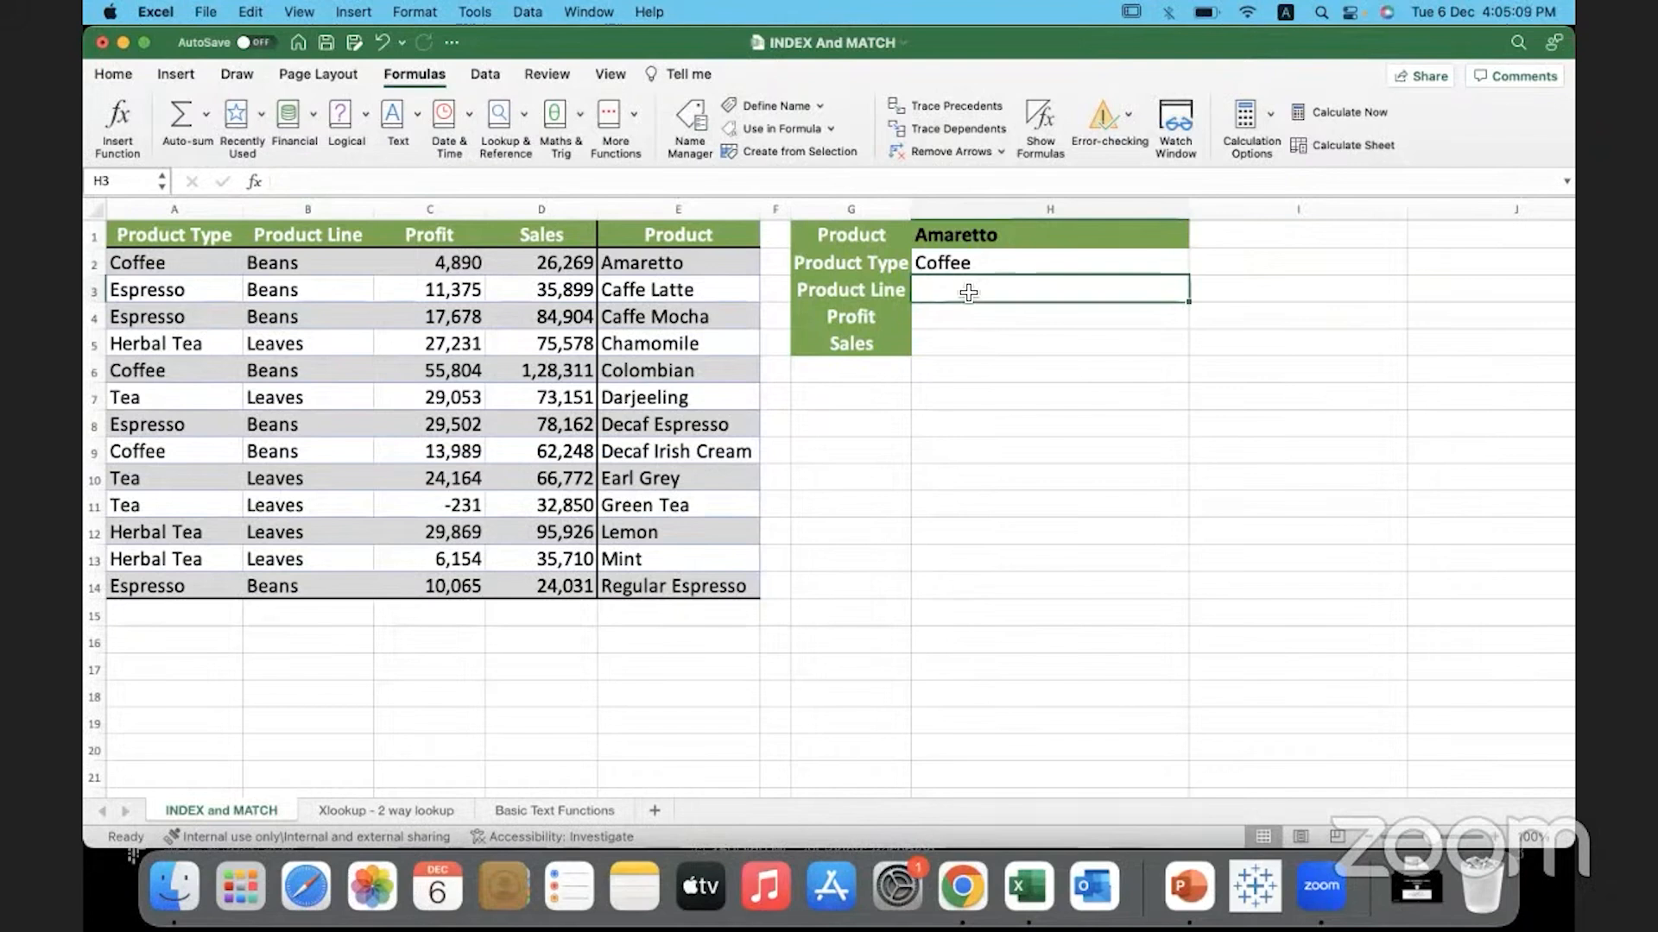
pyautogui.click(173, 209)
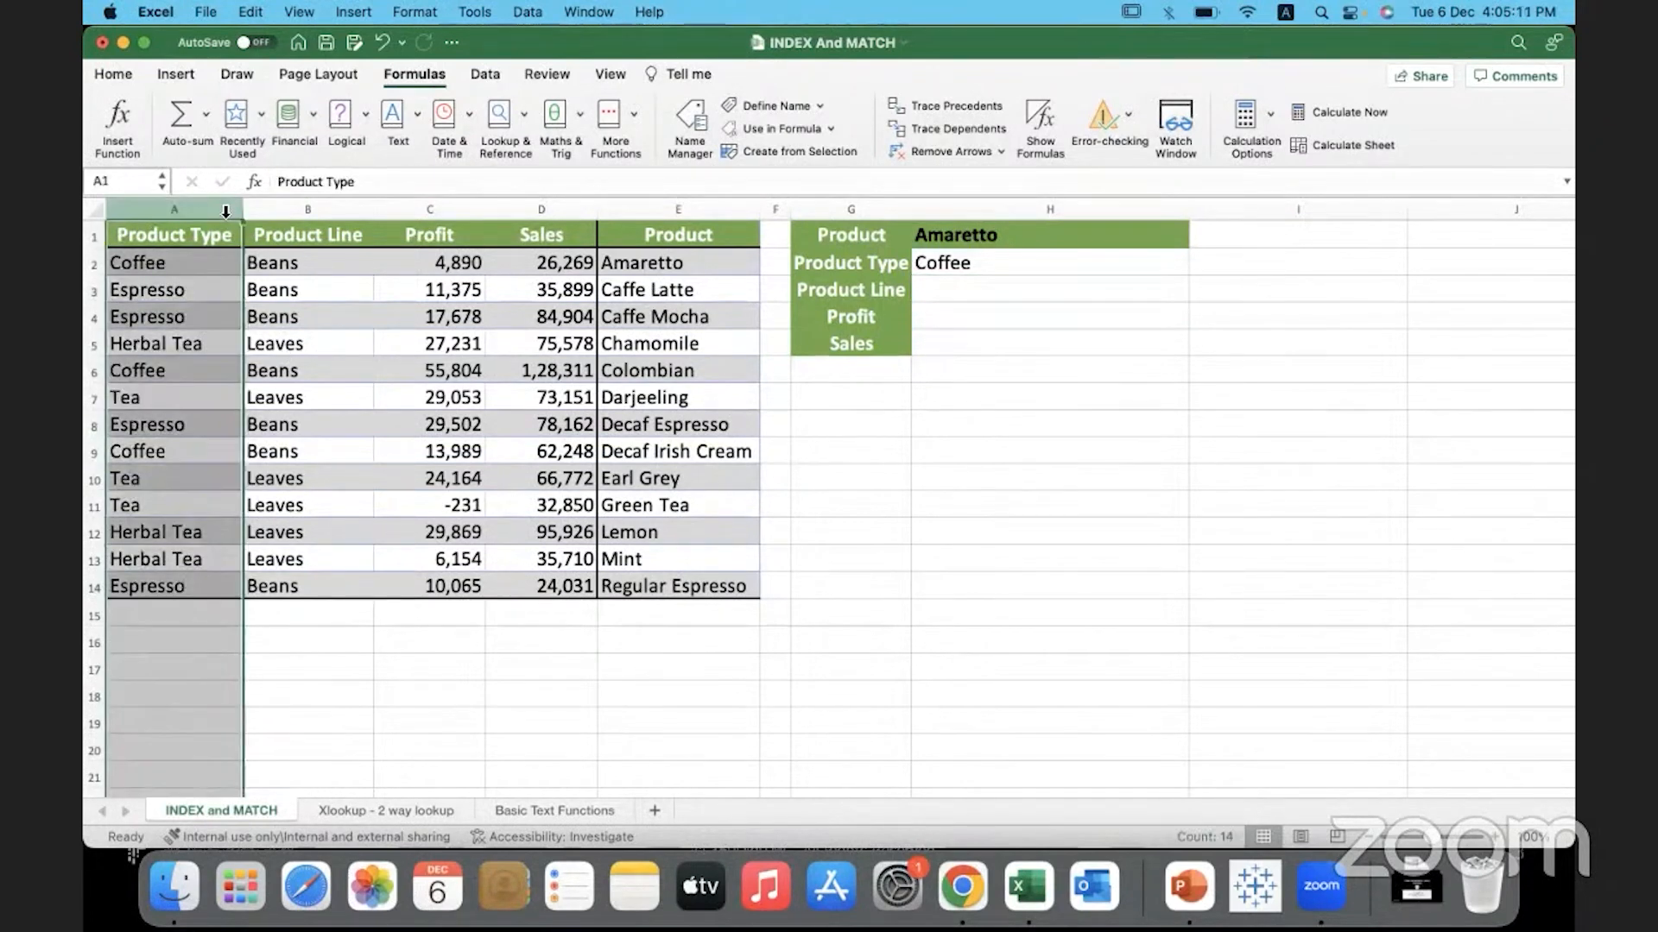
pyautogui.click(307, 316)
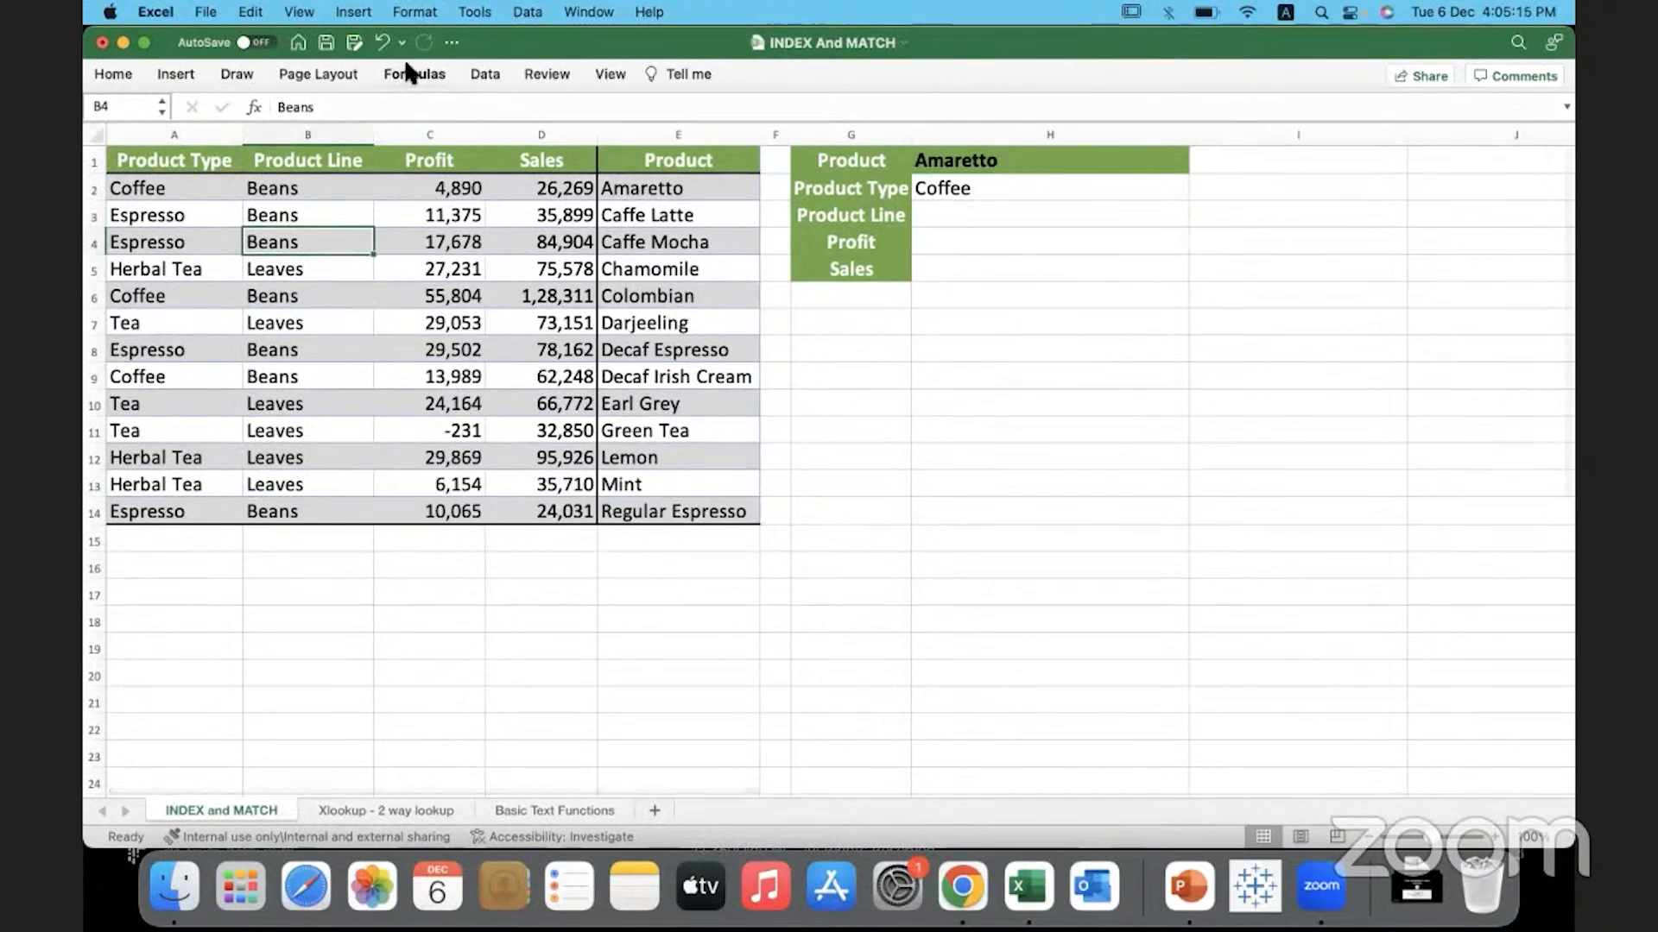
# - Delete all existing defined names in Name Manager and close it
pyautogui.click(414, 74)
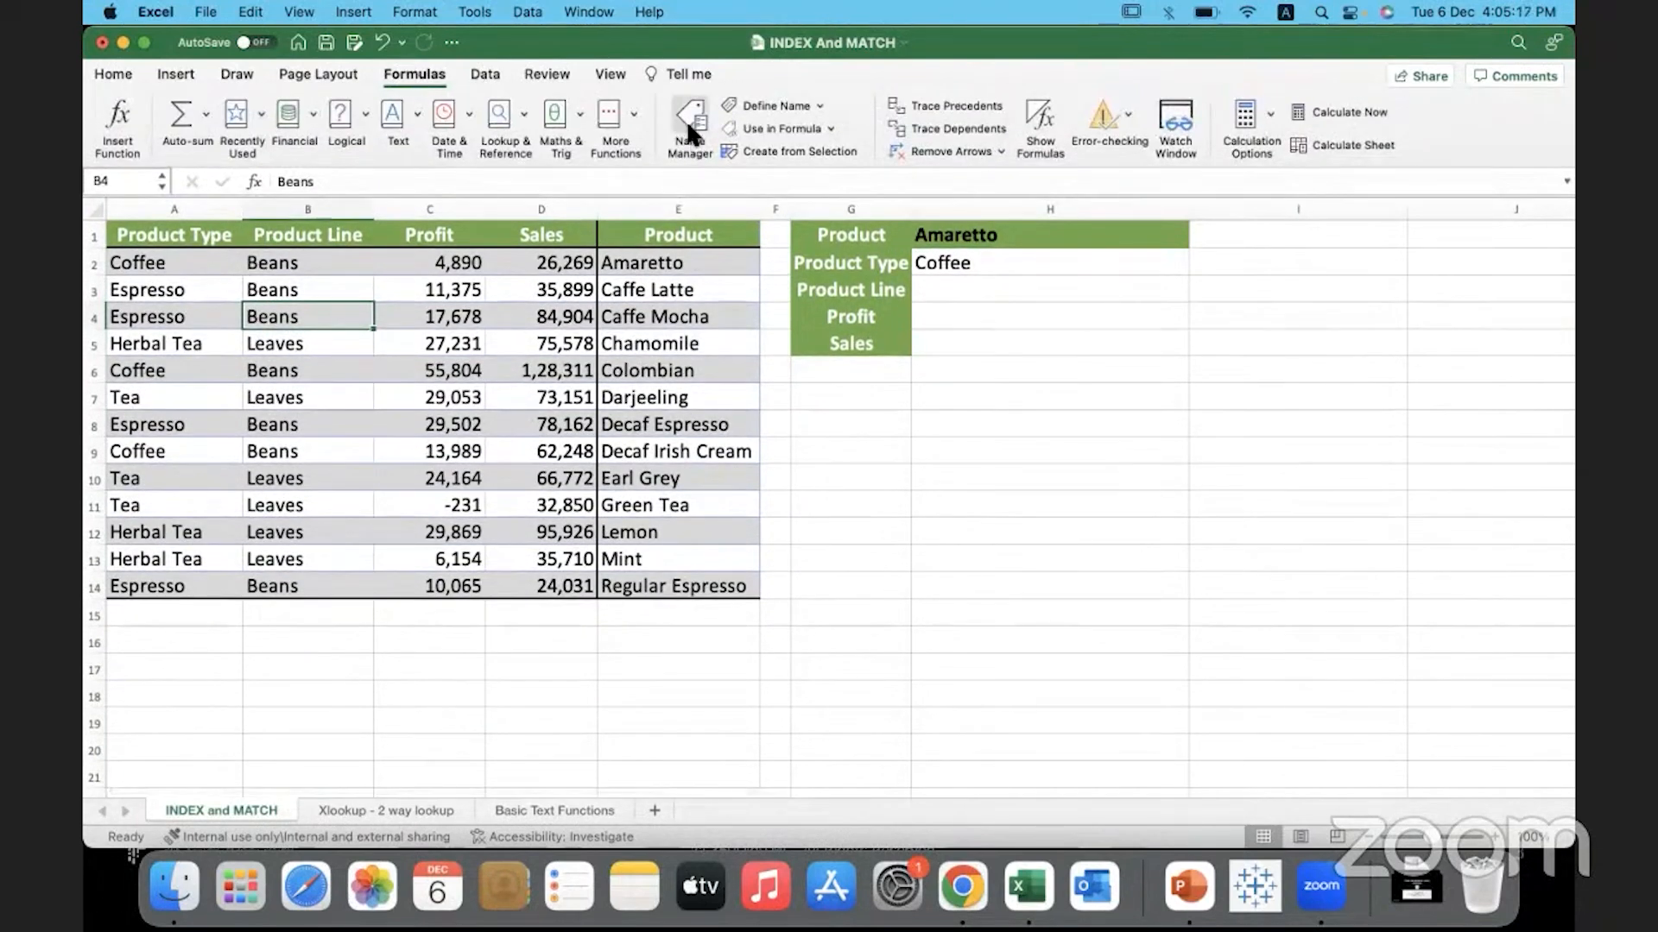
pyautogui.click(687, 126)
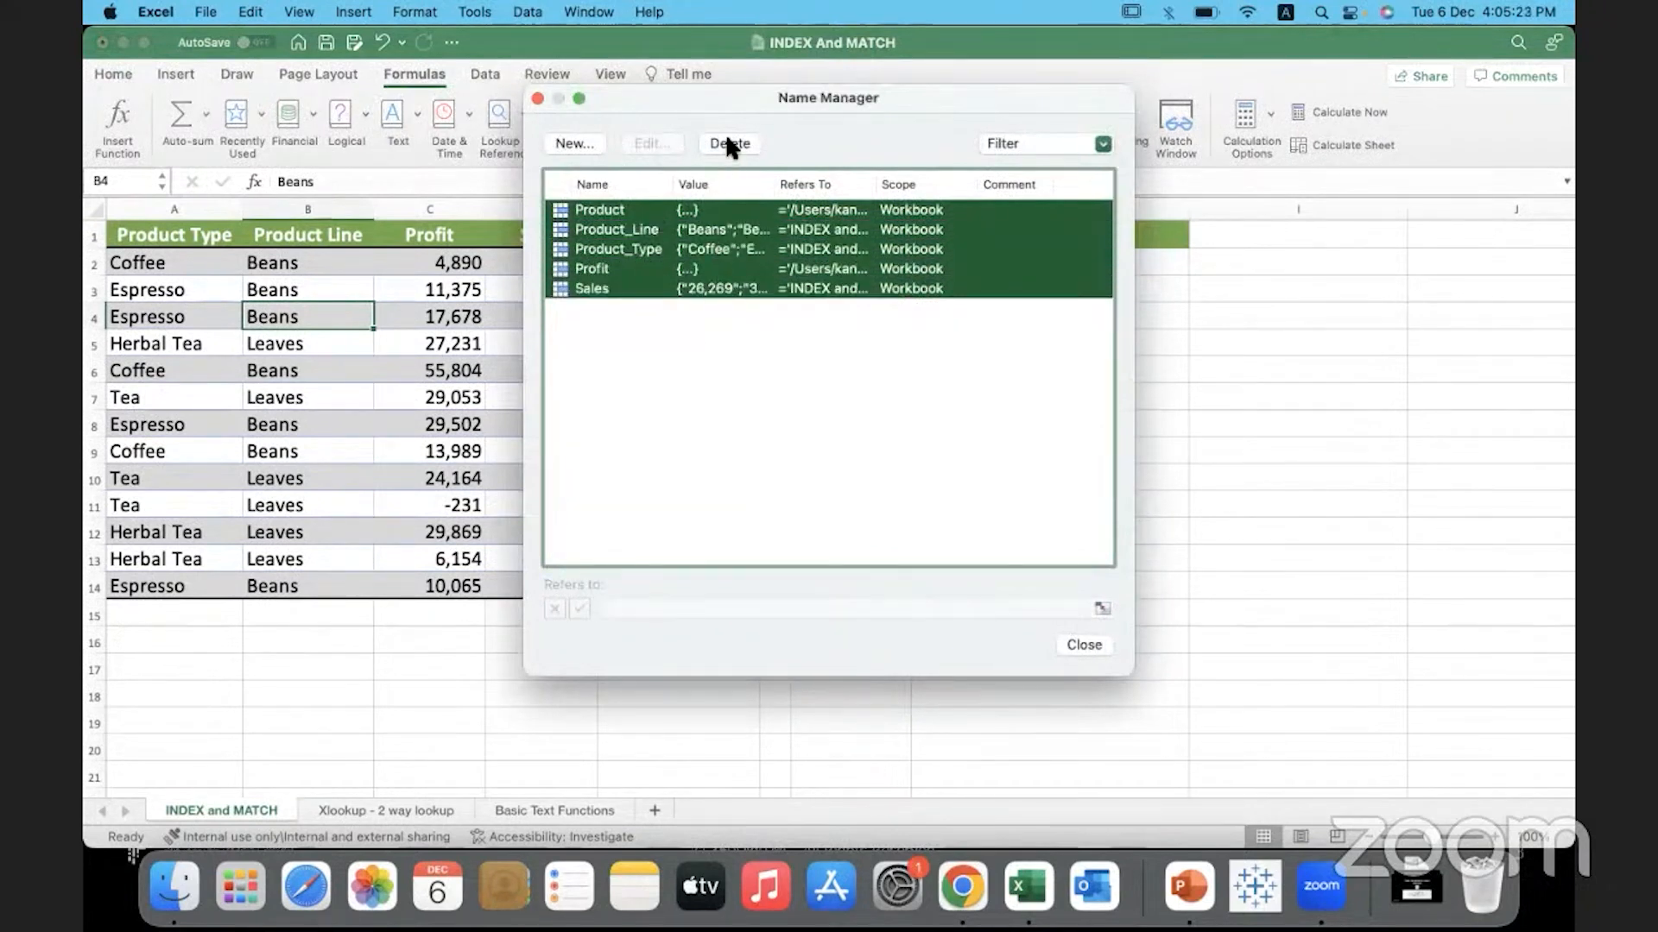
pyautogui.click(728, 144)
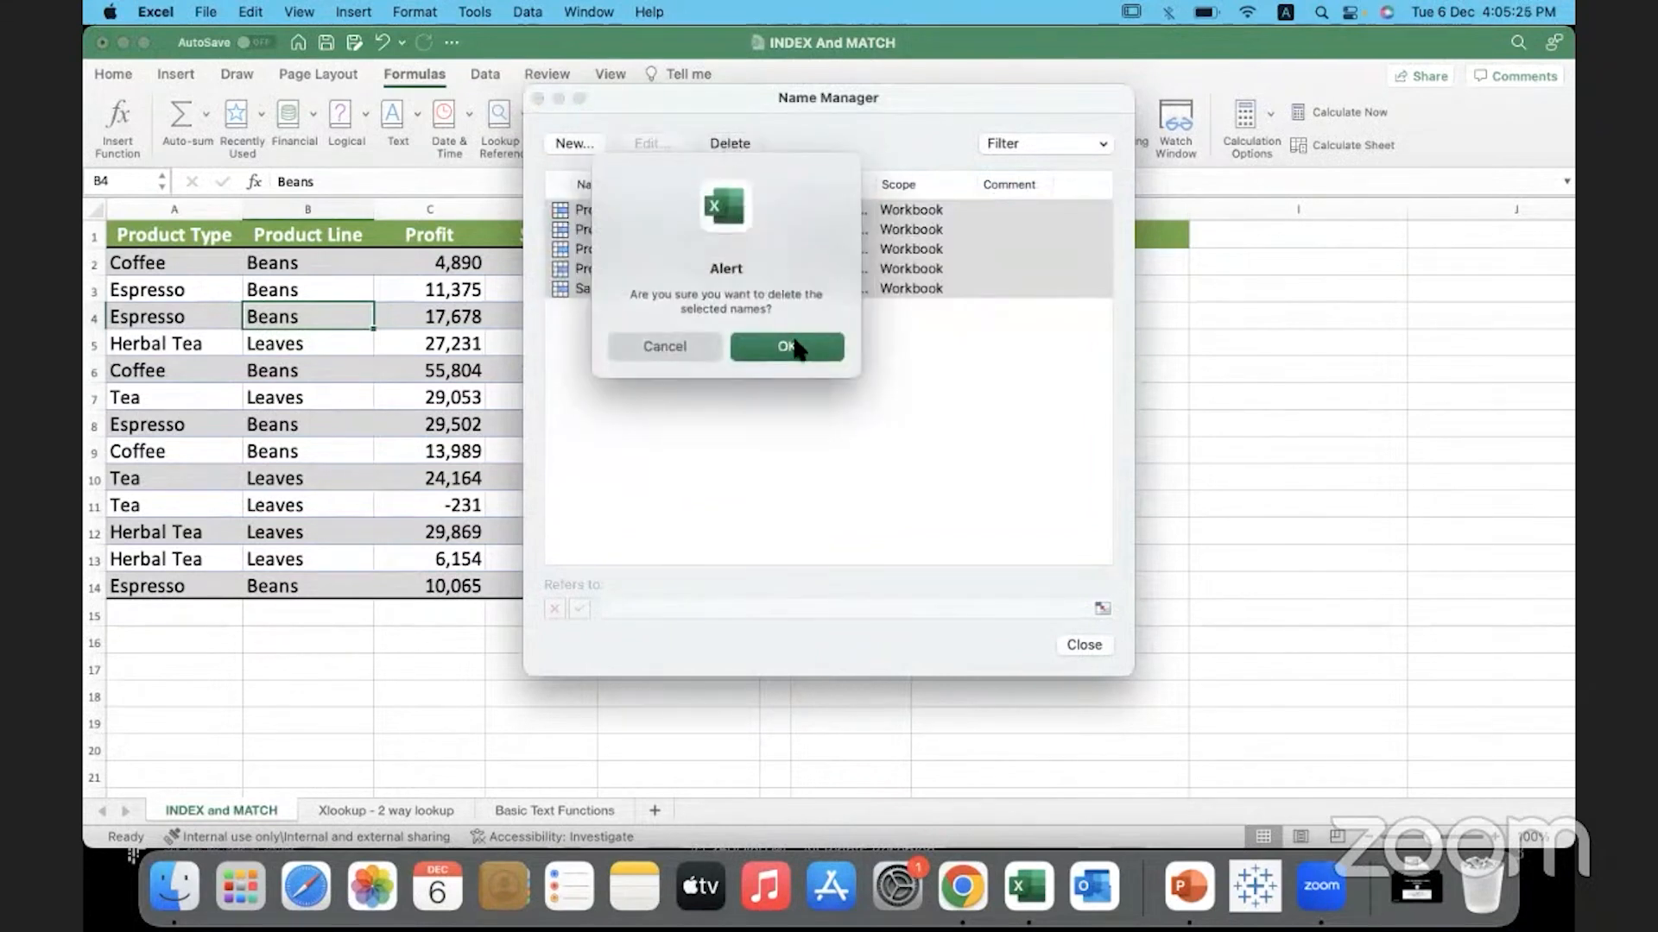
pyautogui.click(787, 345)
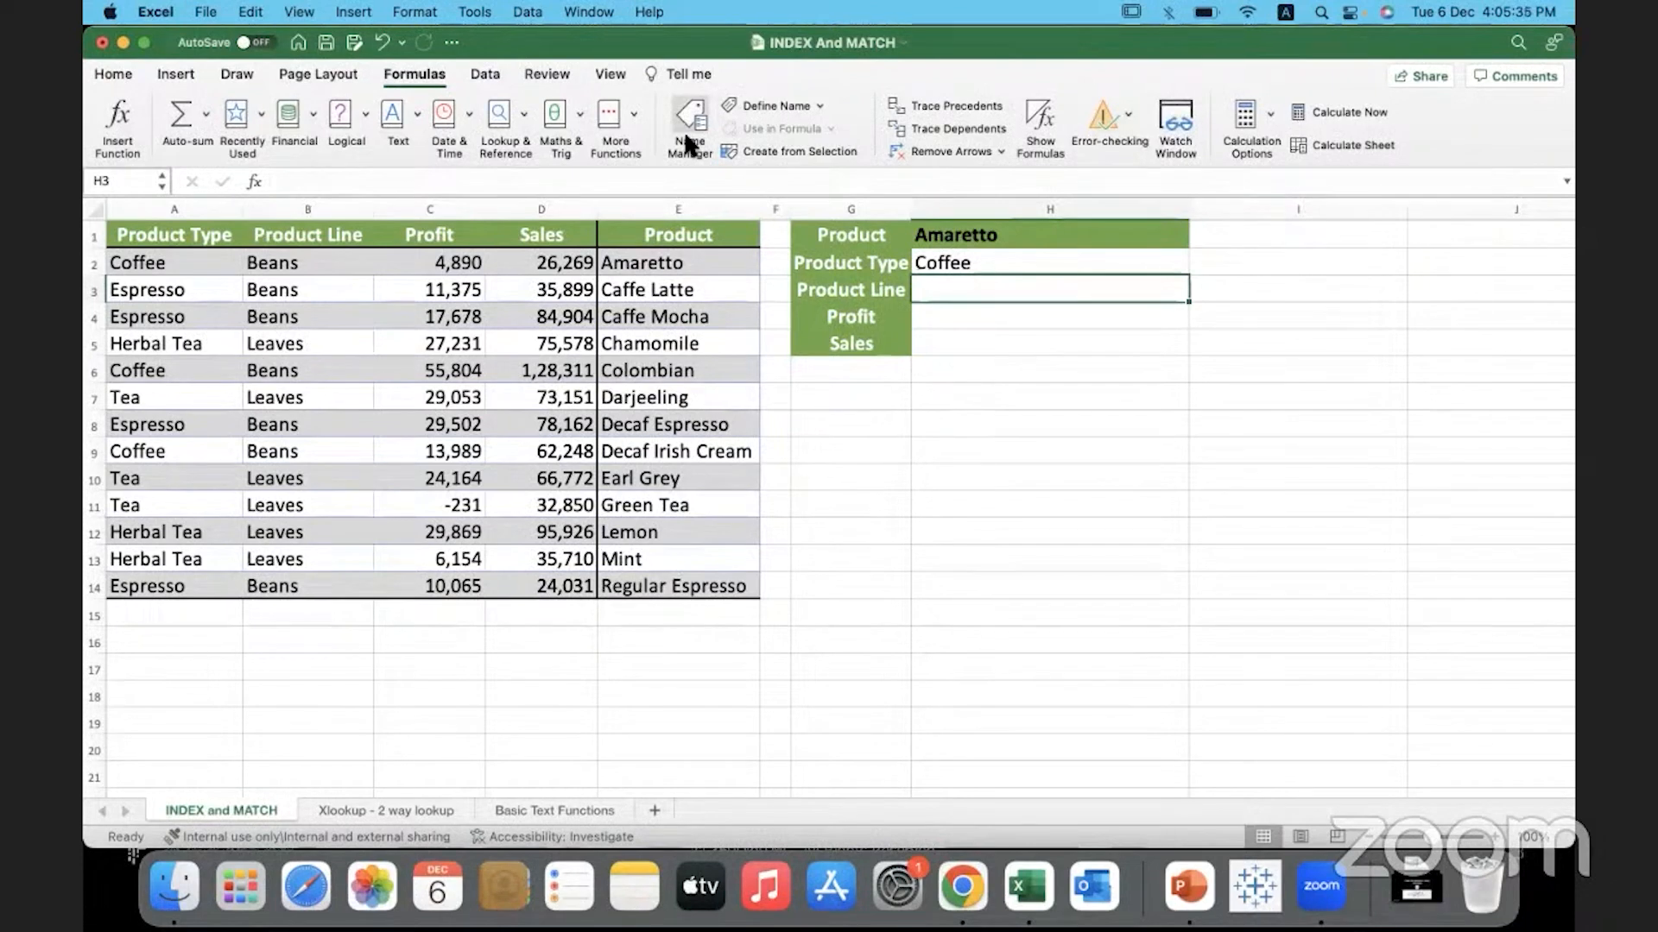
pyautogui.click(687, 126)
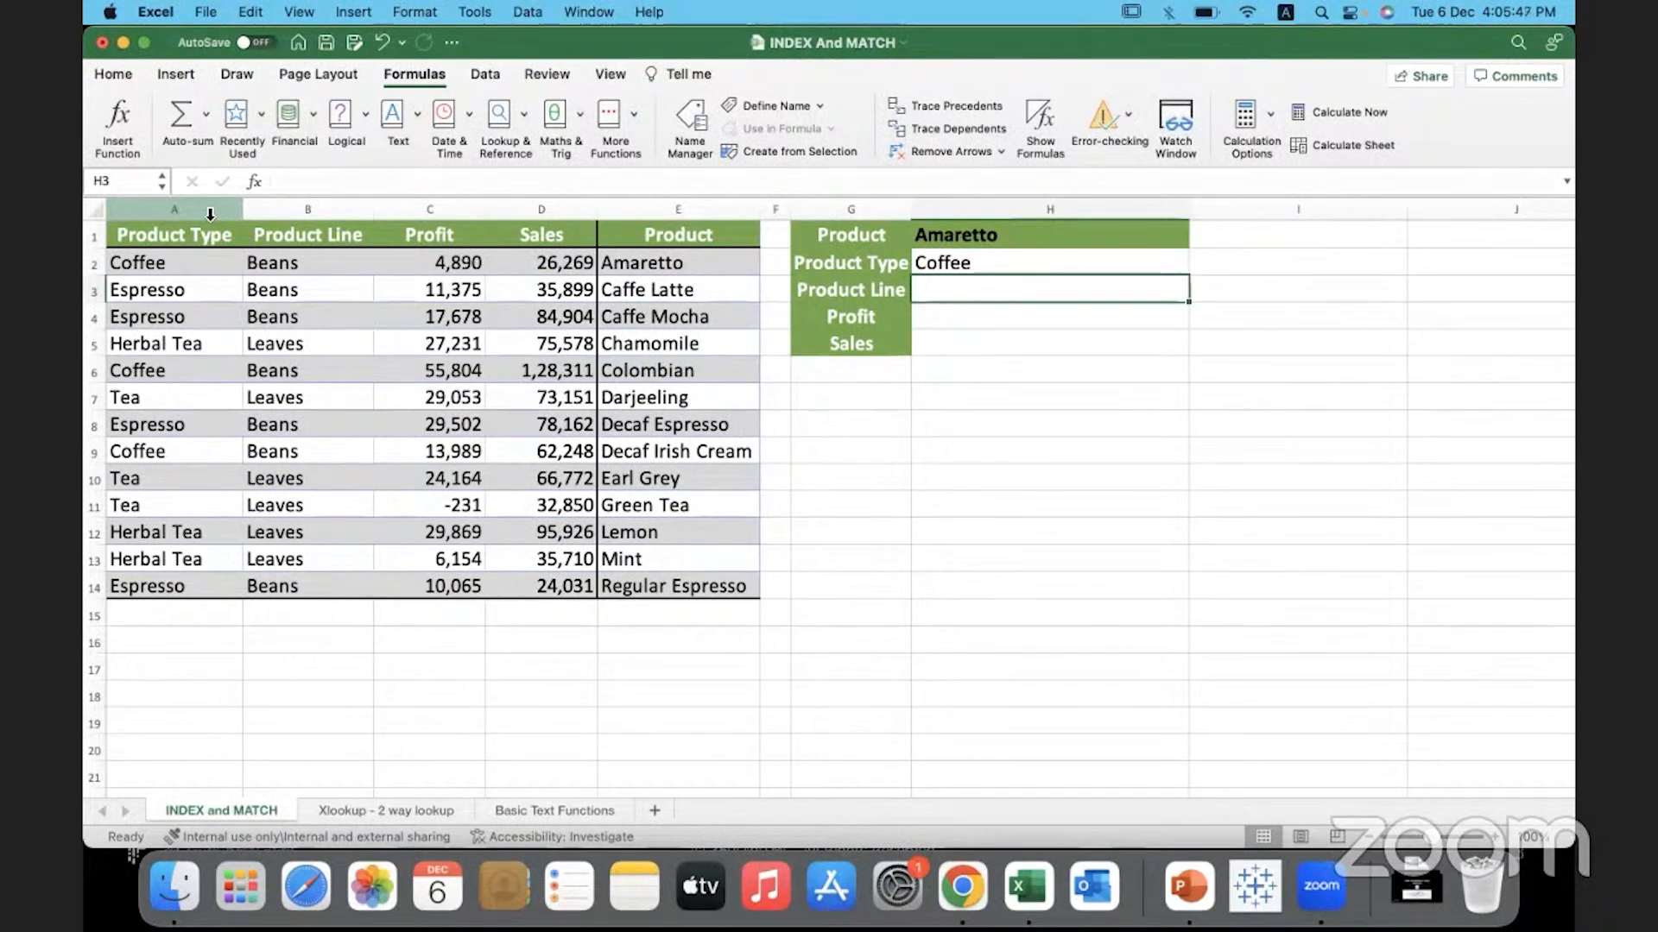
# - Name the Product Type, Product Line and Profit columns from their headers via Create from Selection
pyautogui.click(173, 209)
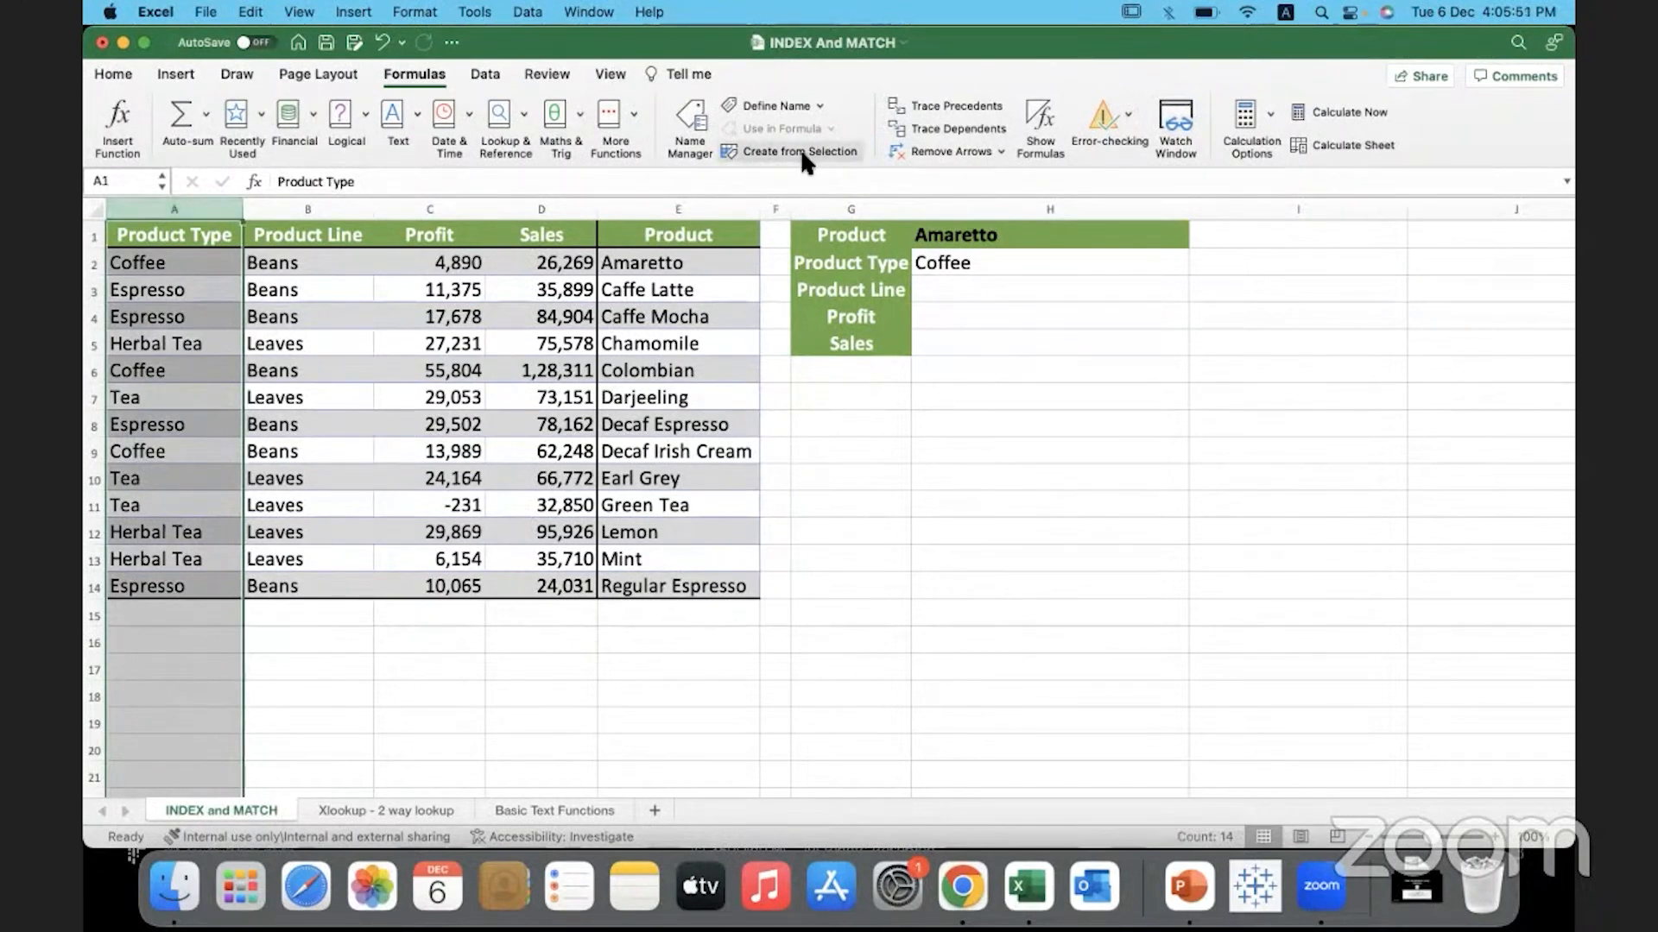
pyautogui.click(795, 152)
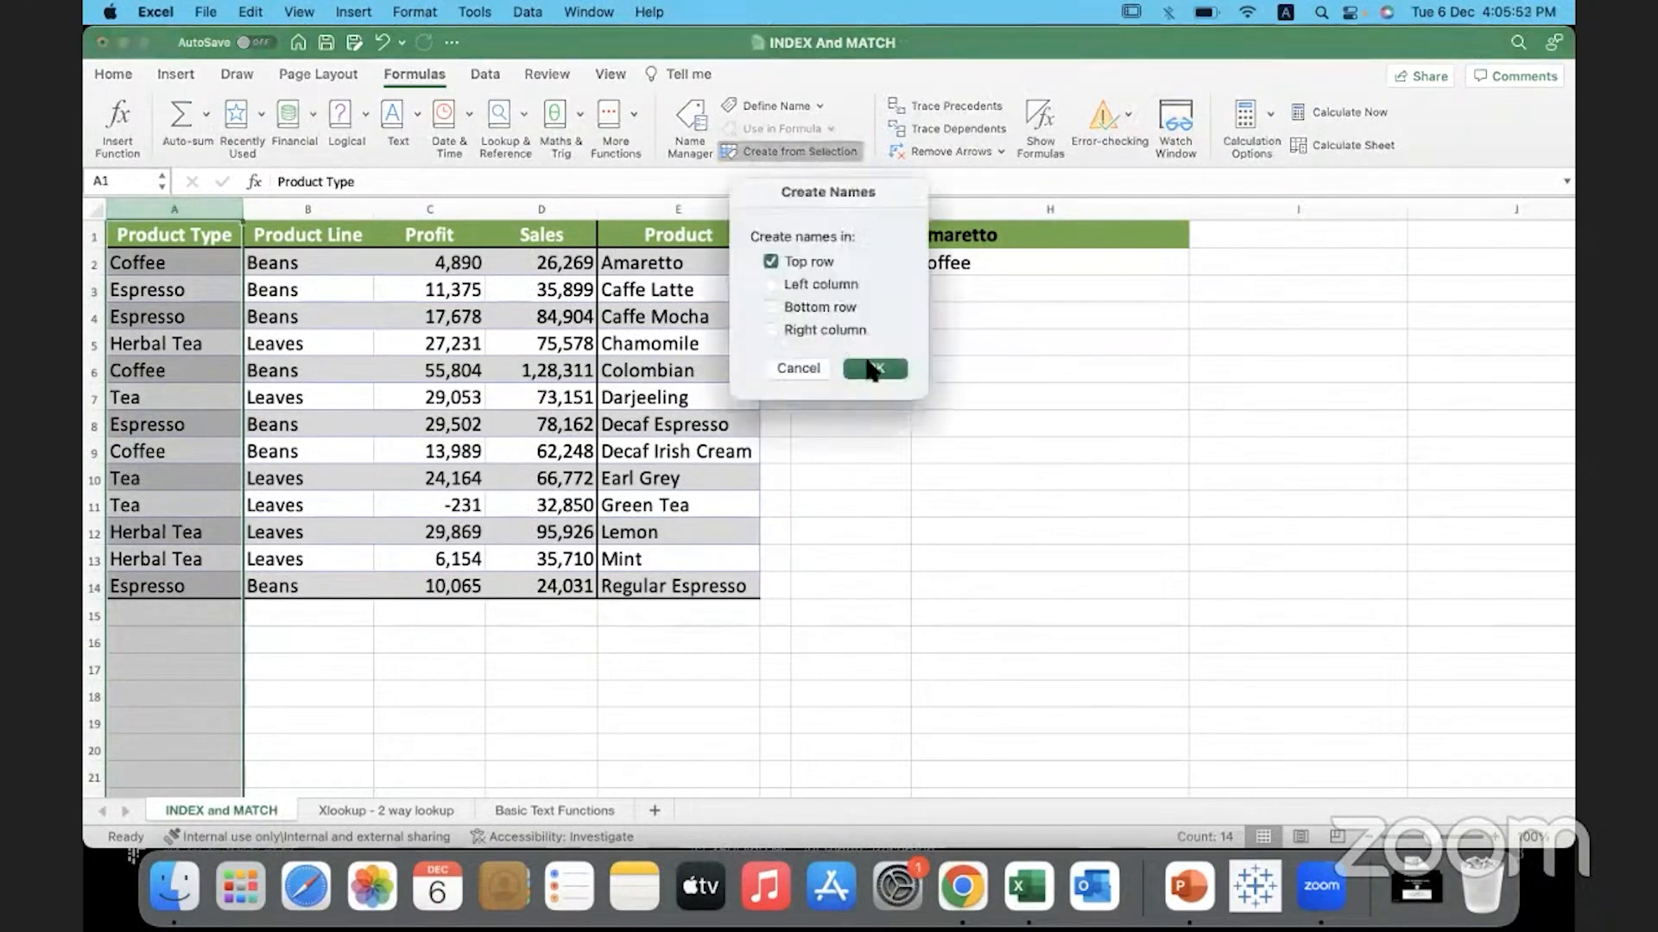
pyautogui.click(874, 368)
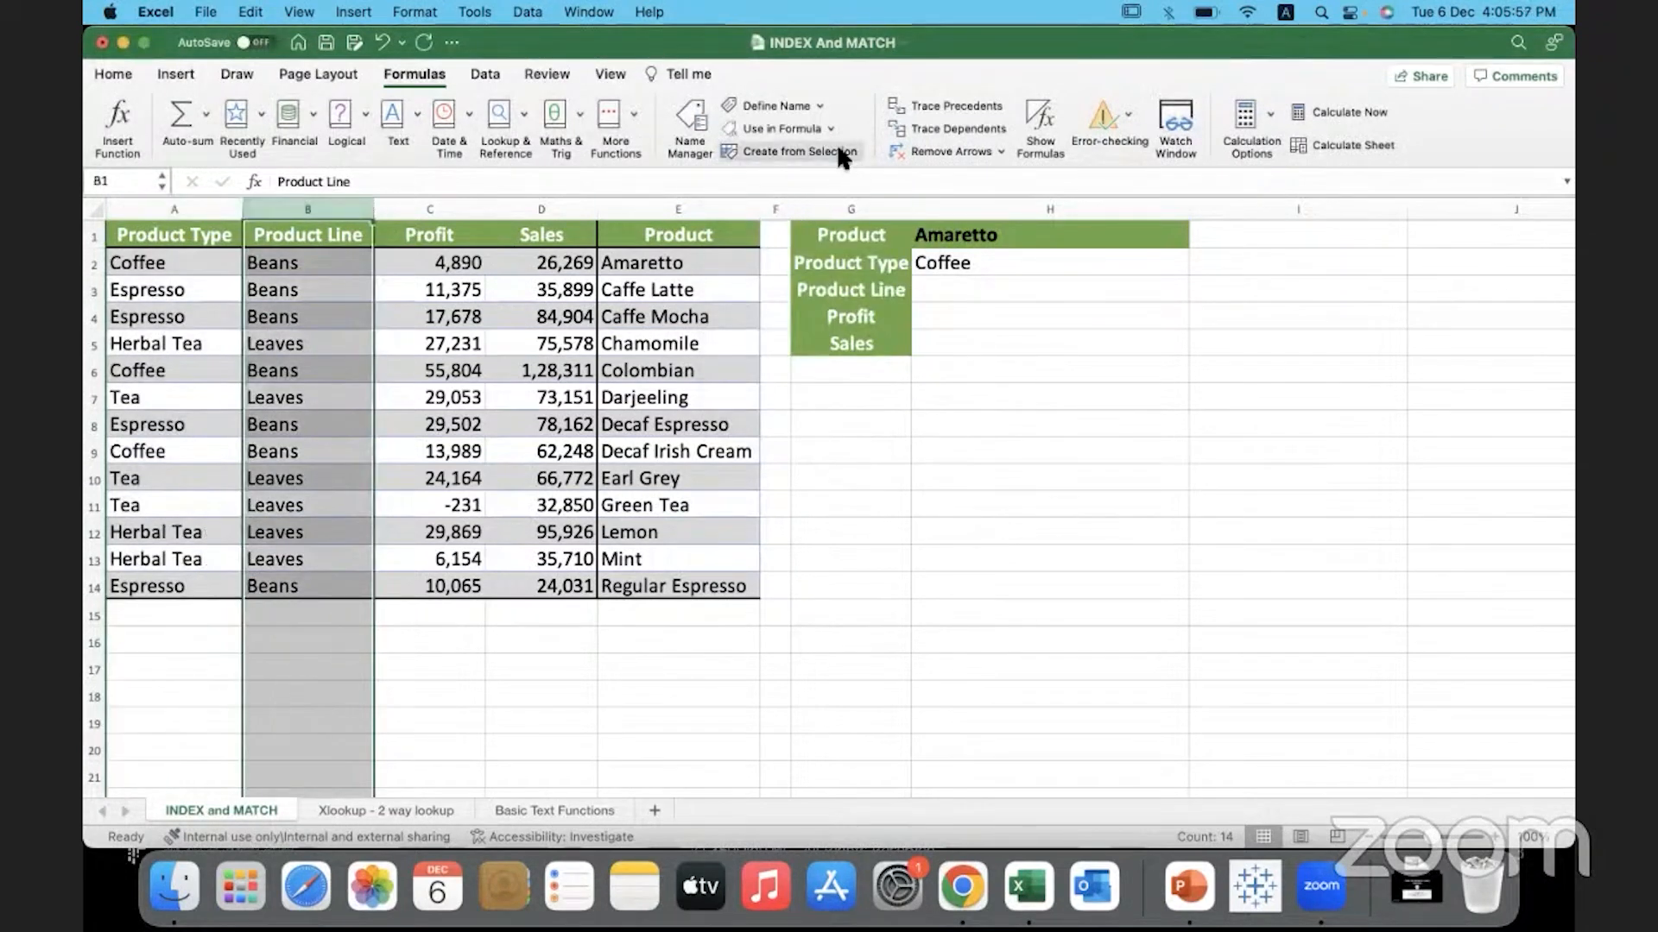
pyautogui.click(787, 151)
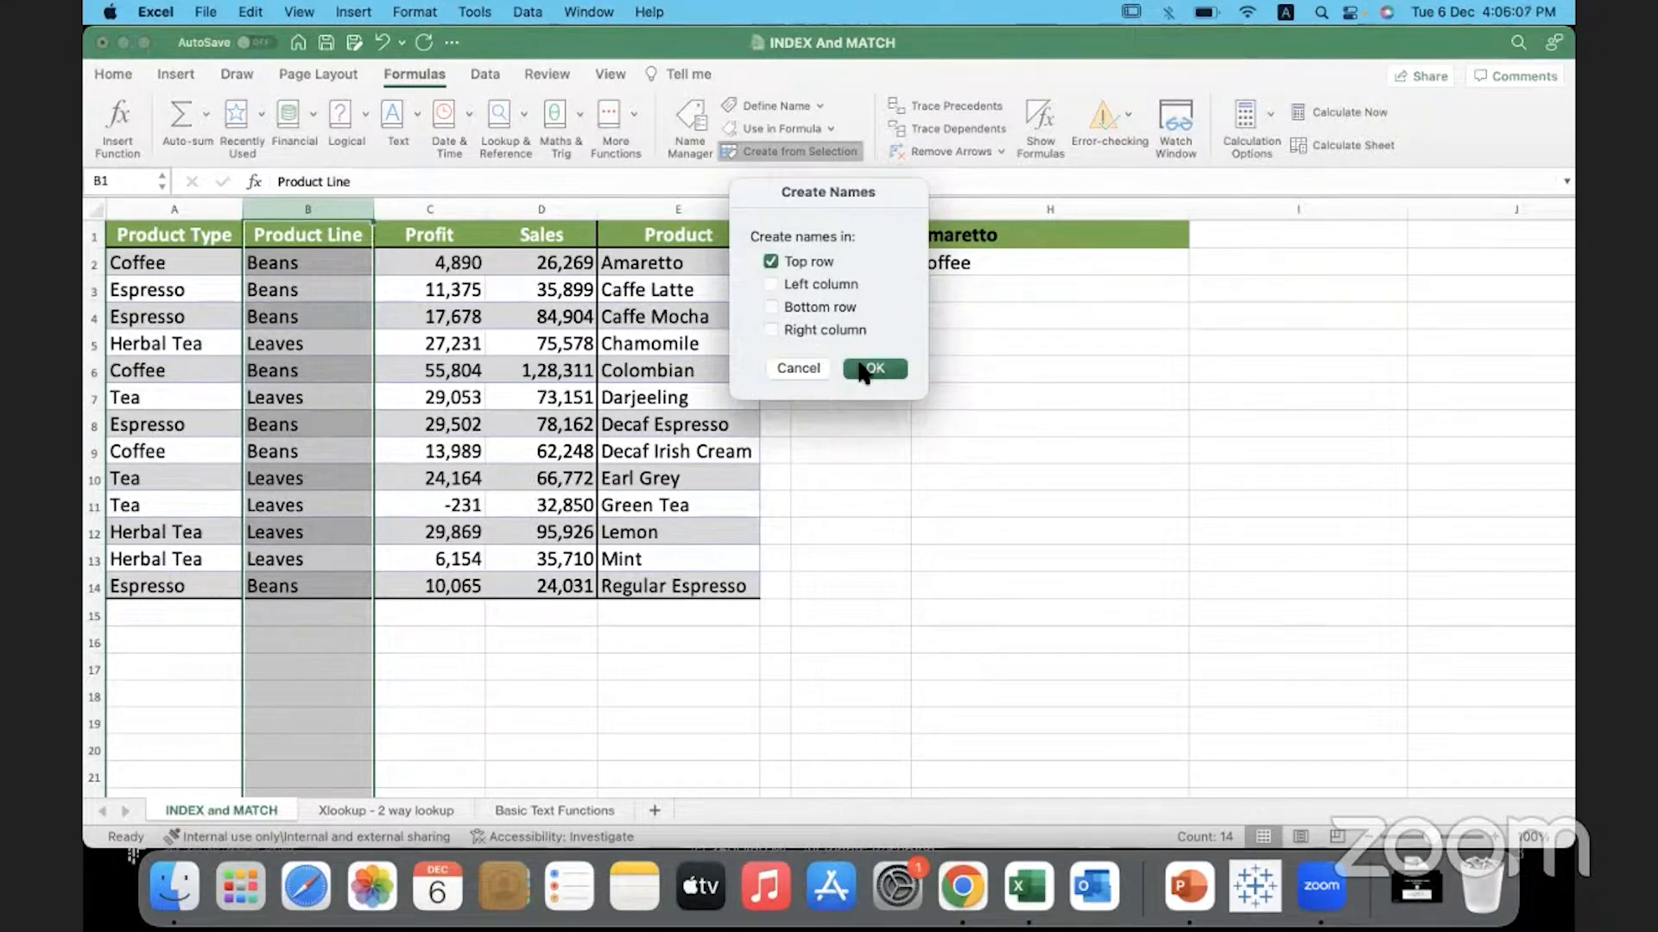
pyautogui.click(874, 368)
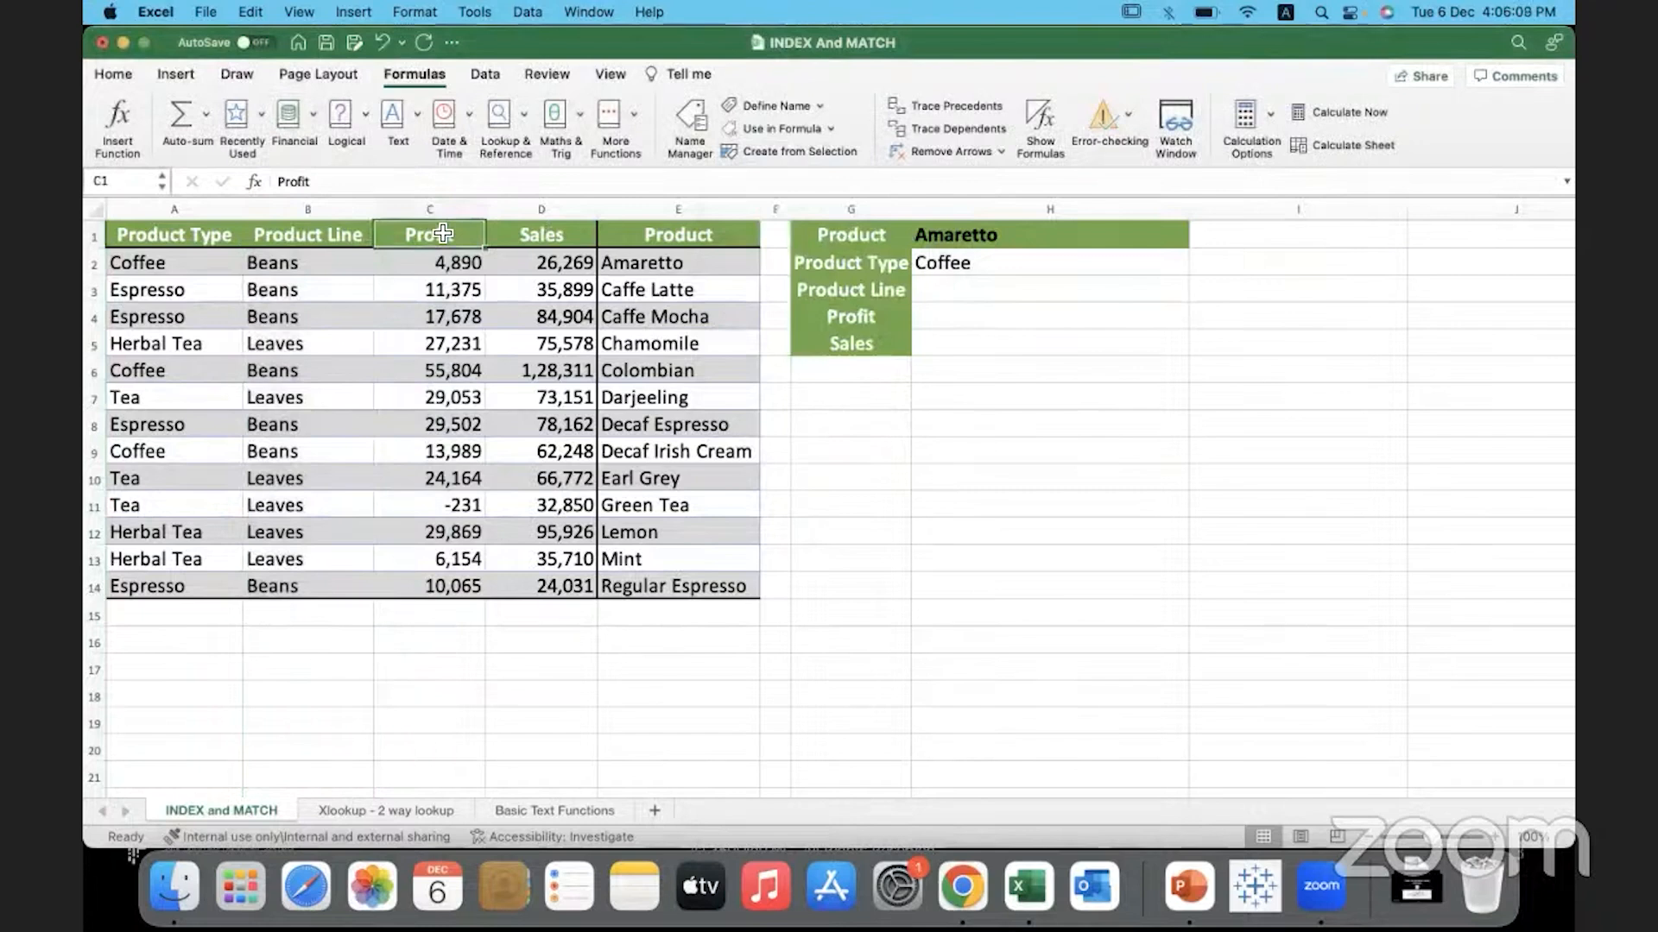
pyautogui.click(430, 209)
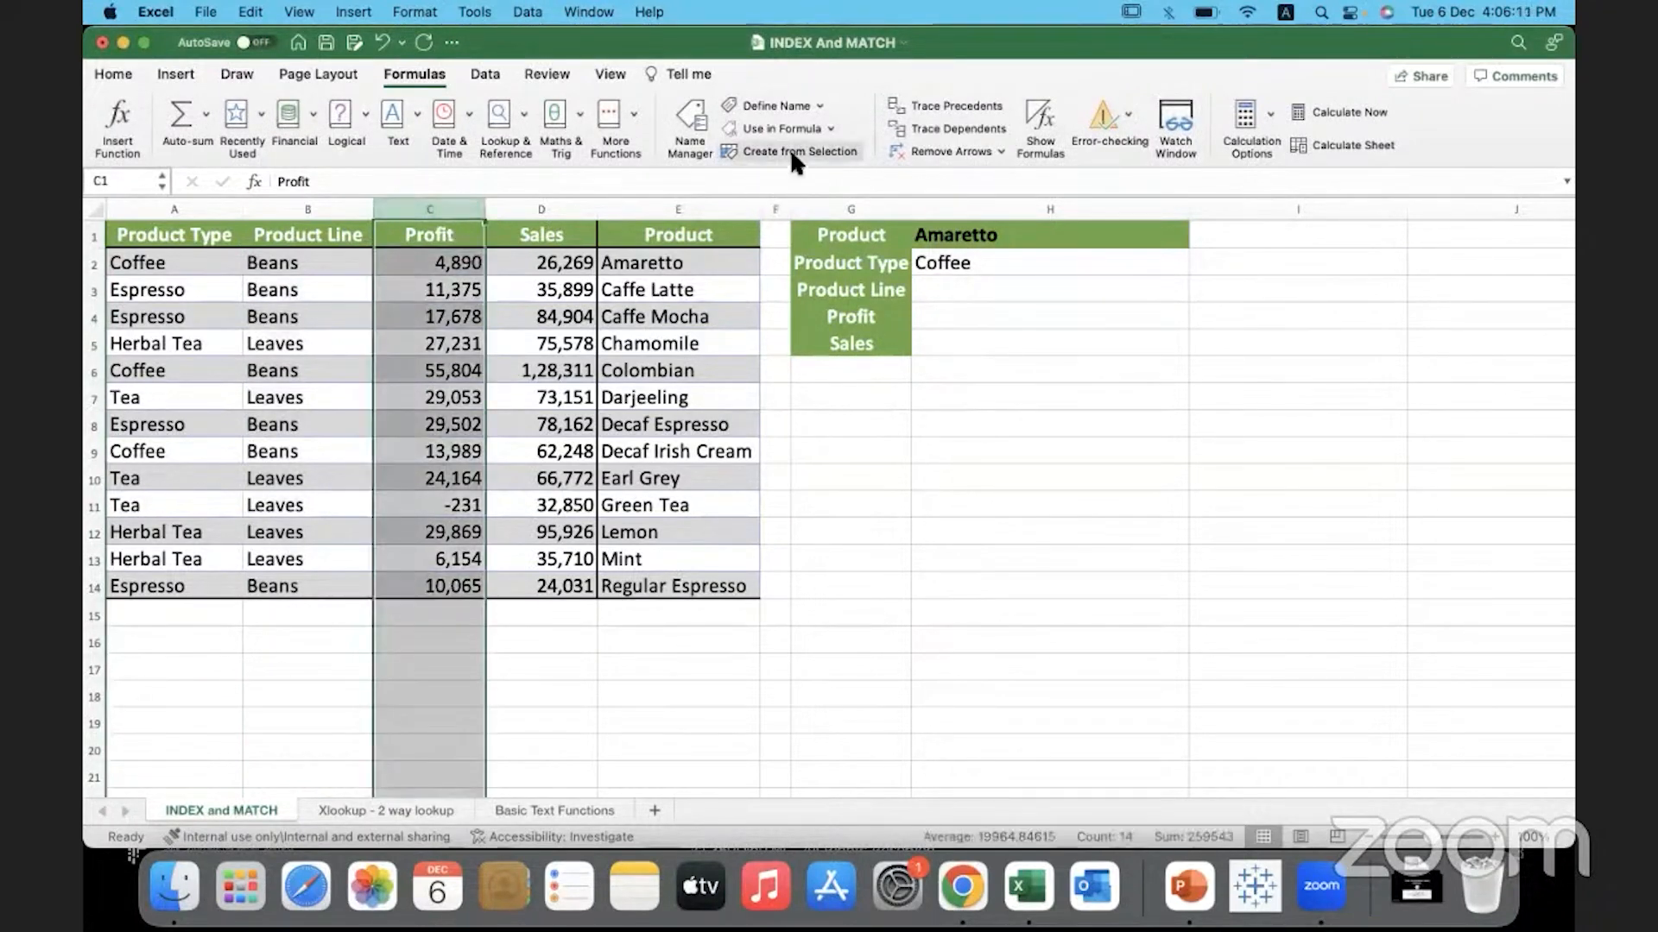
pyautogui.click(798, 152)
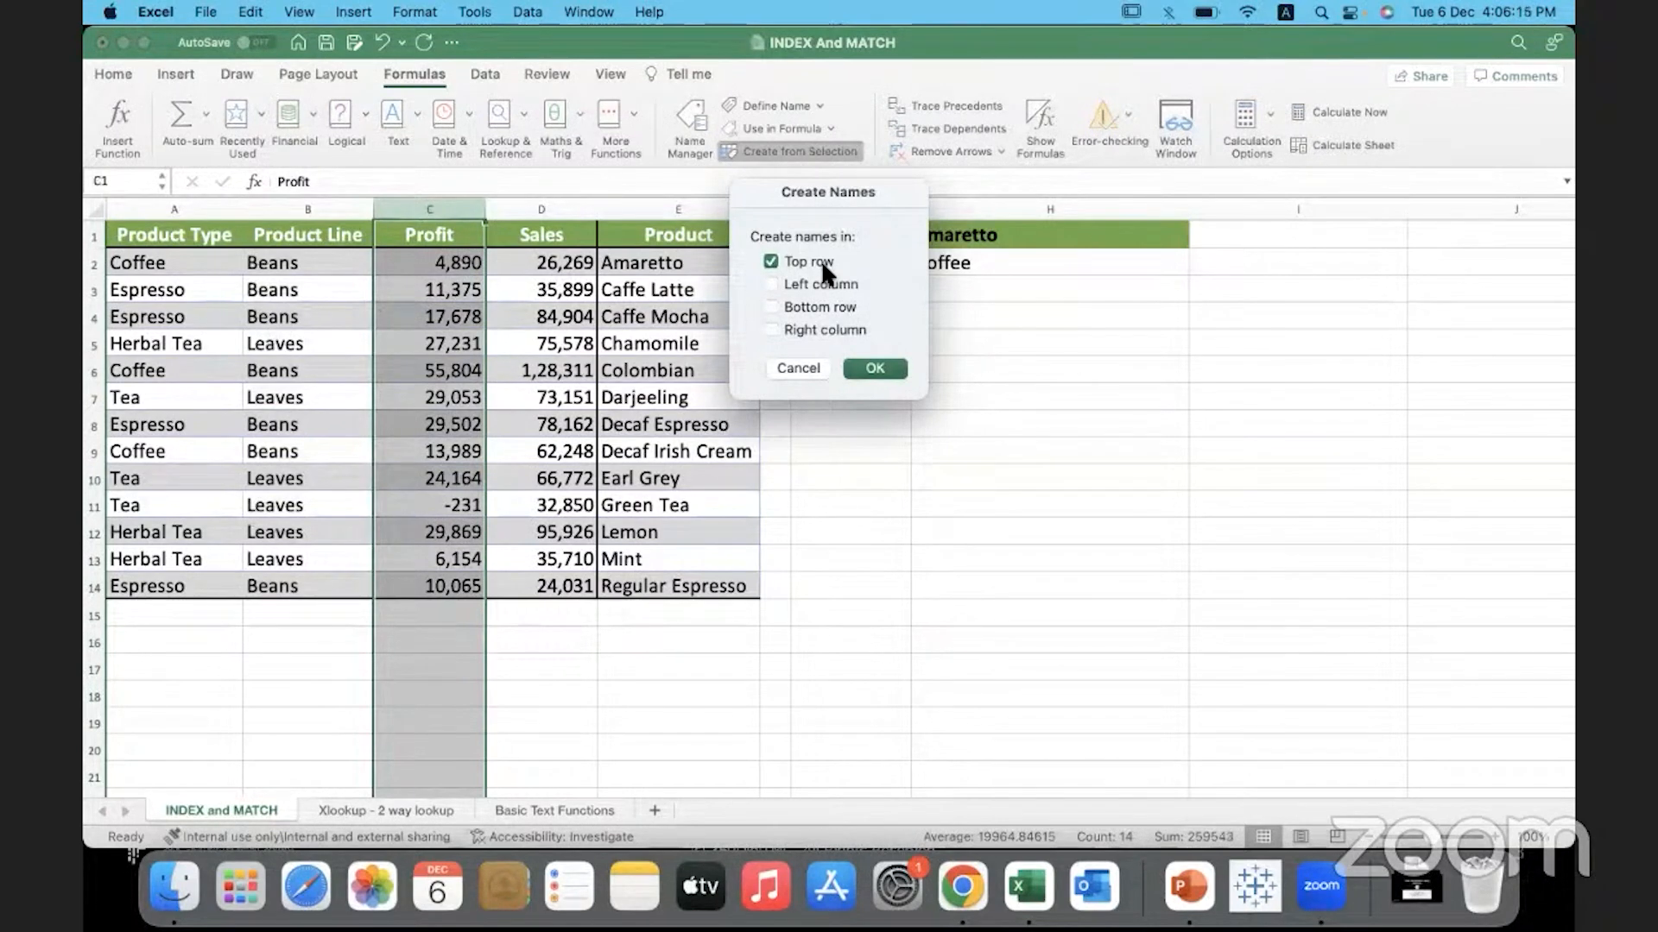
pyautogui.moveTo(513, 220)
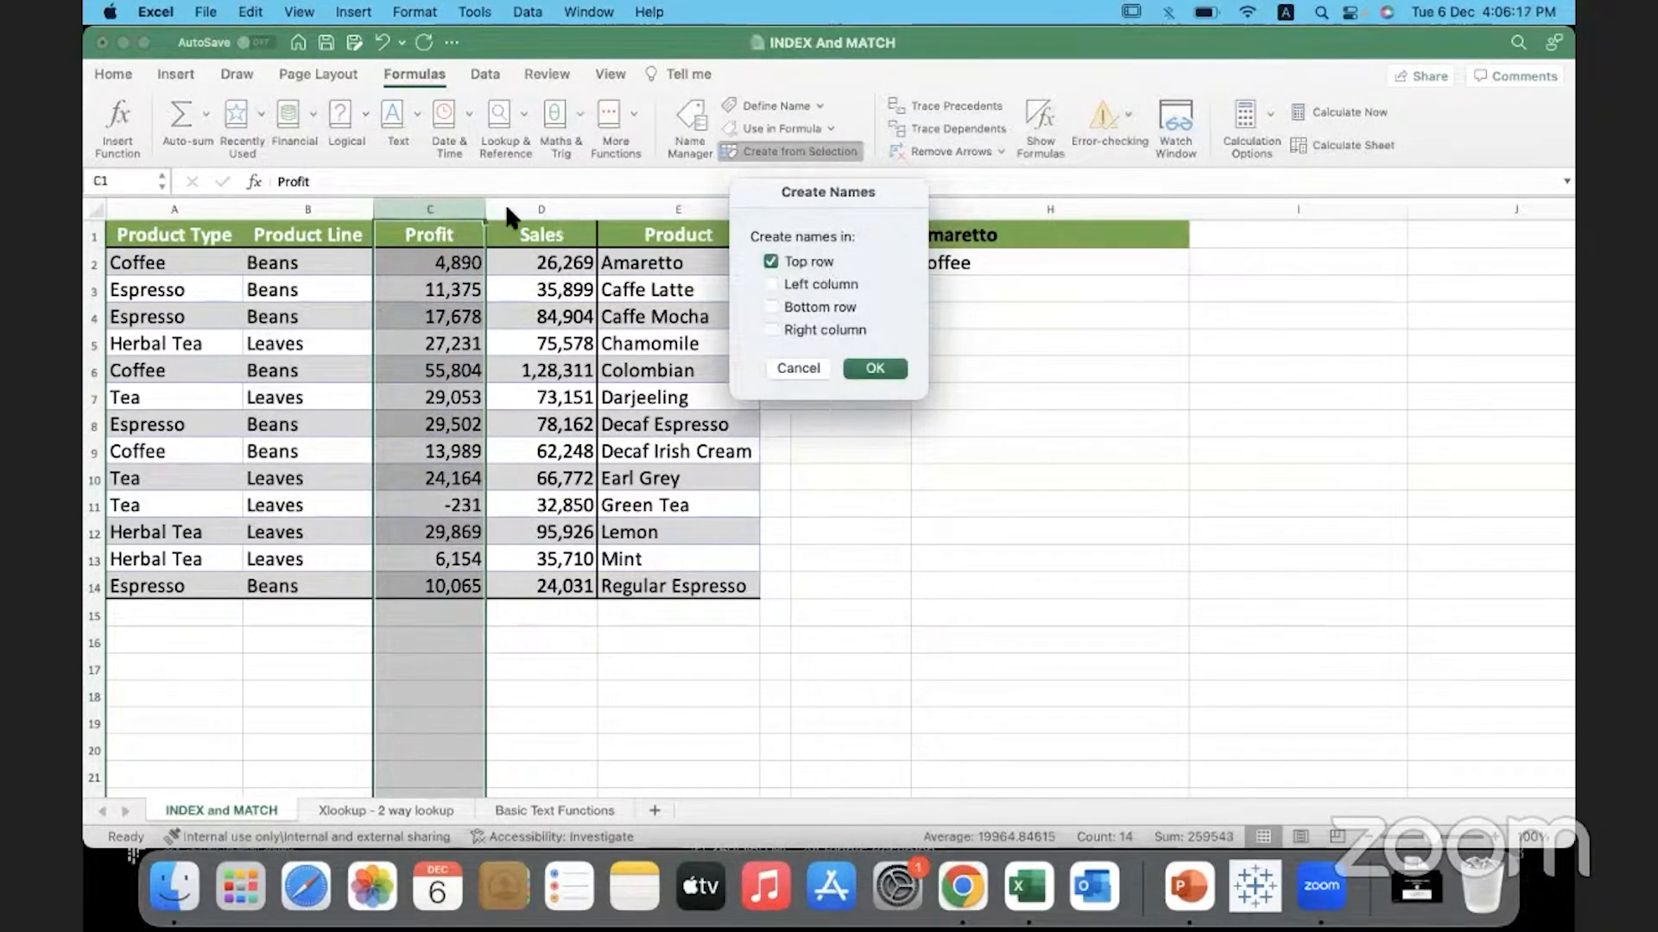
pyautogui.click(873, 367)
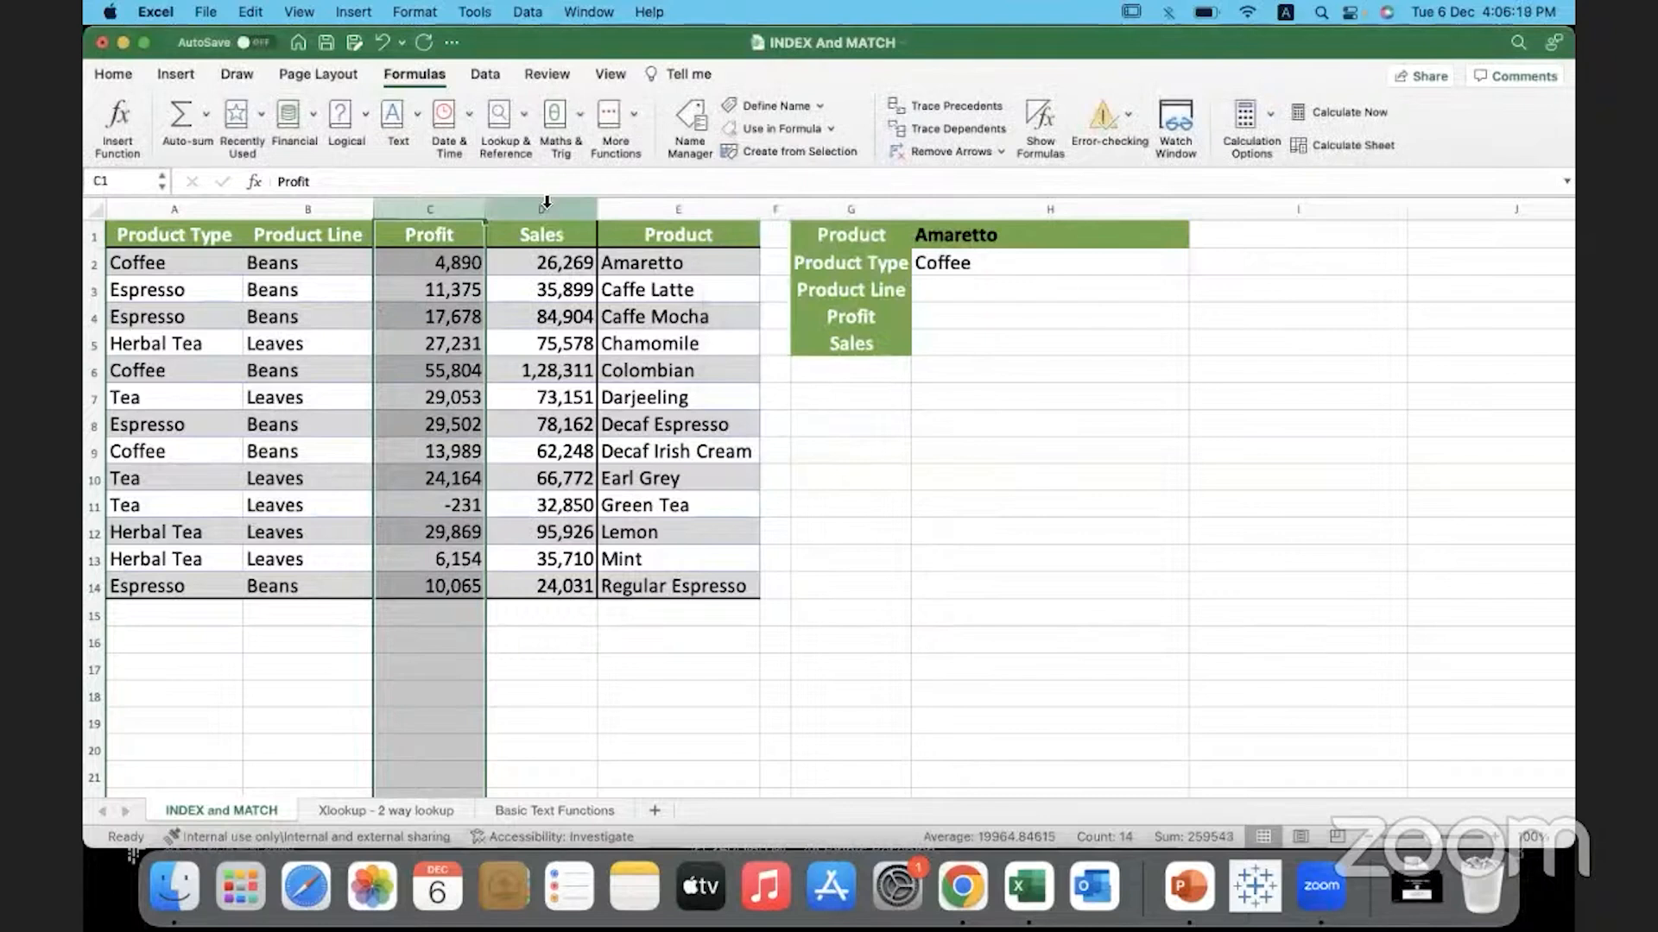
# - Name the Sales and Product columns from their headers the same way
pyautogui.click(791, 152)
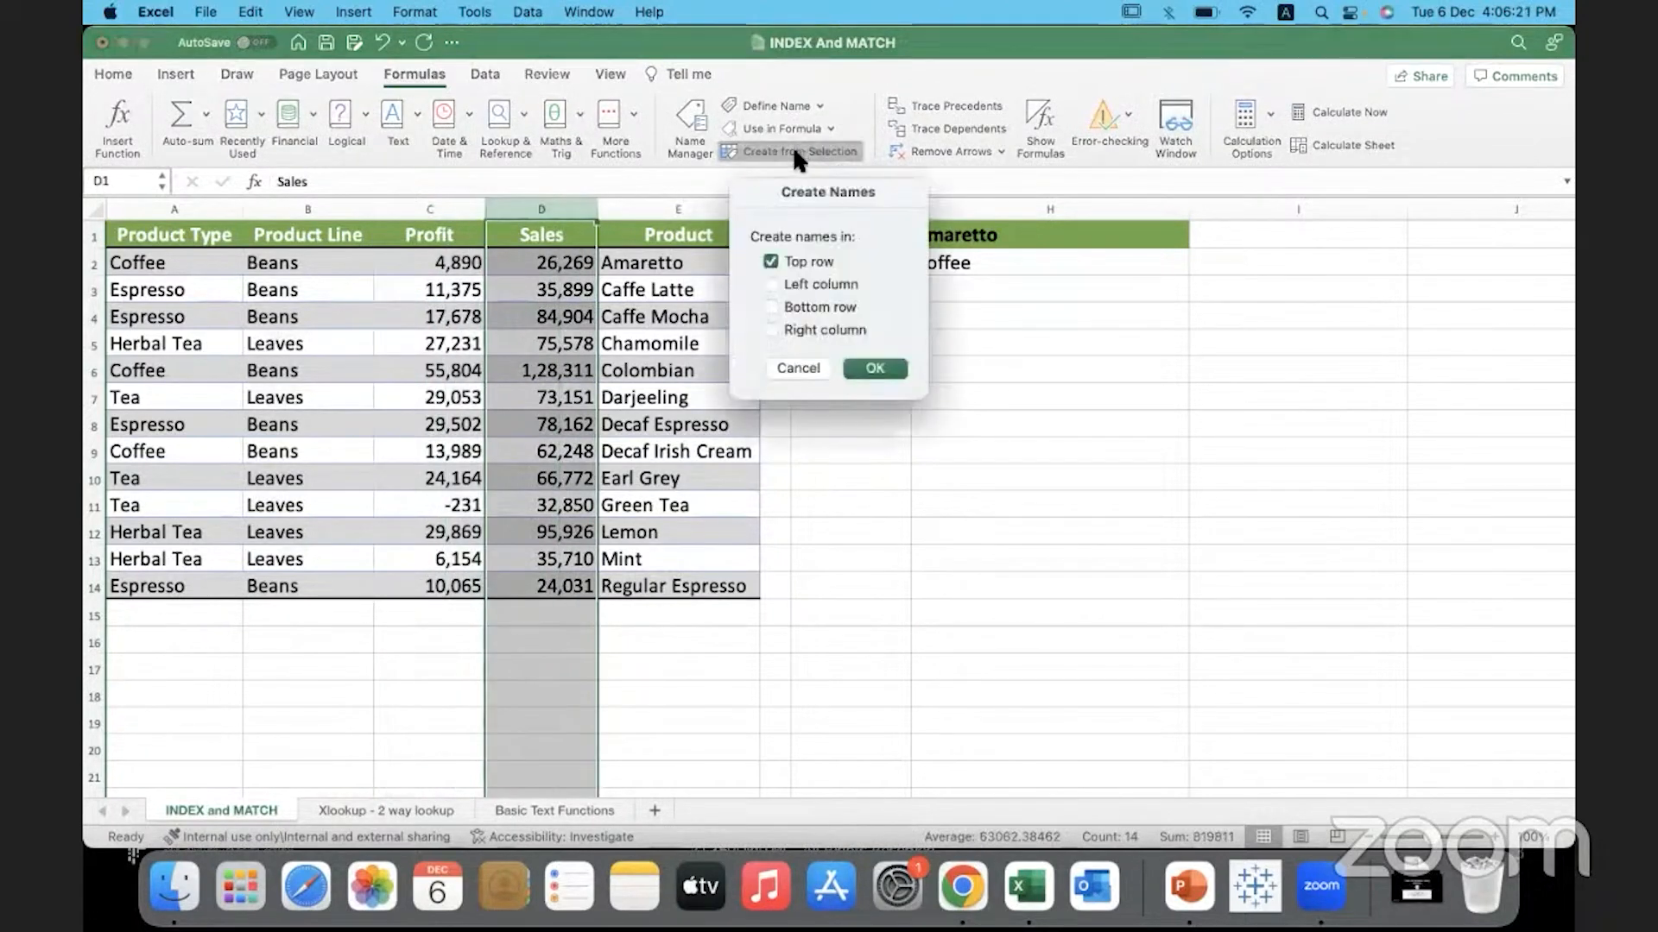
pyautogui.click(874, 368)
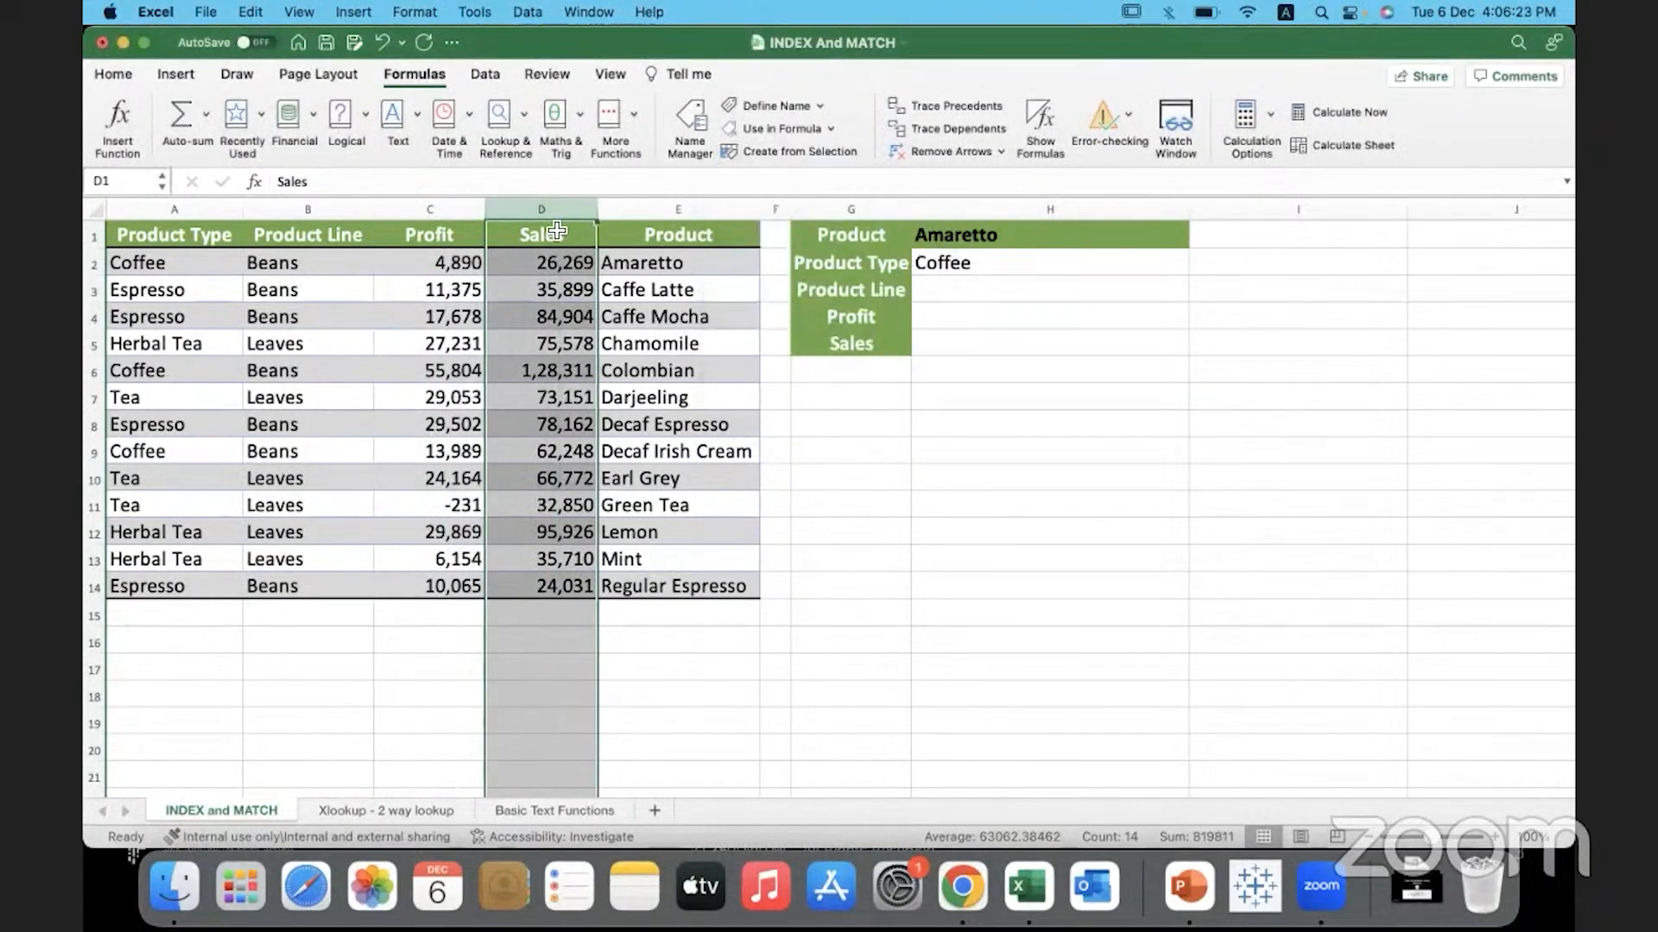
pyautogui.click(677, 233)
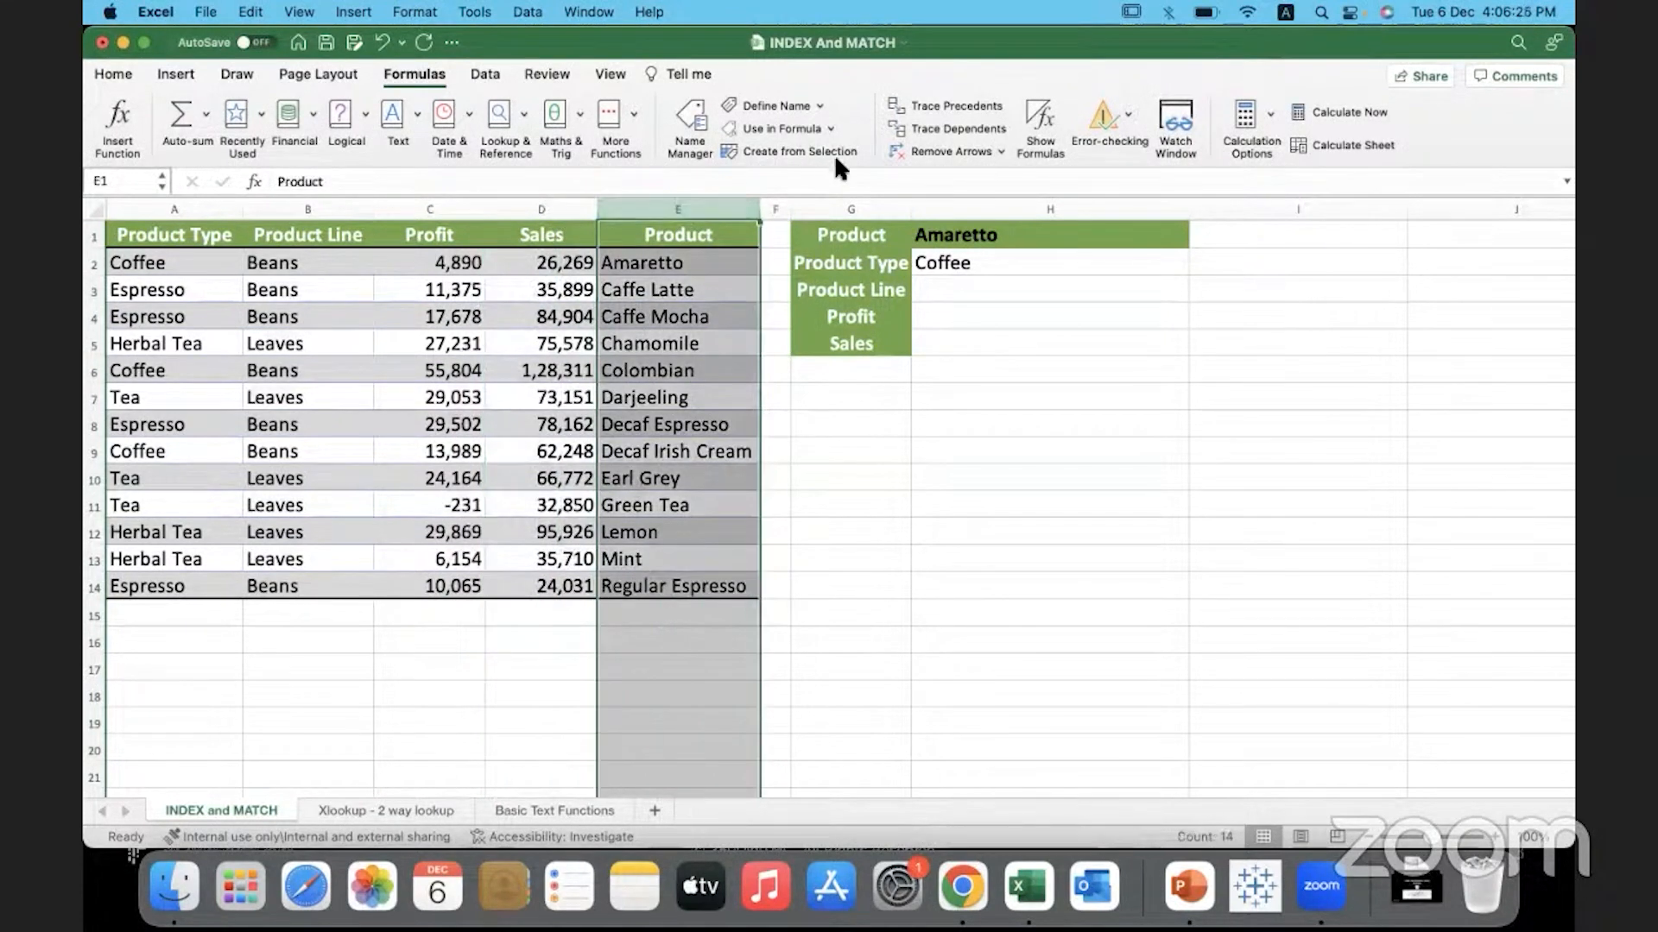
pyautogui.click(799, 152)
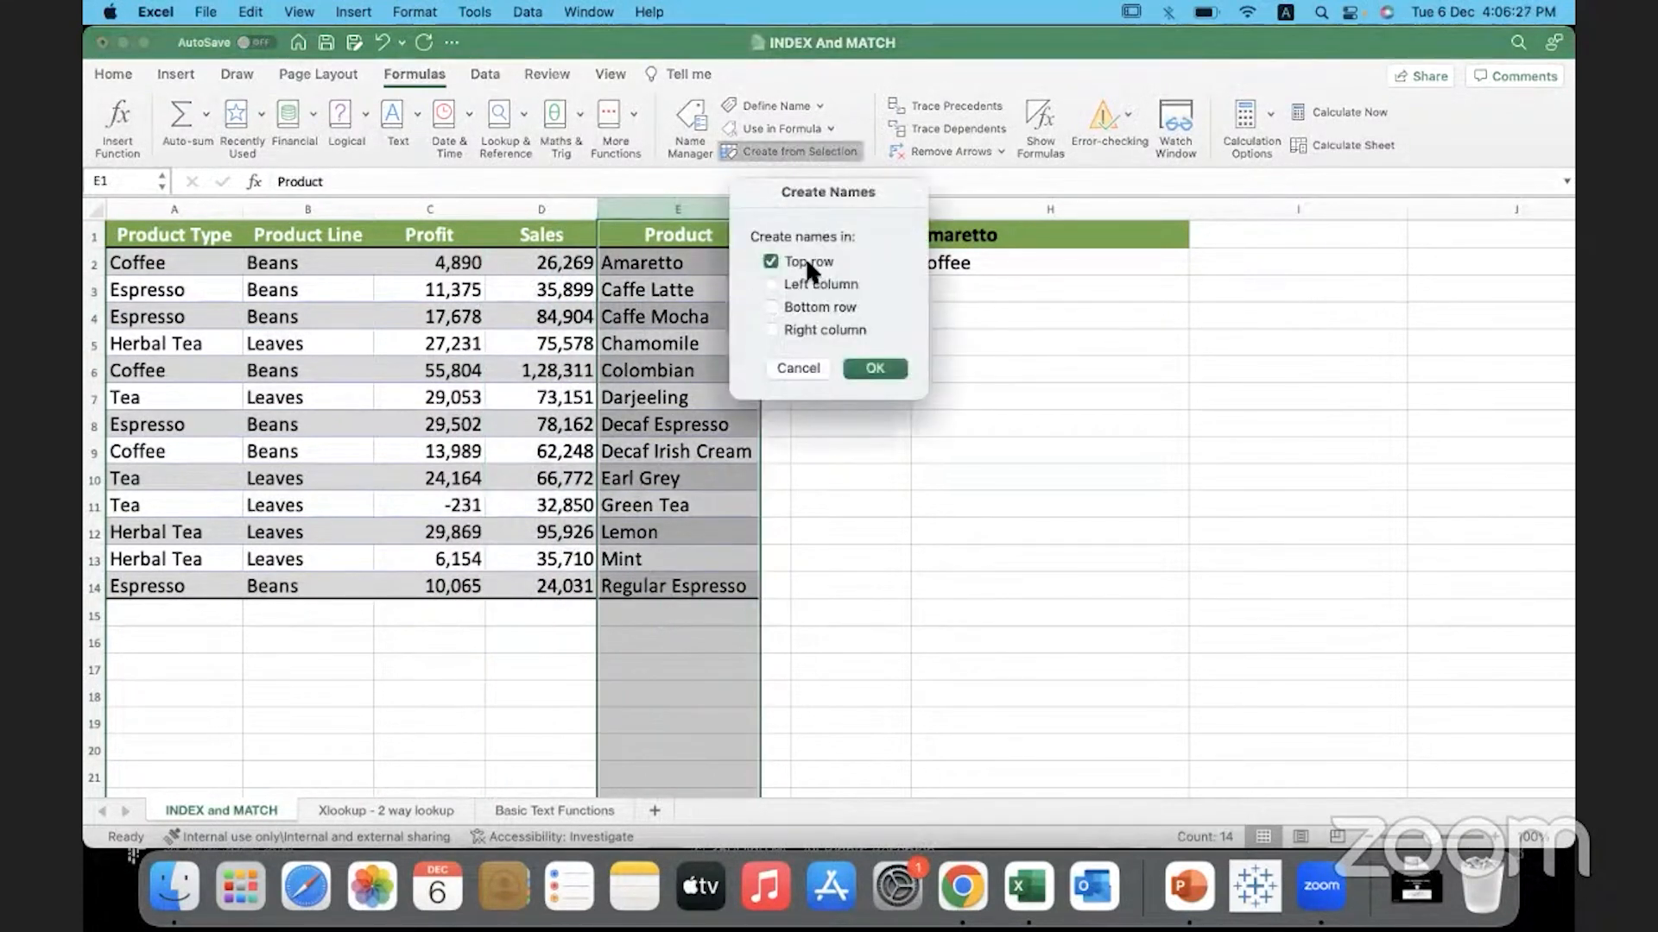
pyautogui.click(874, 369)
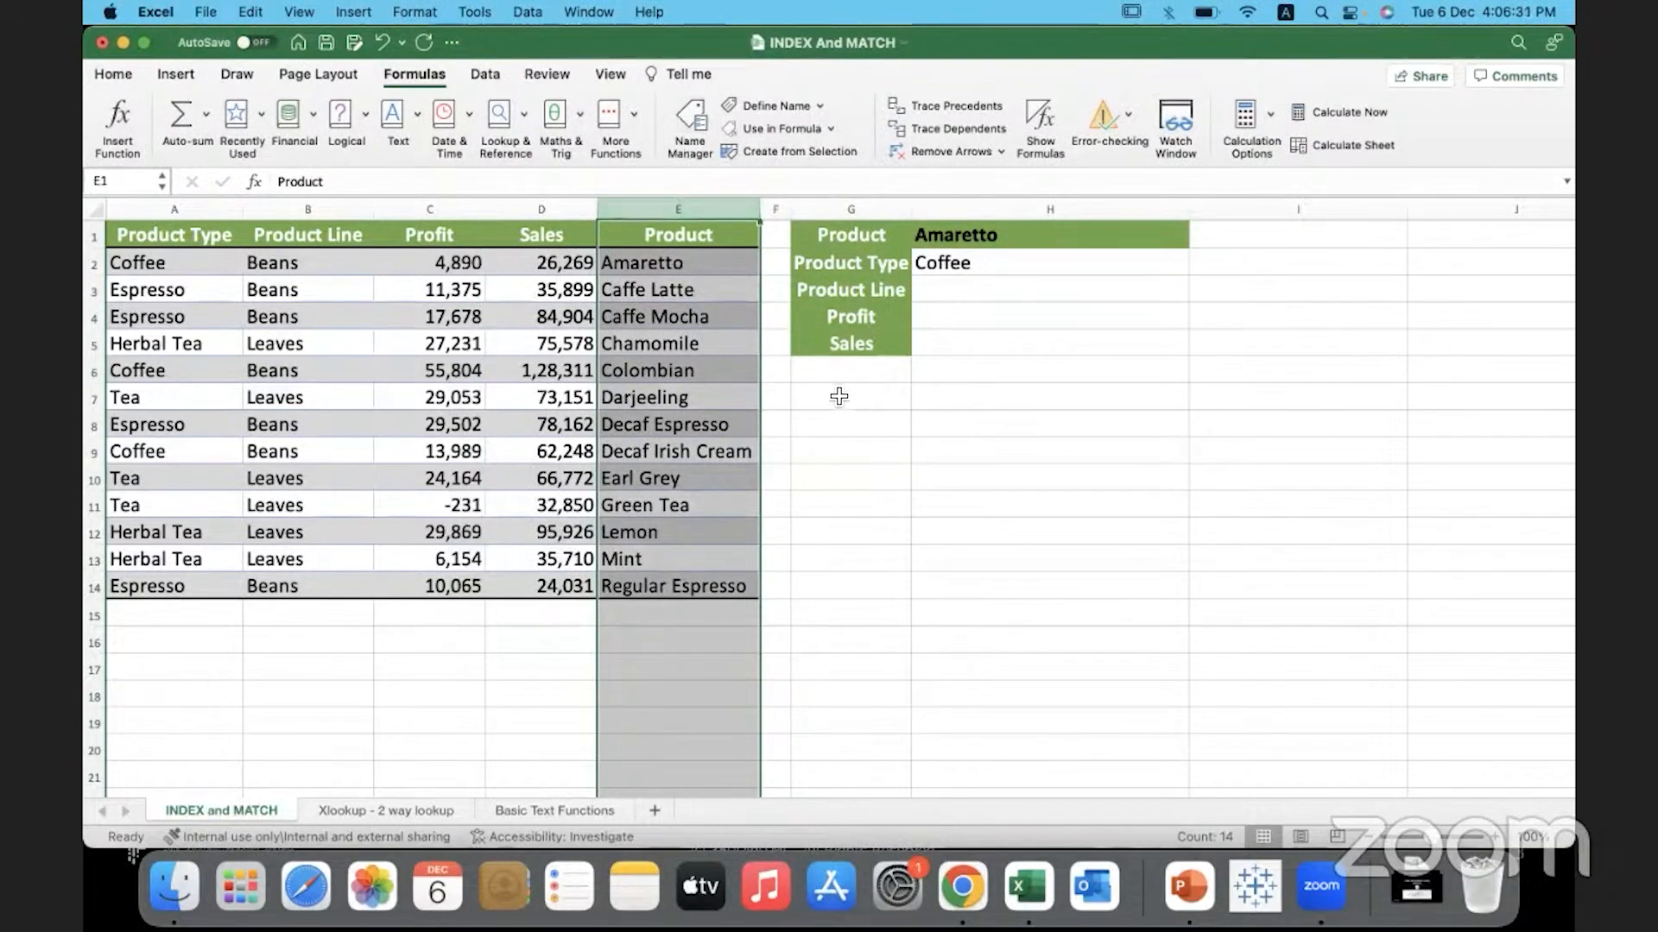
pyautogui.click(687, 126)
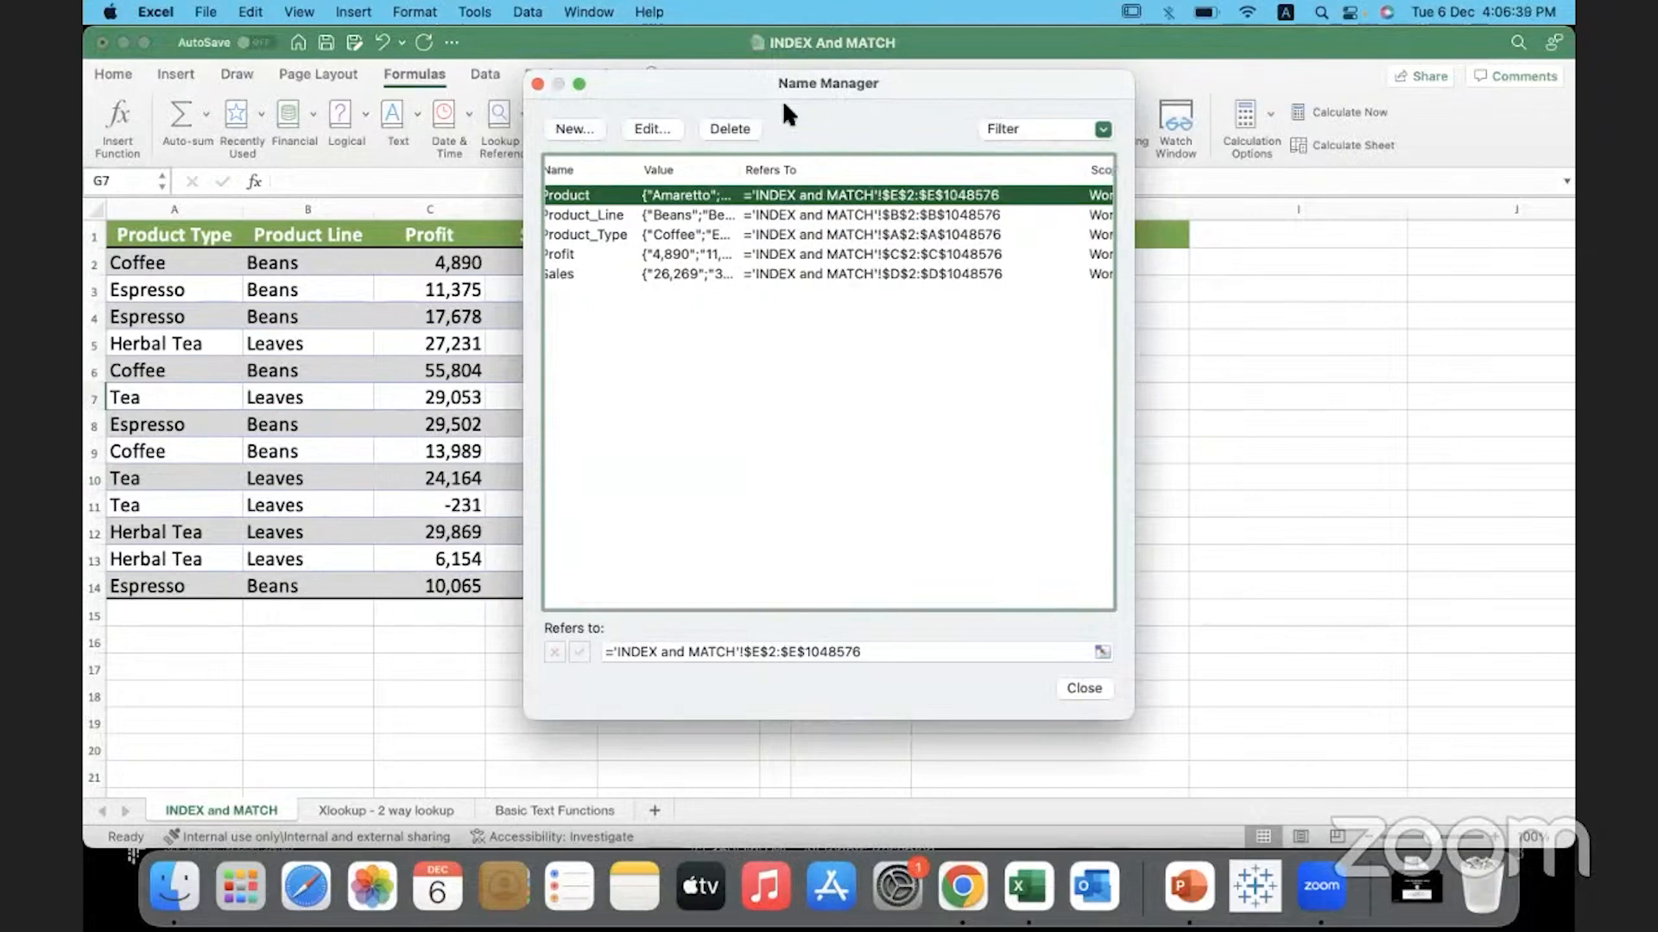
pyautogui.click(1082, 689)
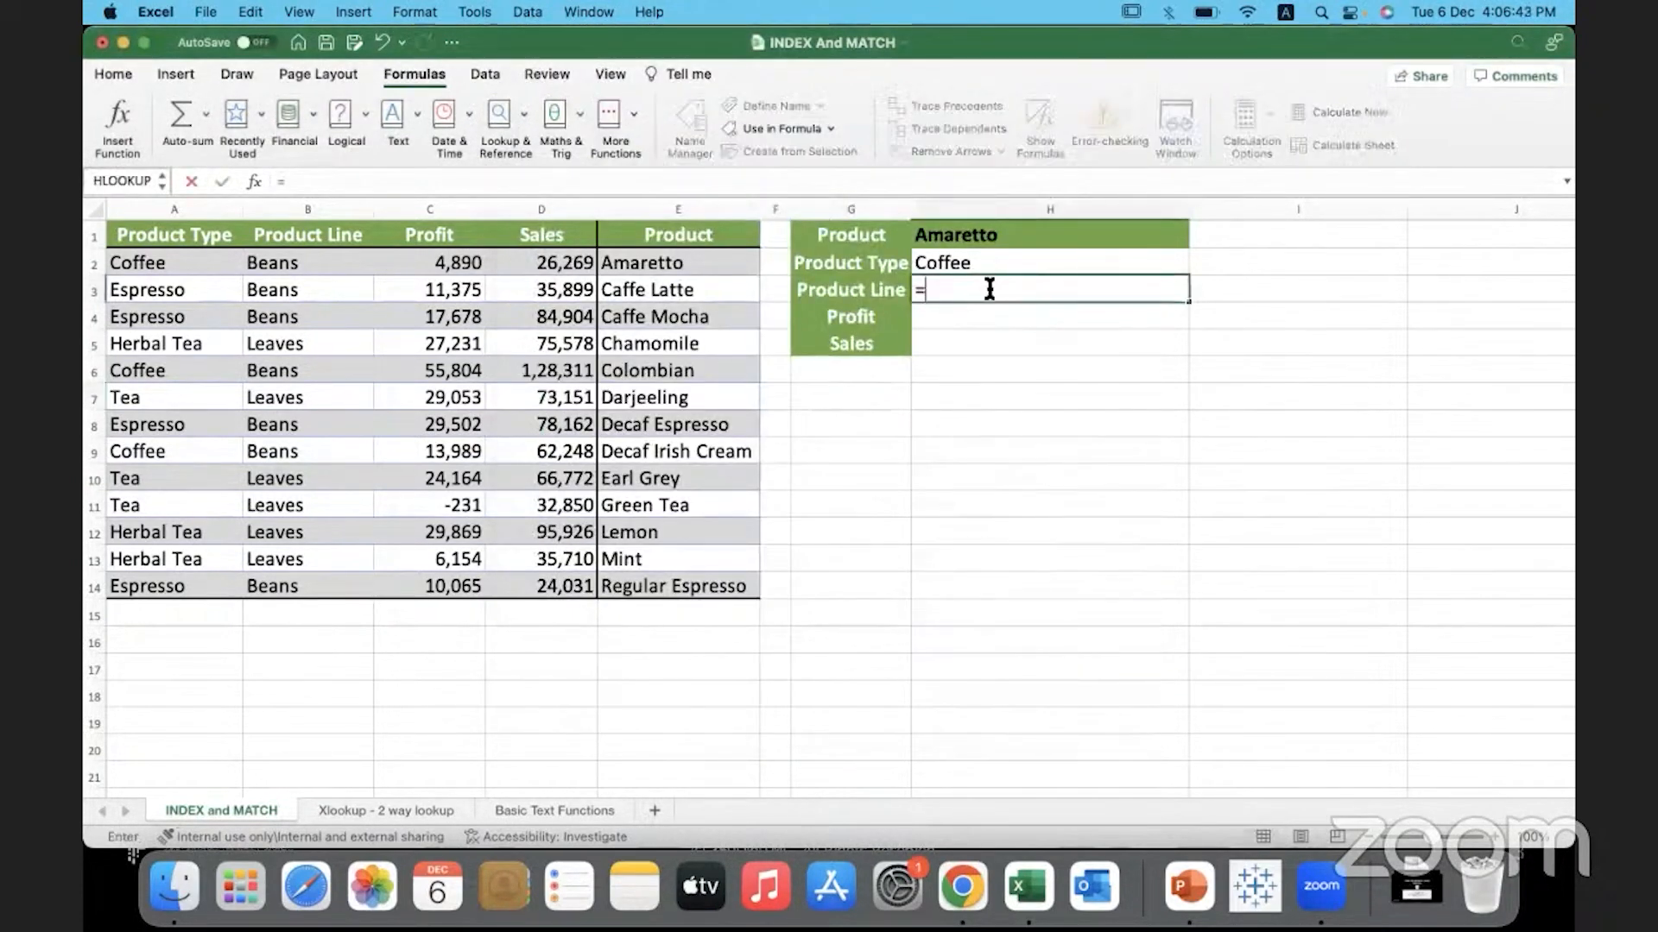
# - Enter =XLOOKUP(H1,Product,Product_Line) in H3 using pasted names, returning Beans for Amaretto
pyautogui.write('=xlookup(')
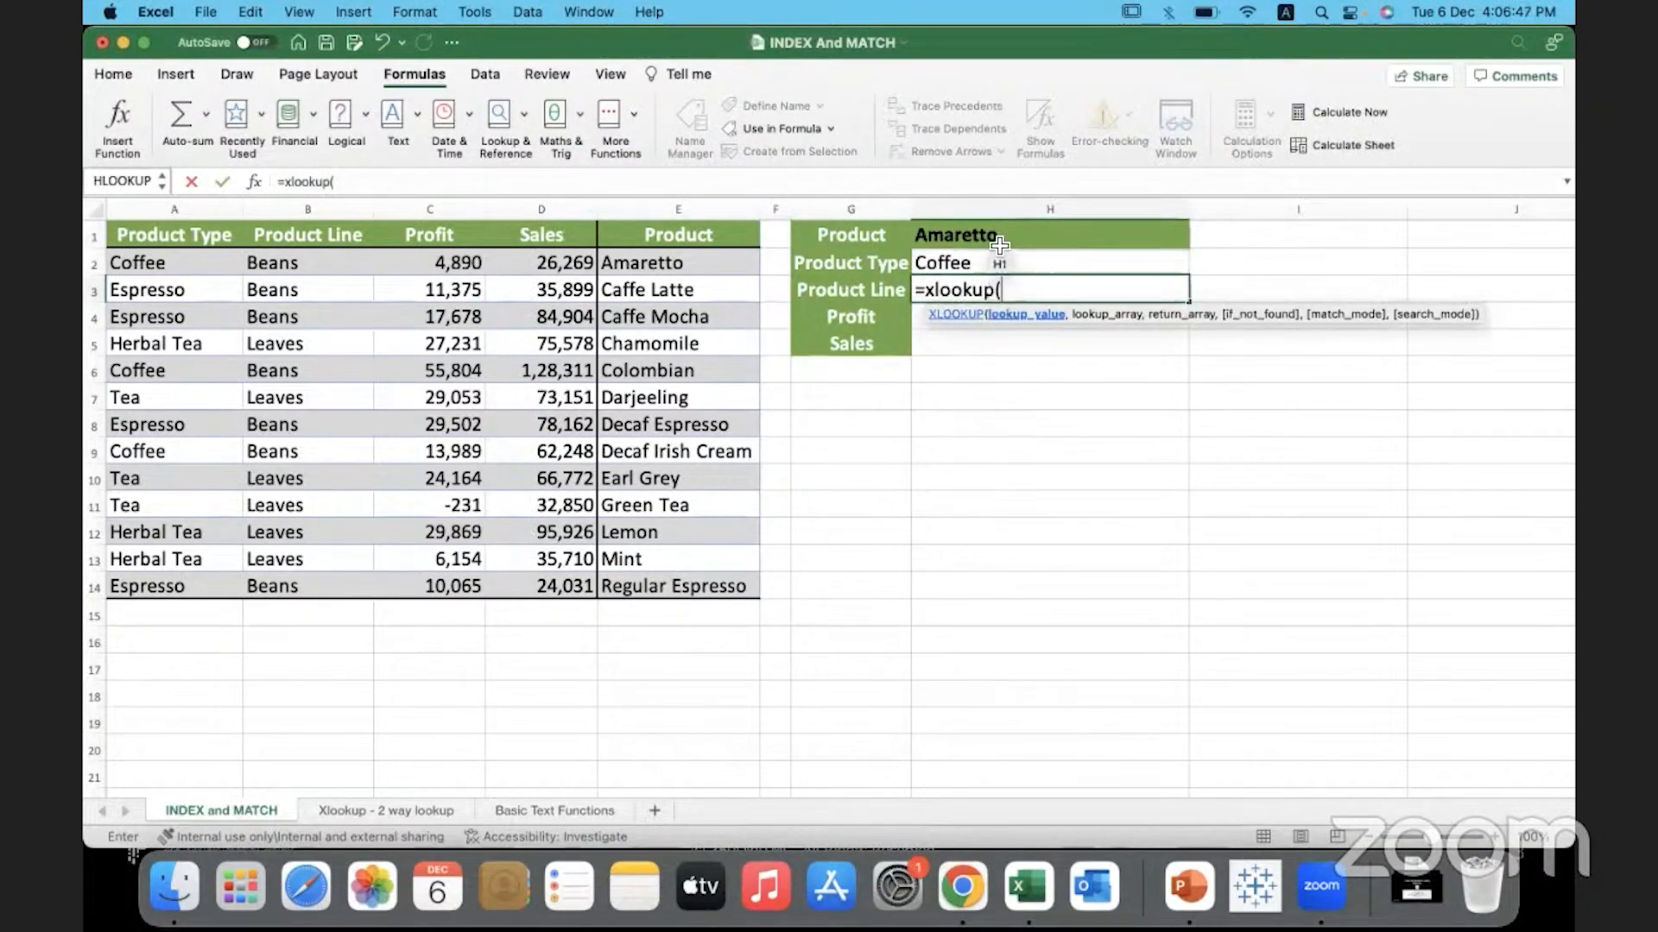
pyautogui.click(1046, 235)
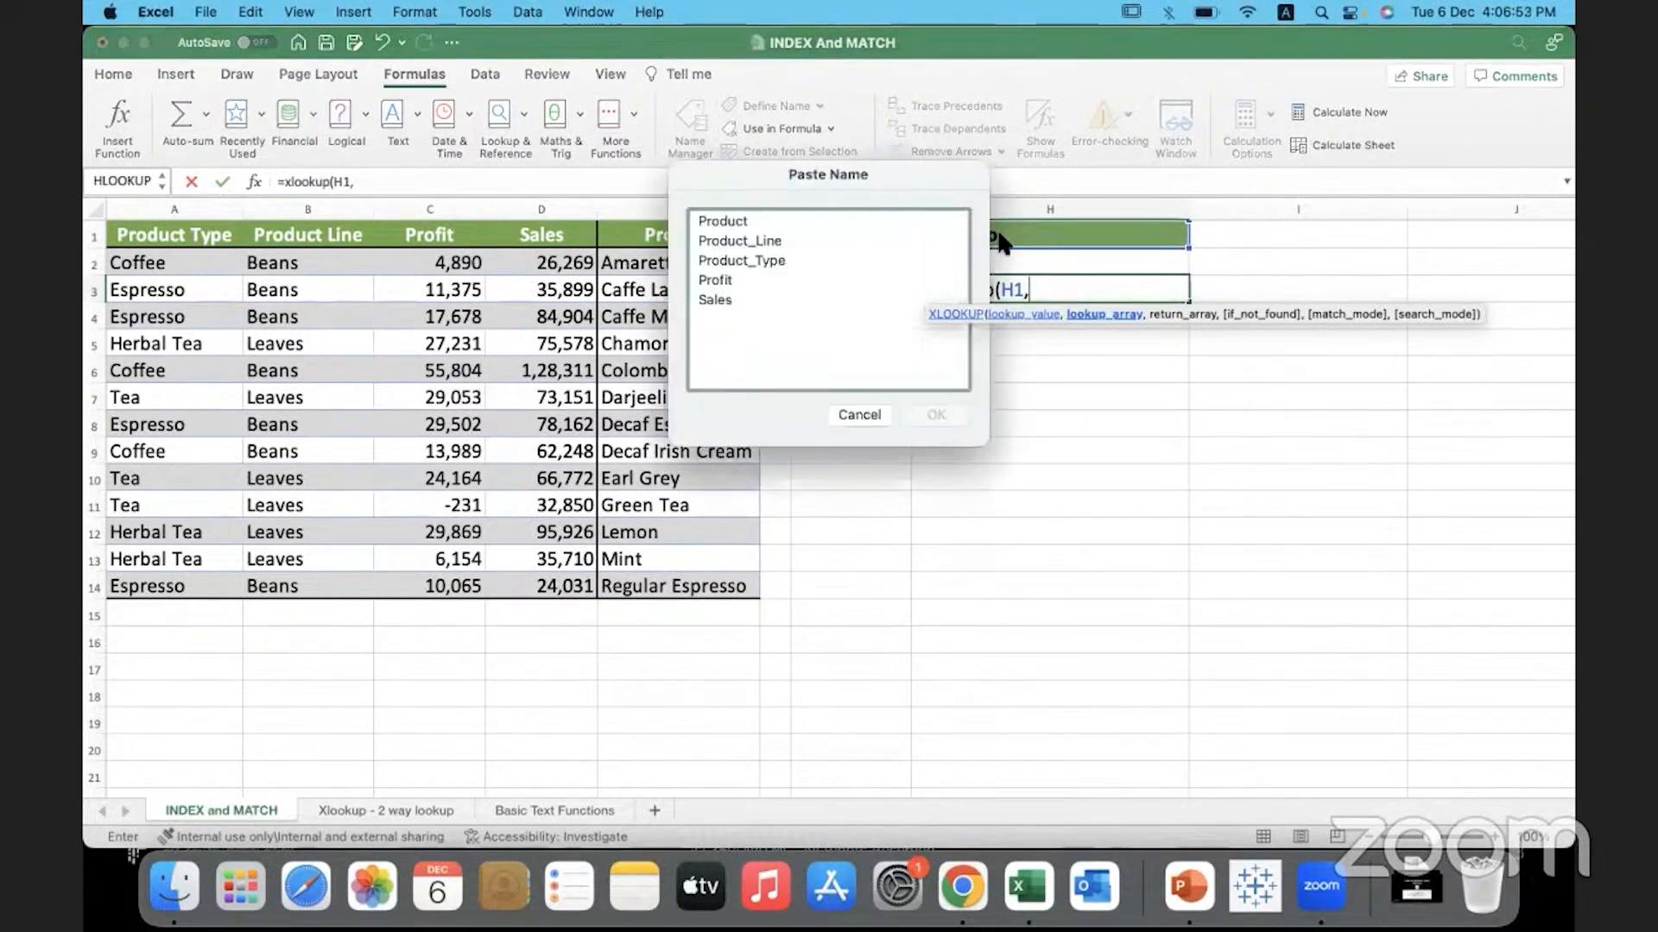
pyautogui.click(722, 221)
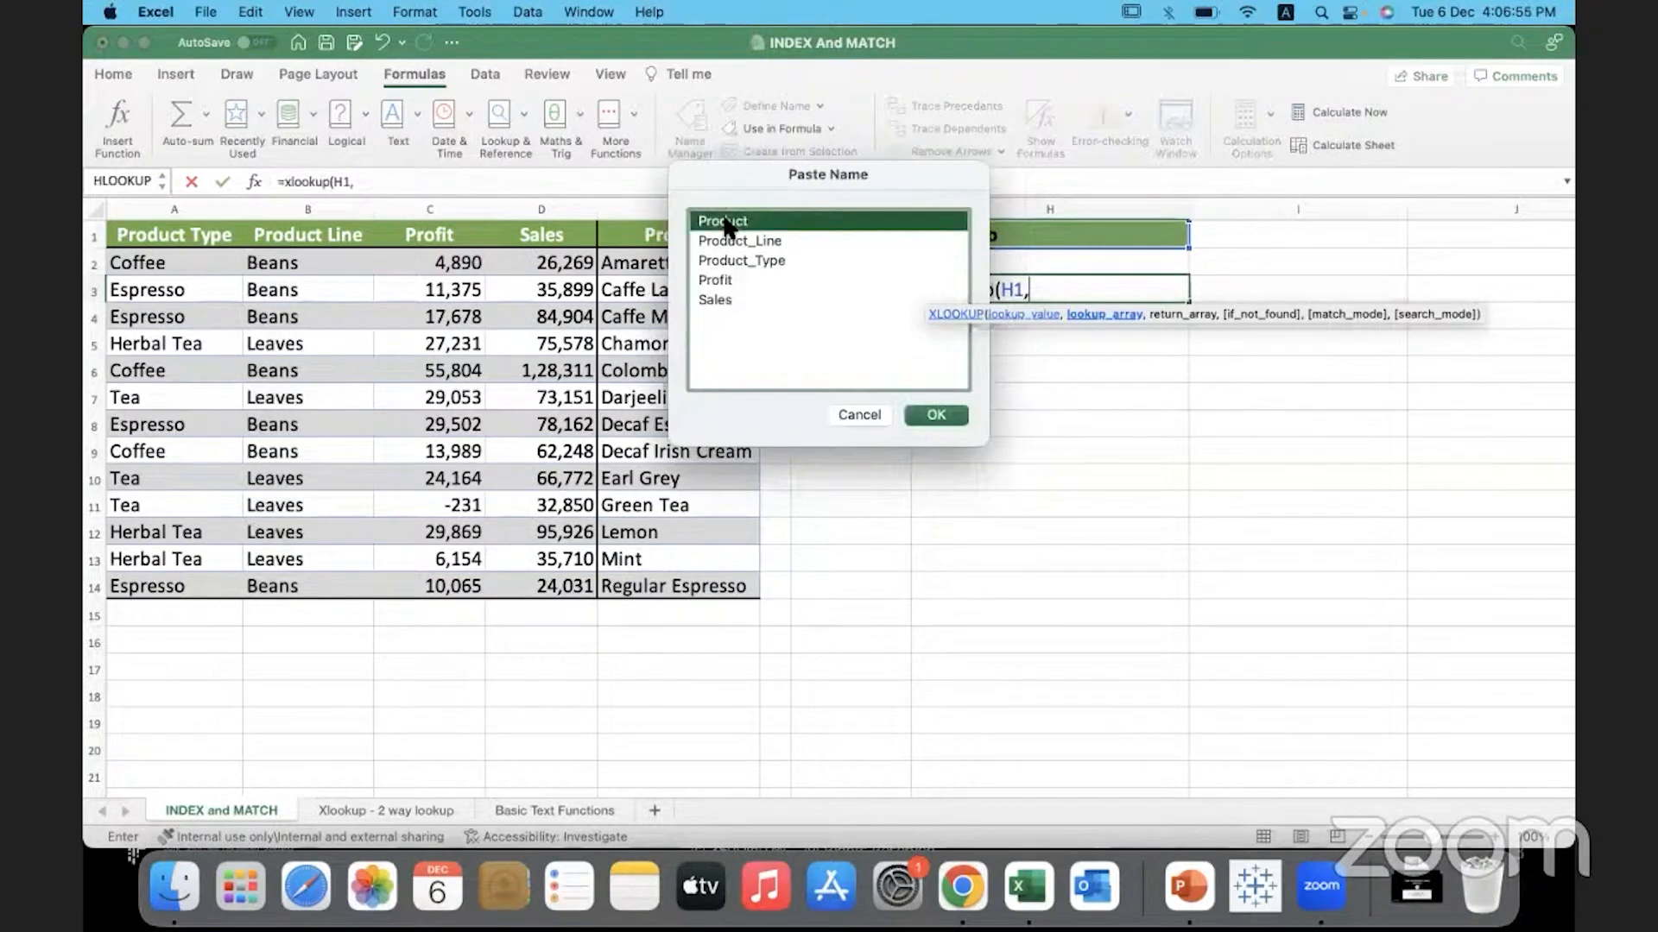
pyautogui.moveTo(929, 404)
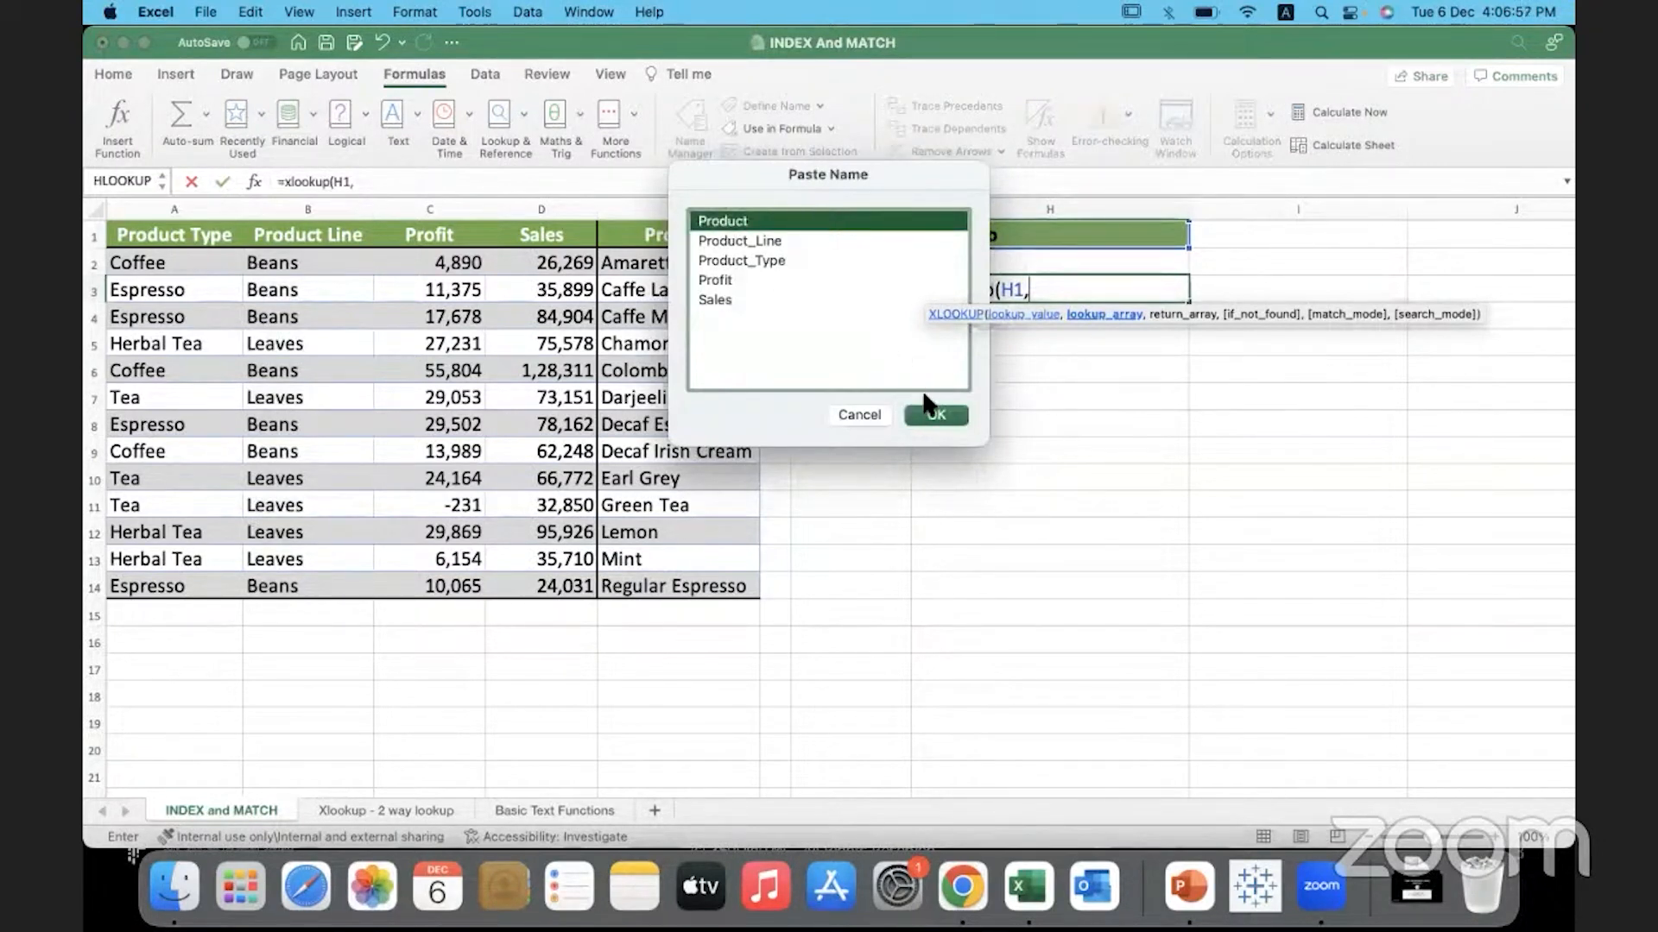
pyautogui.click(934, 415)
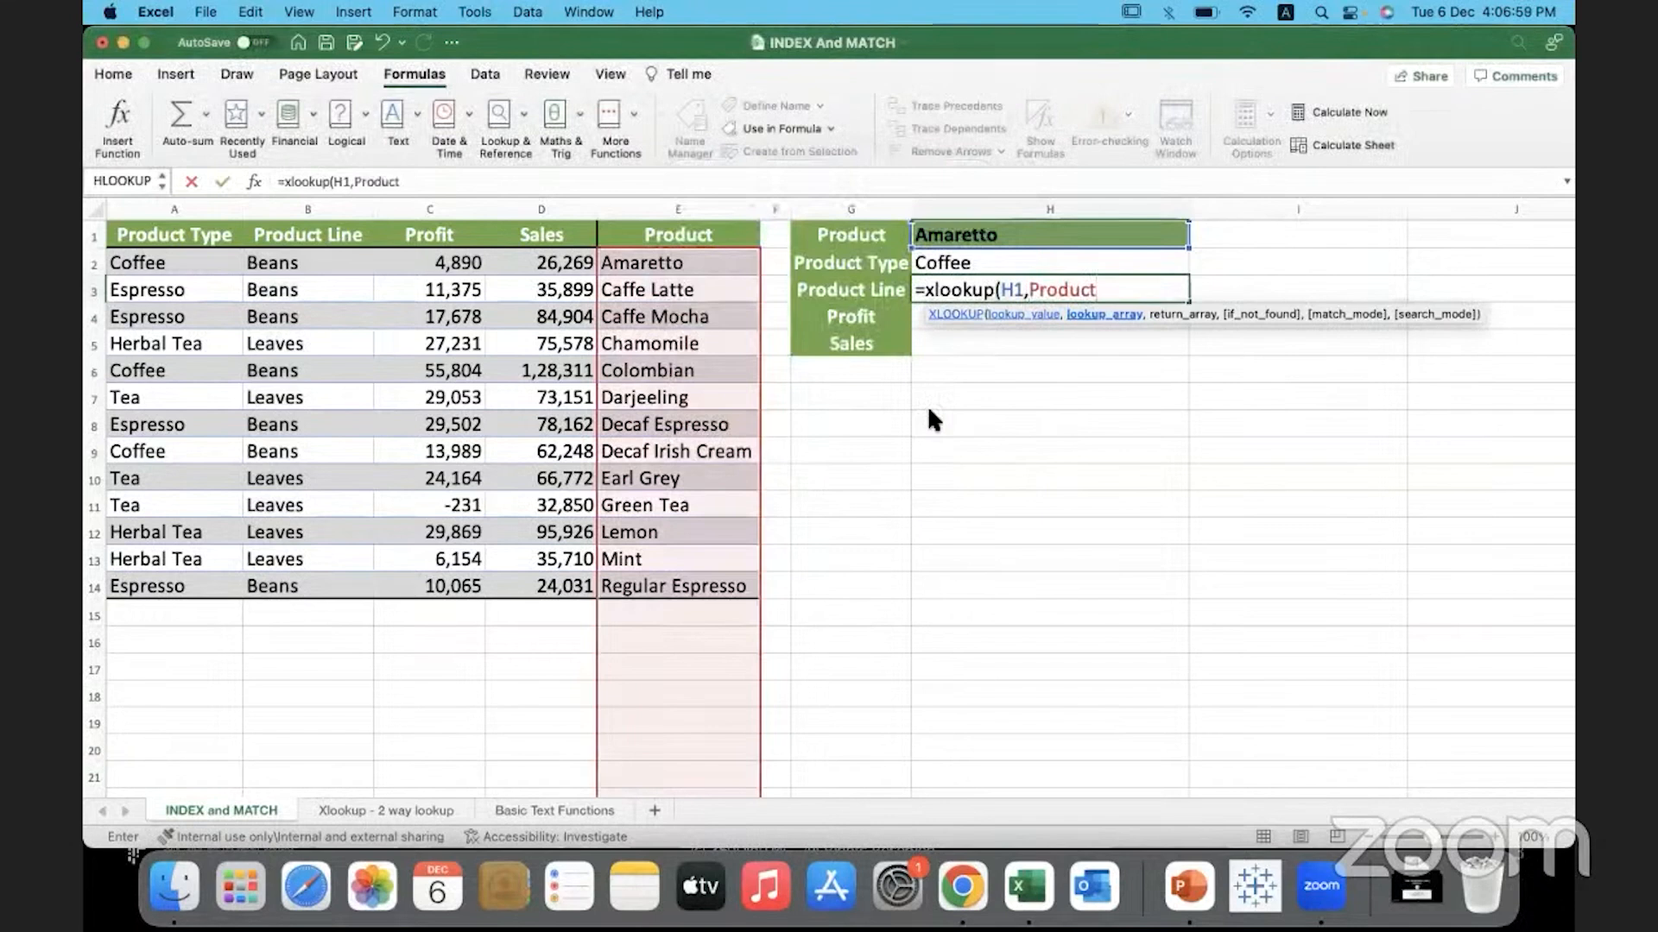
pyautogui.write(',')
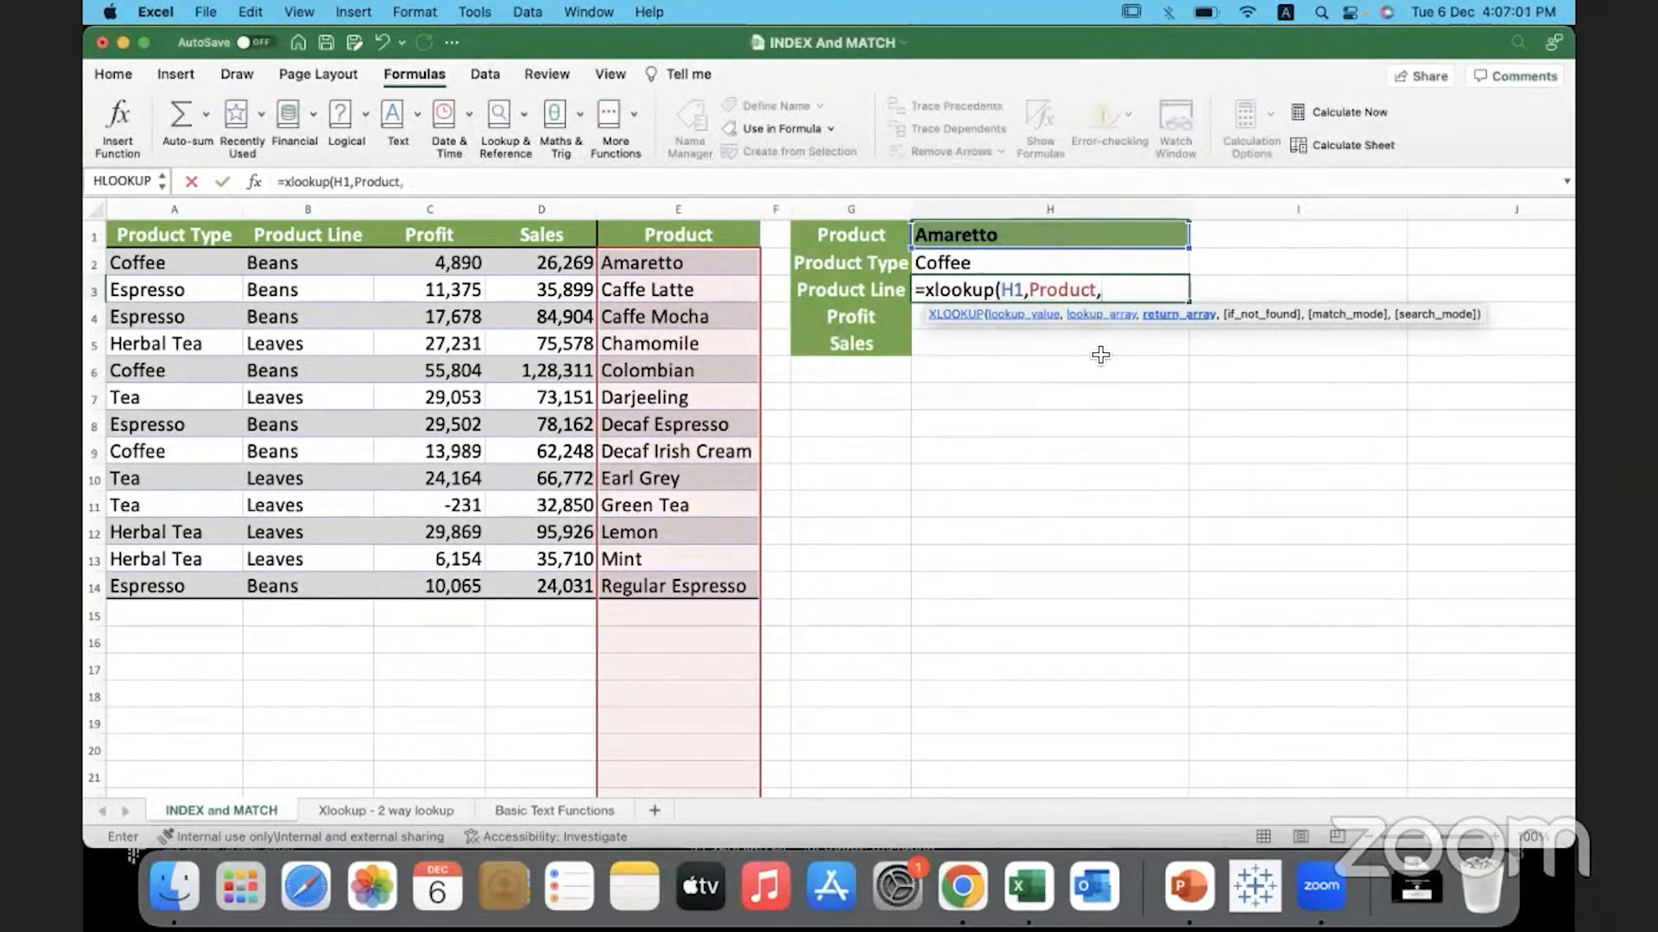
pyautogui.moveTo(851, 296)
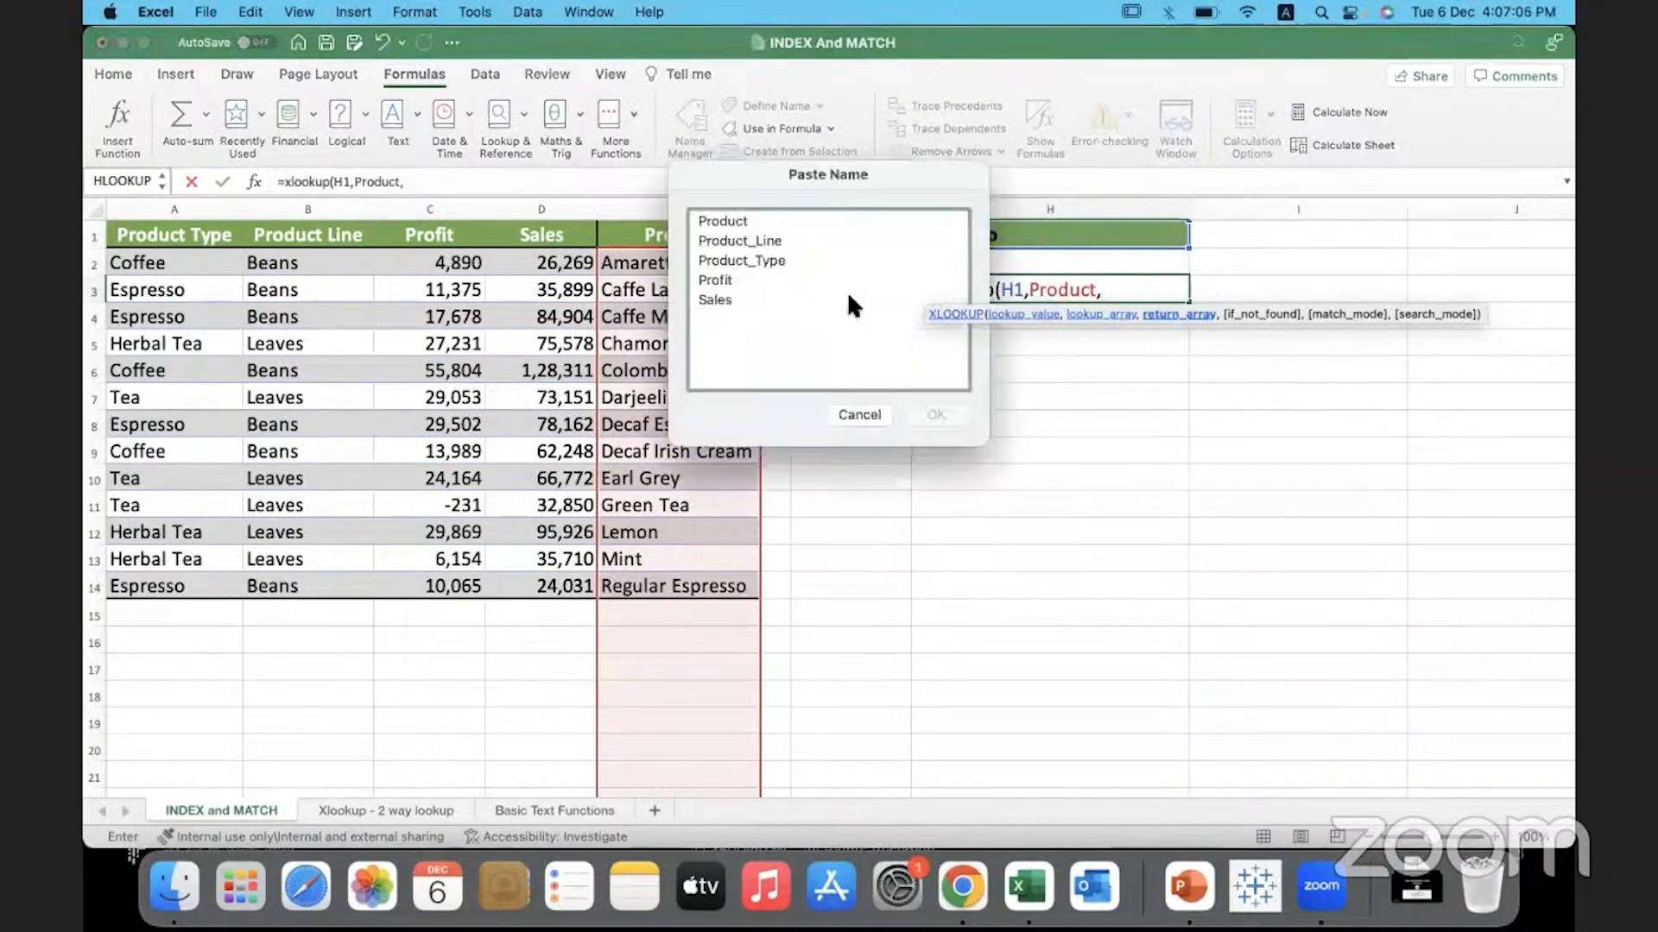
pyautogui.moveTo(770, 249)
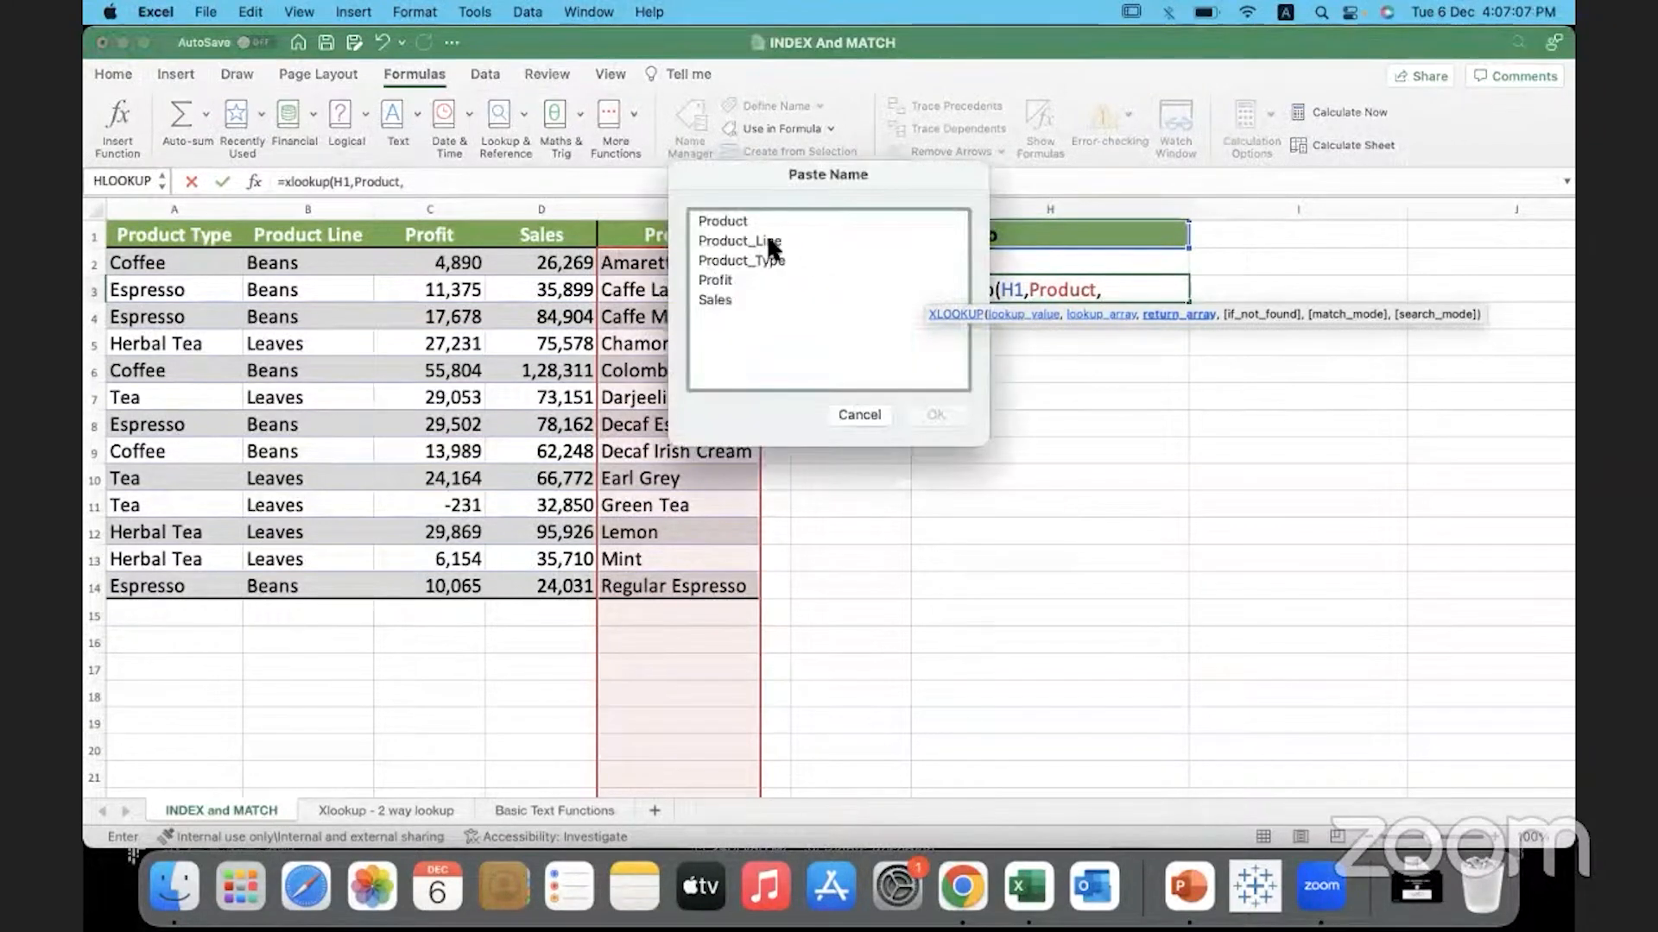
pyautogui.click(741, 242)
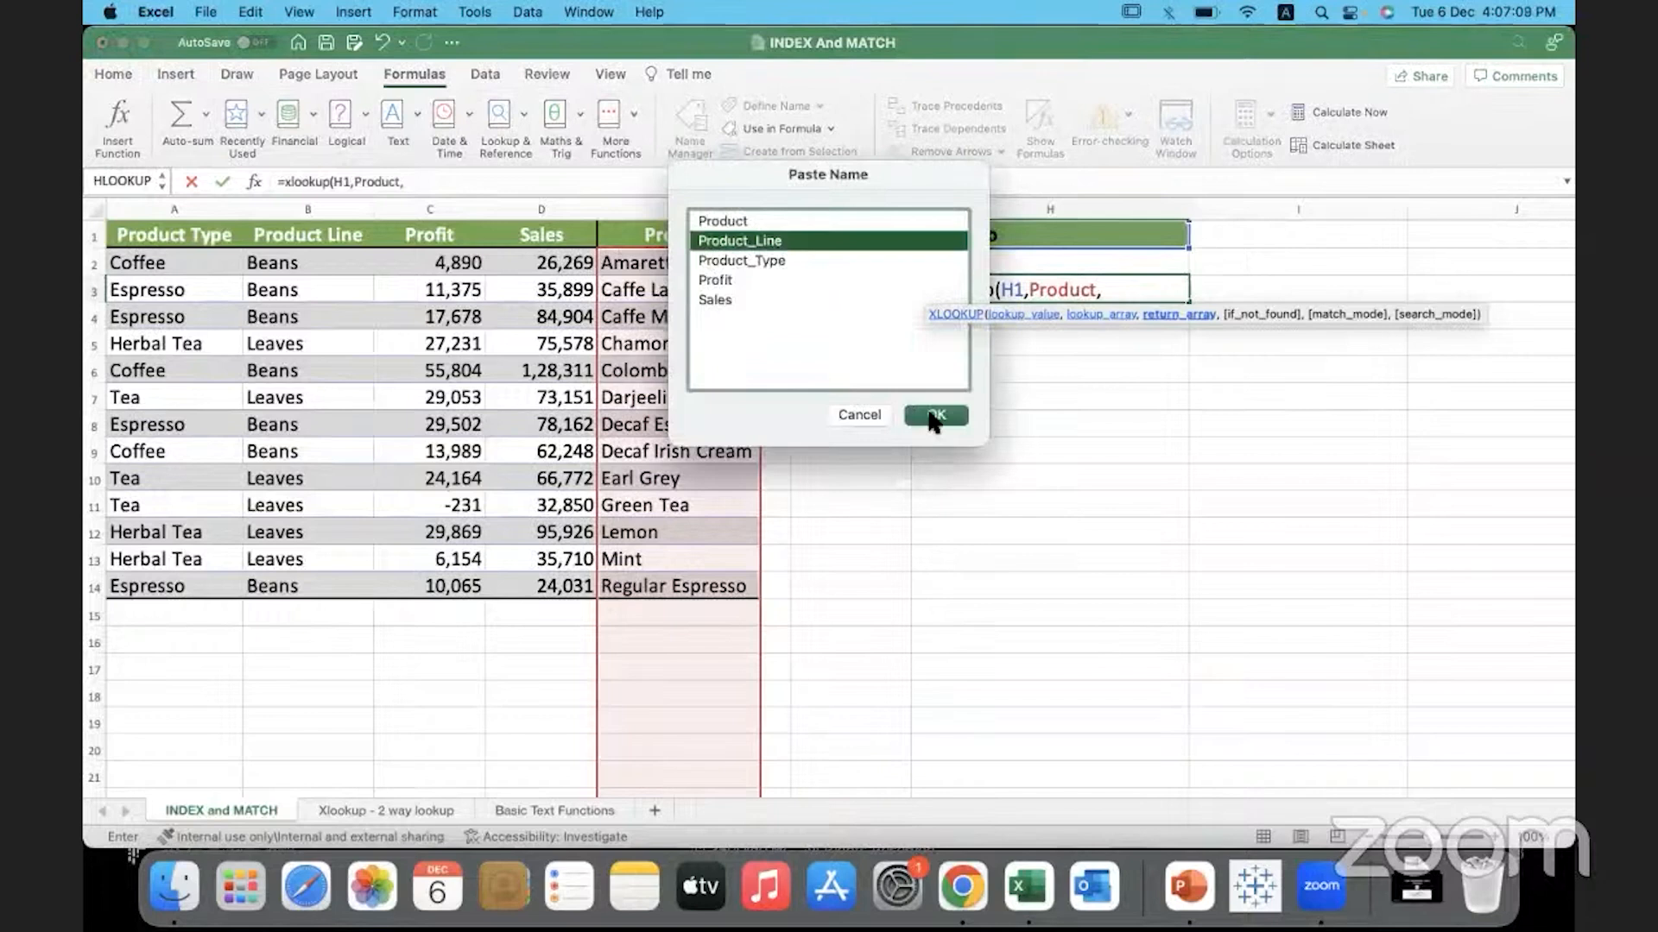
pyautogui.click(933, 414)
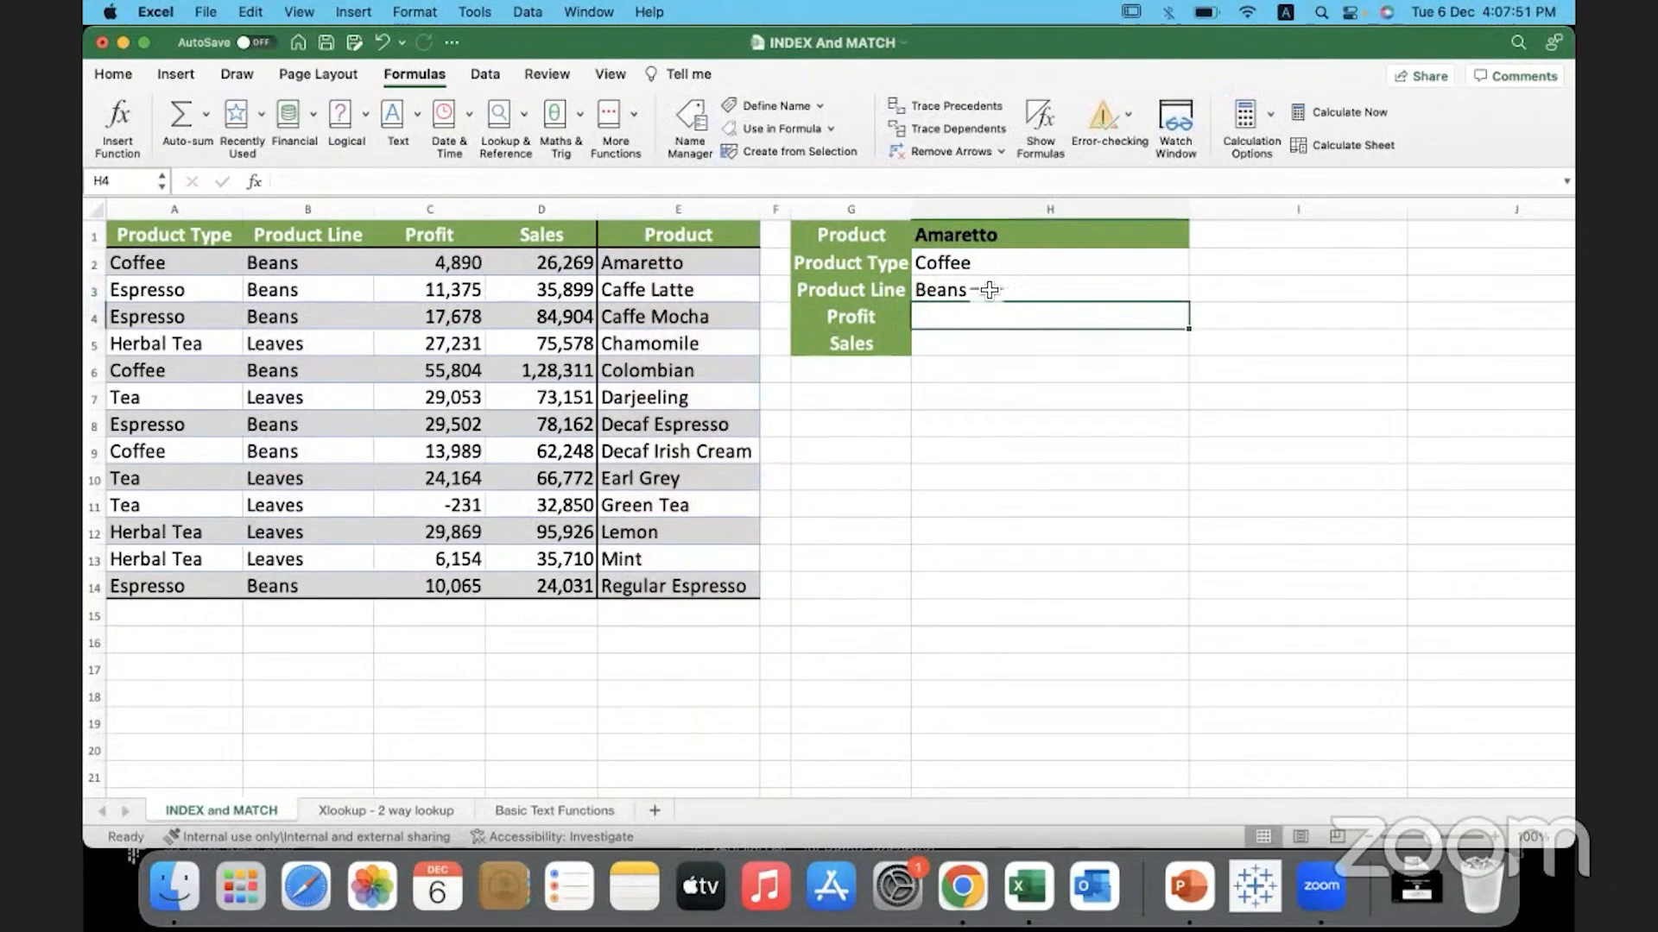
pyautogui.click(1046, 291)
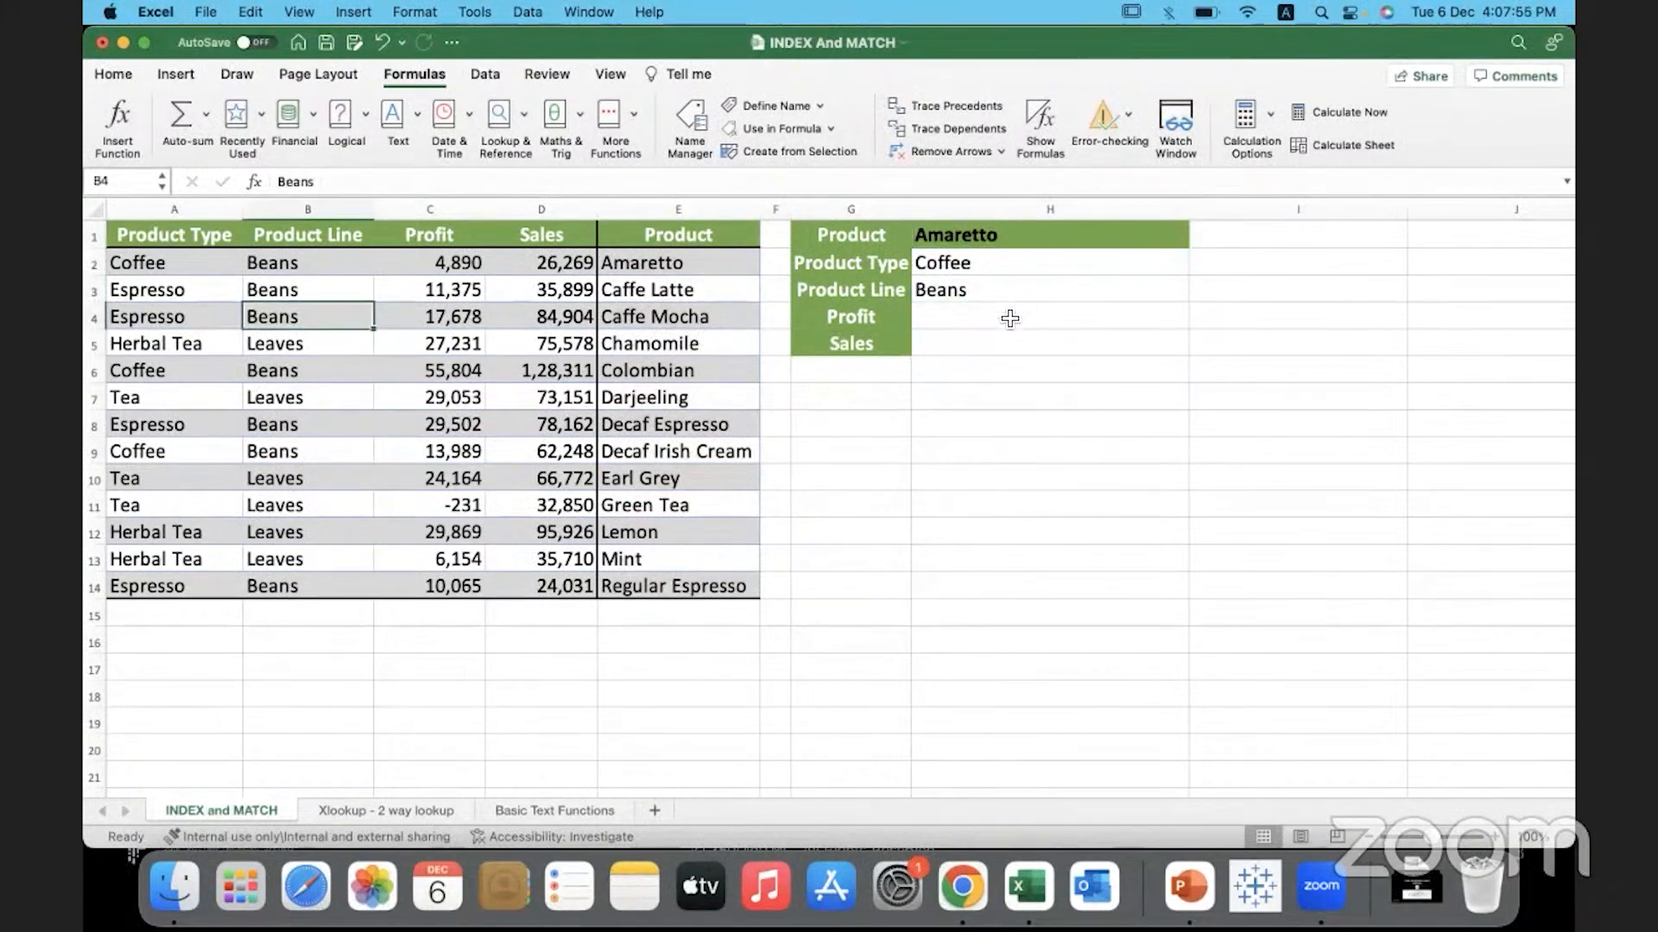
pyautogui.click(1049, 316)
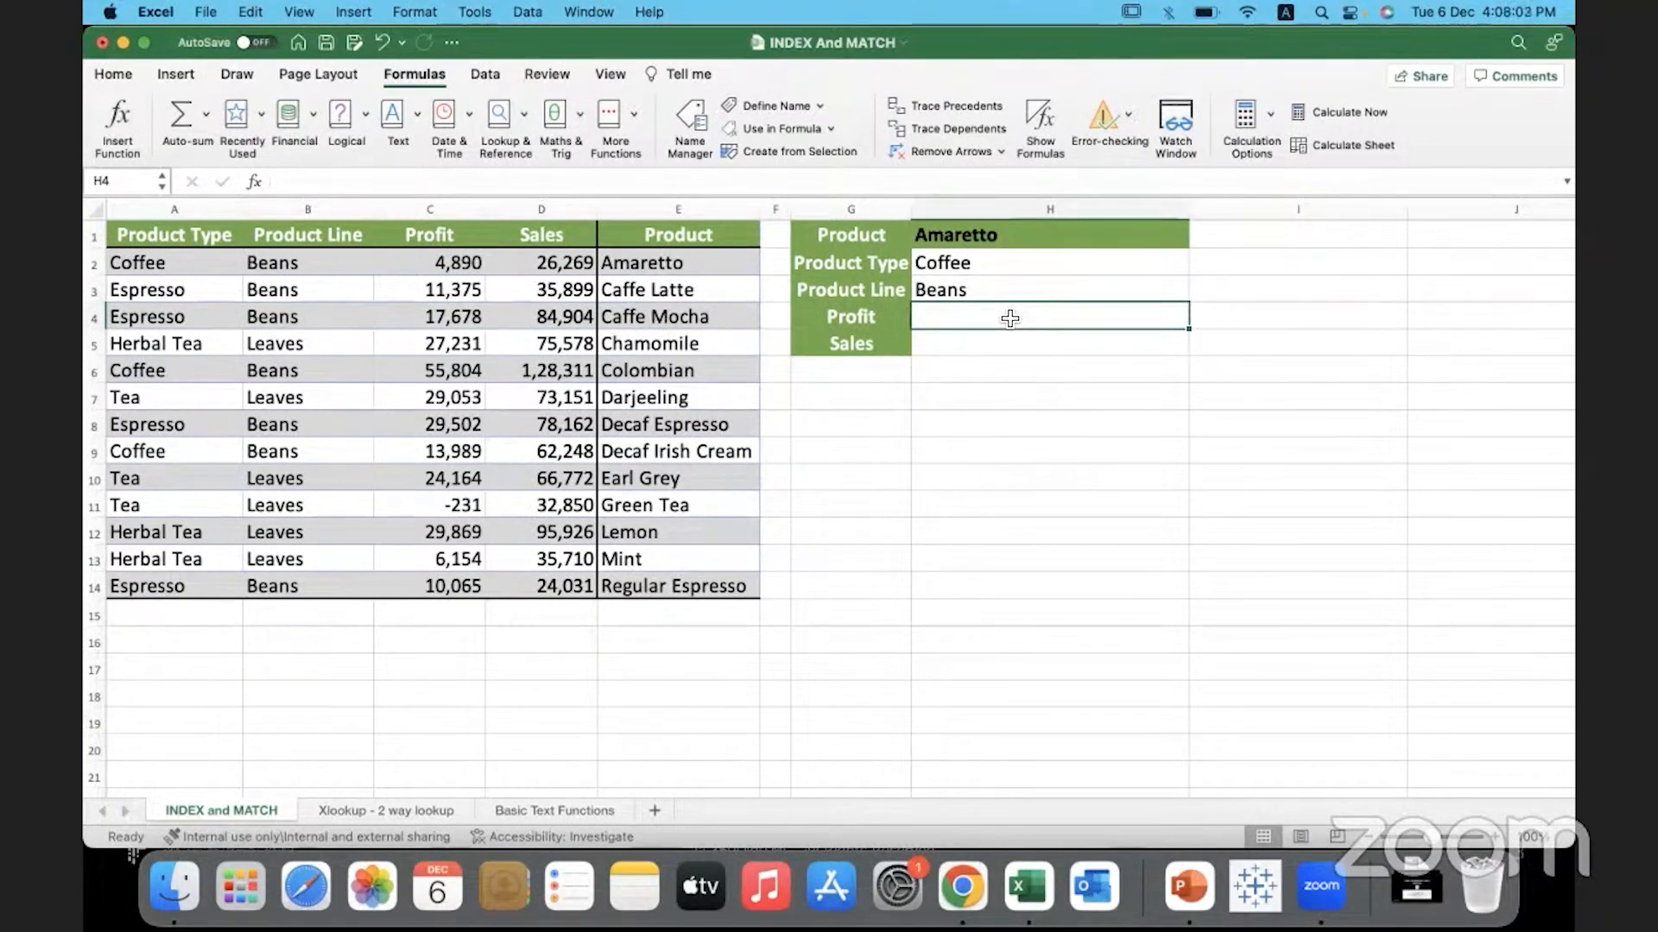
pyautogui.click(430, 316)
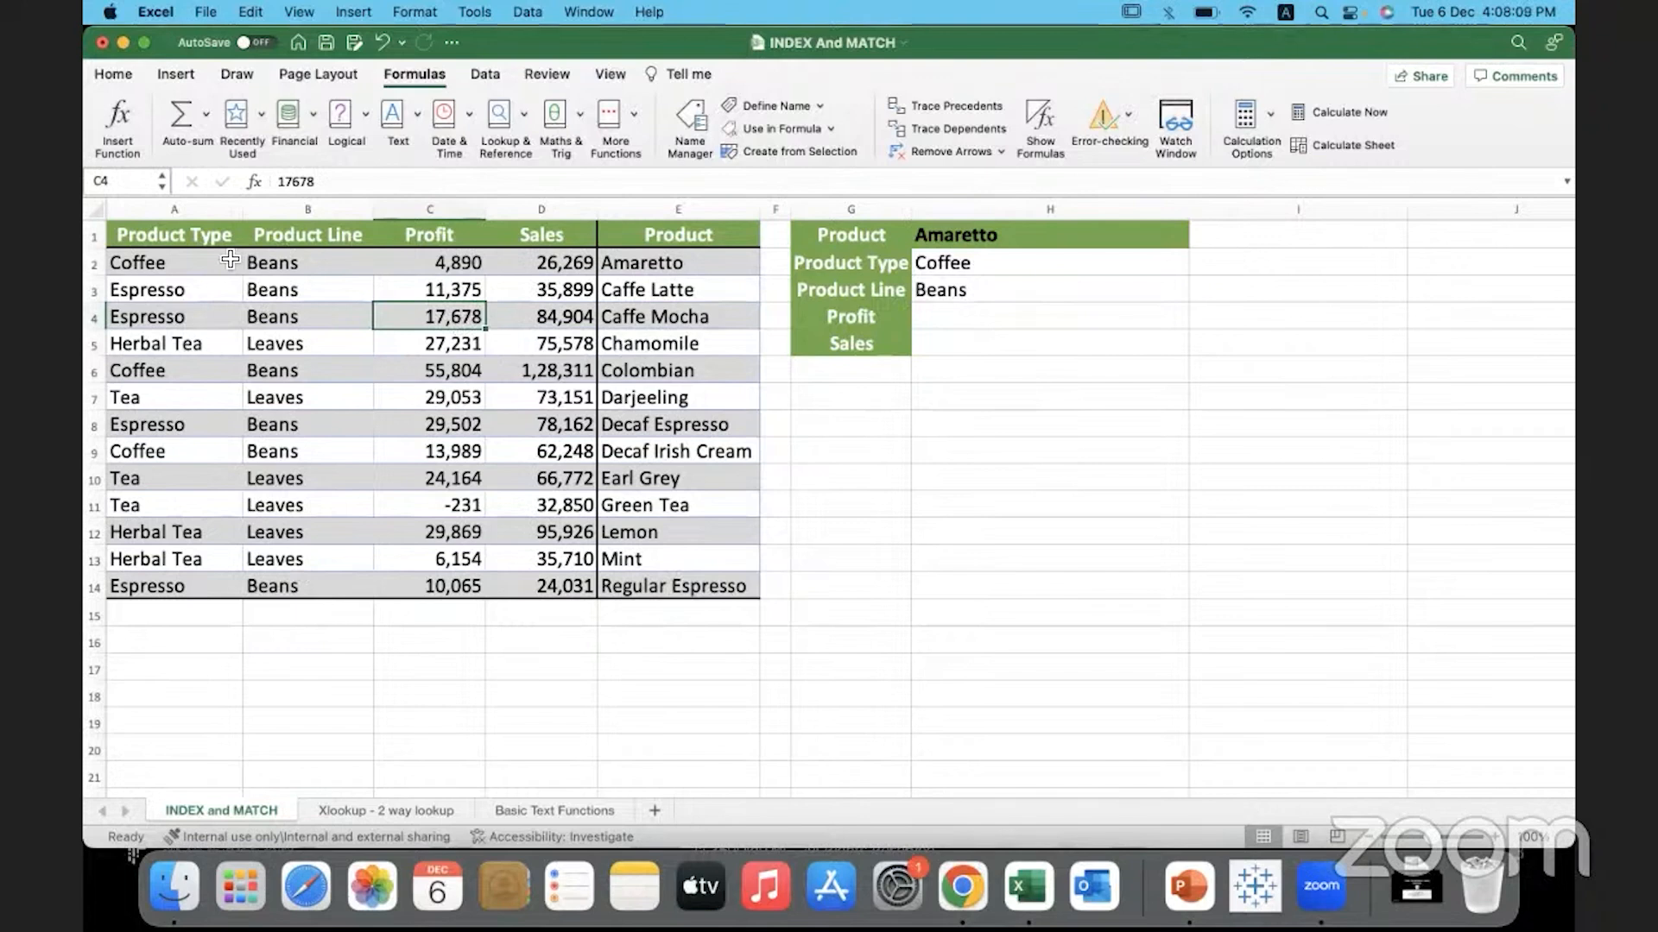
pyautogui.click(541, 424)
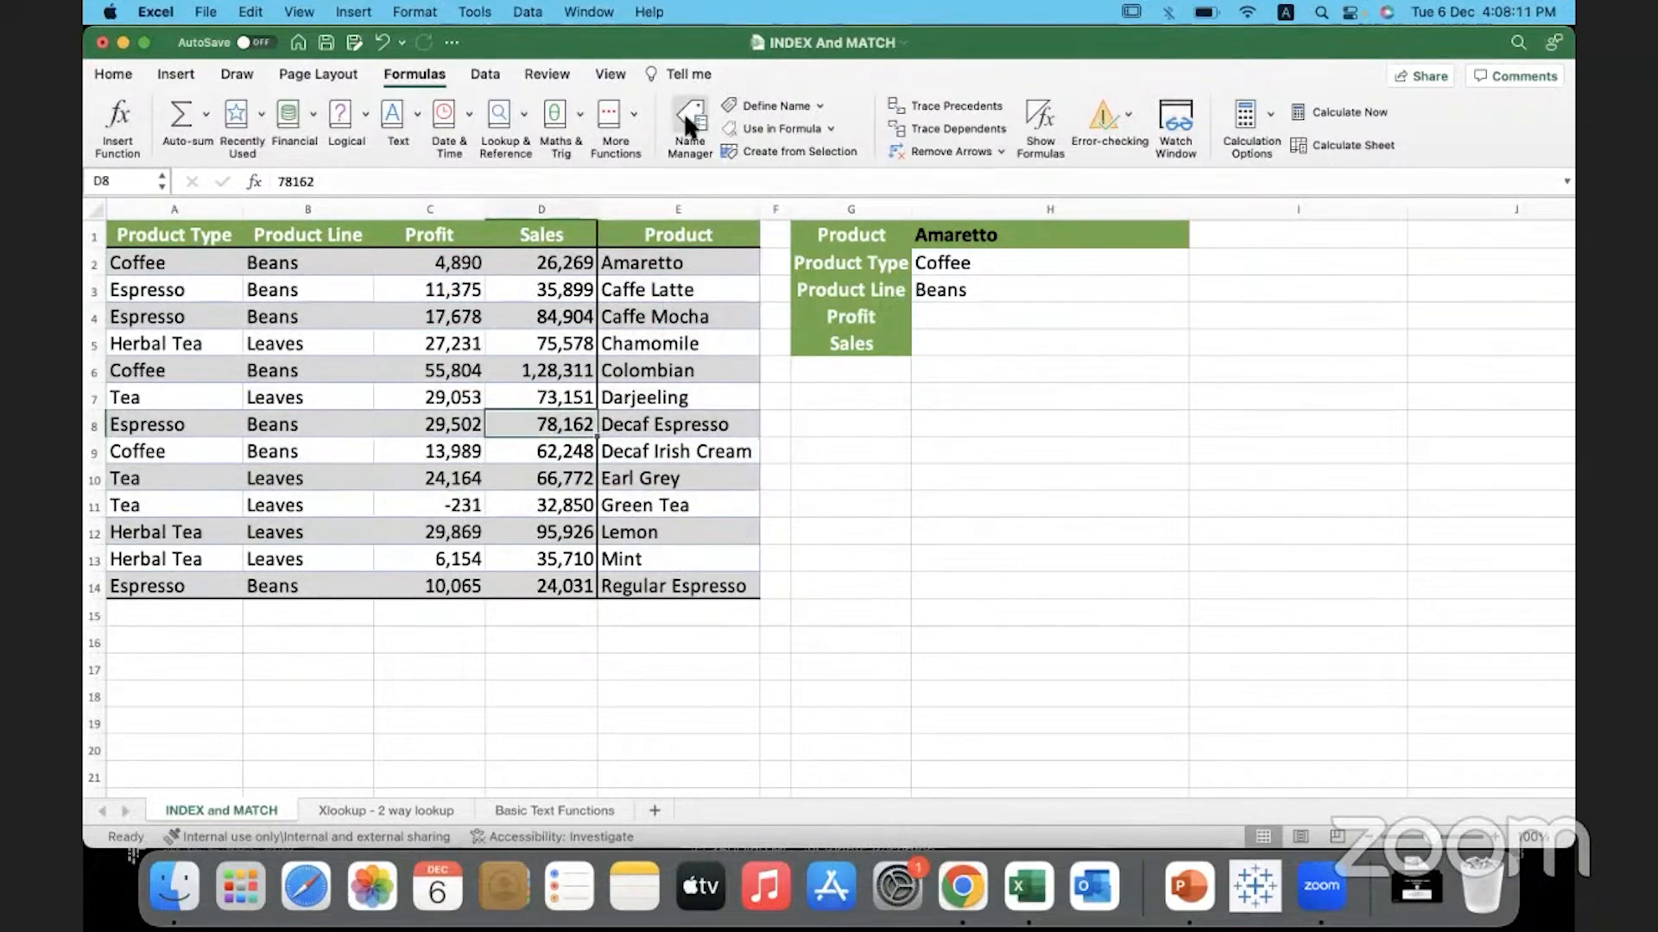
pyautogui.moveTo(724, 169)
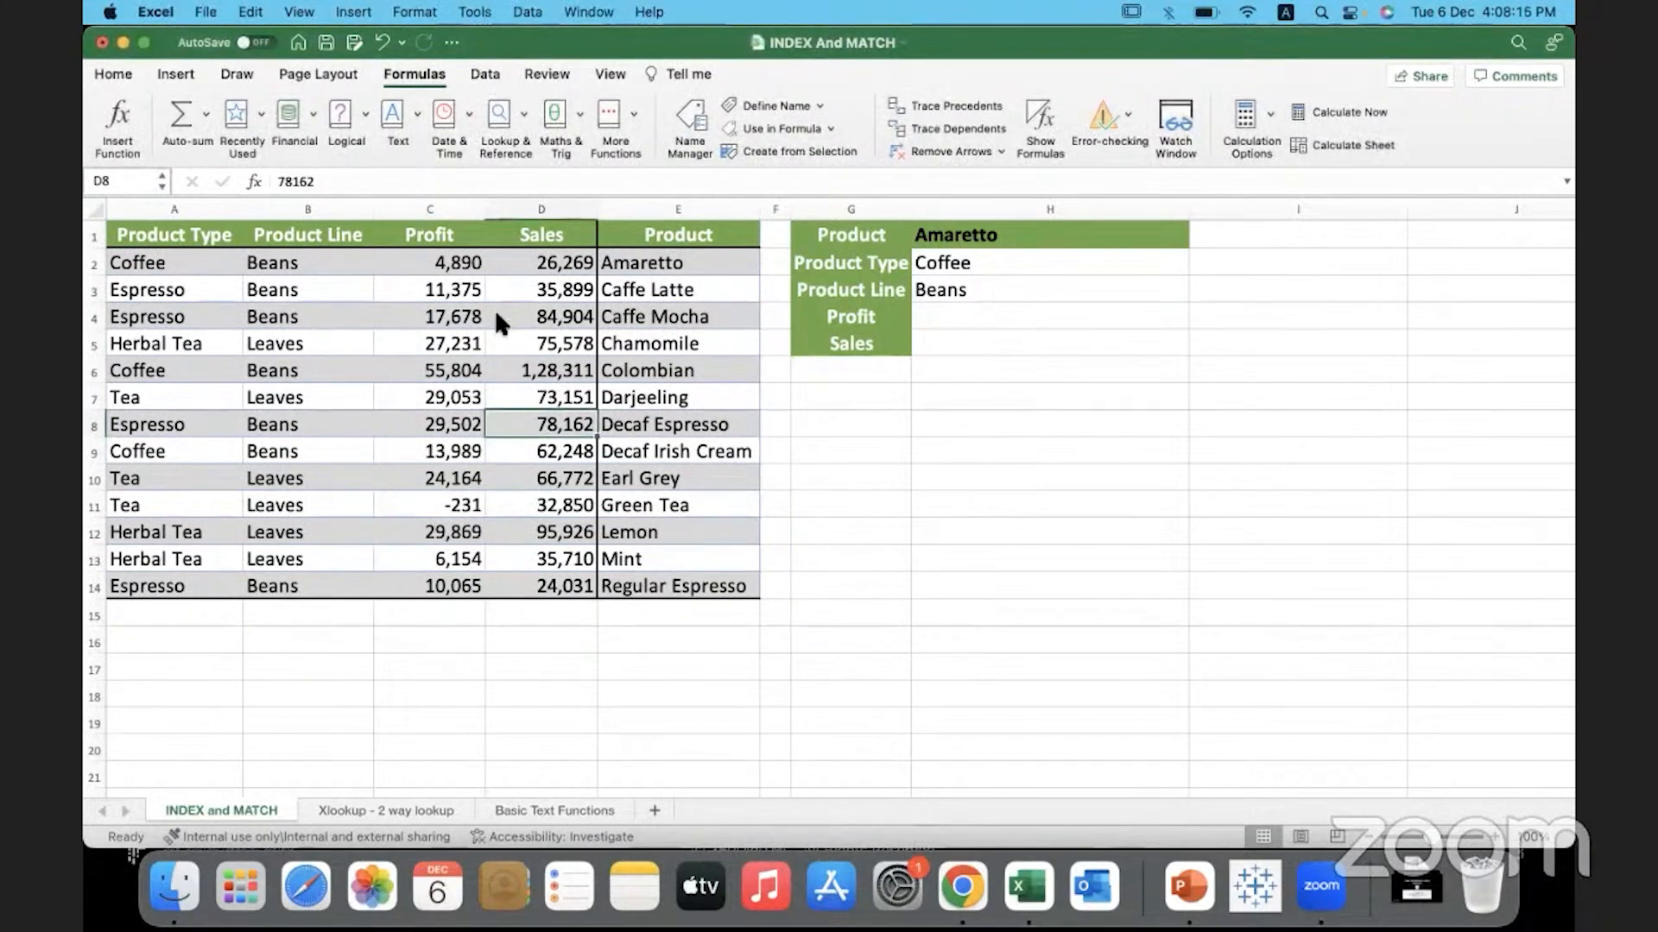
pyautogui.moveTo(853, 45)
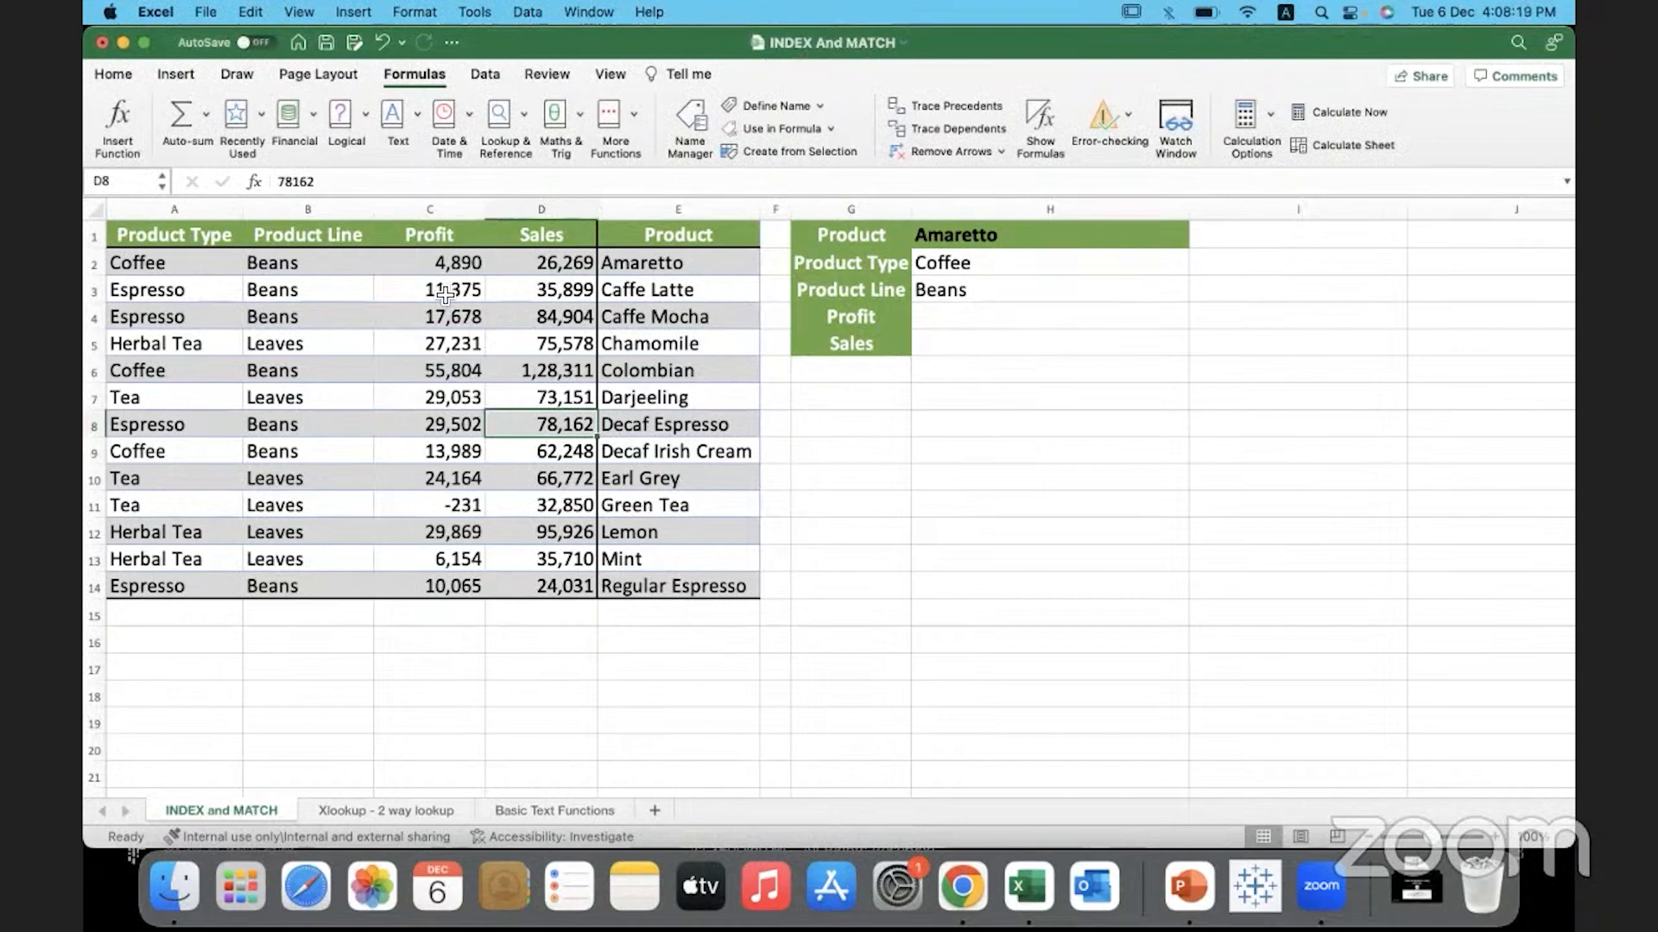
pyautogui.click(428, 291)
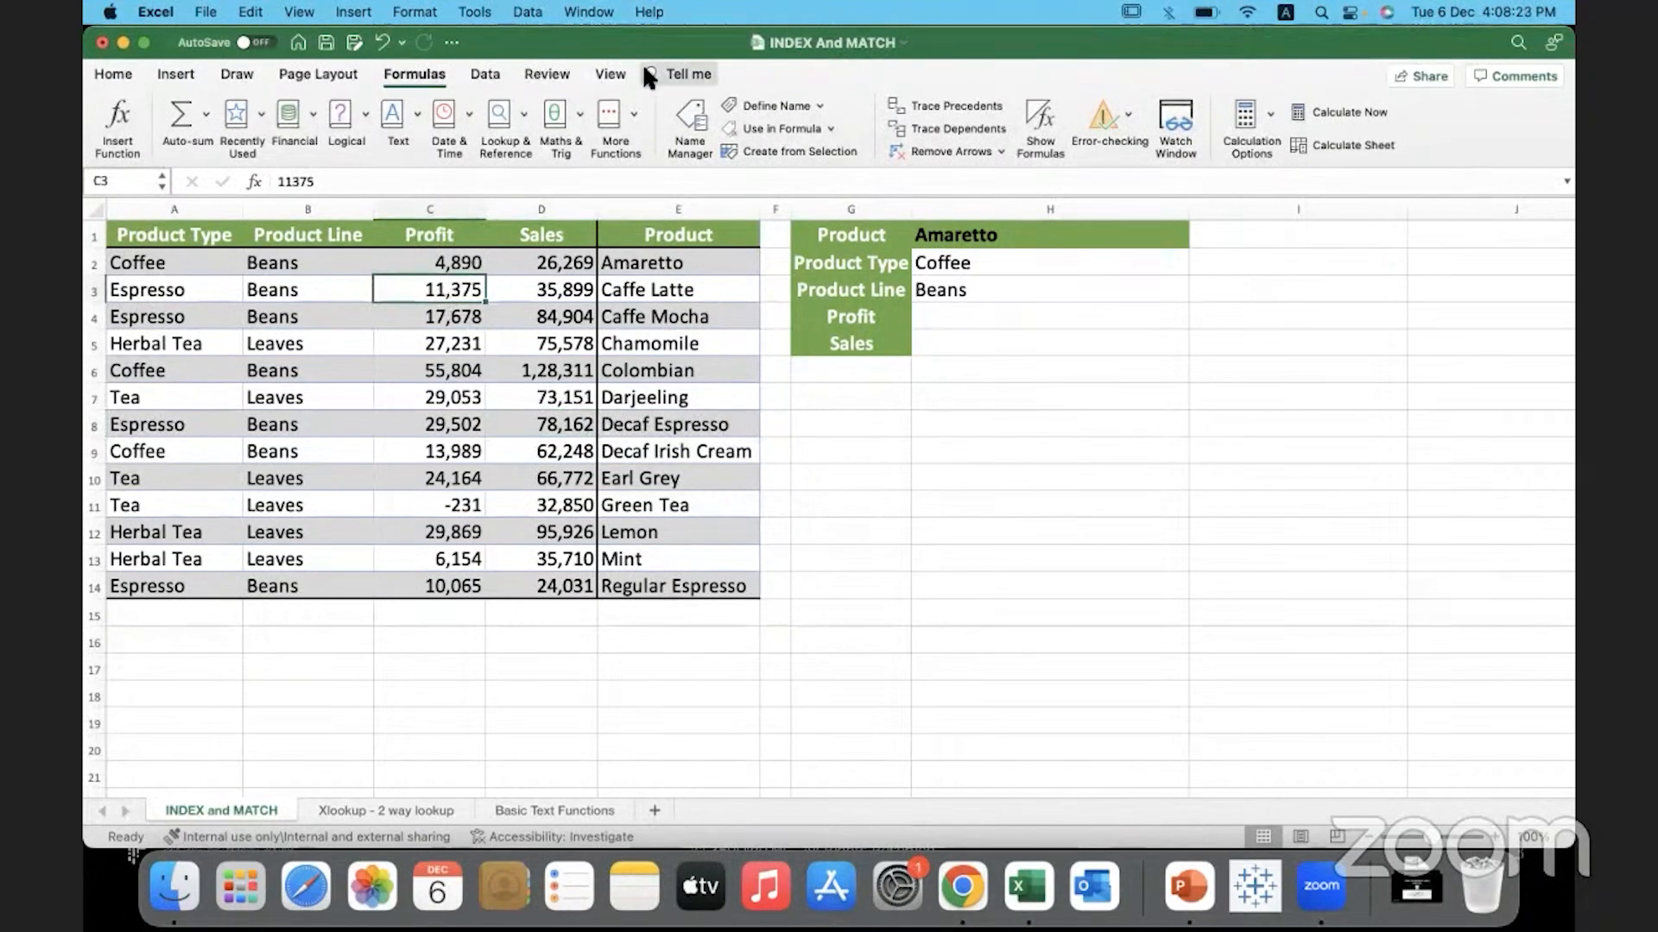
pyautogui.moveTo(756, 83)
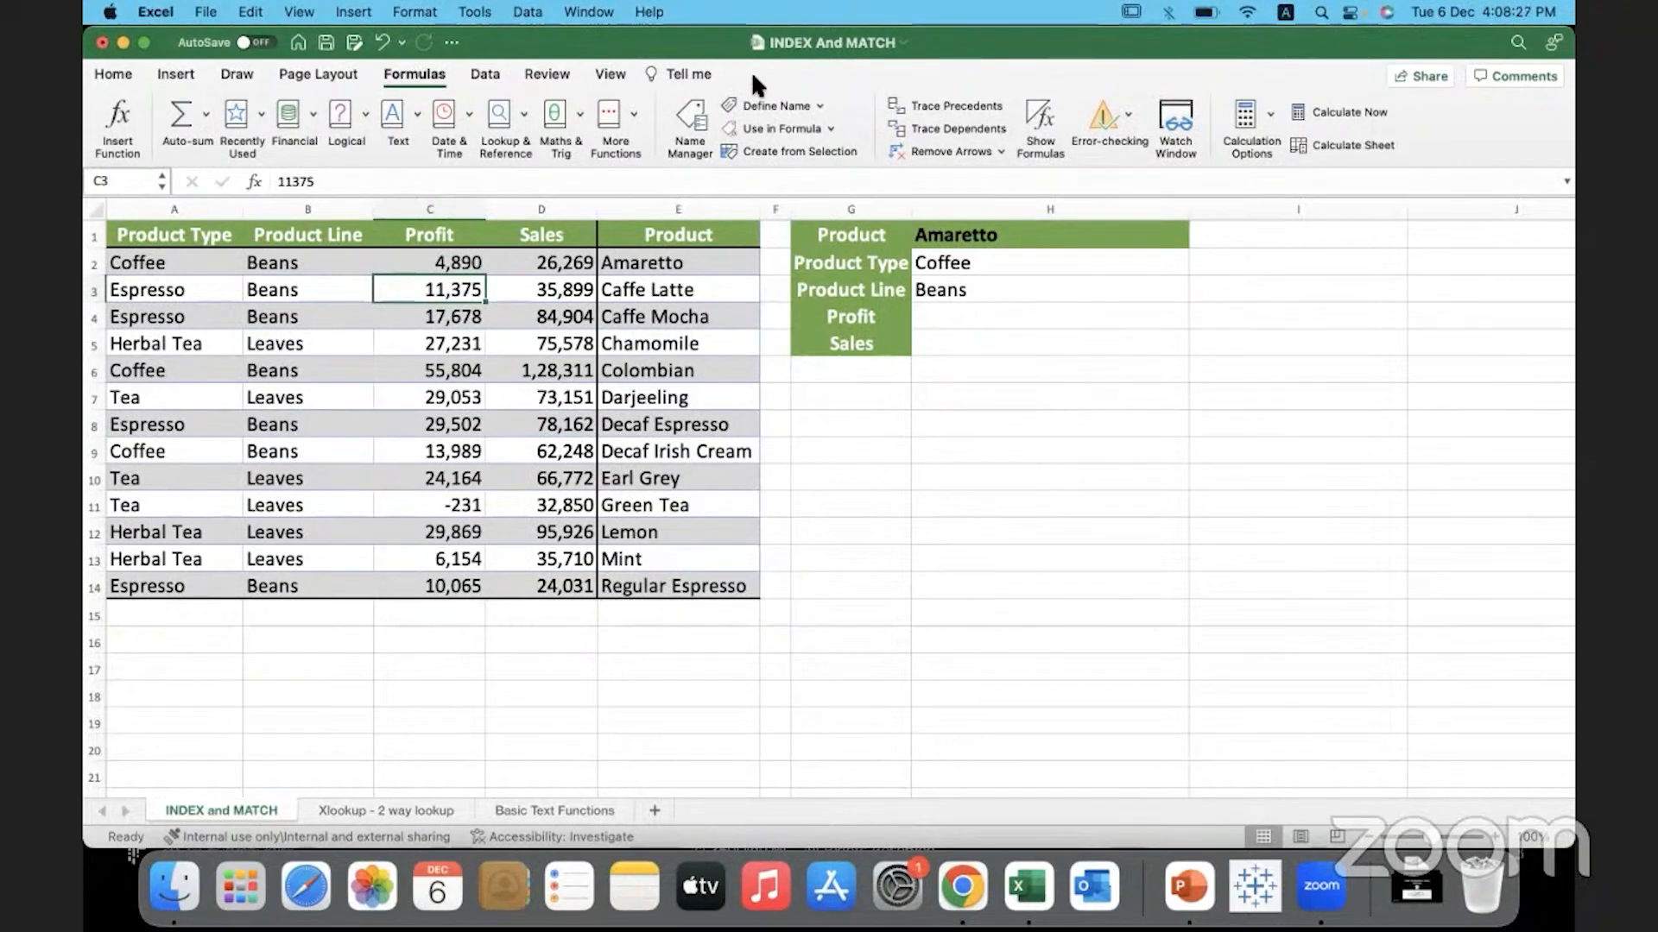
pyautogui.click(430, 342)
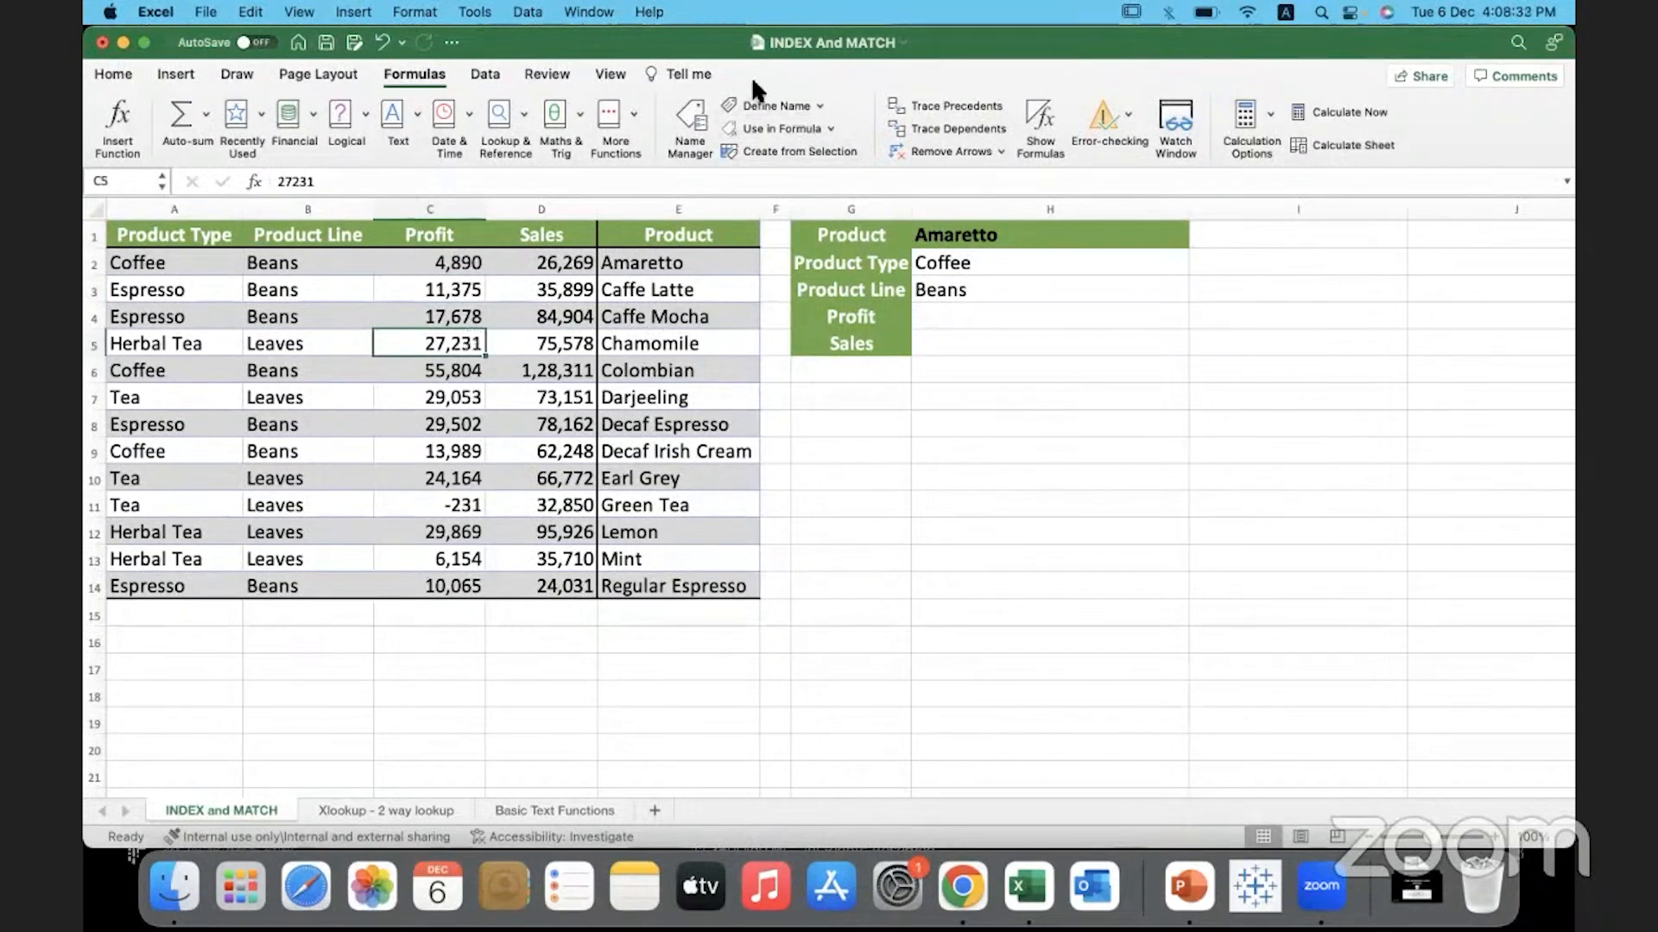
pyautogui.moveTo(798, 90)
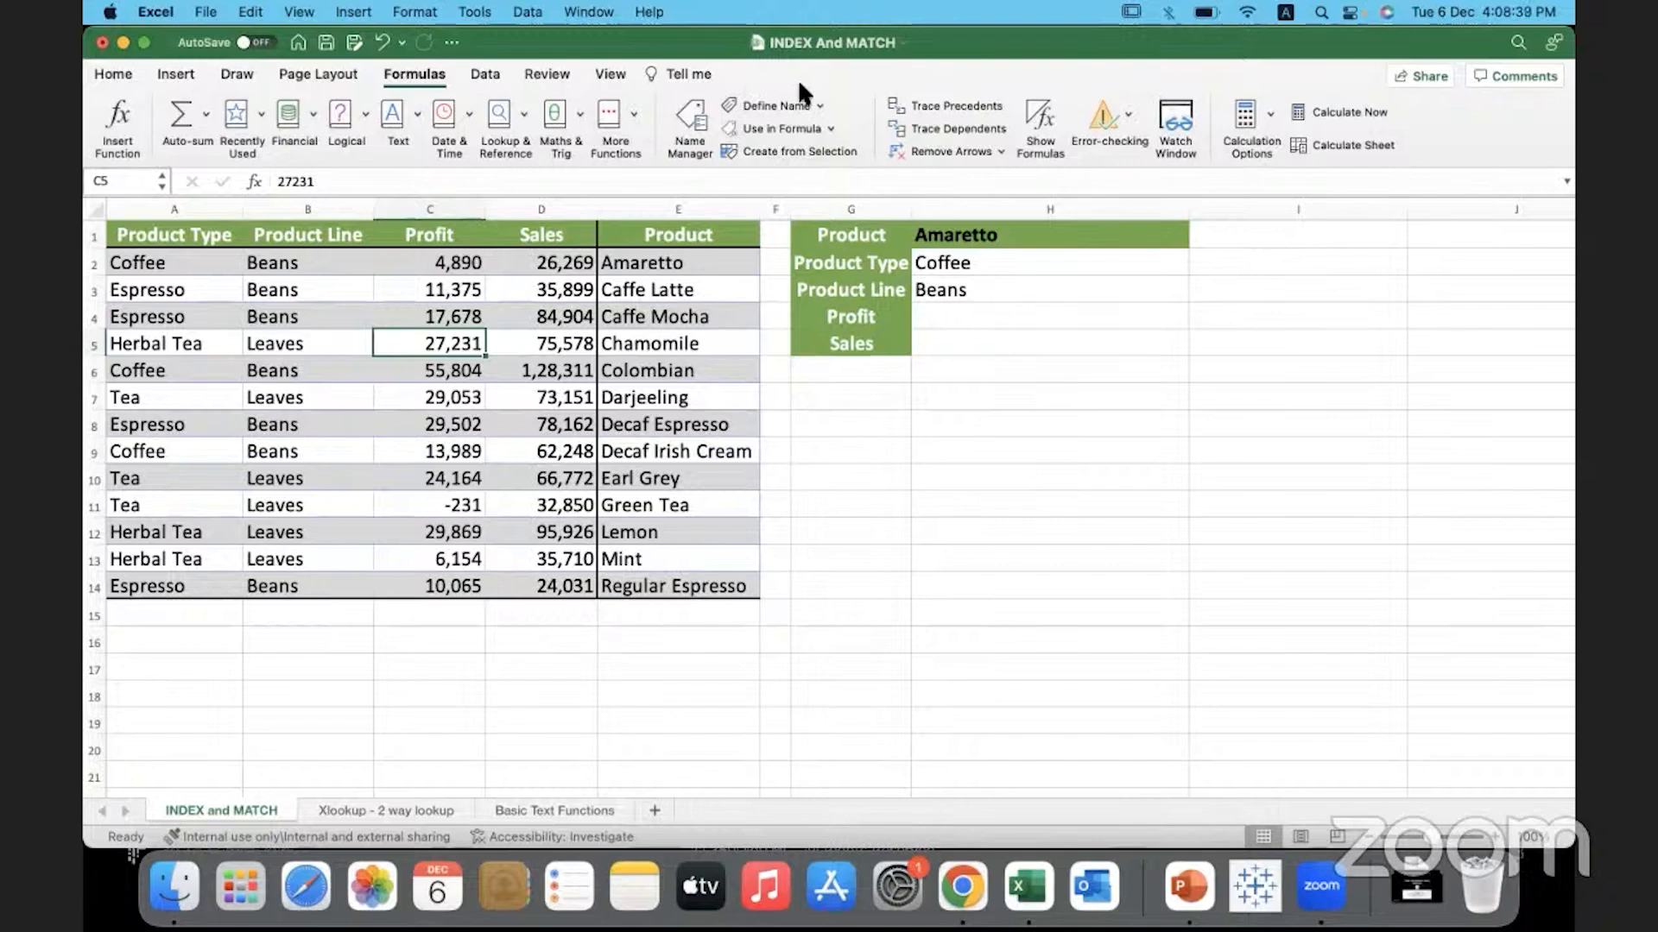
pyautogui.moveTo(736, 84)
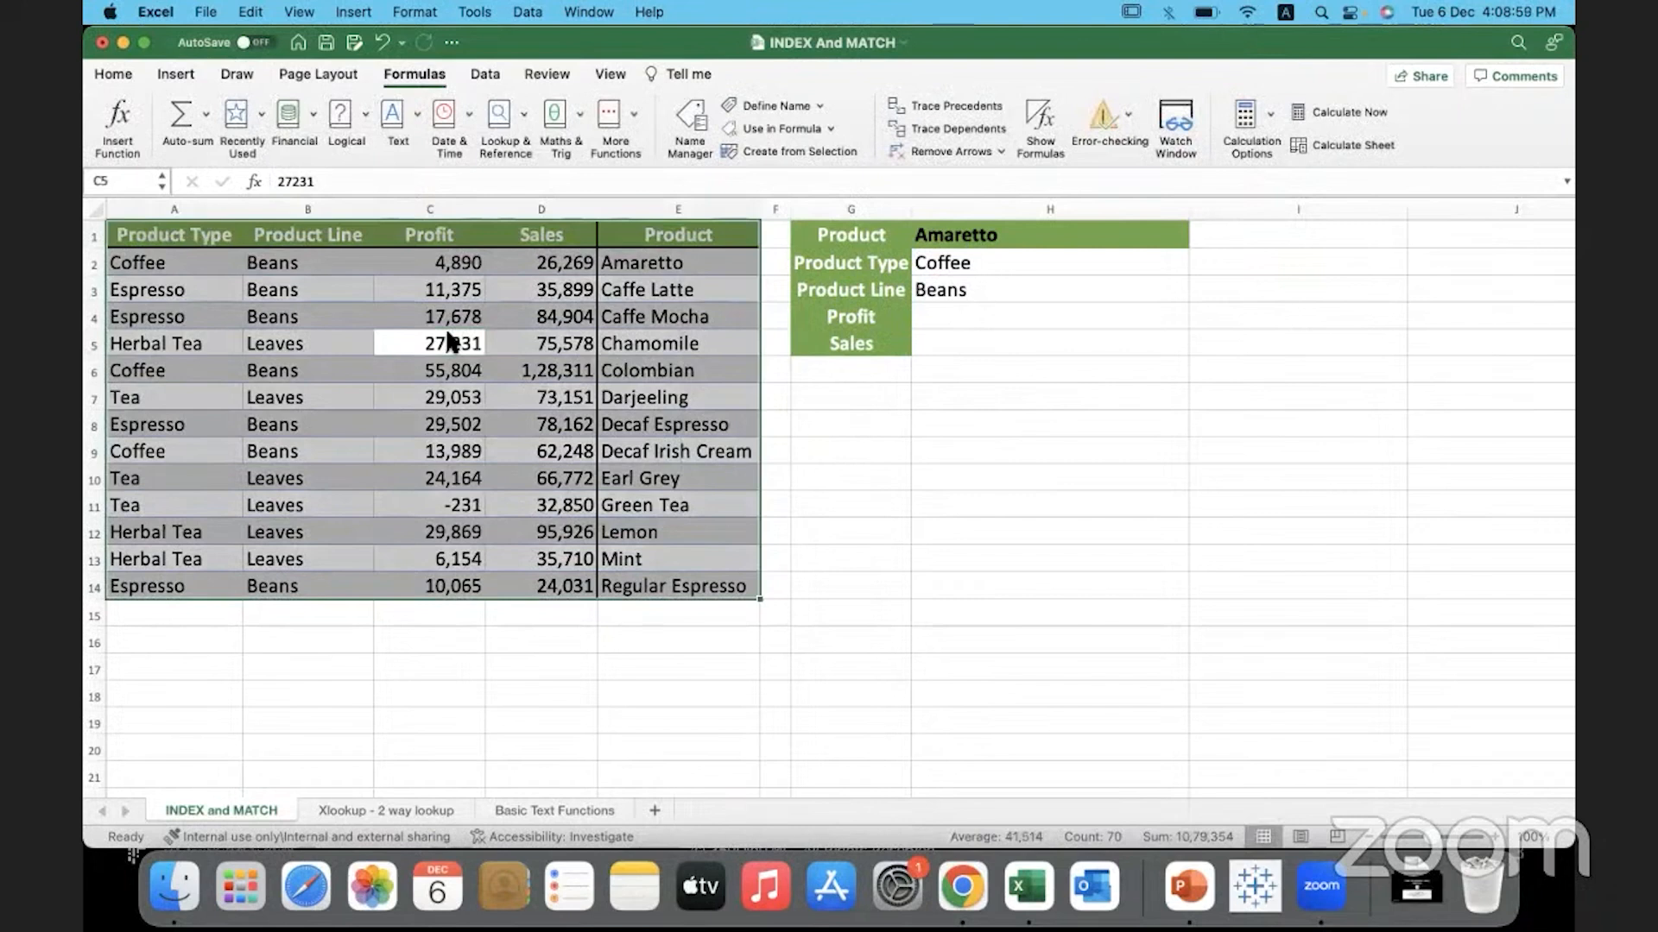
pyautogui.moveTo(375, 551)
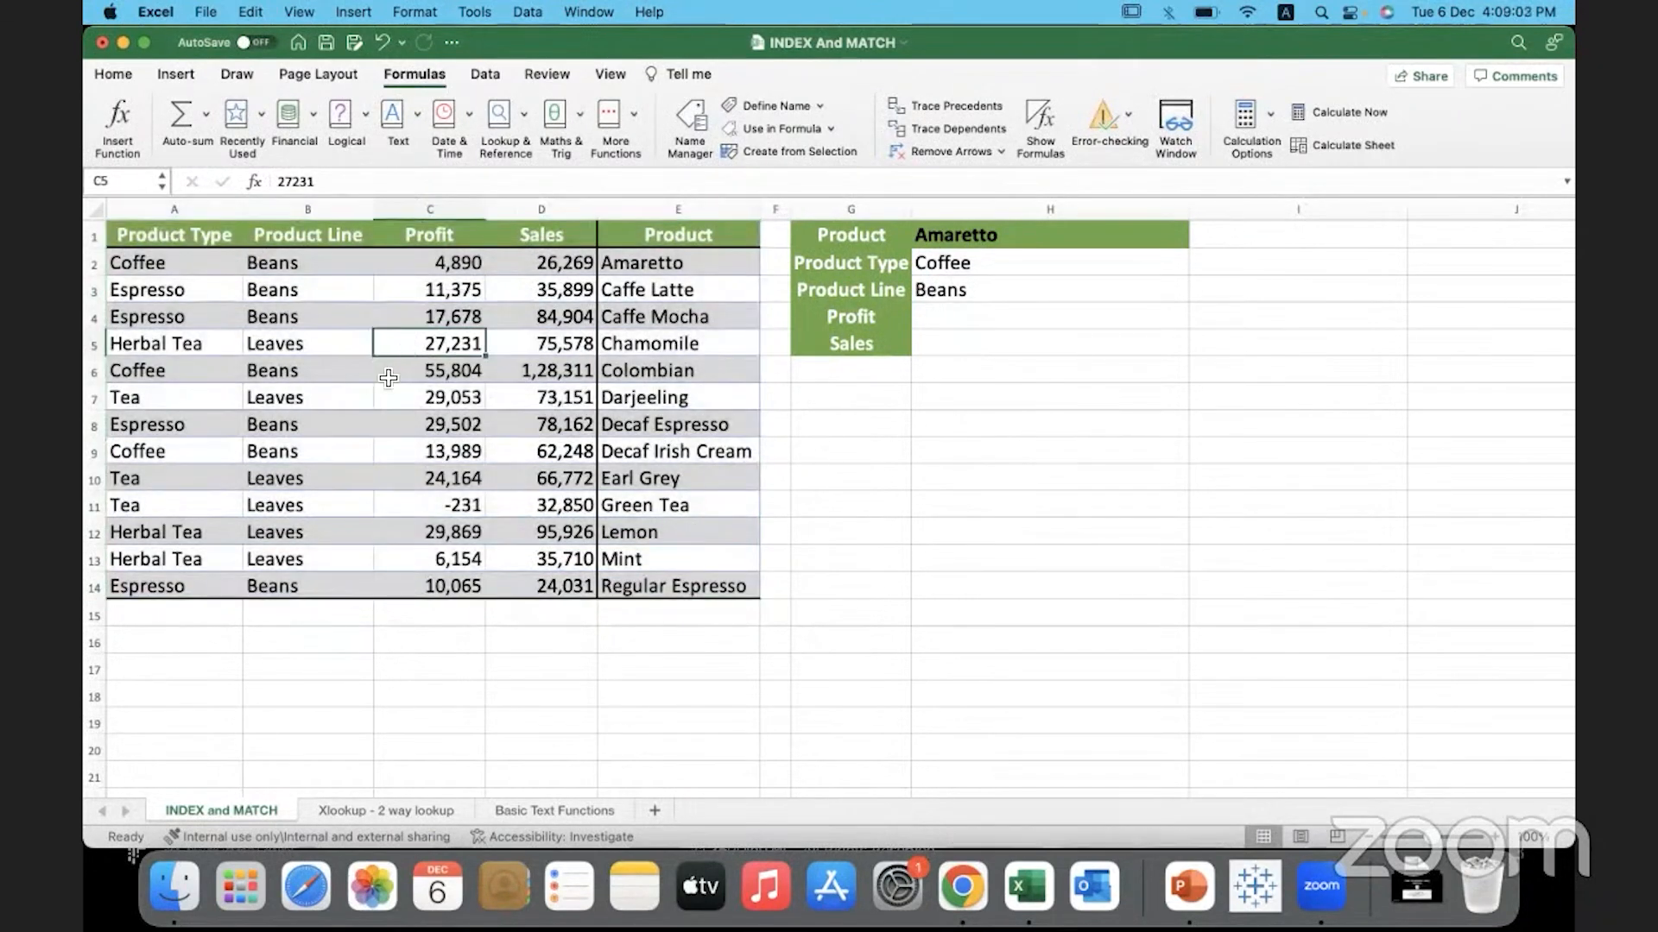
pyautogui.click(430, 369)
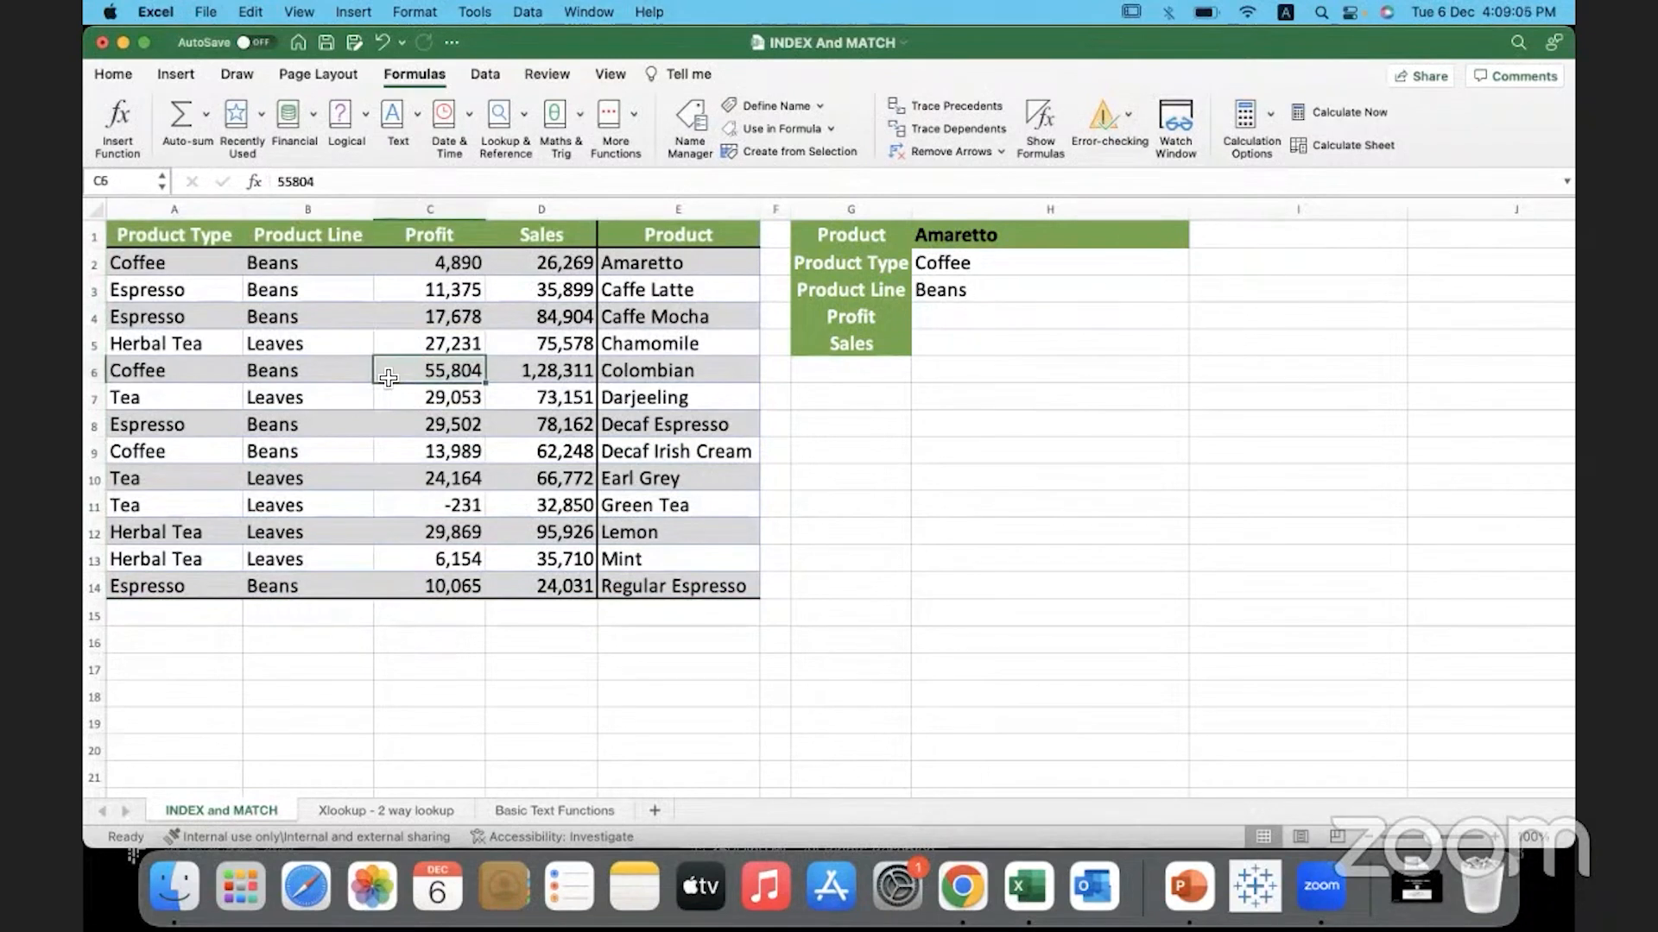
pyautogui.click(430, 342)
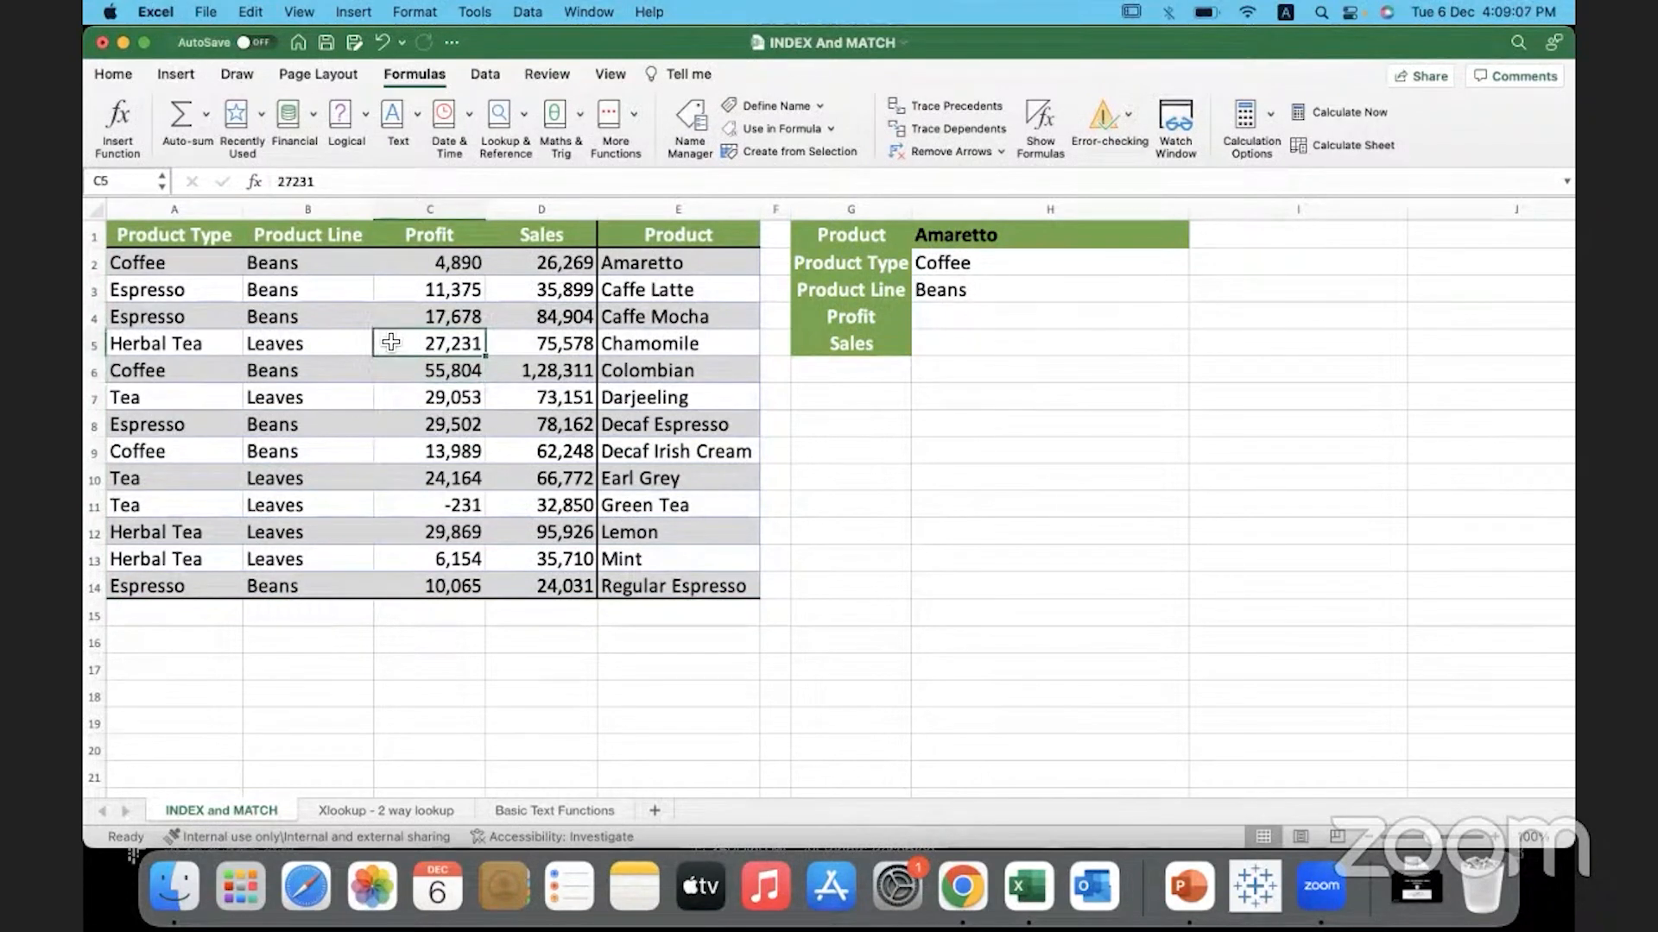
pyautogui.moveTo(138, 233); pyautogui.dragTo(728, 586)
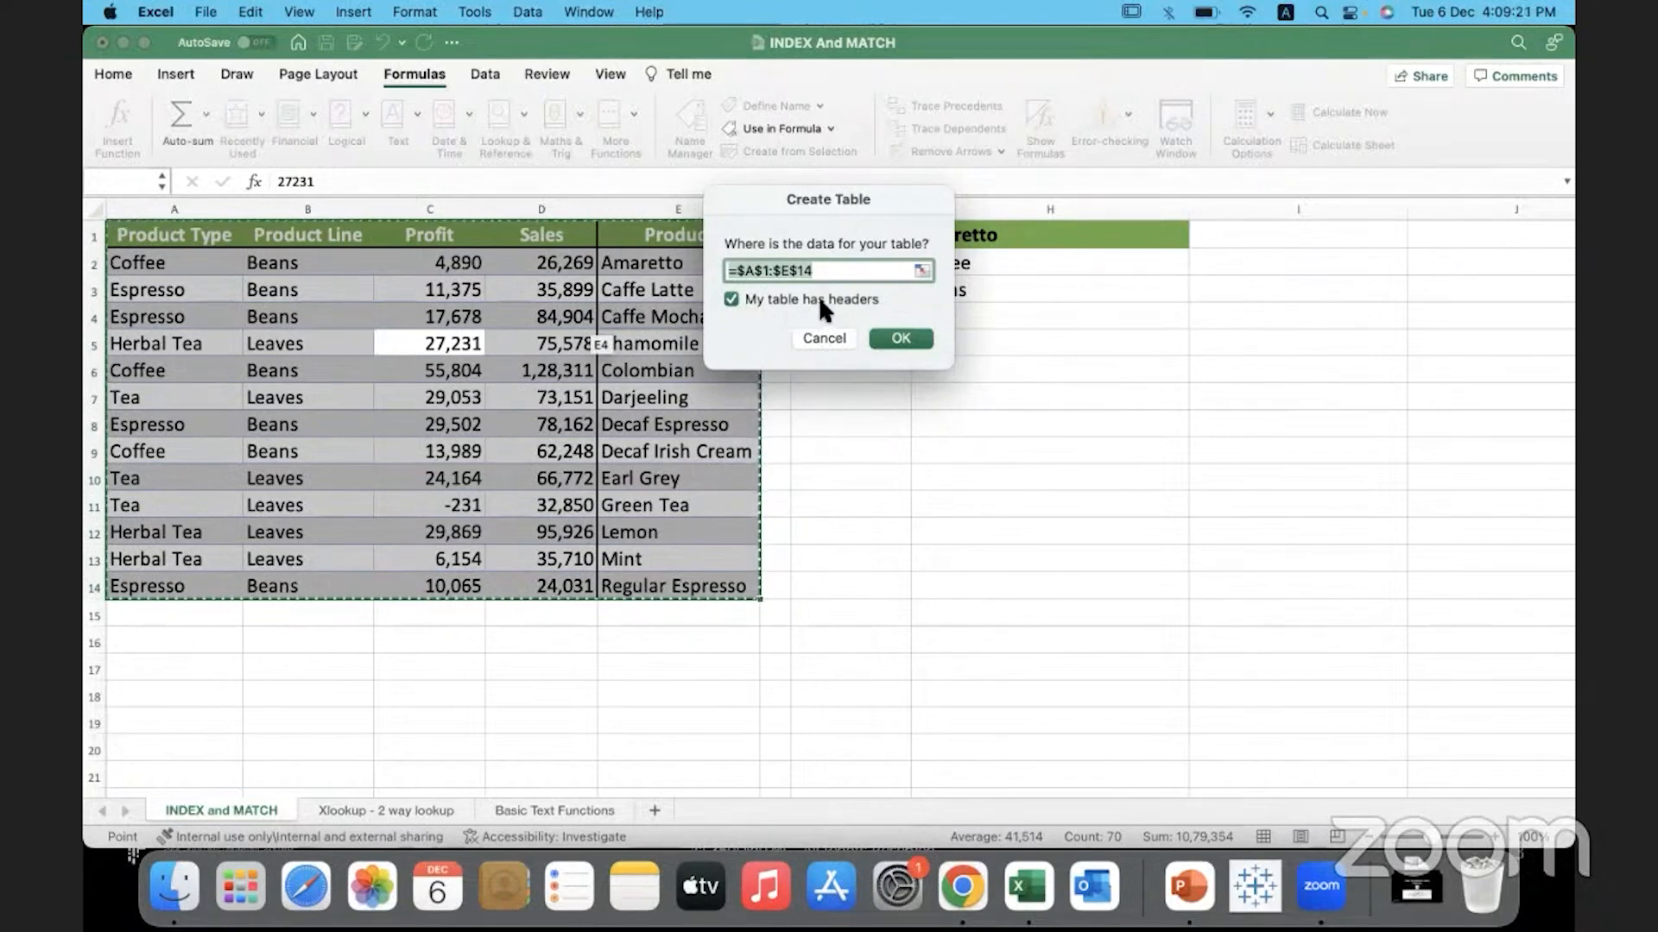
pyautogui.moveTo(849, 309)
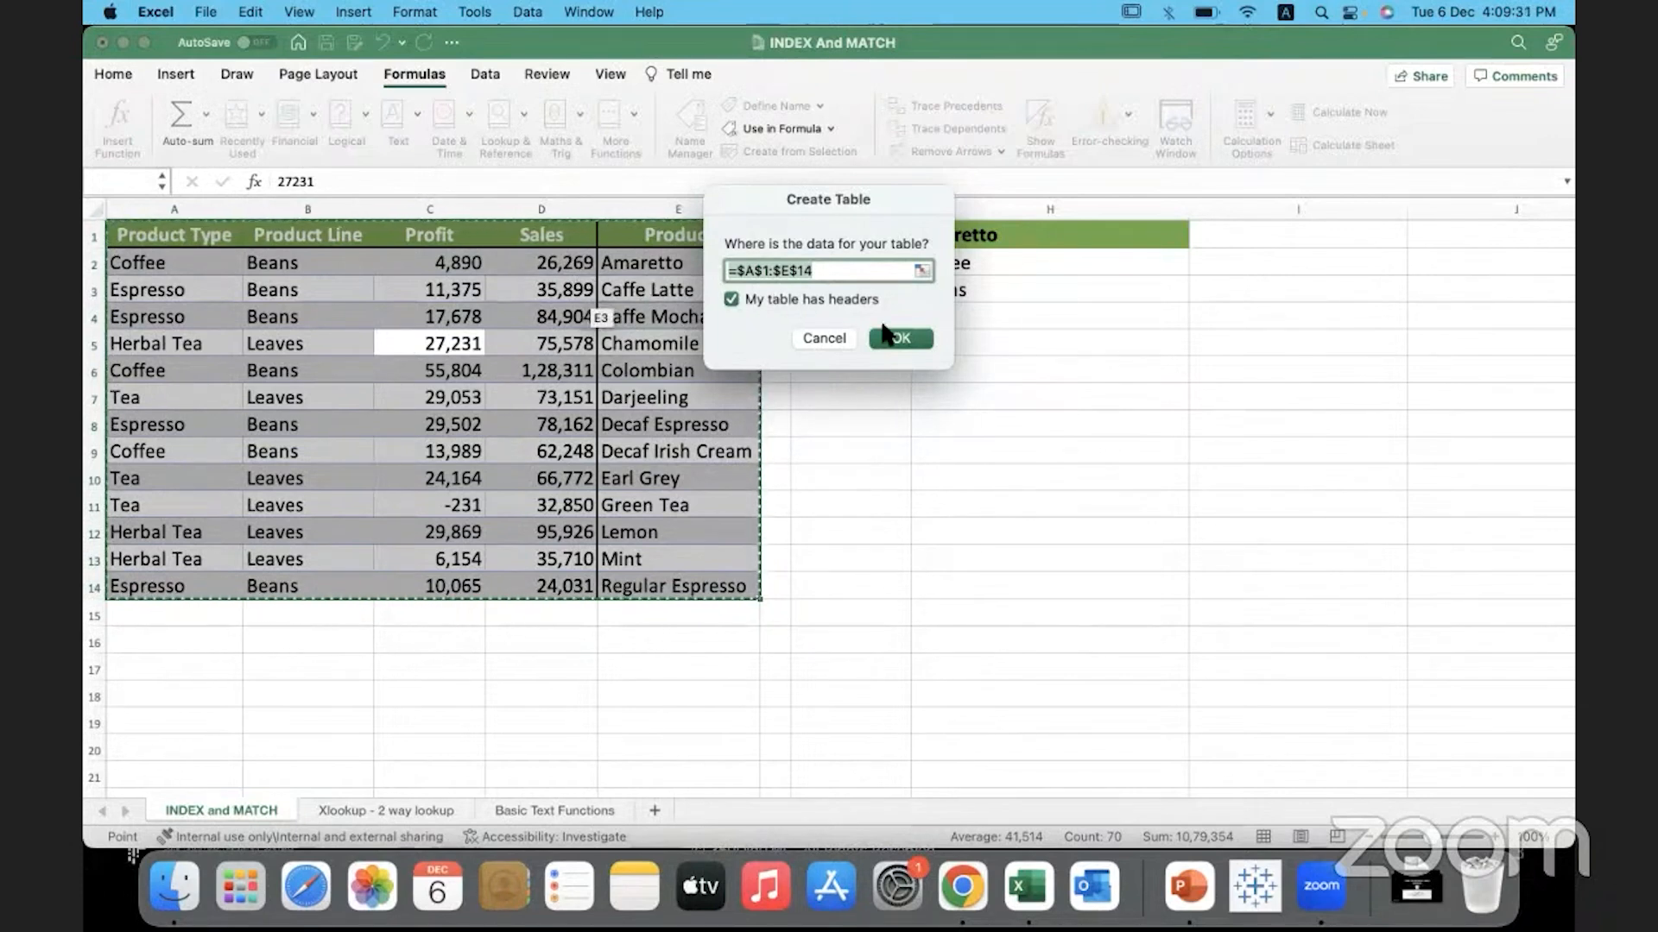
# - Confirm creating Table1 from A1:E14 with headers
pyautogui.click(899, 339)
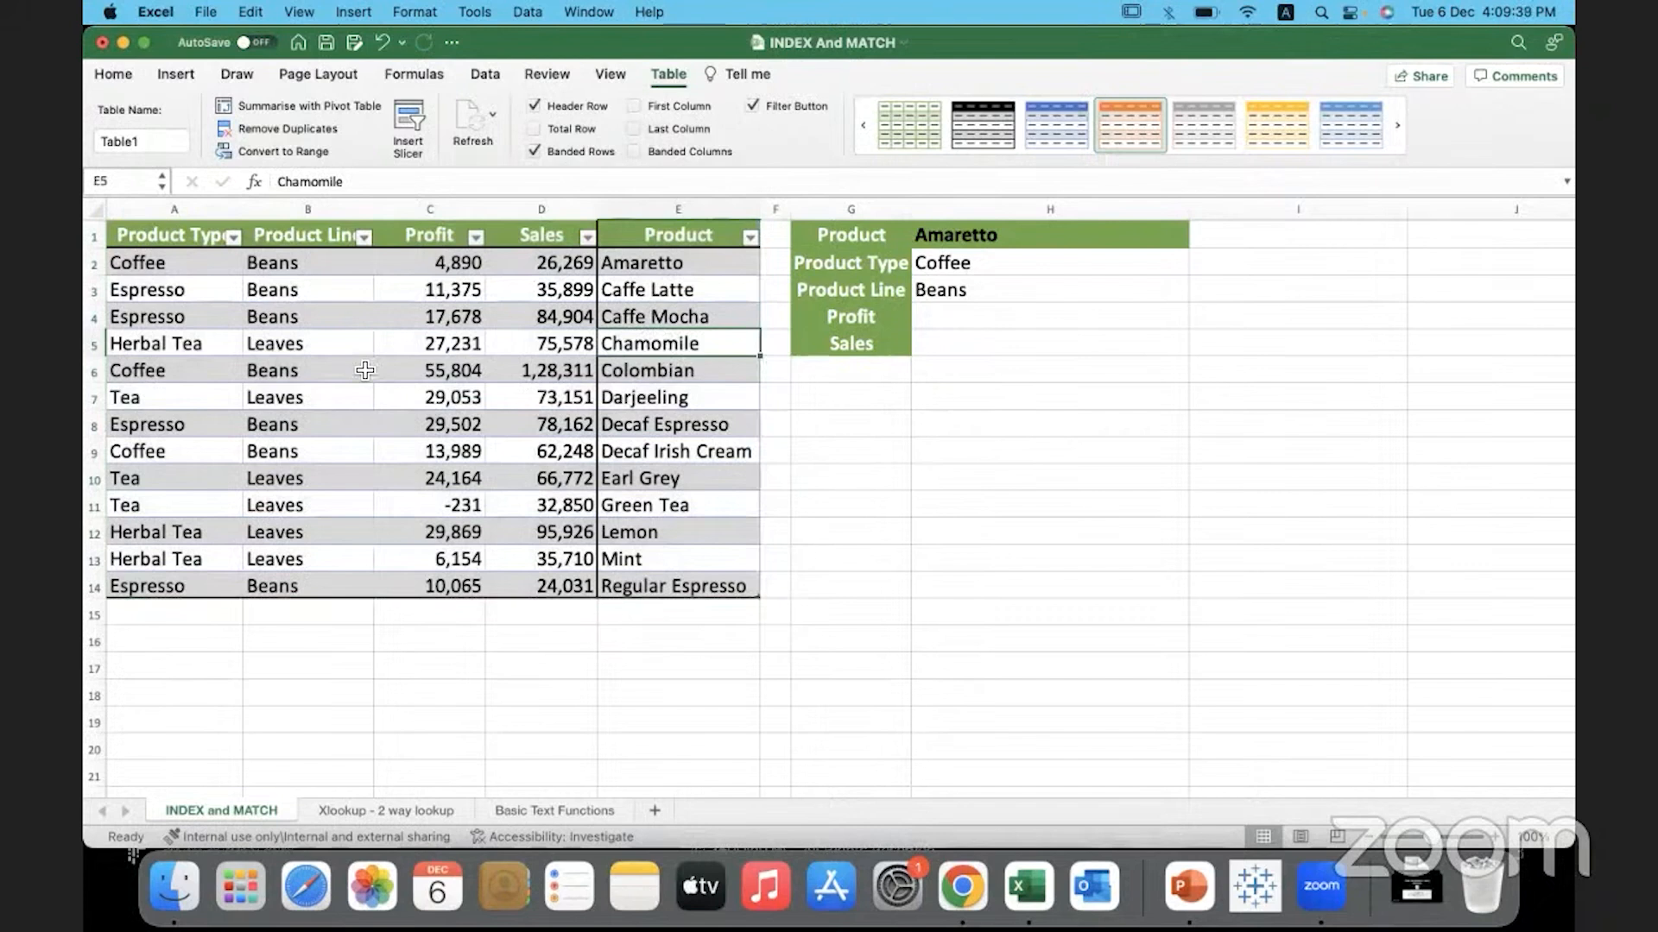
# - Rename Table1 to CoffeeChain_Data in the Table Name box and move to the Profit cell H4
pyautogui.click(452, 370)
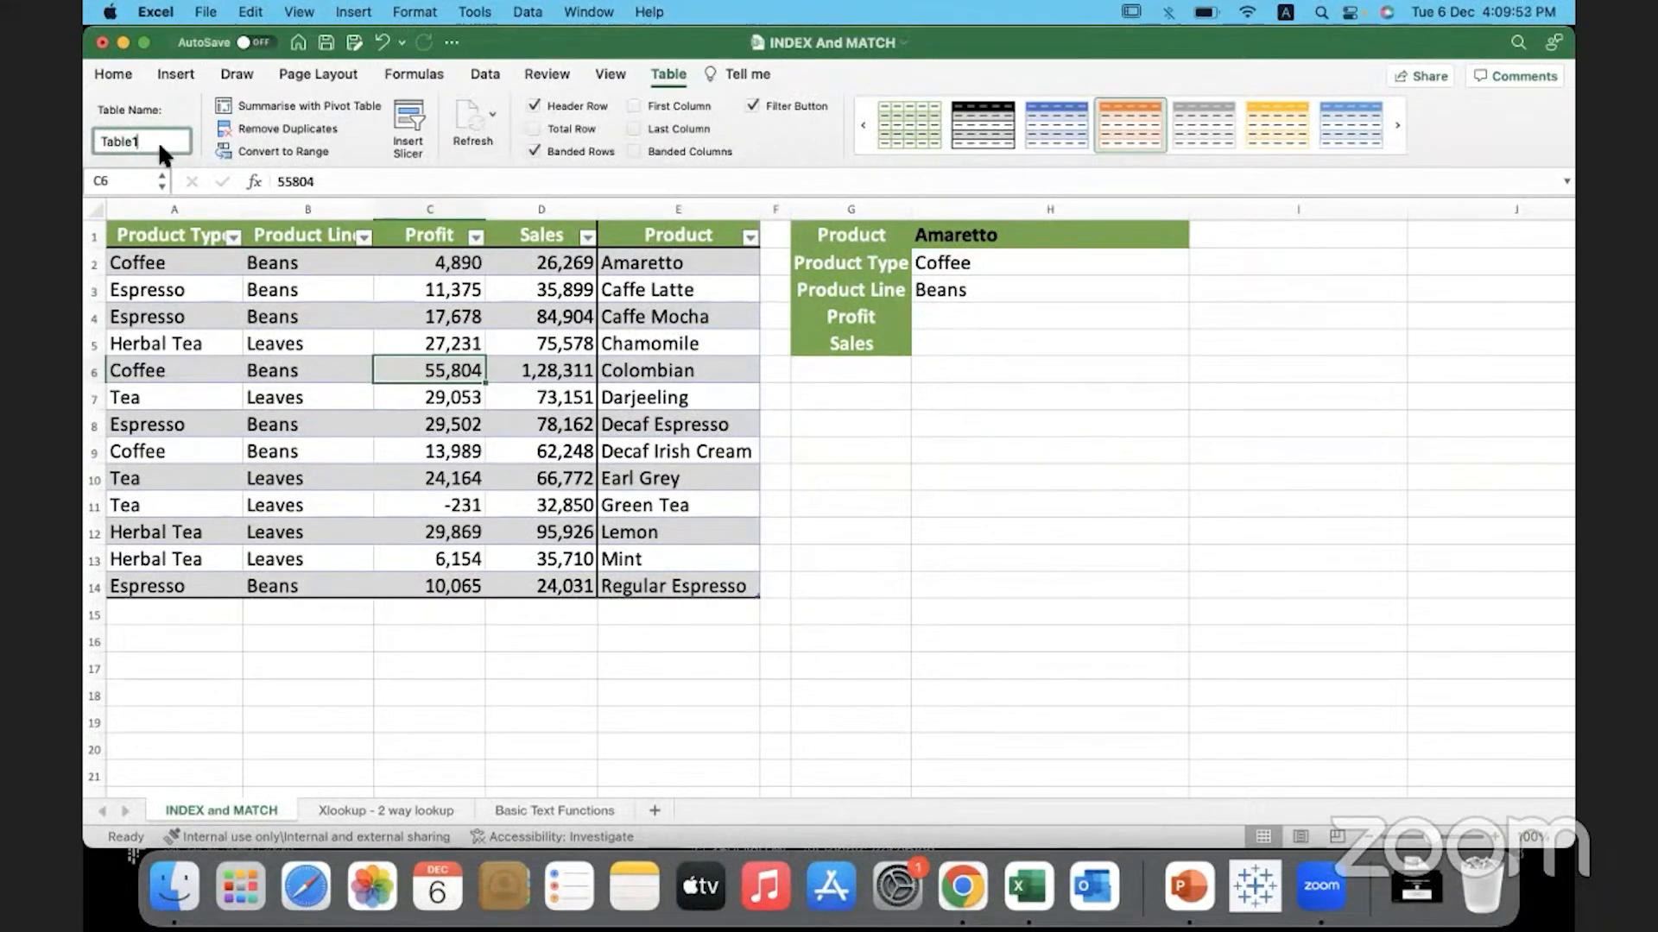
pyautogui.click(428, 342)
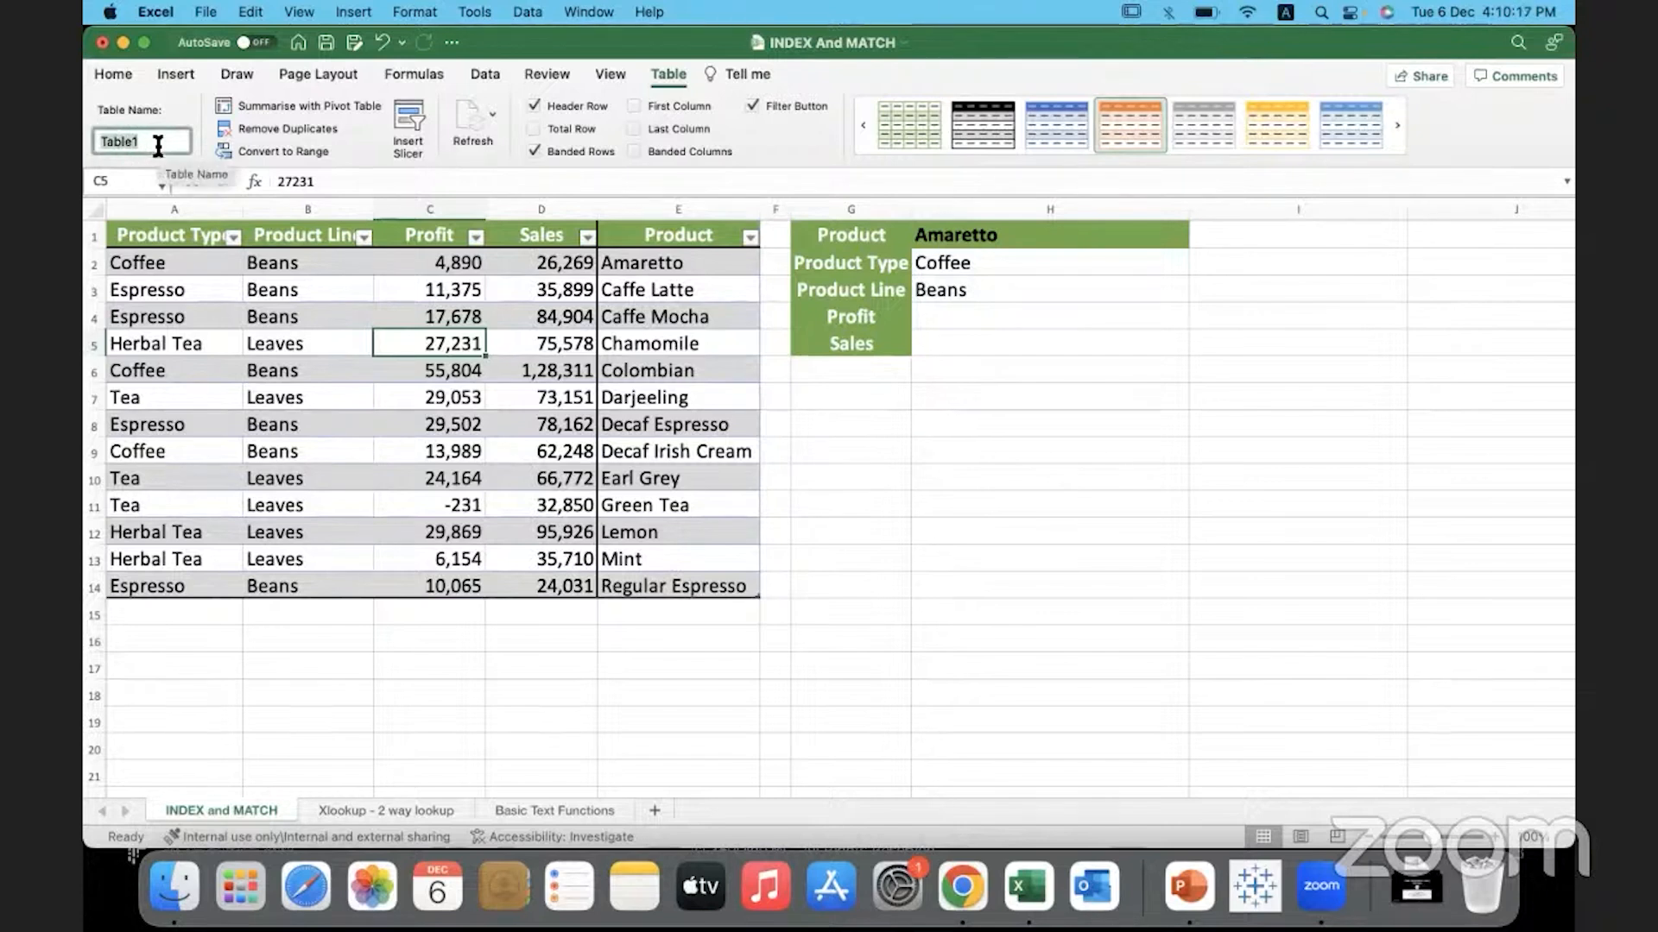
pyautogui.write('Coffee')
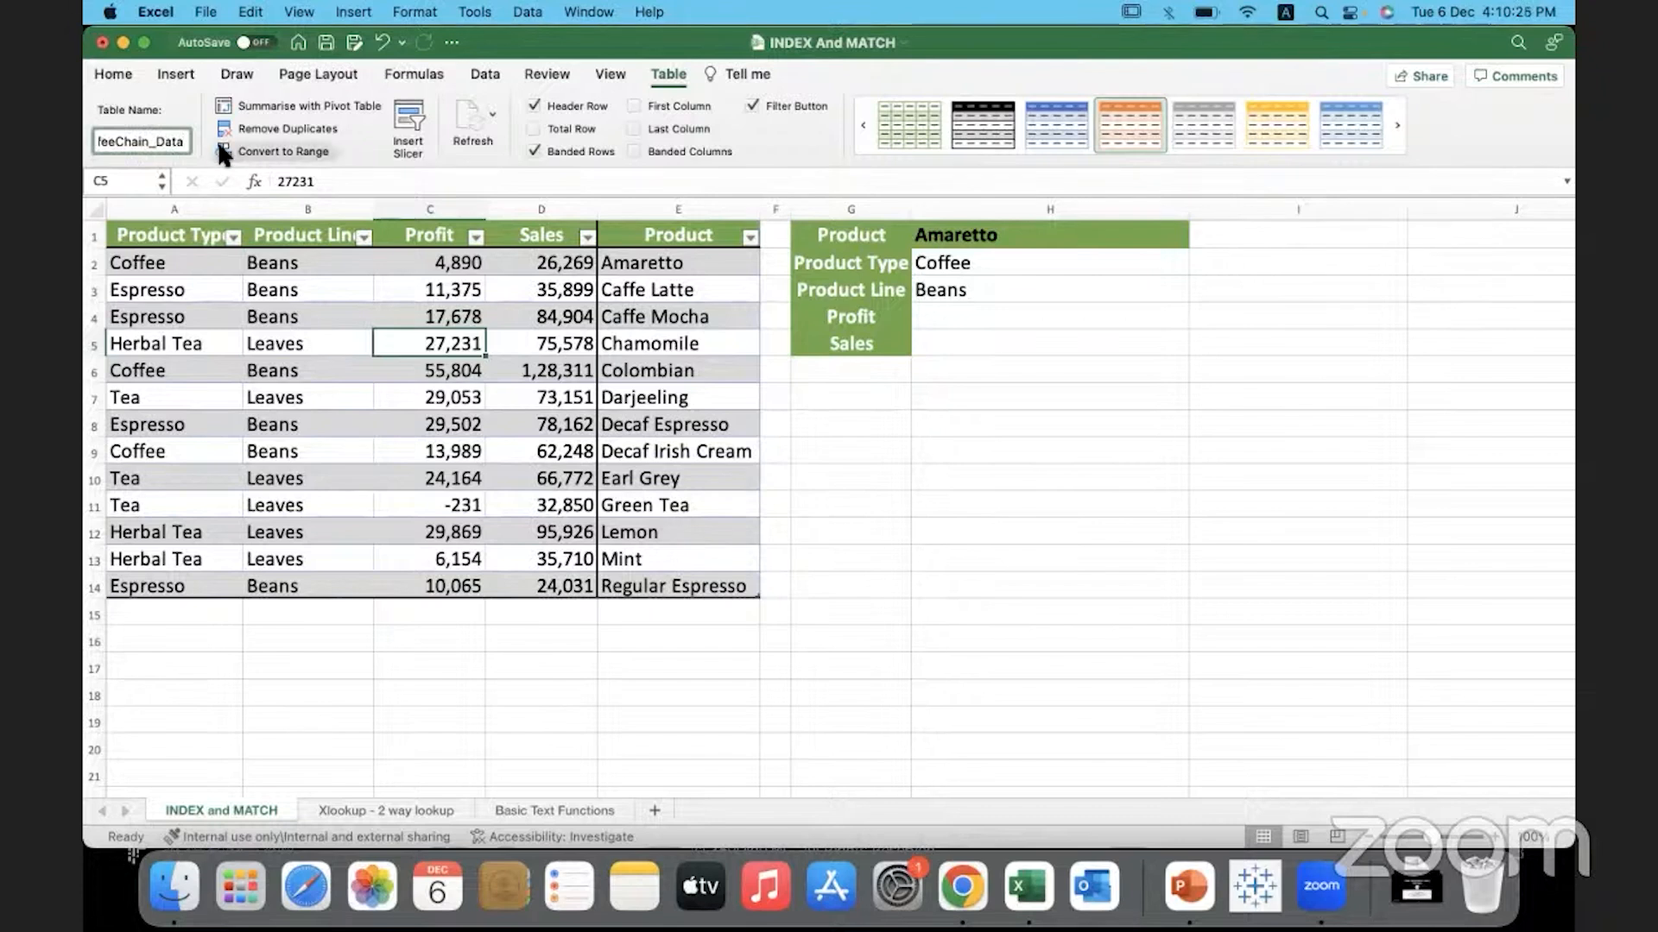
pyautogui.click(140, 140)
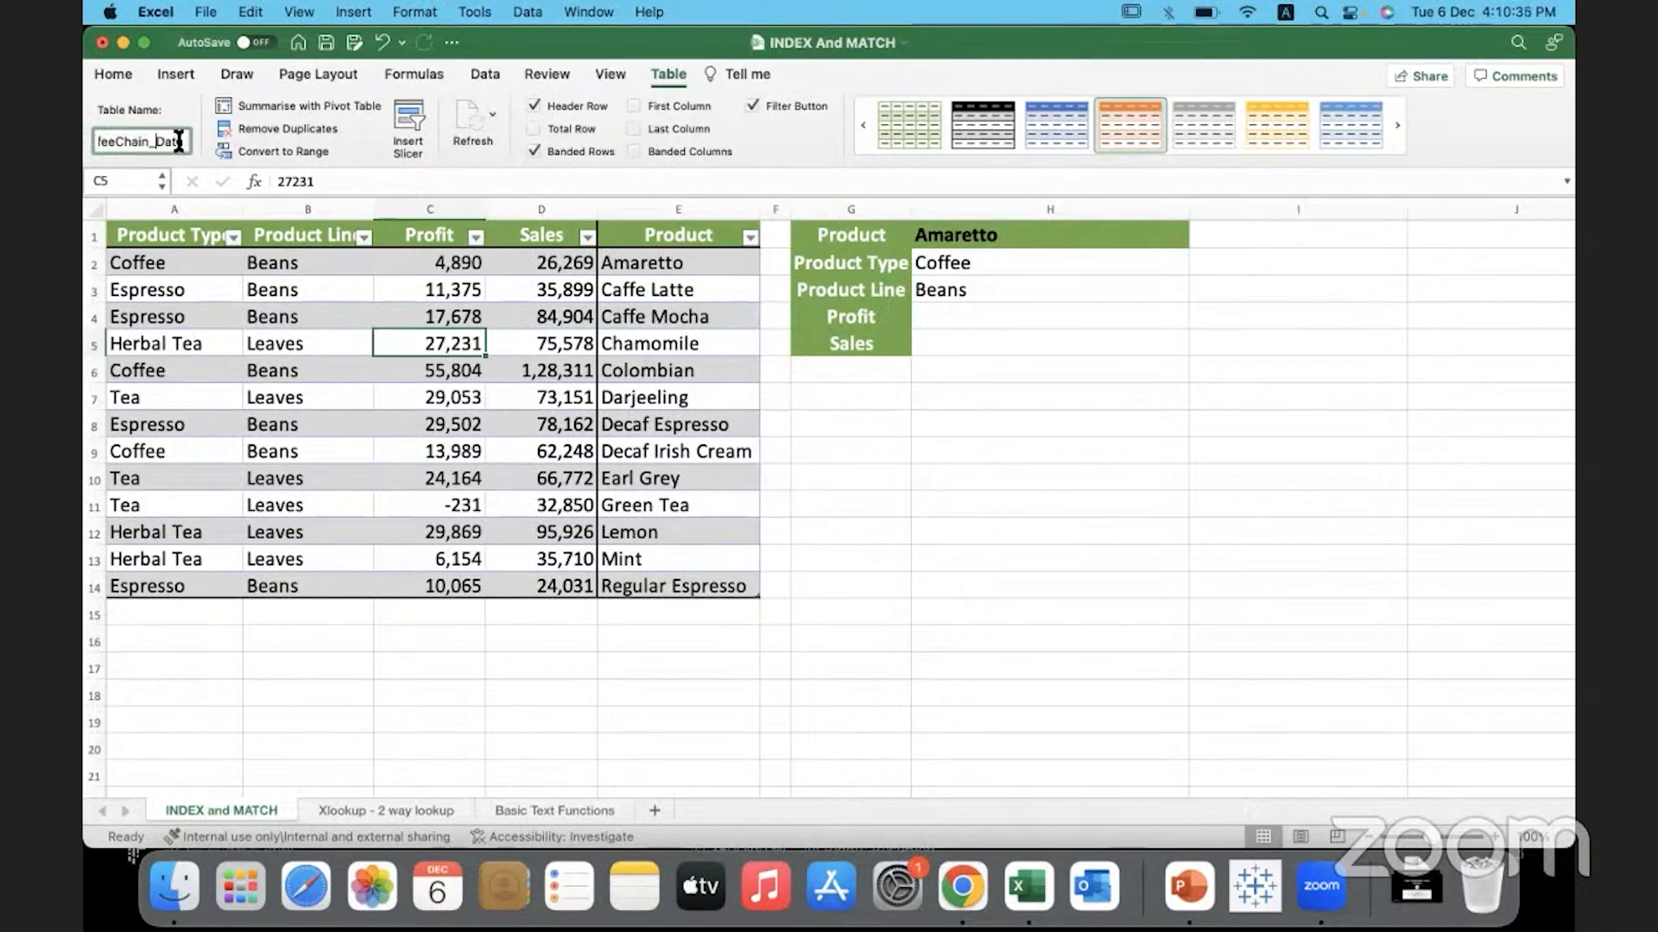
pyautogui.write('ffeeChain Data')
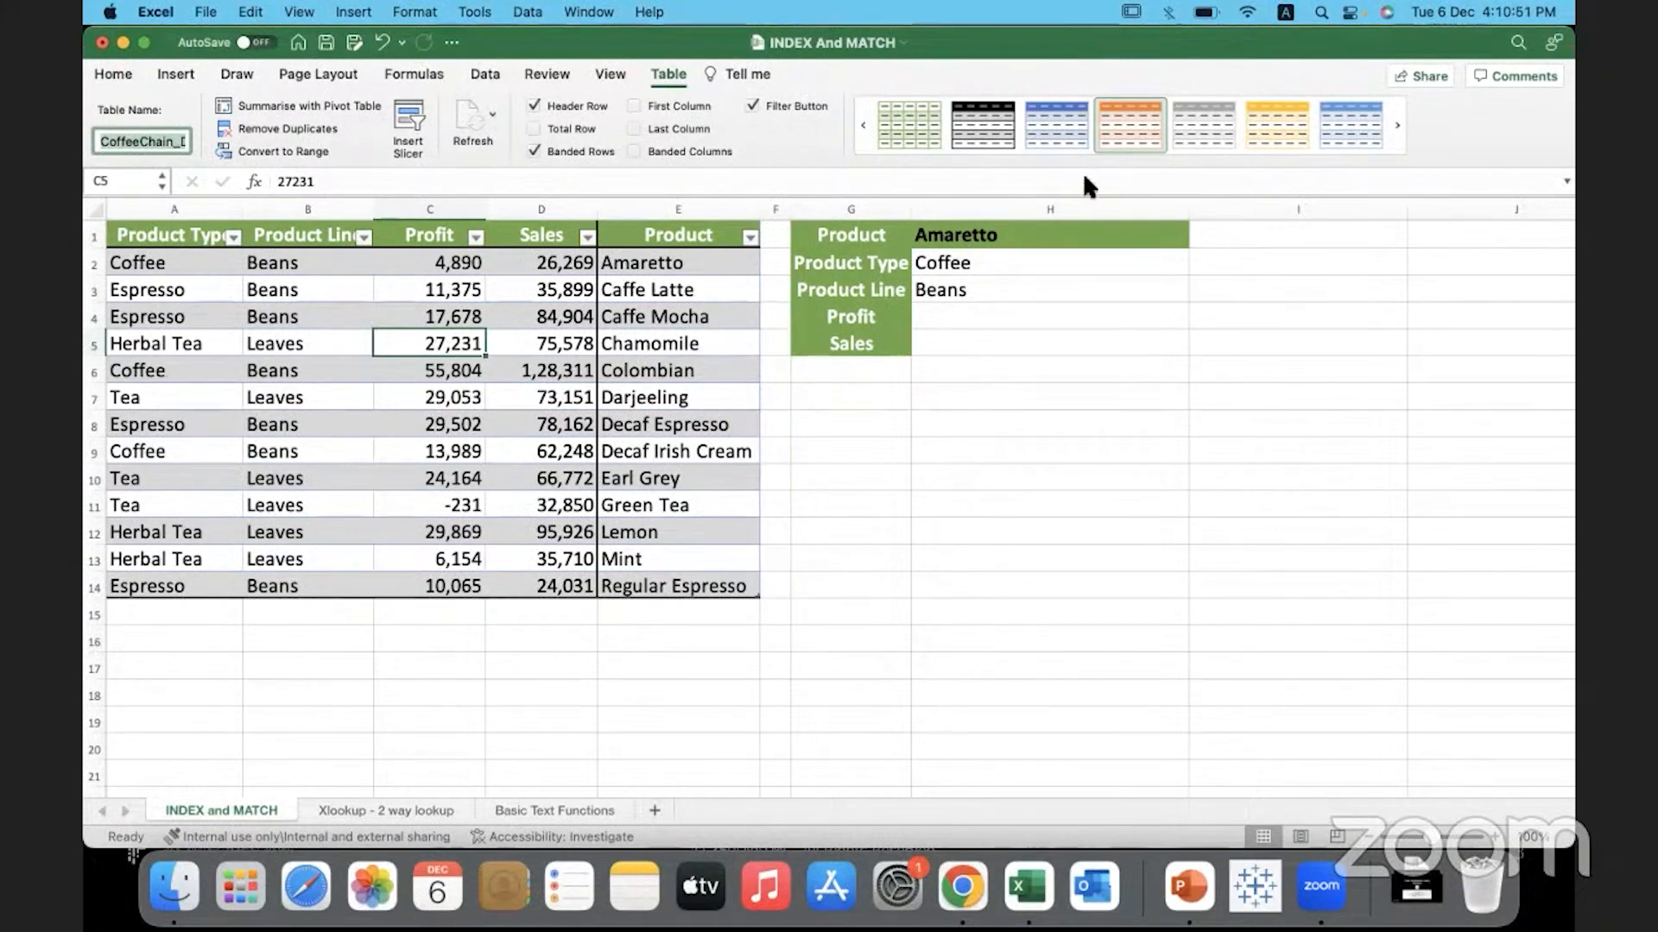
pyautogui.click(1047, 316)
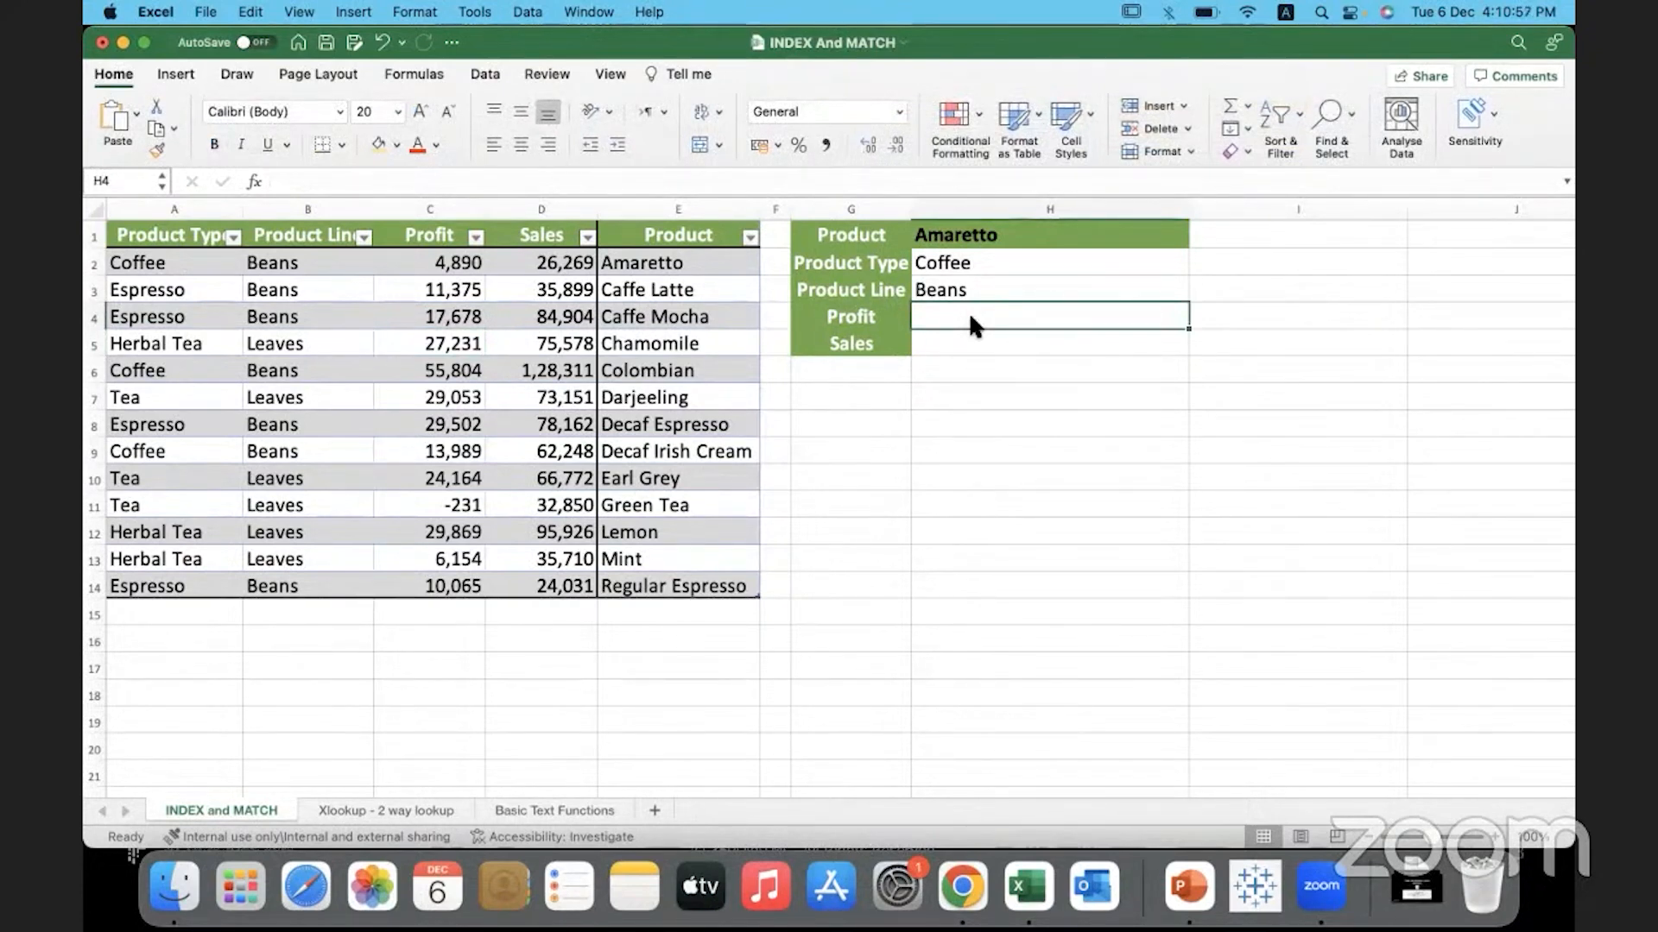
# - Enter =XLOOKUP(H1,CoffeeChain_Data[Product],CoffeeChain_Data[Profit]) in H4, returning 4890 for Amaretto
pyautogui.write('=xlookup(')
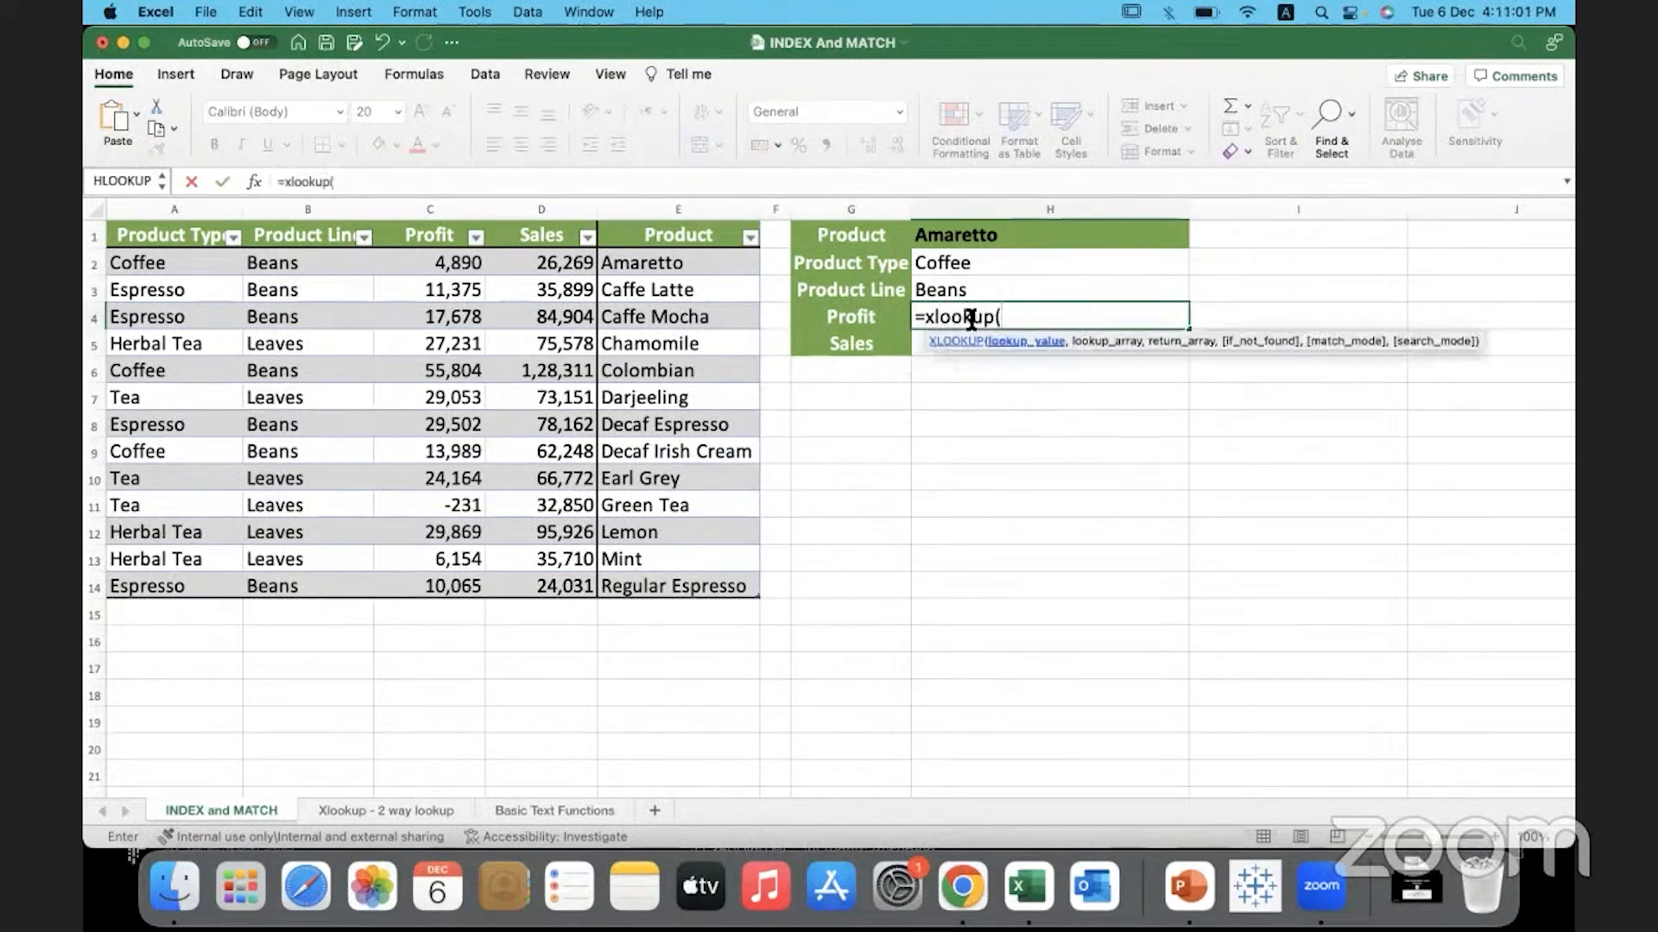
pyautogui.click(955, 235)
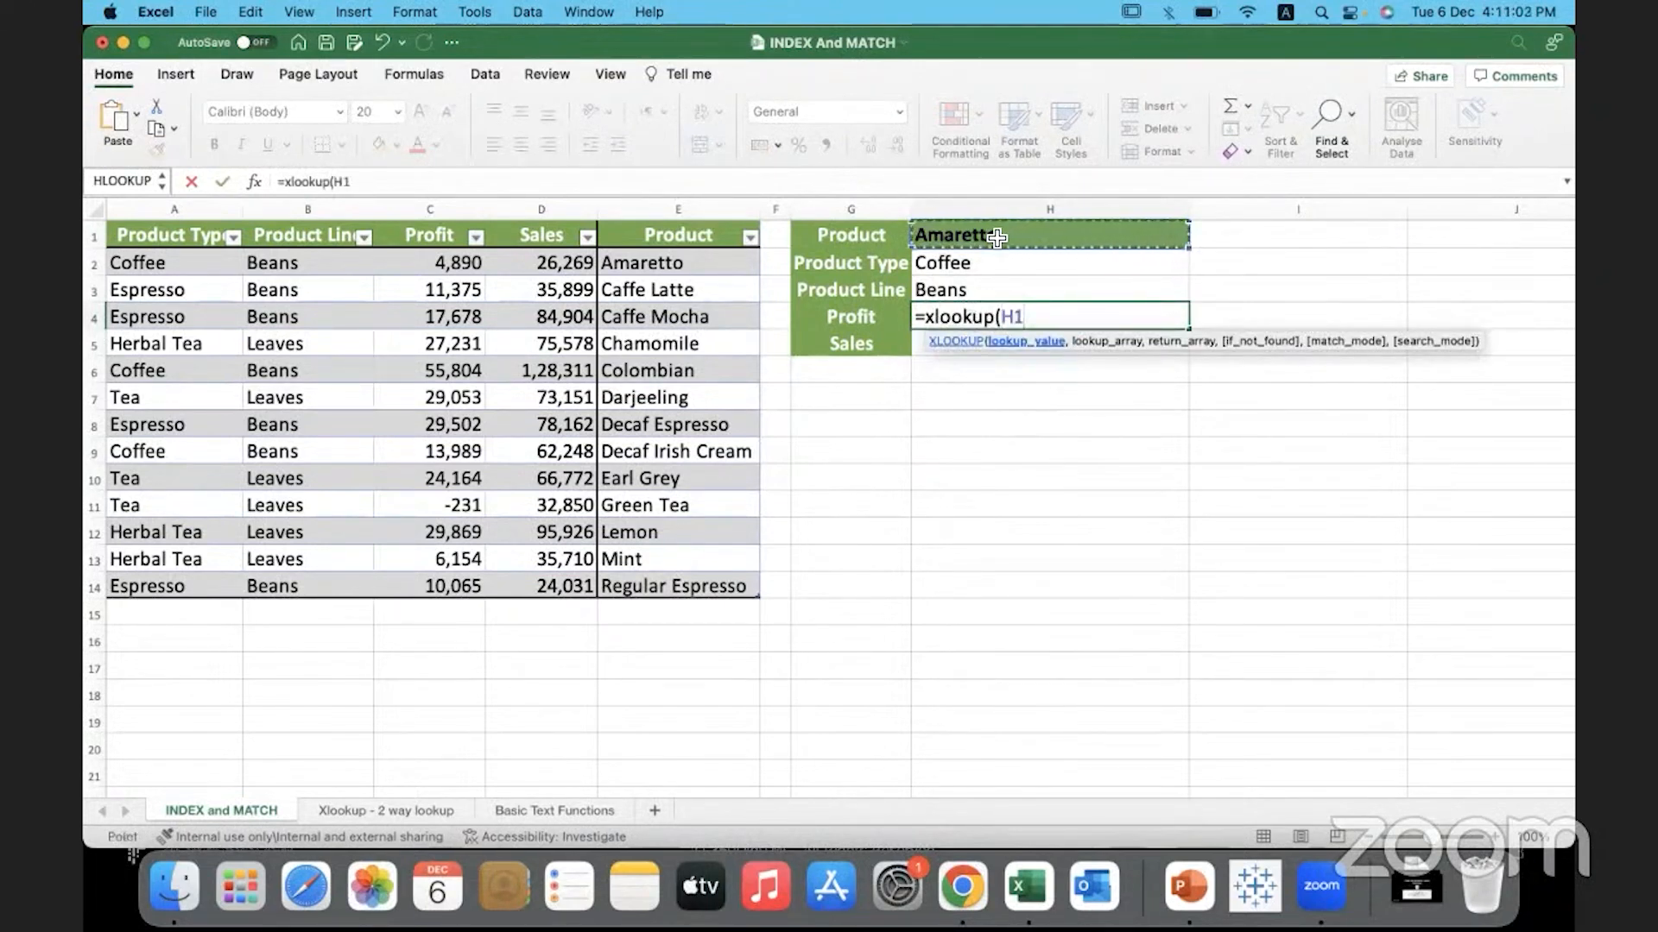
pyautogui.write(',')
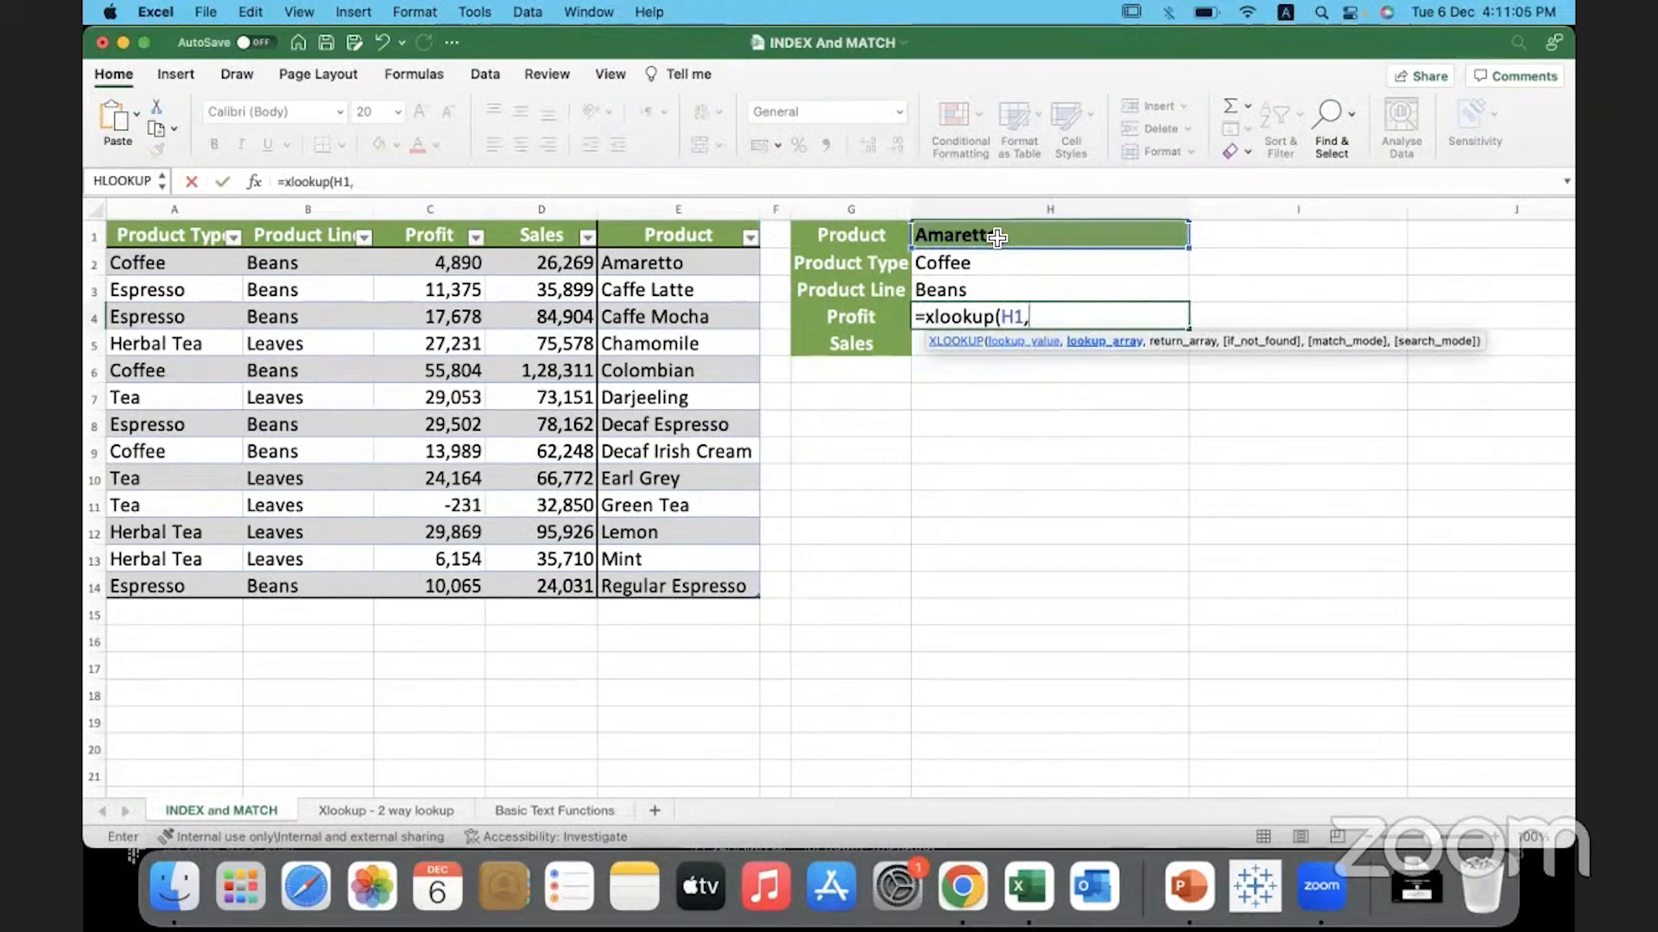
pyautogui.write('c')
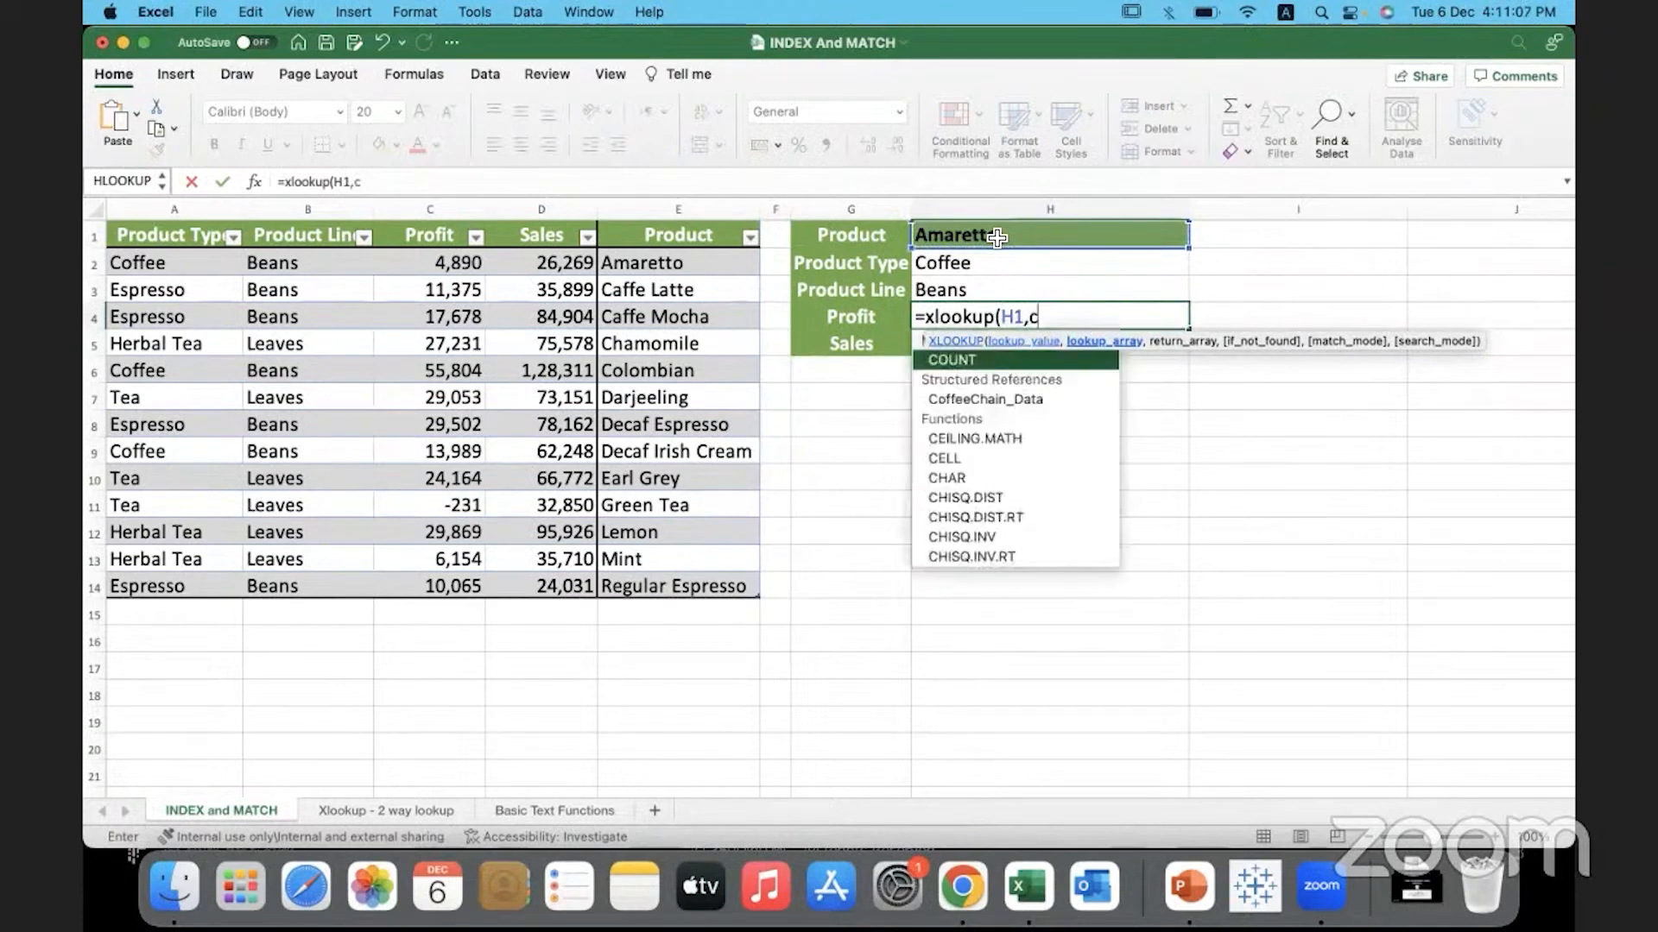
pyautogui.write('o')
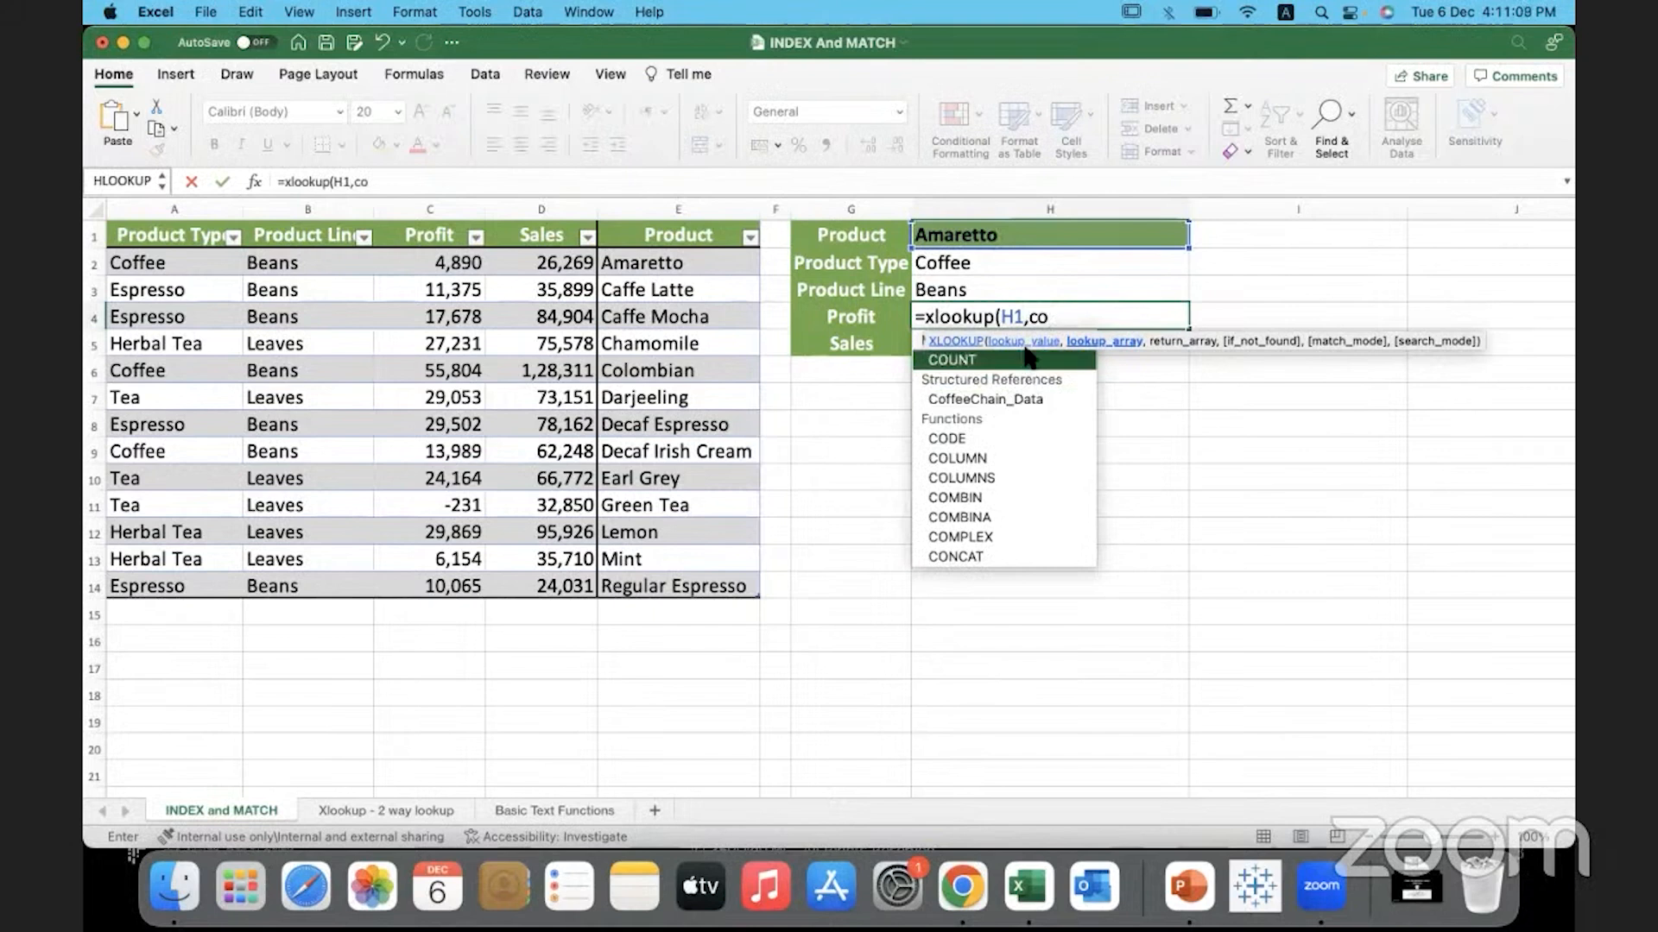
pyautogui.moveTo(1048, 389)
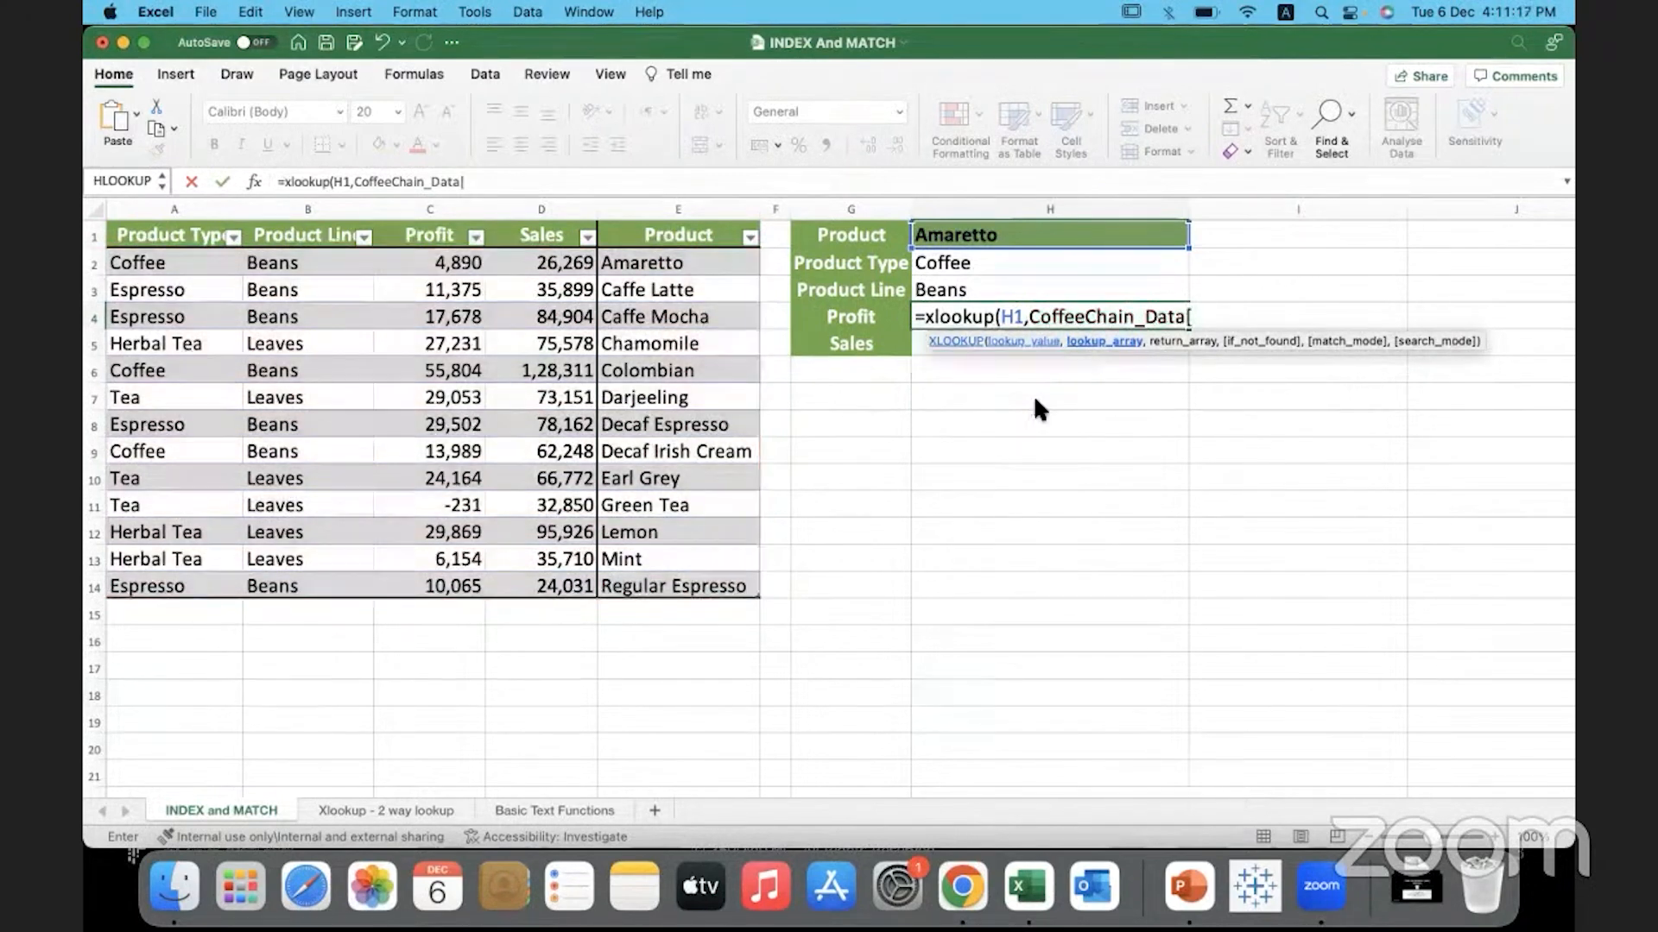
pyautogui.write('[')
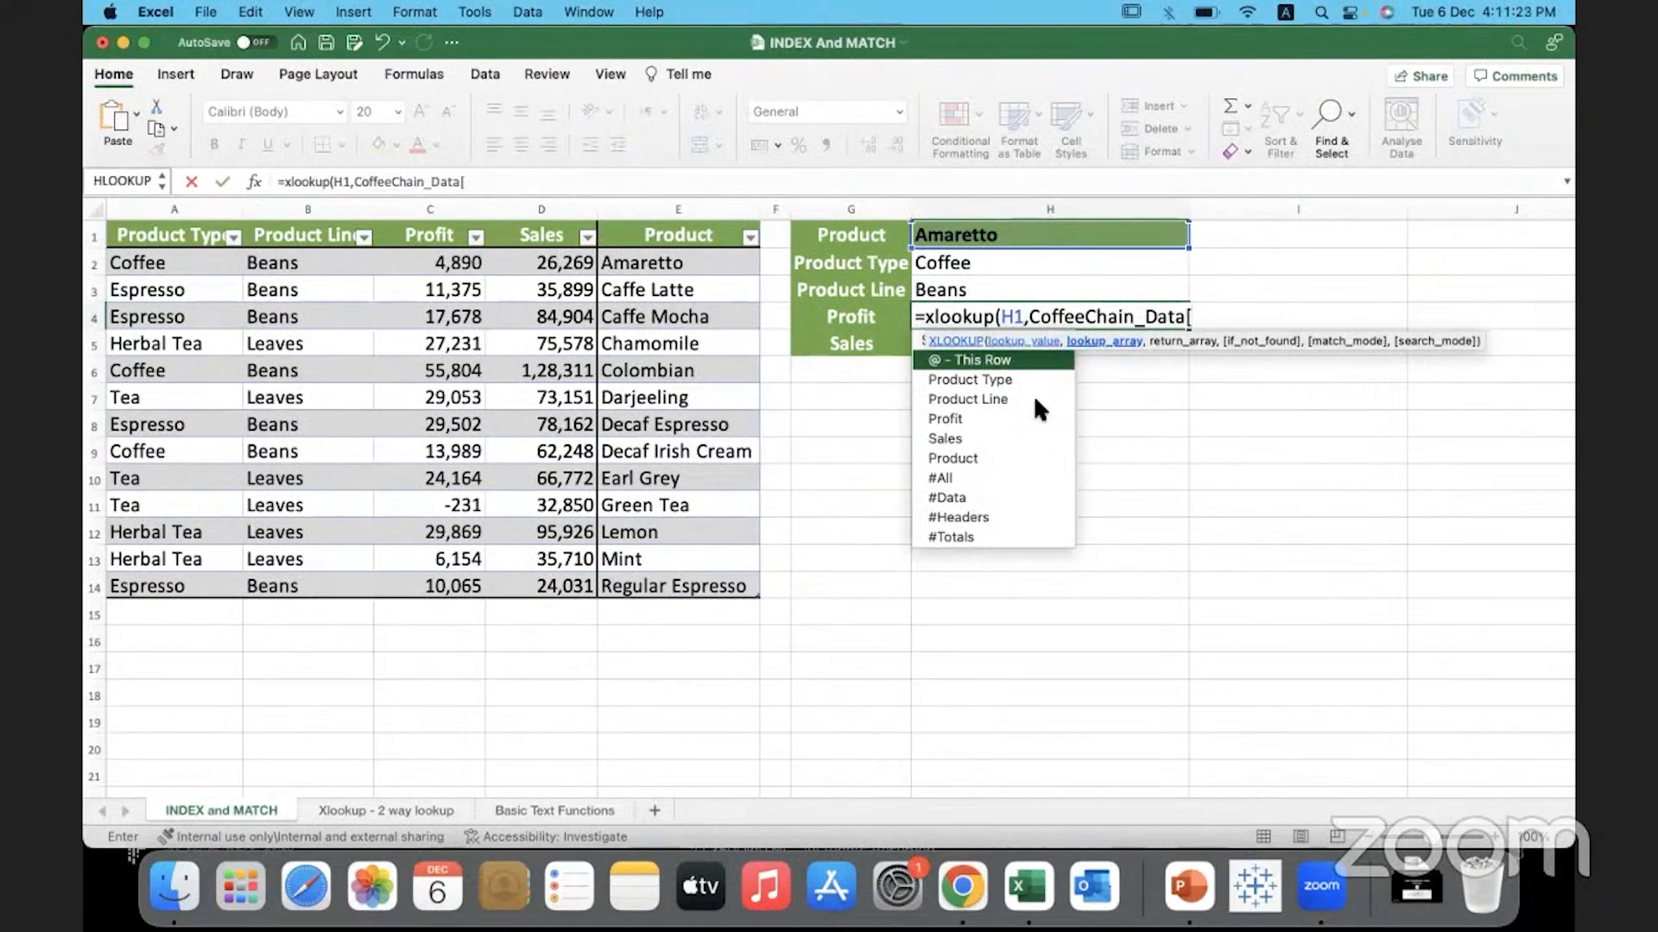
pyautogui.write('Product],')
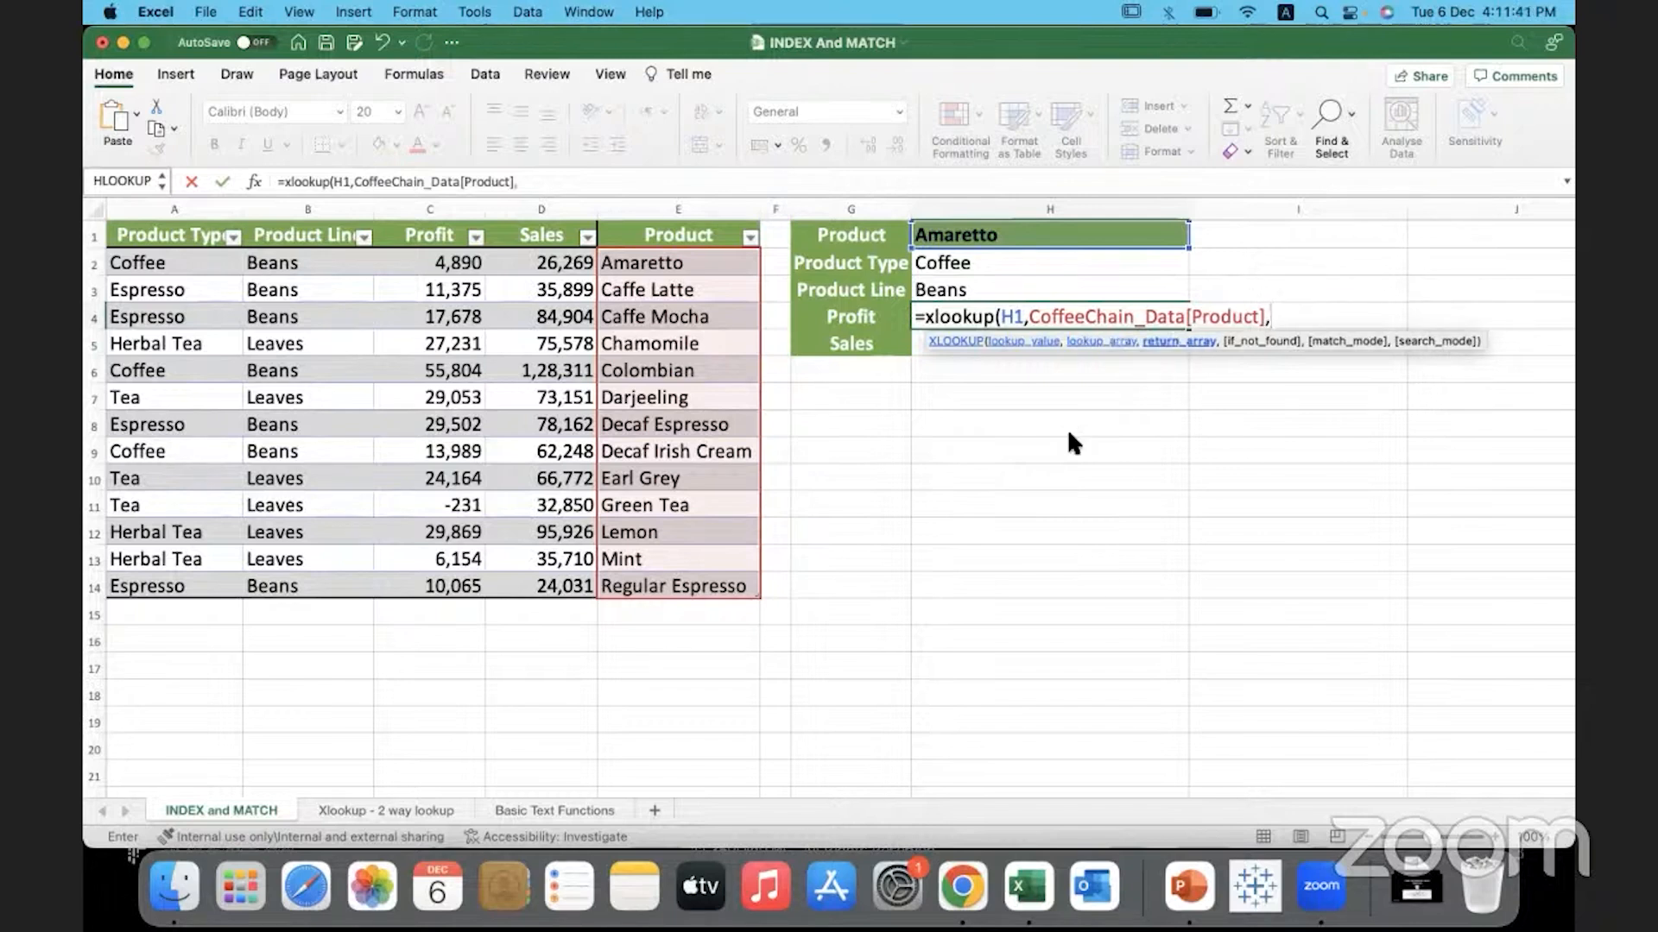
pyautogui.write('CoffeeChain_Data[')
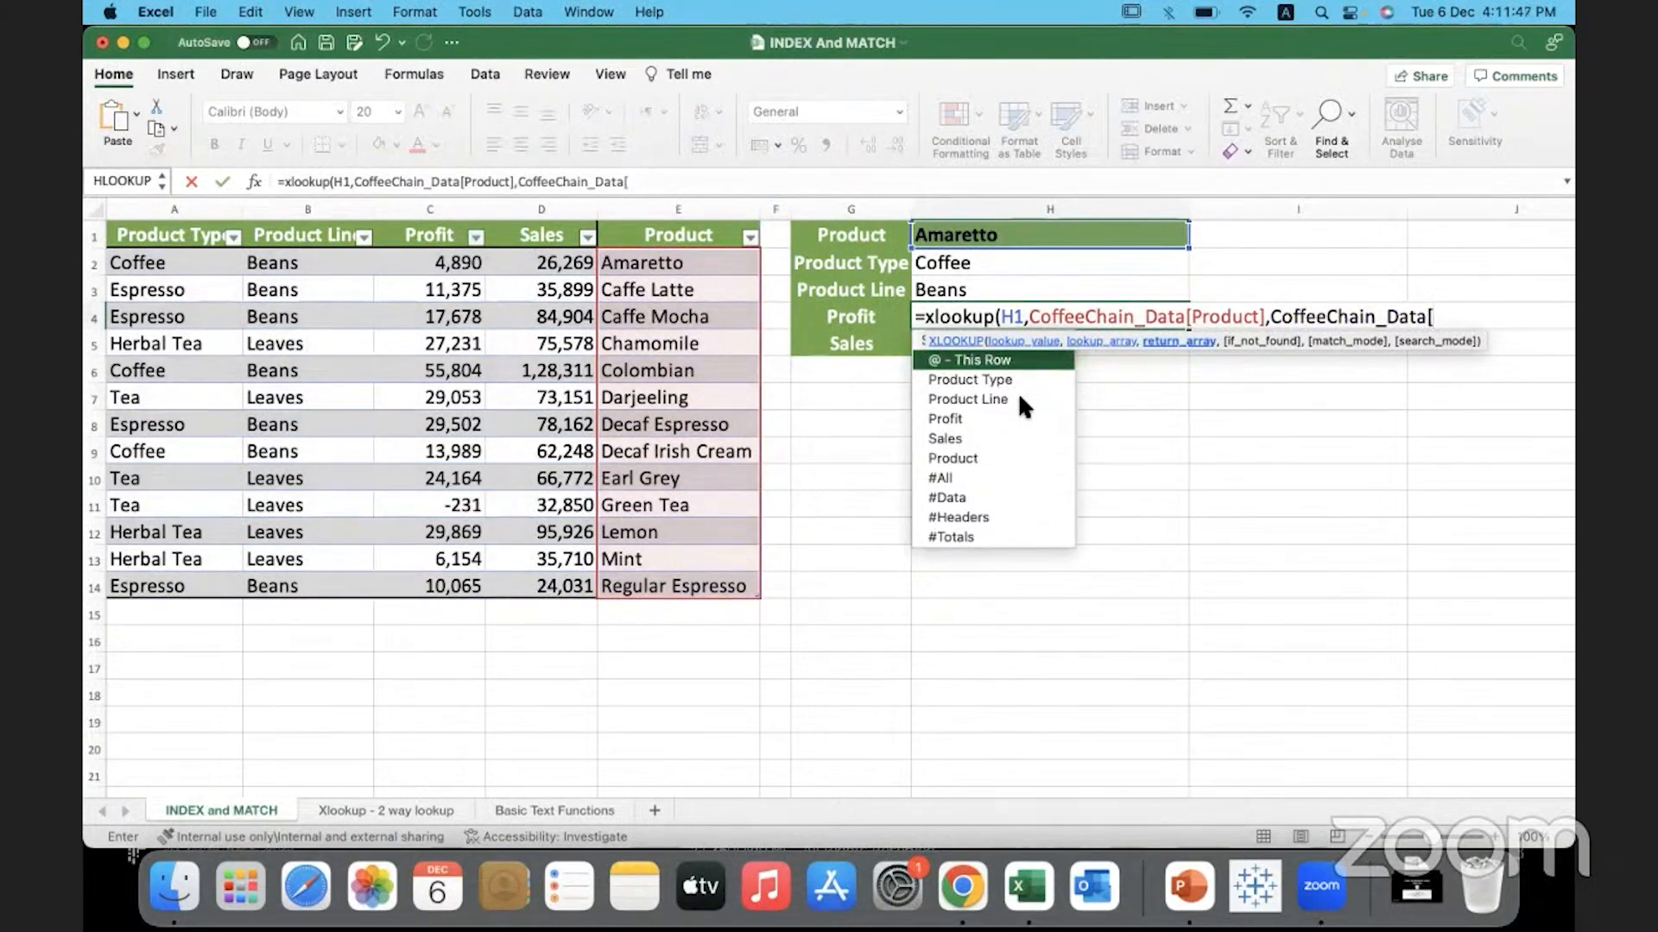
pyautogui.moveTo(964, 418)
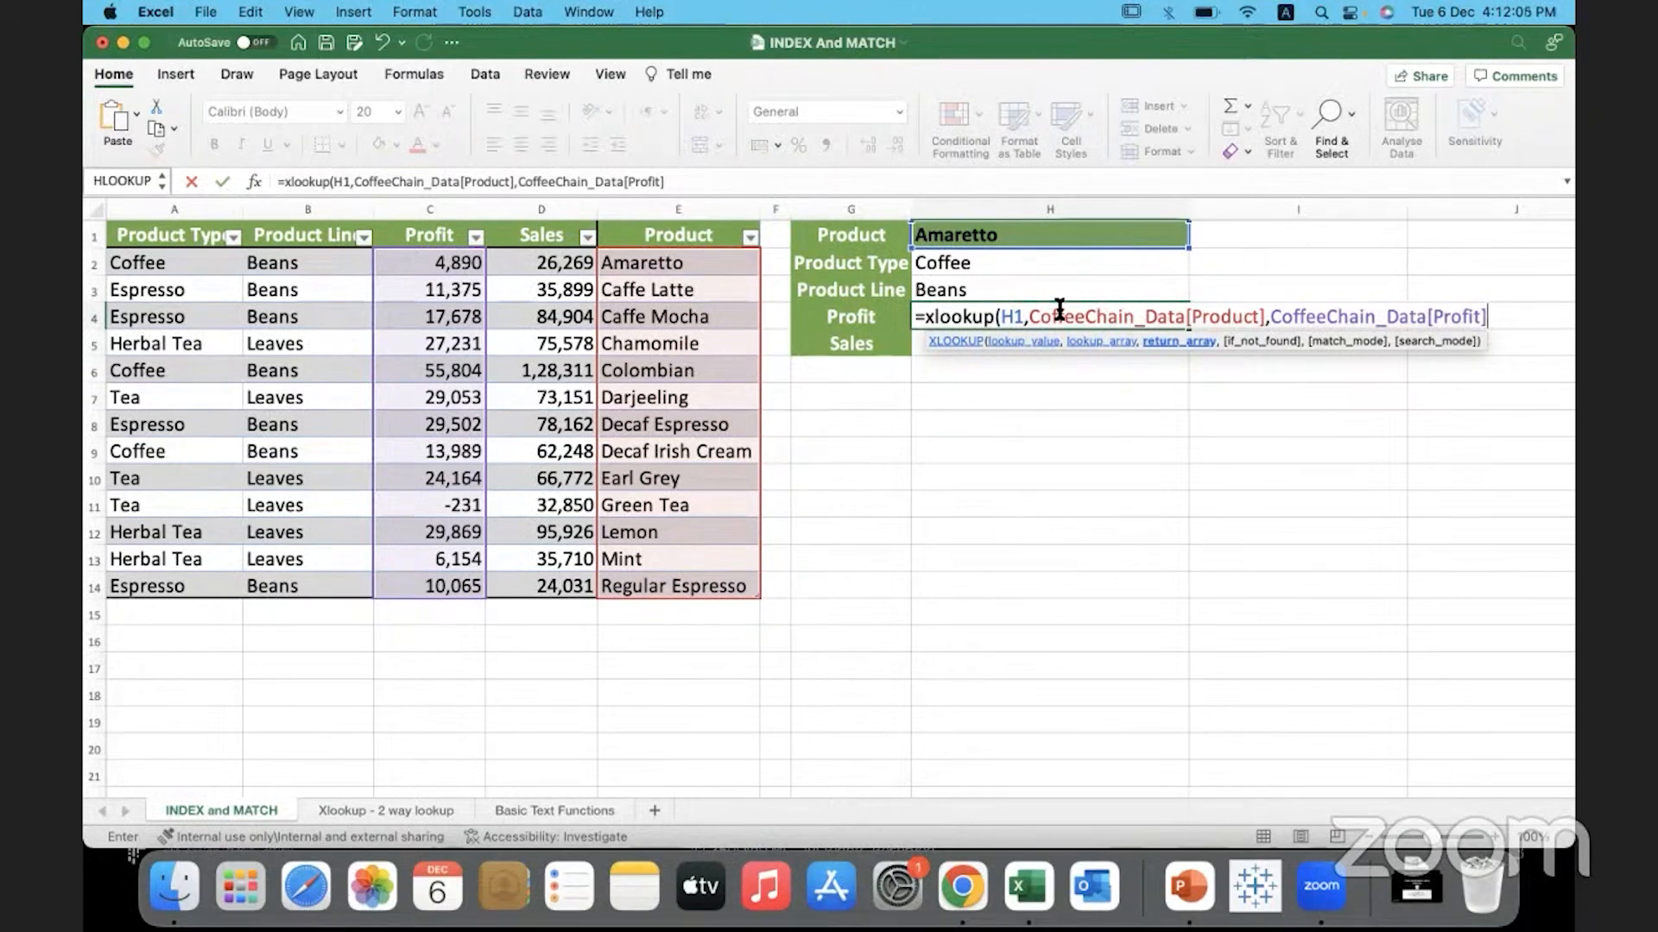
pyautogui.moveTo(644, 284)
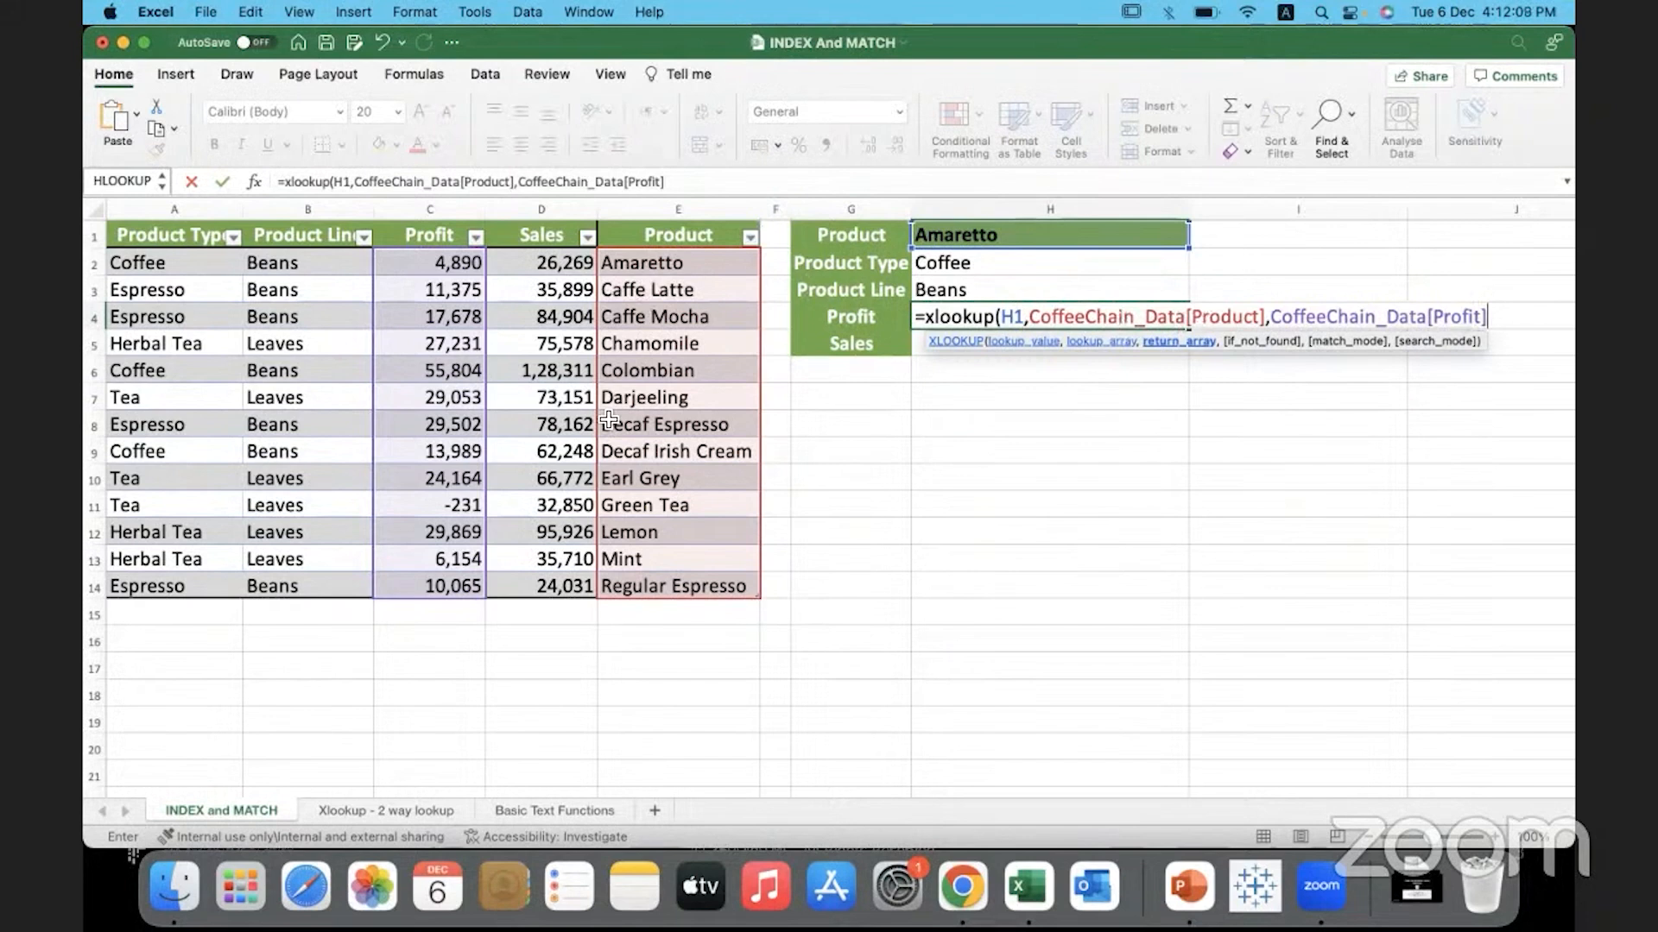
pyautogui.moveTo(724, 526)
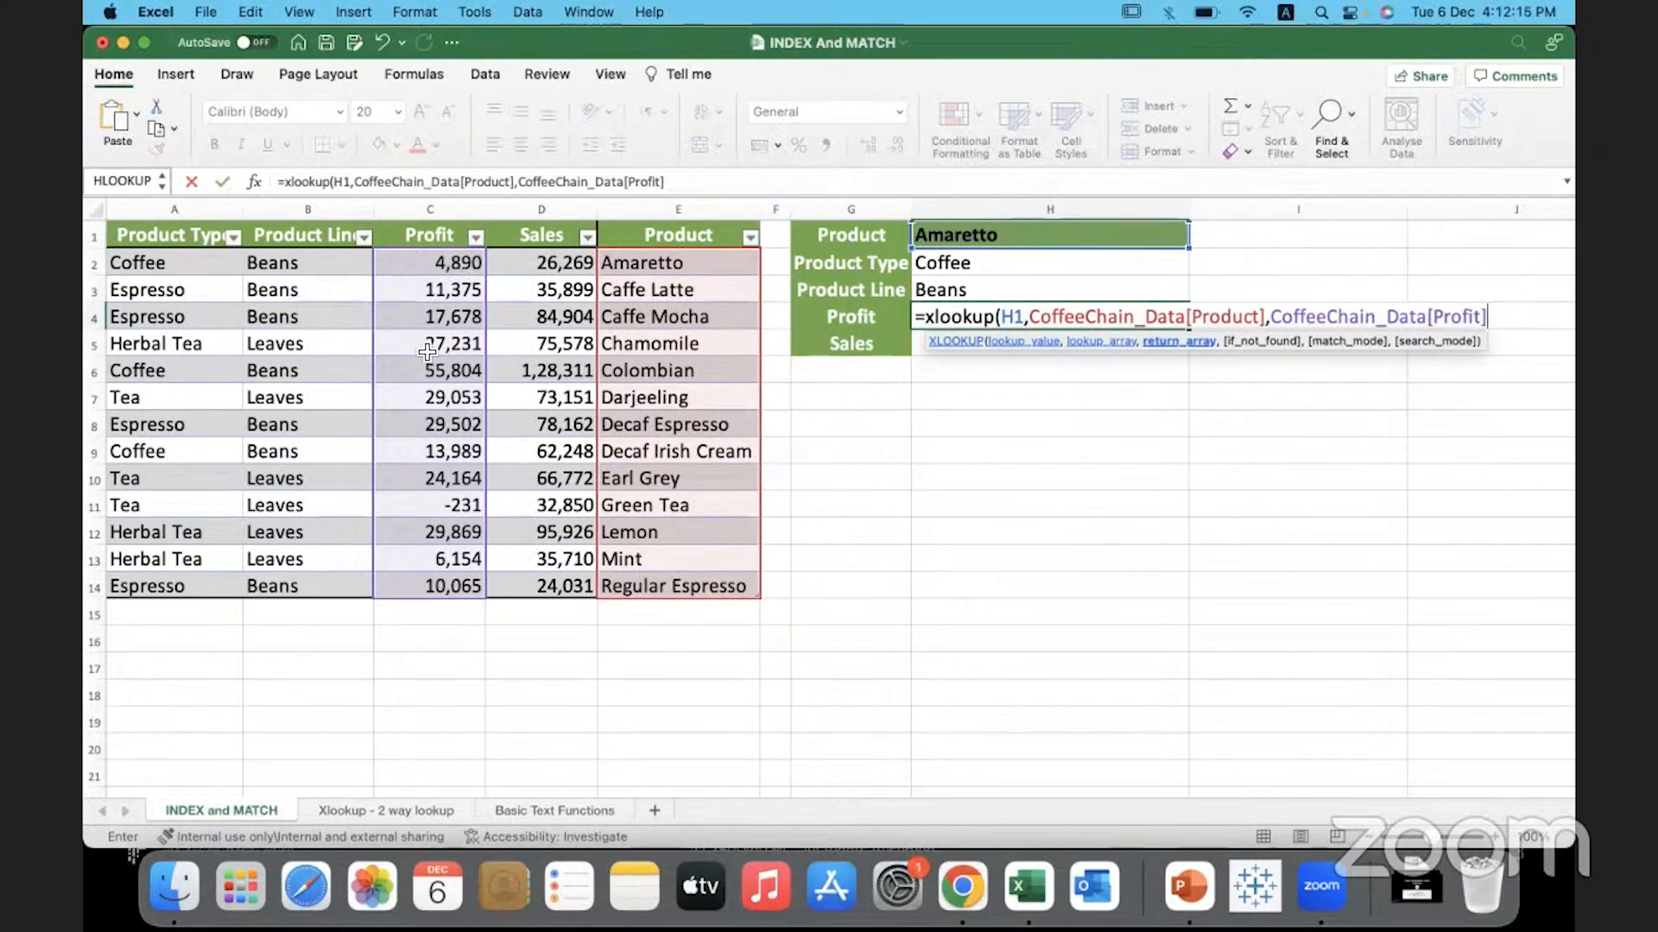
pyautogui.moveTo(418, 433)
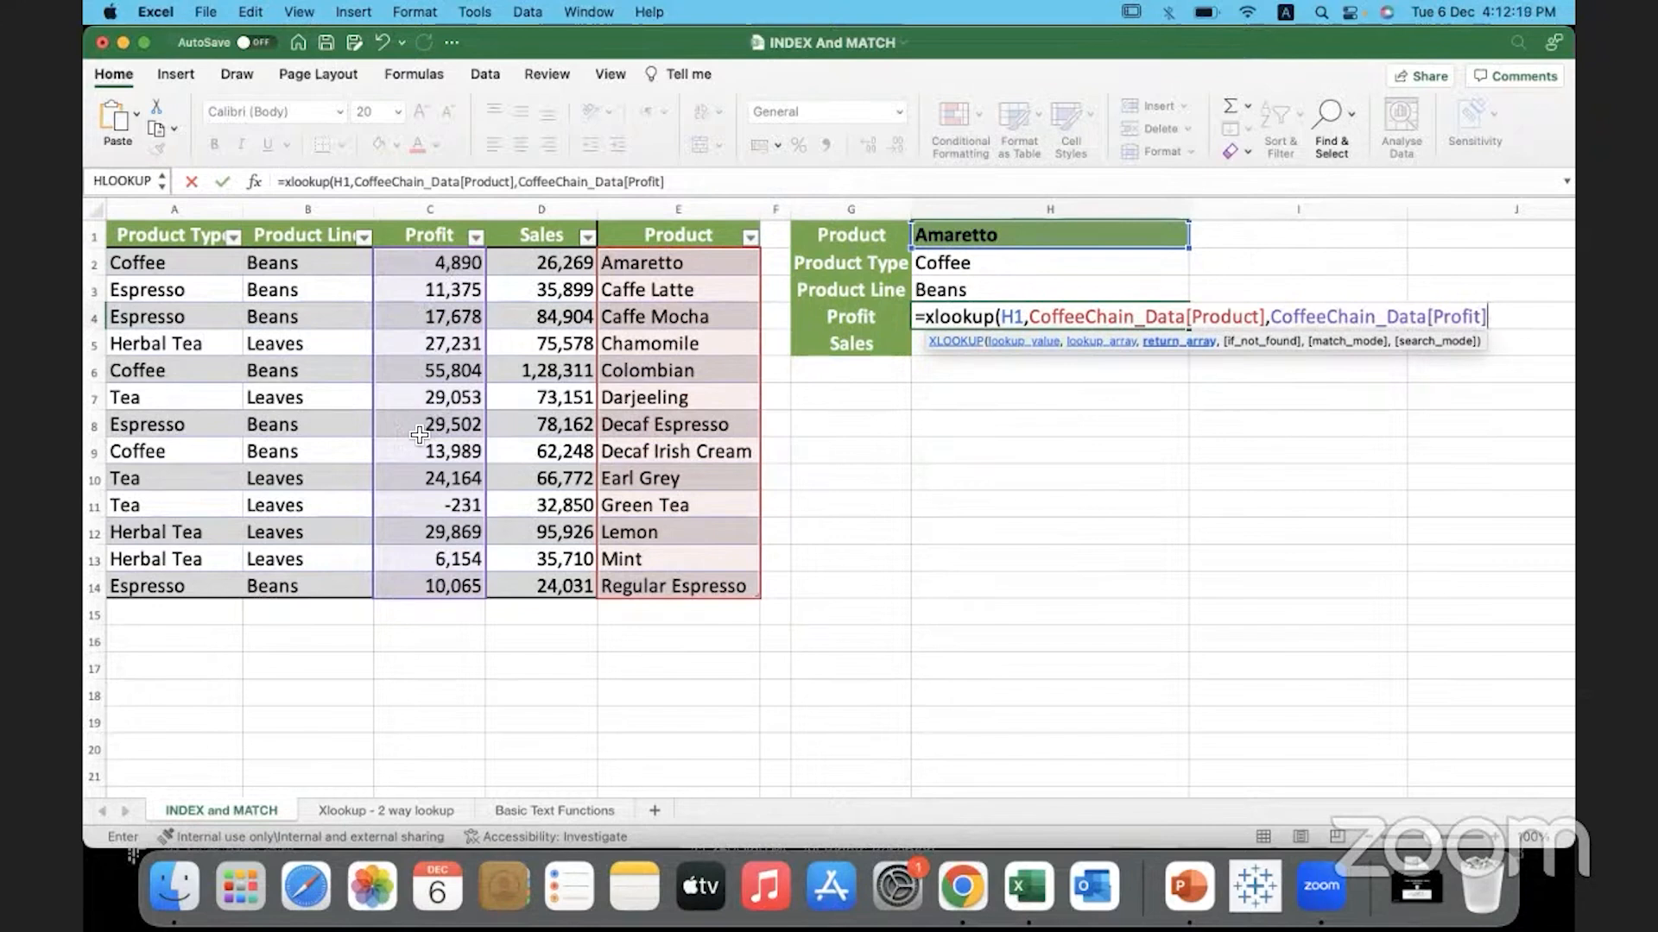
pyautogui.write(')')
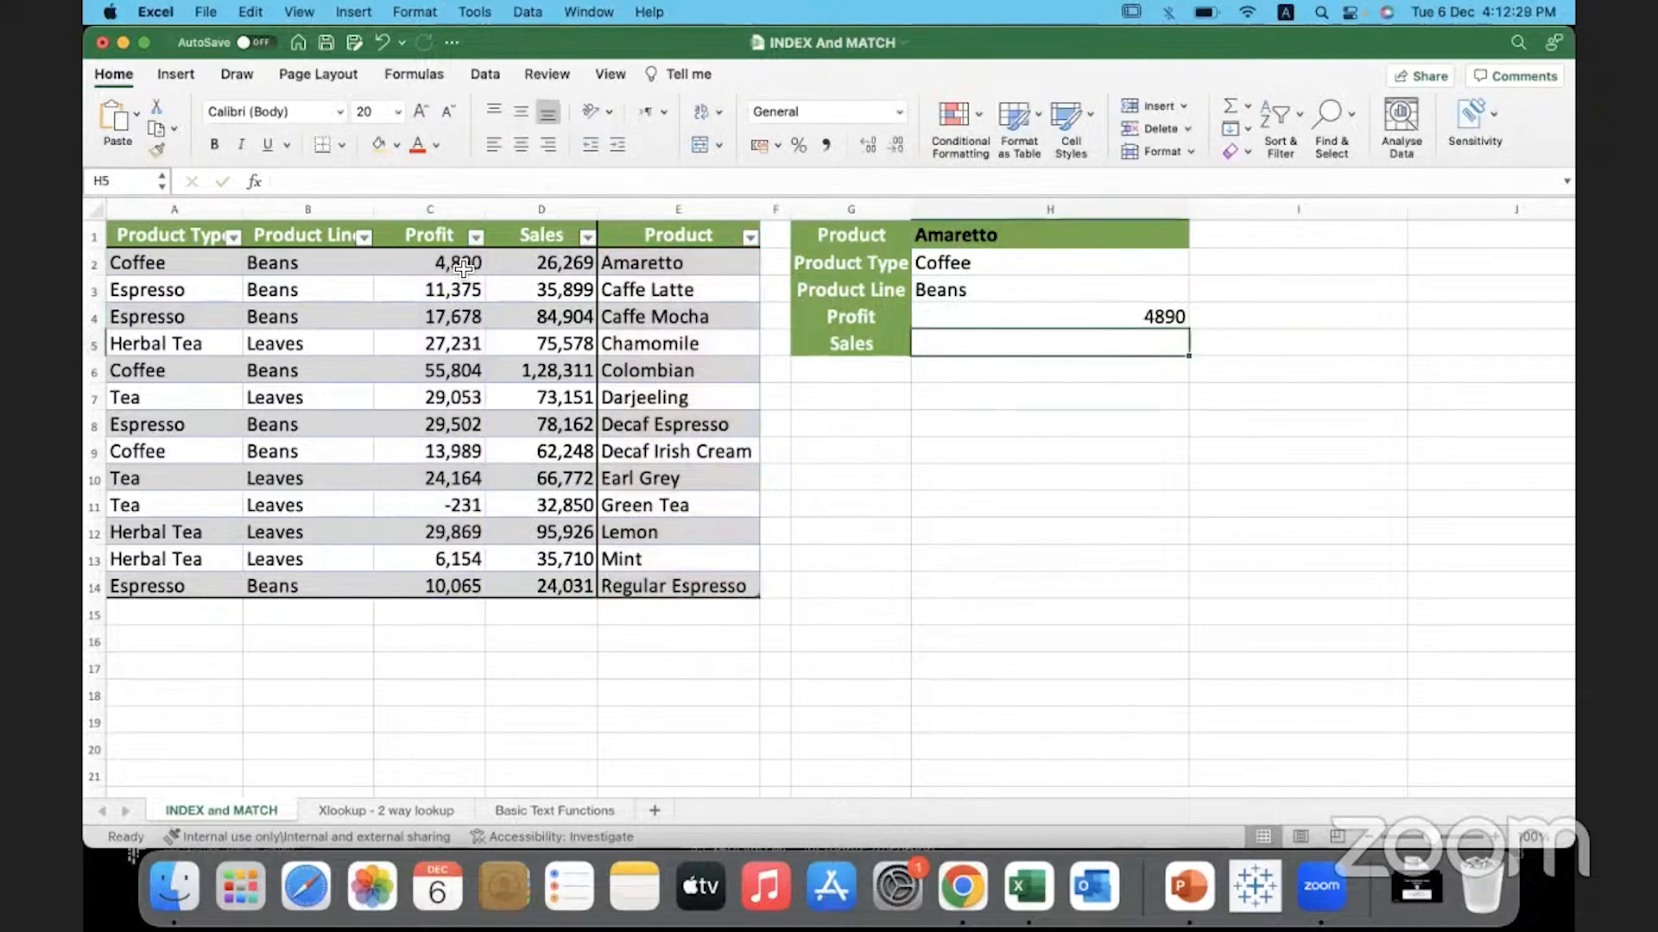
# - Pick Green Tea then Decaf Irish Cream from the H1 product dropdown; Profit lookup shows 13989
pyautogui.click(1194, 235)
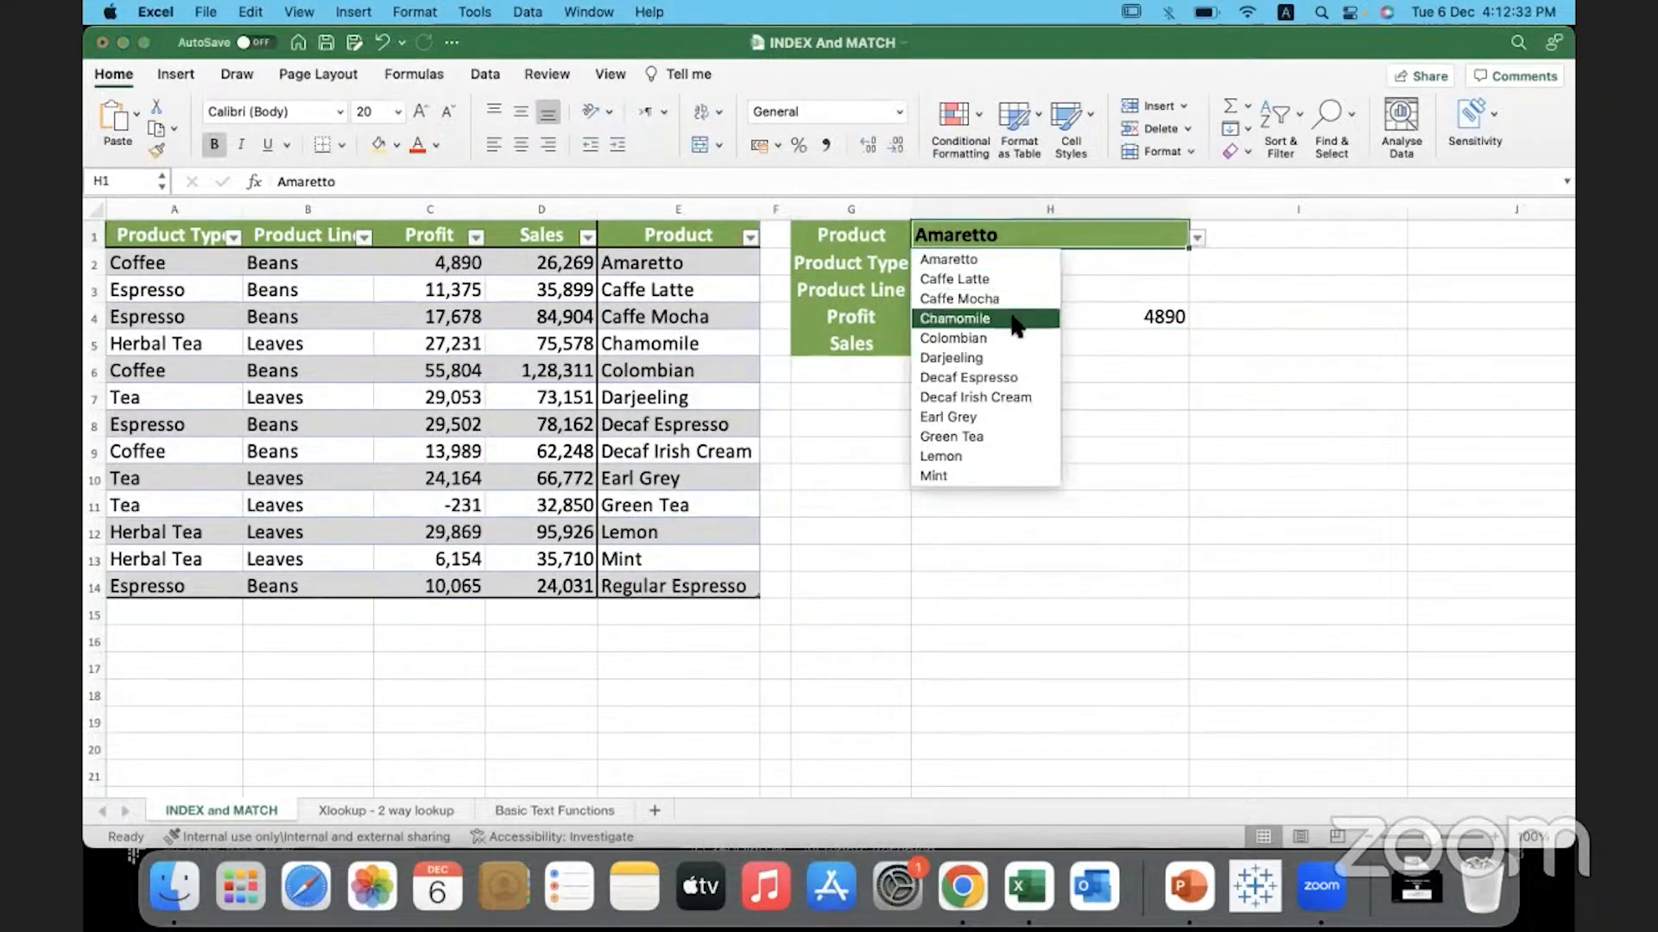
pyautogui.click(949, 435)
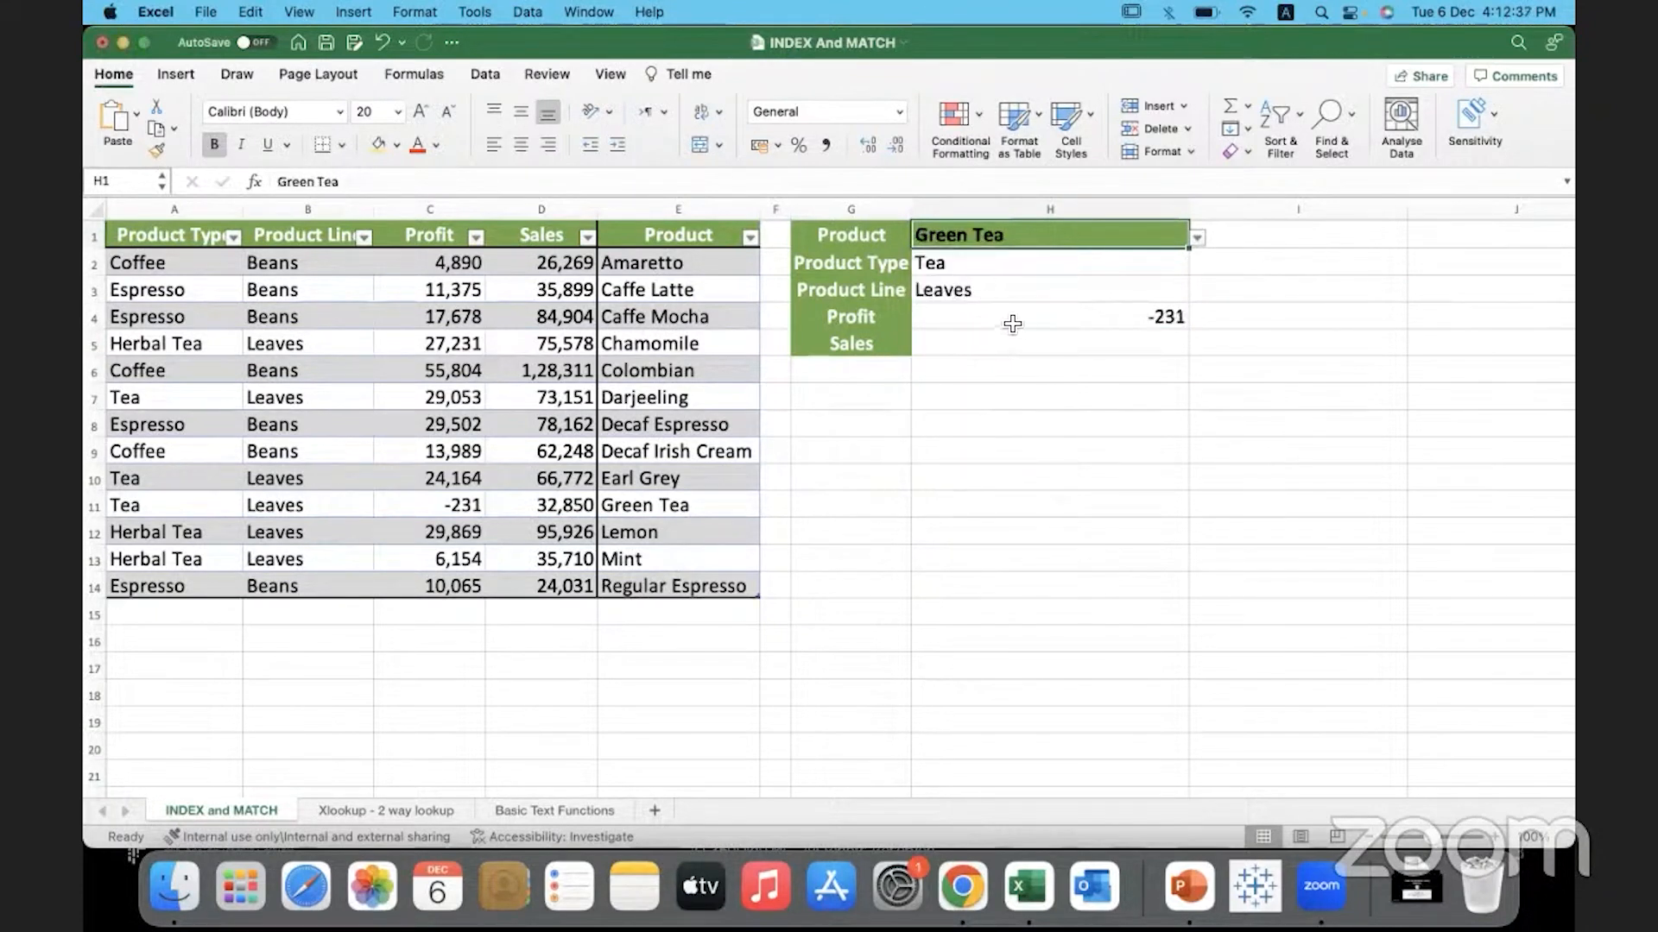
pyautogui.click(1046, 316)
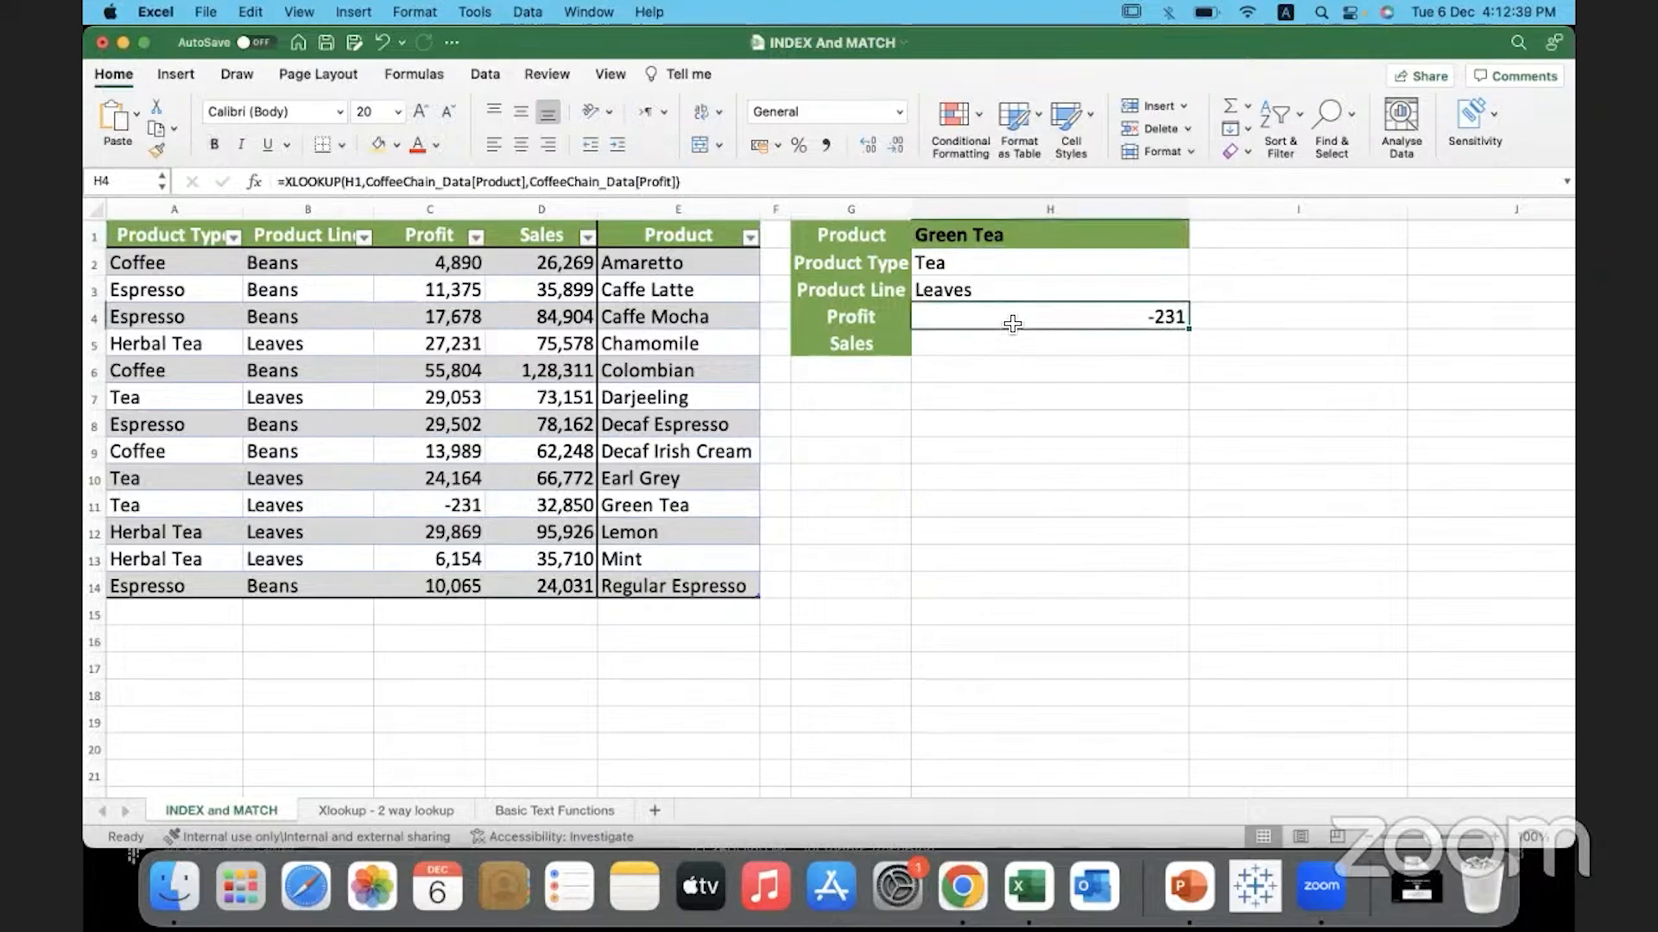
pyautogui.click(1195, 236)
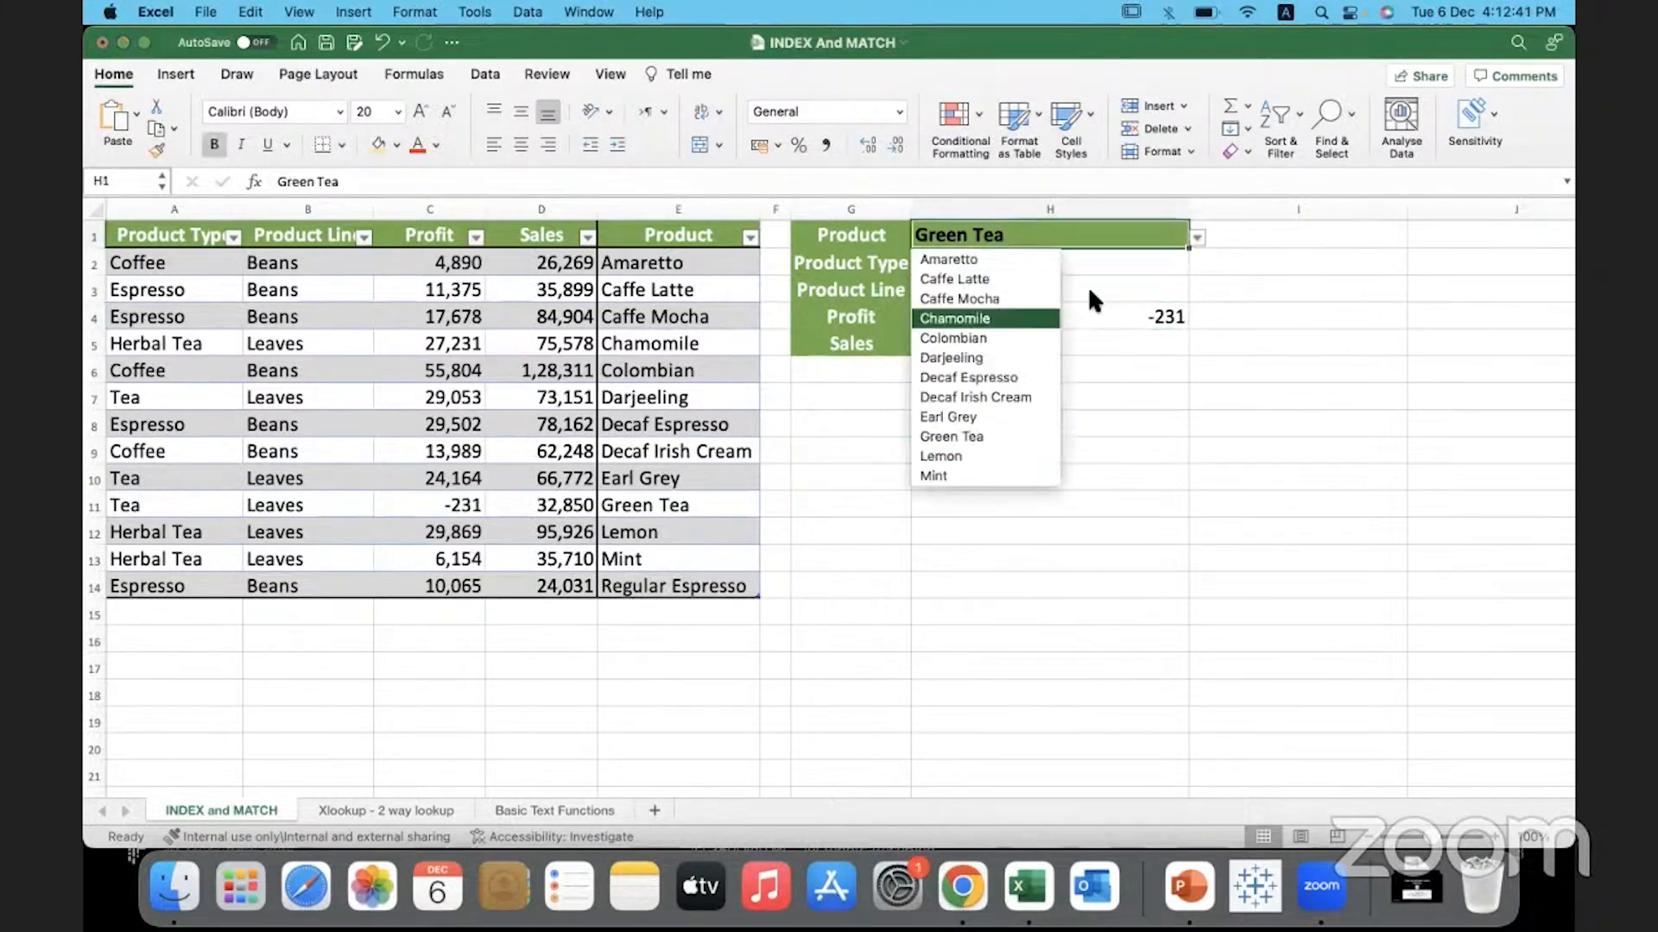
pyautogui.click(976, 397)
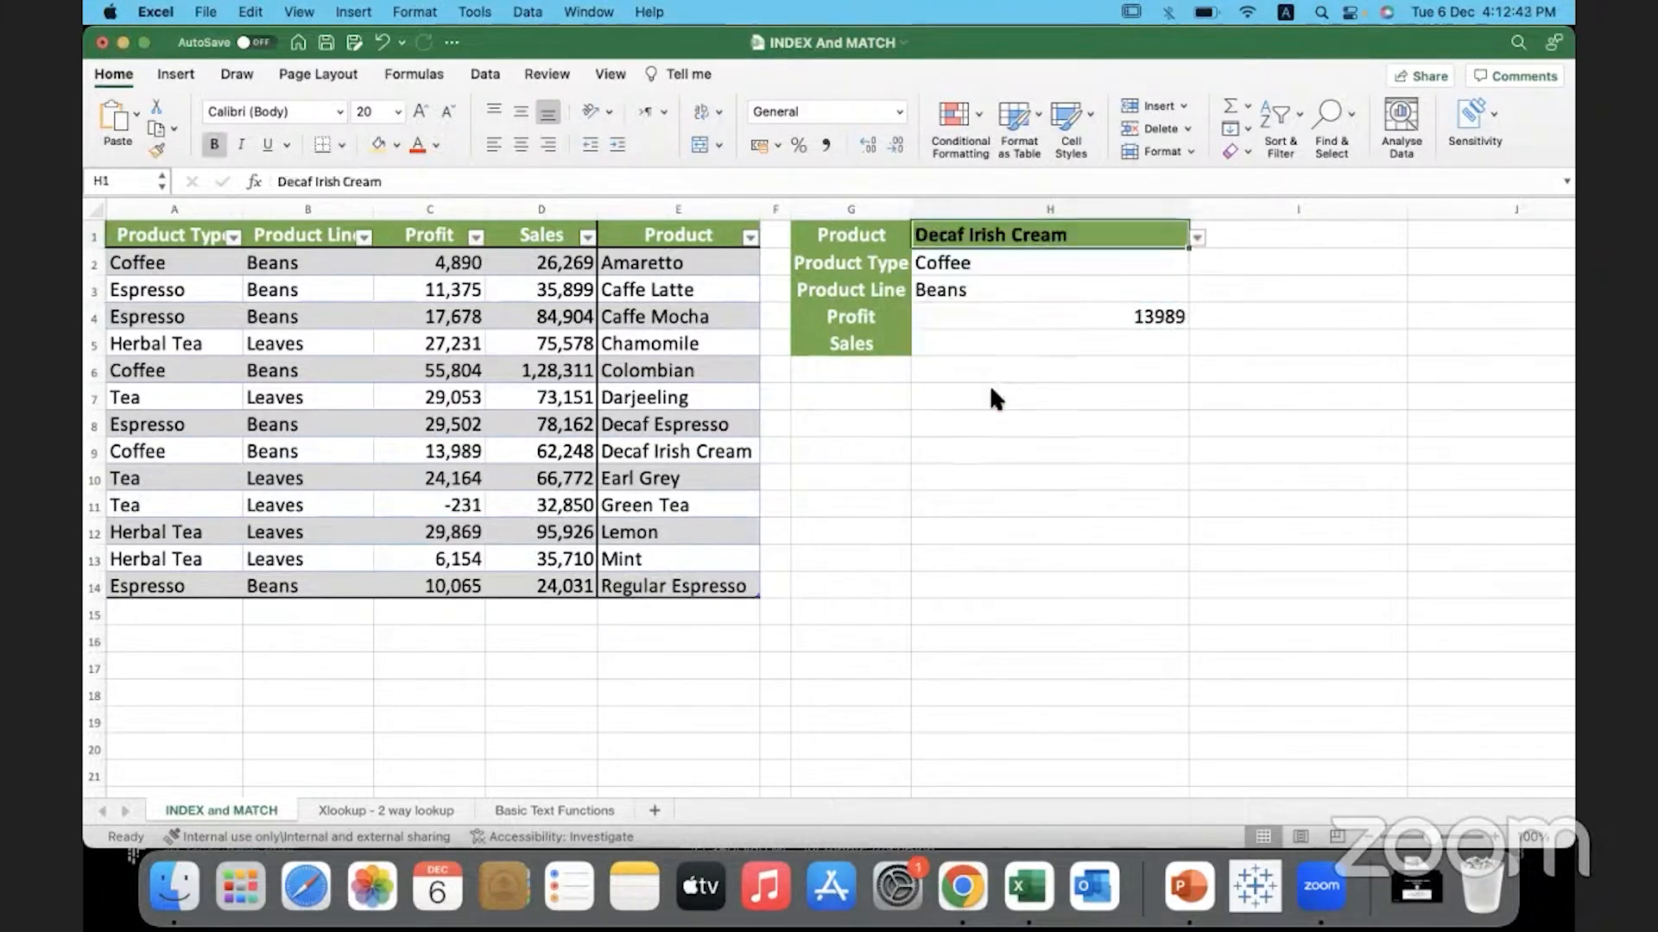
pyautogui.moveTo(986, 296)
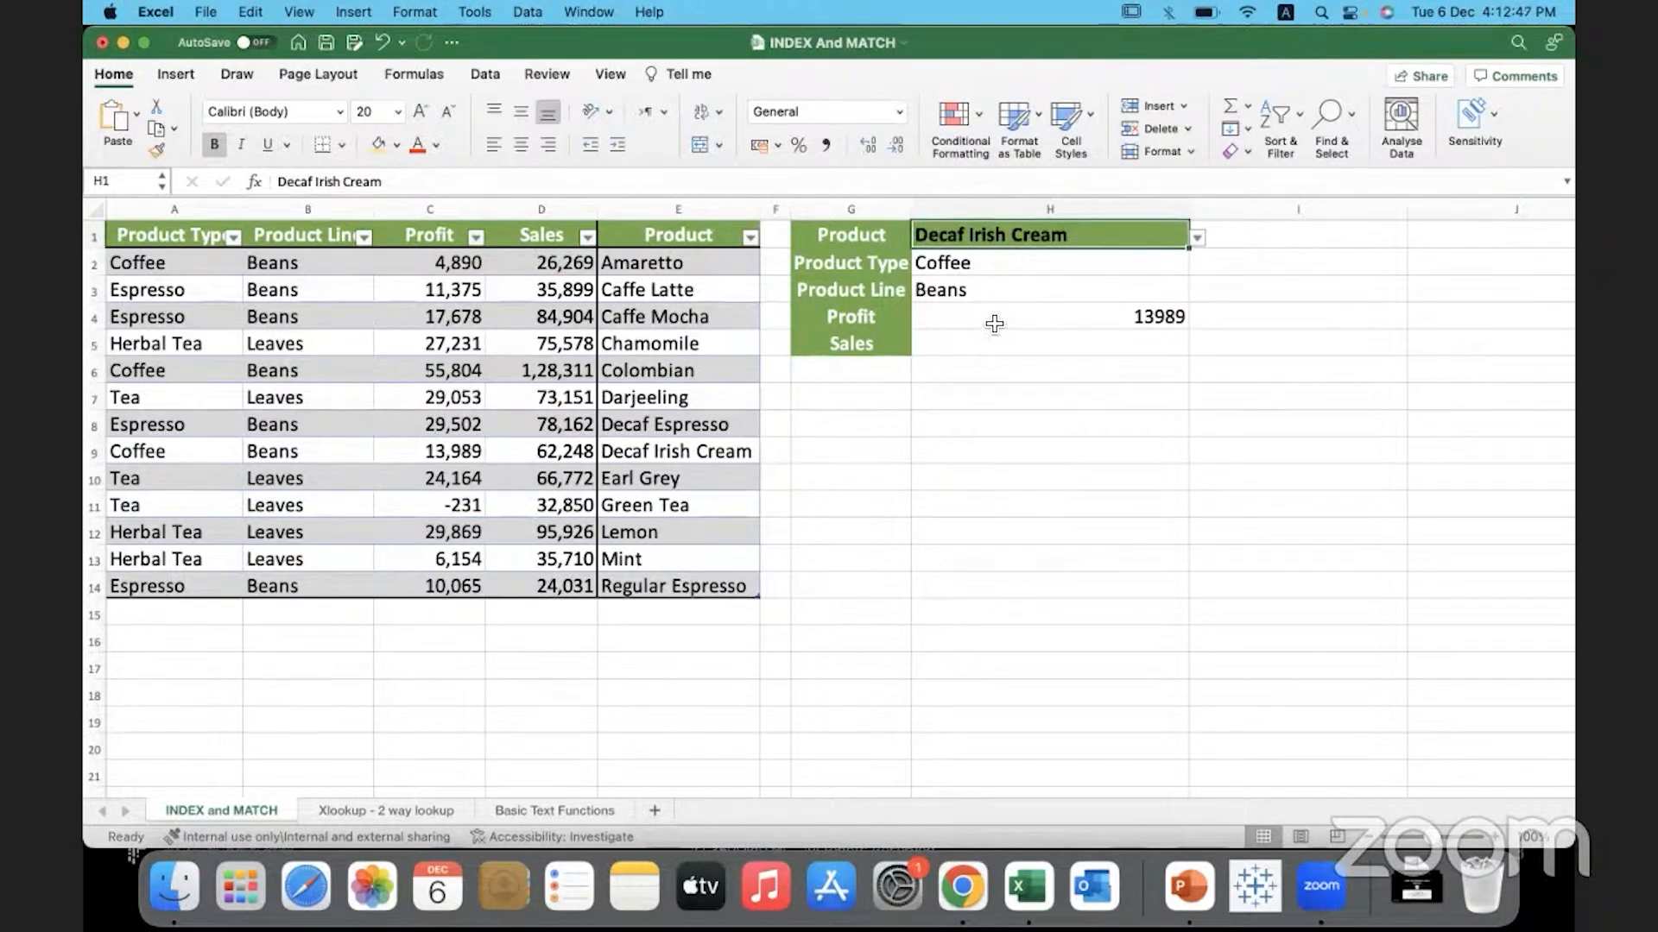
pyautogui.click(1048, 342)
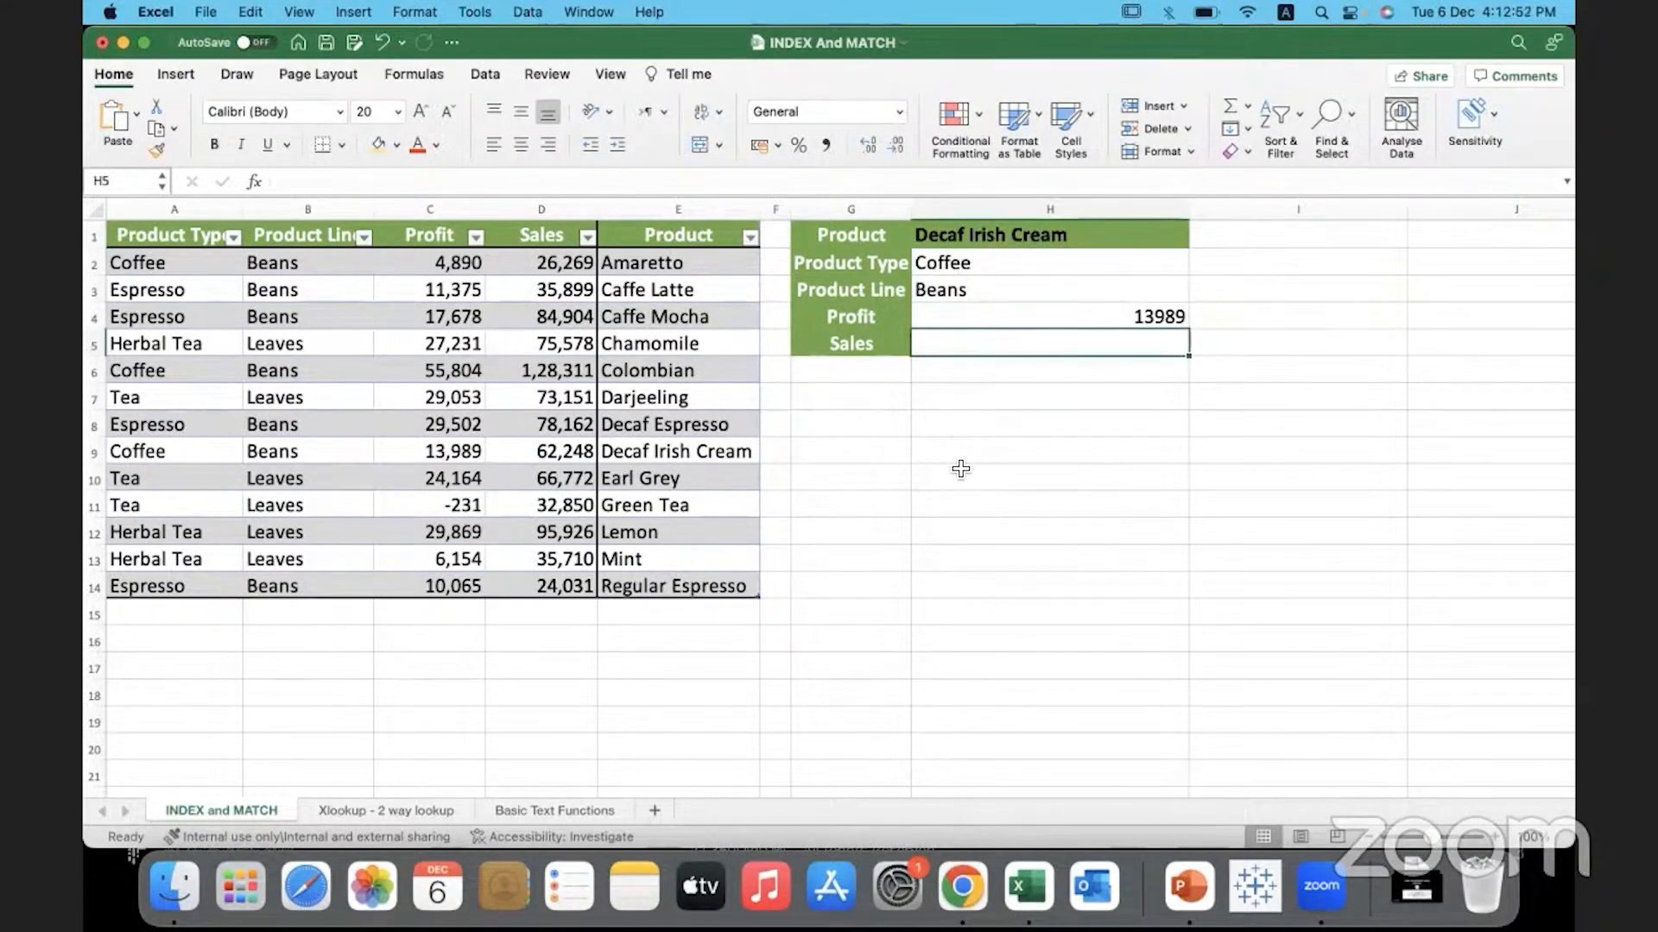
pyautogui.moveTo(983, 326)
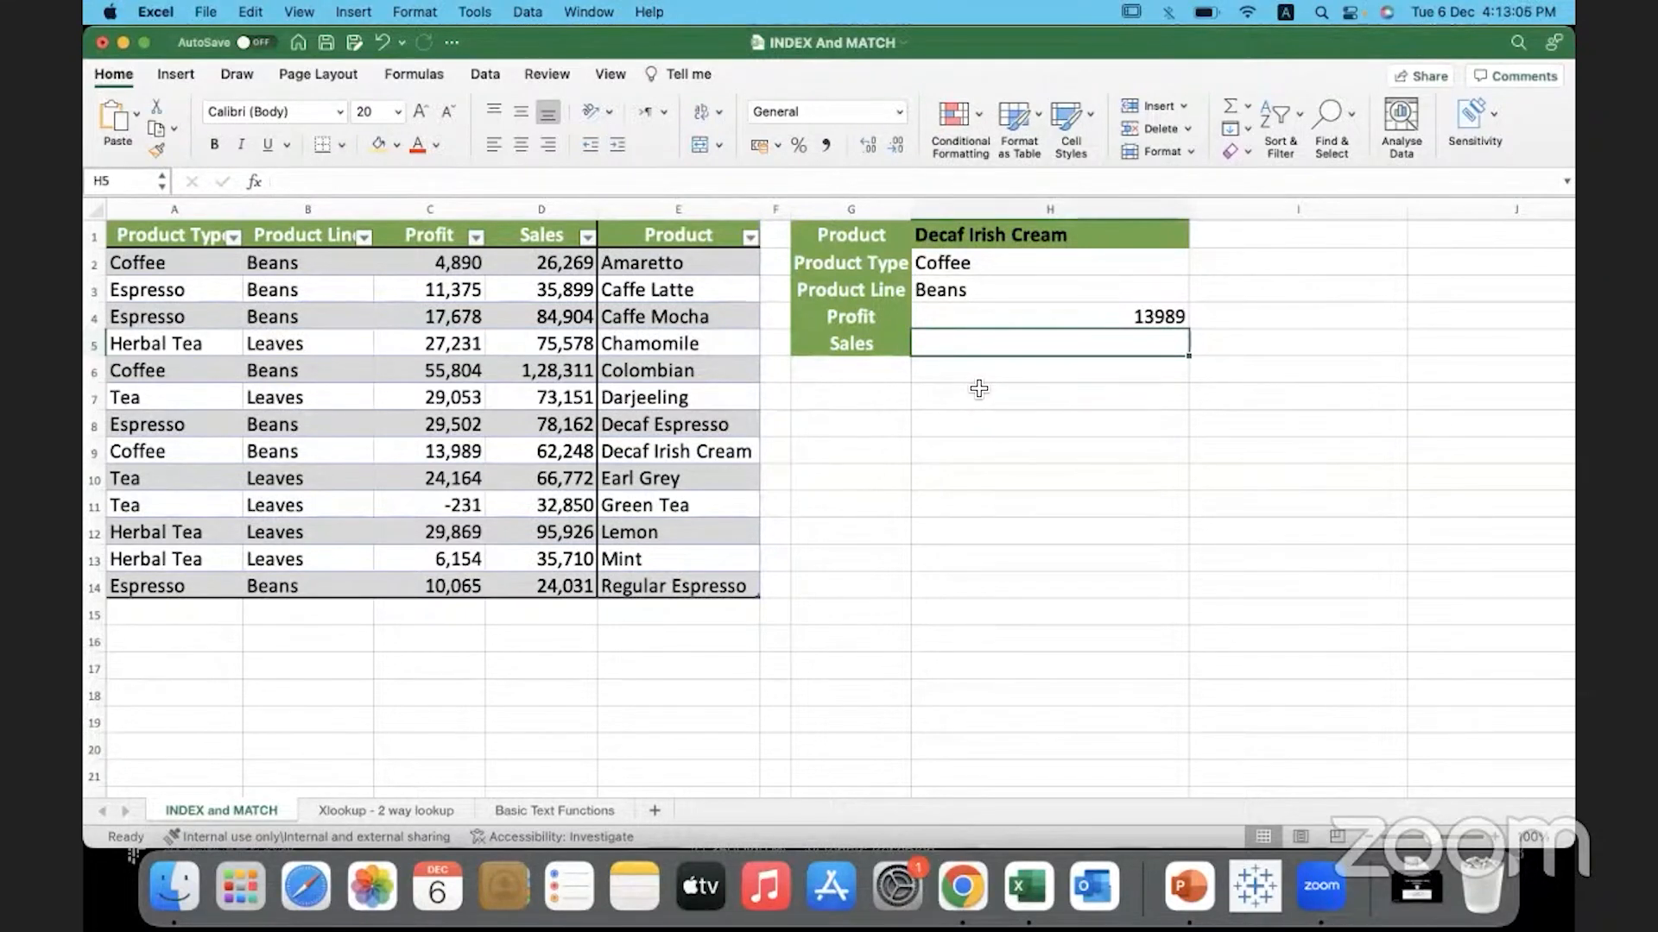
# - Enter the label 'INDEX and MATCH' in cell H7 below the lookup panel
pyautogui.write('INDEX and MATCH')
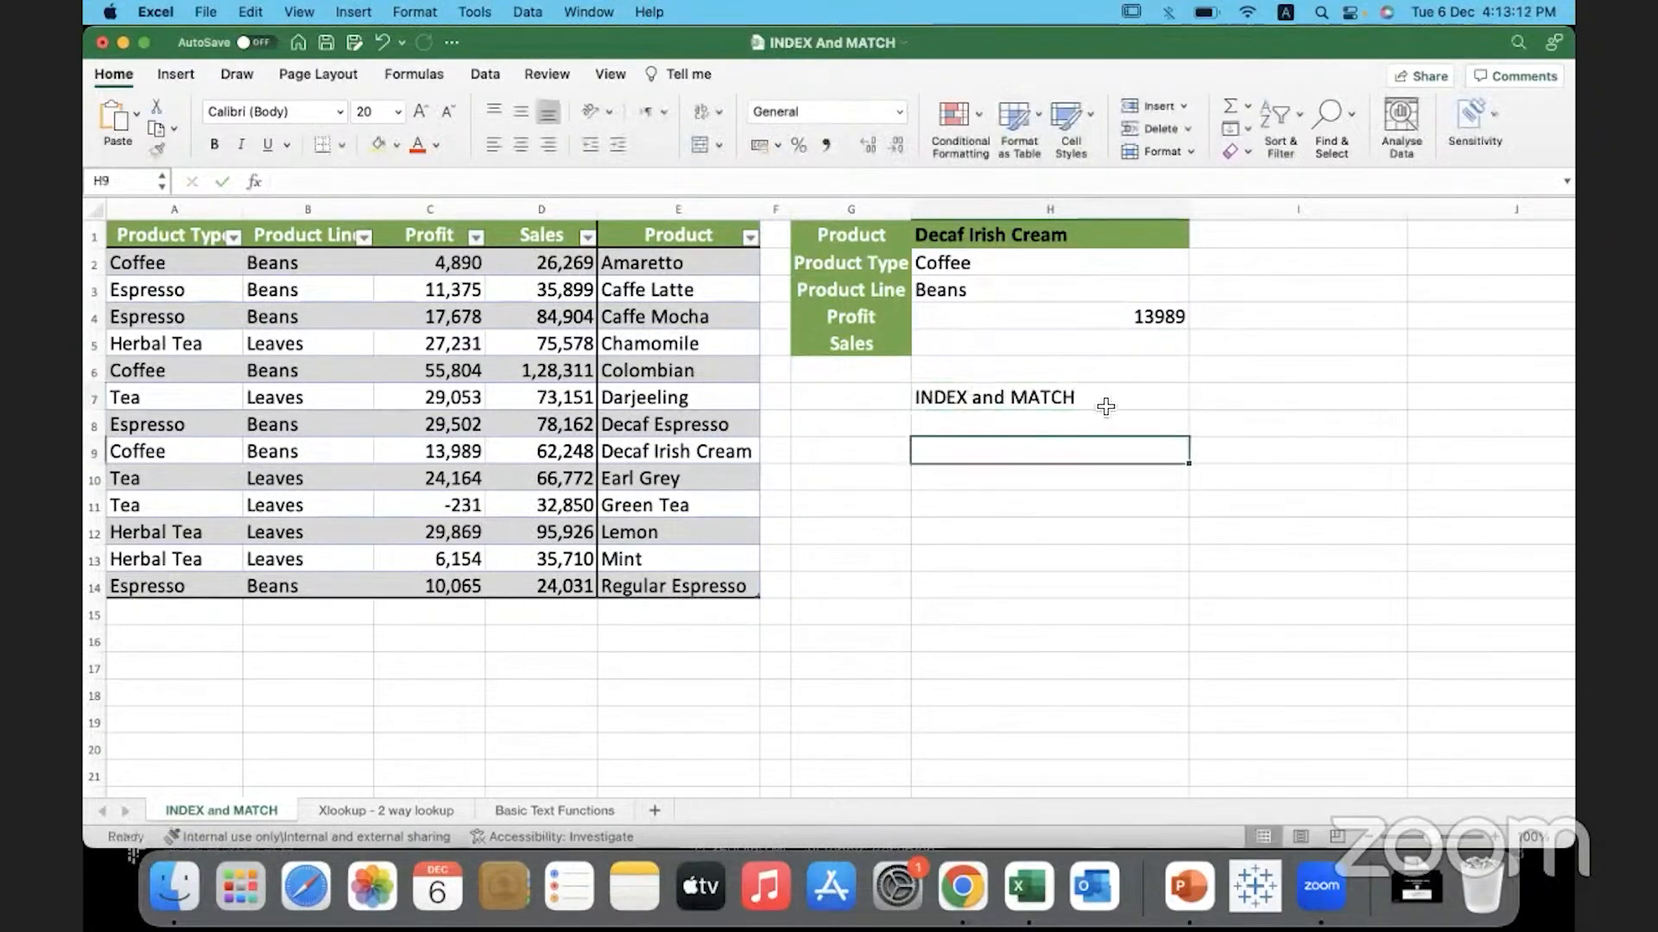
pyautogui.click(1046, 398)
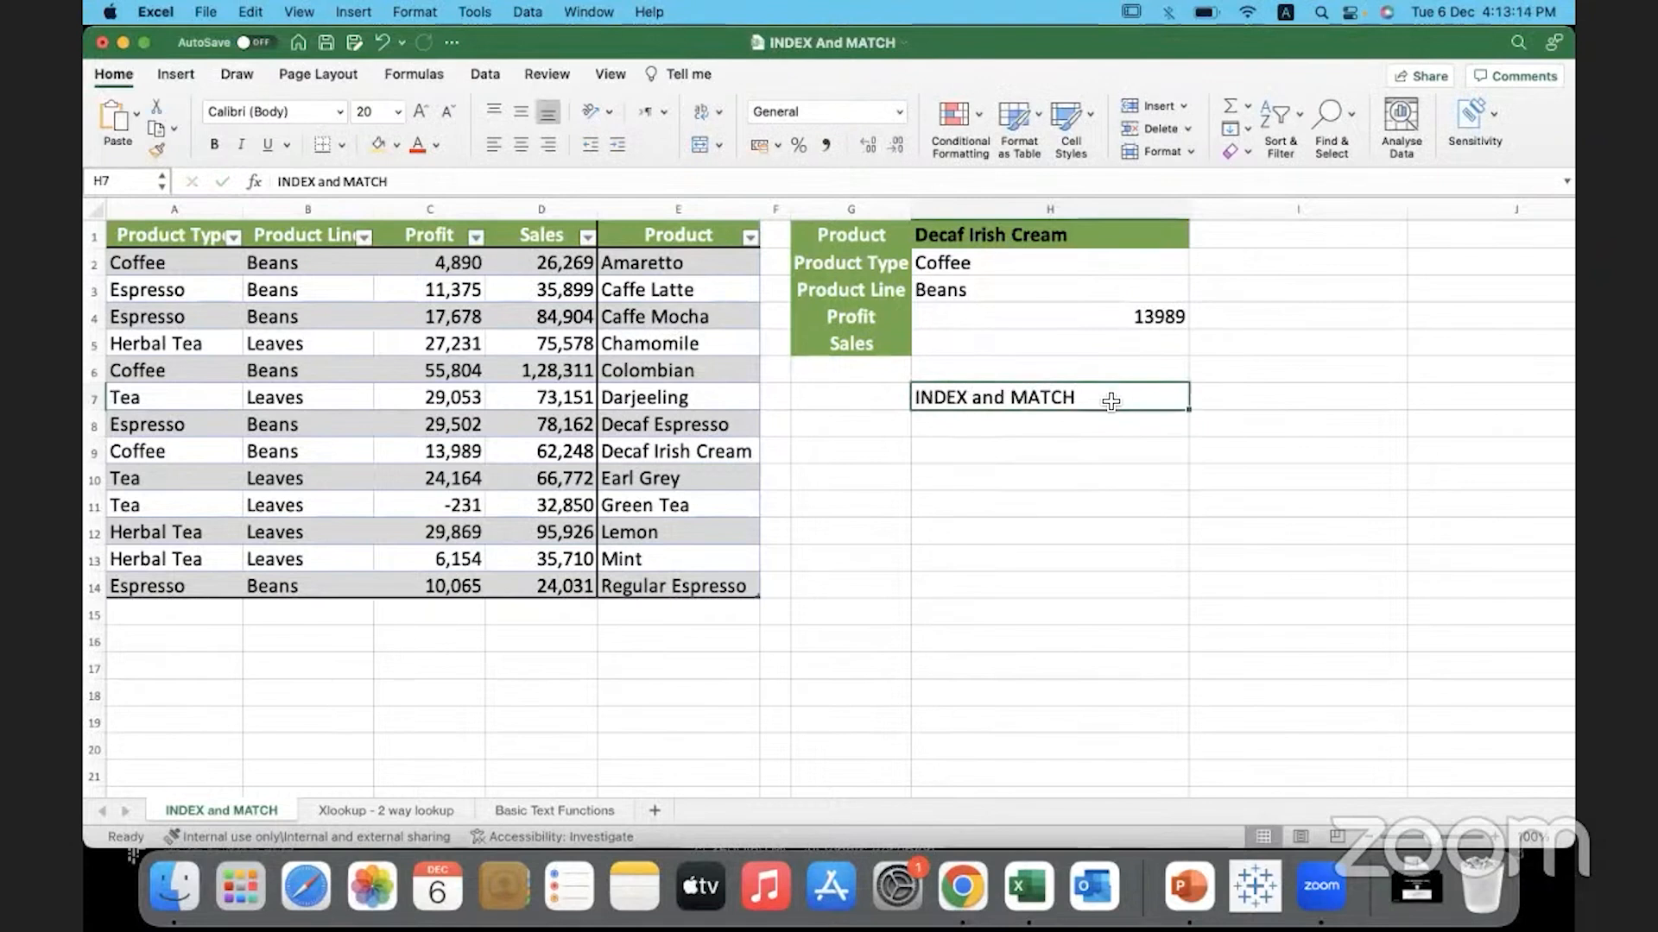